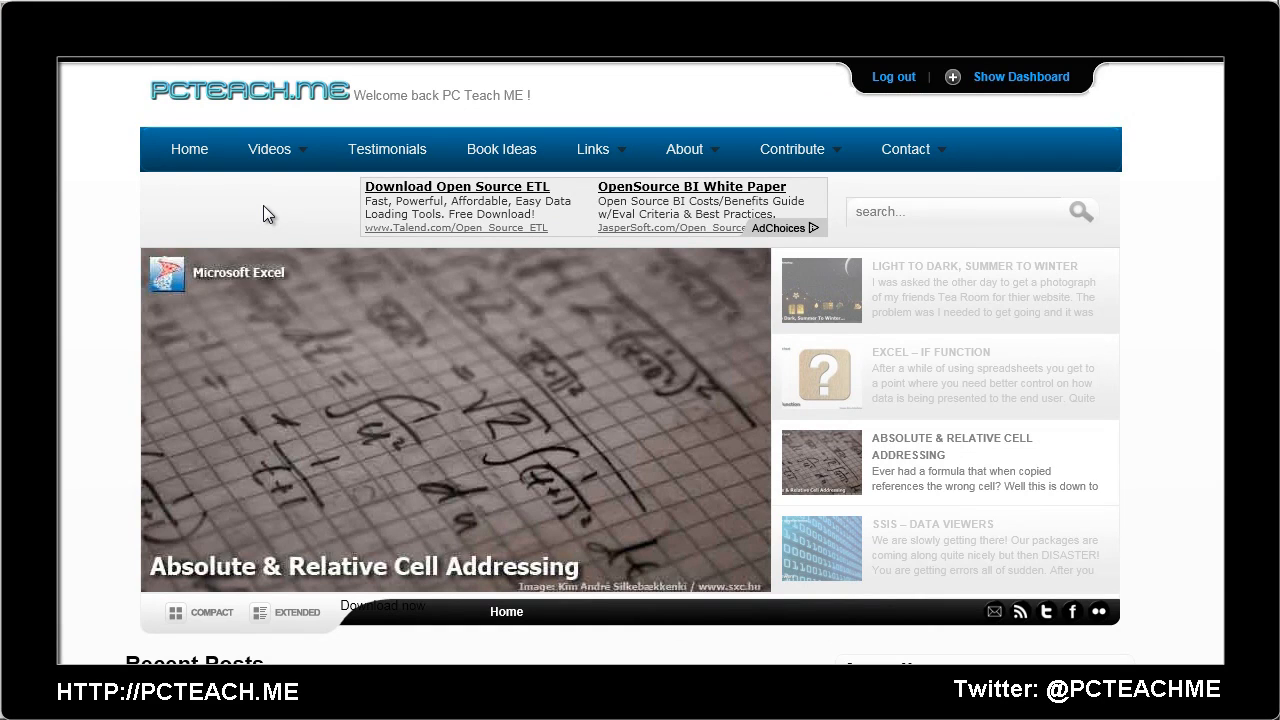
Step: Show the PCTeach.me Videos By Topic catalogue of tutorial series
click(270, 149)
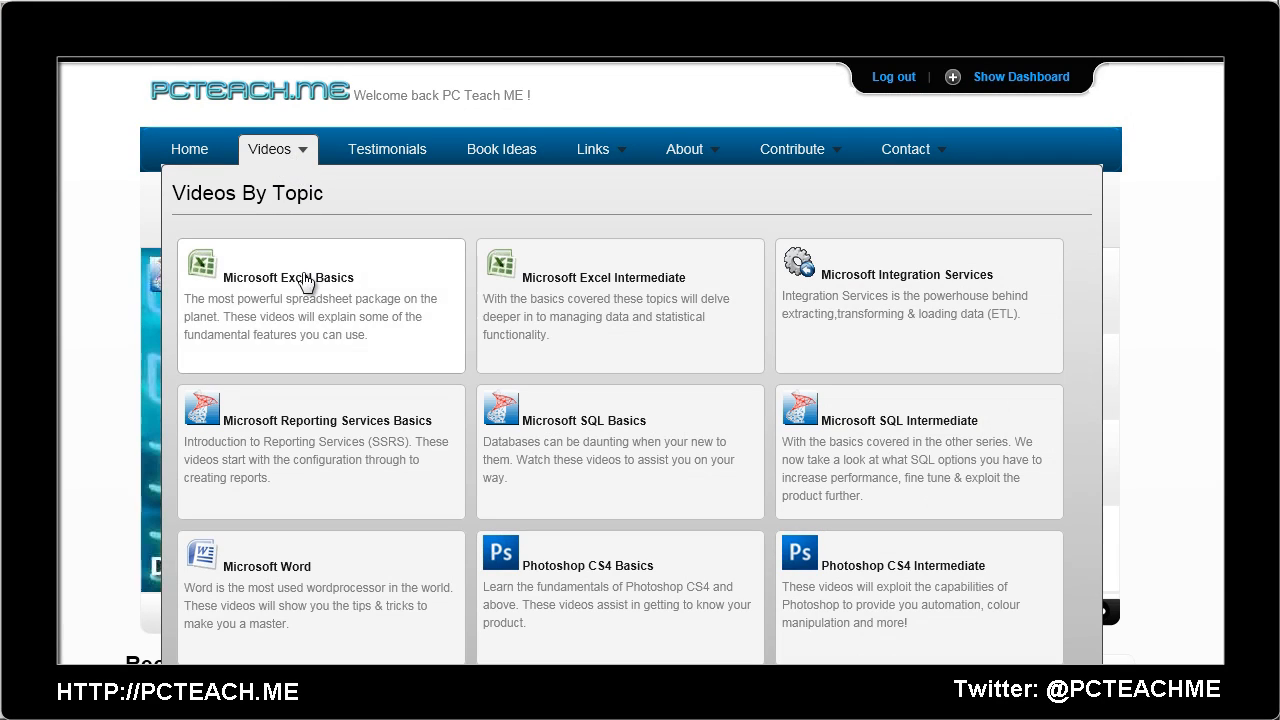
mouse_move(613, 202)
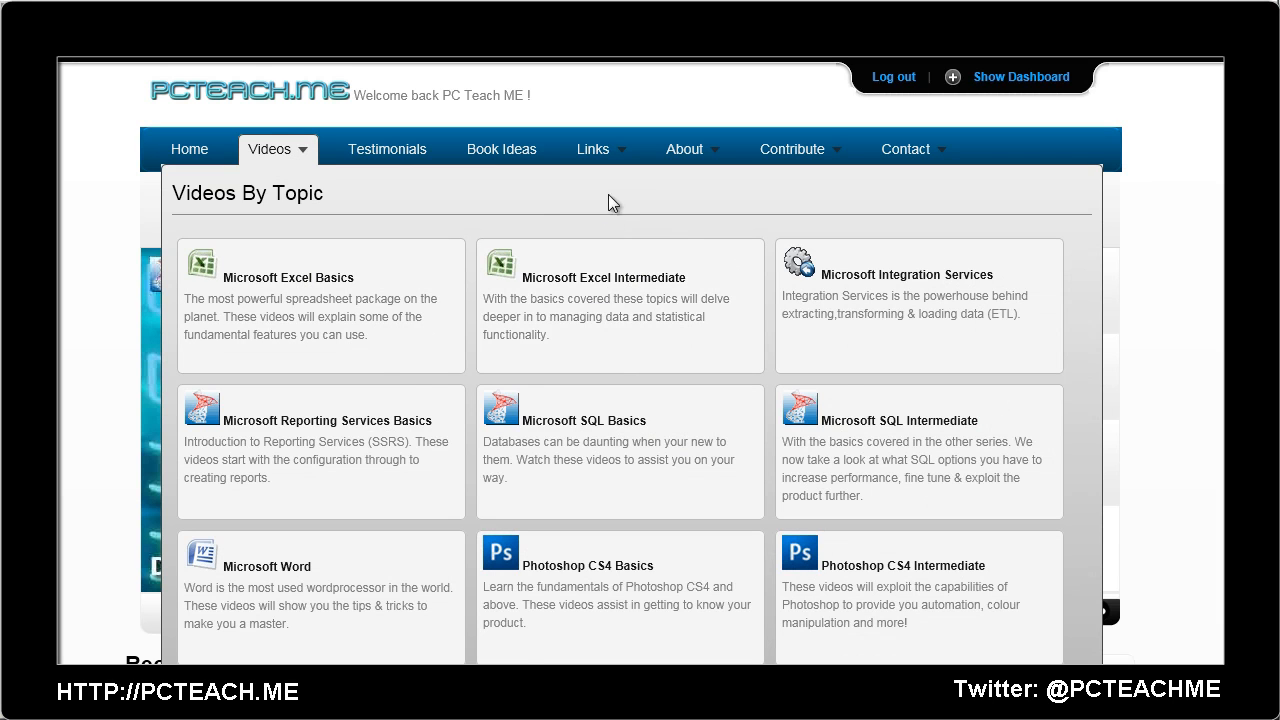
click(793, 149)
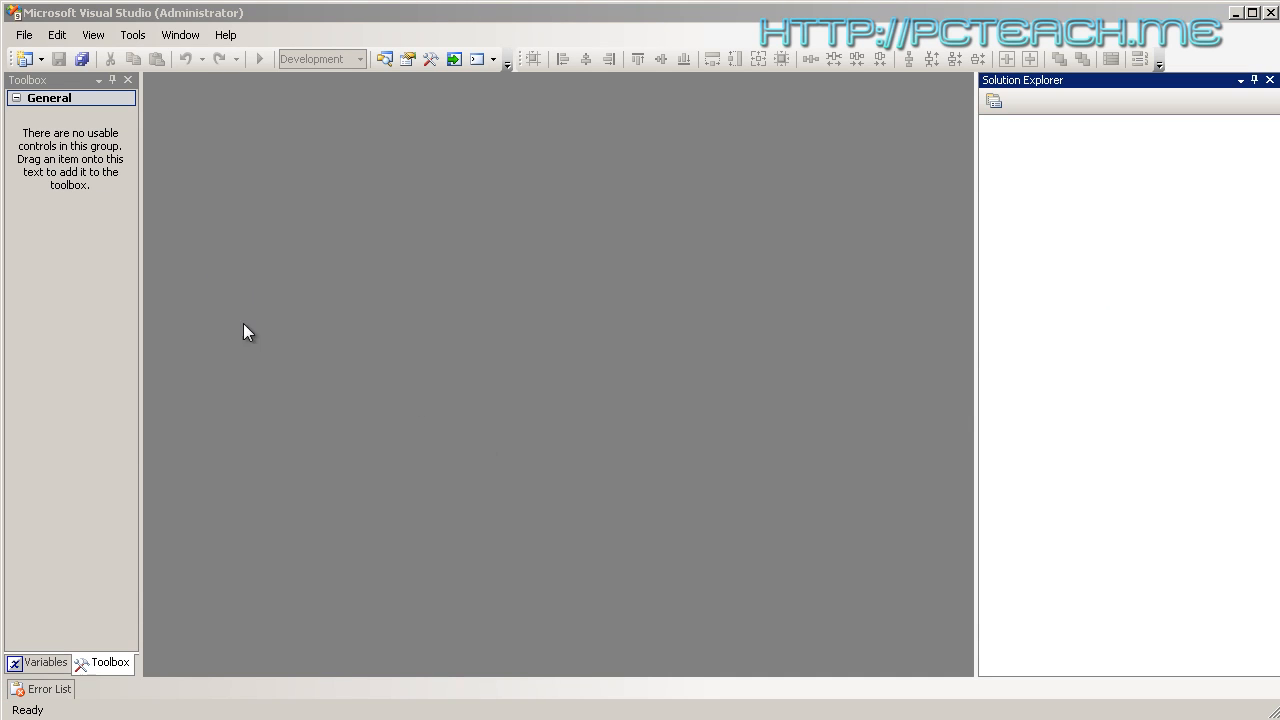
mouse_move(33, 50)
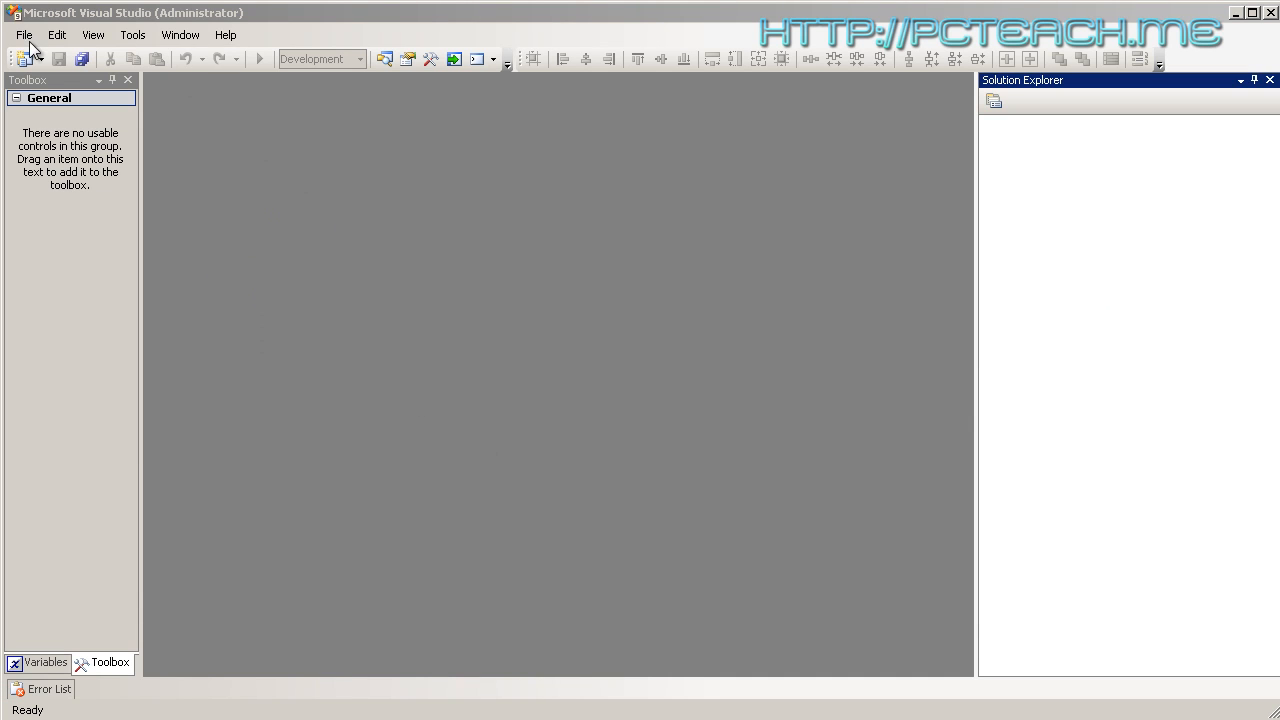
Step: Open the My First Cube project via File > Open and select Customer.dim
click(23, 34)
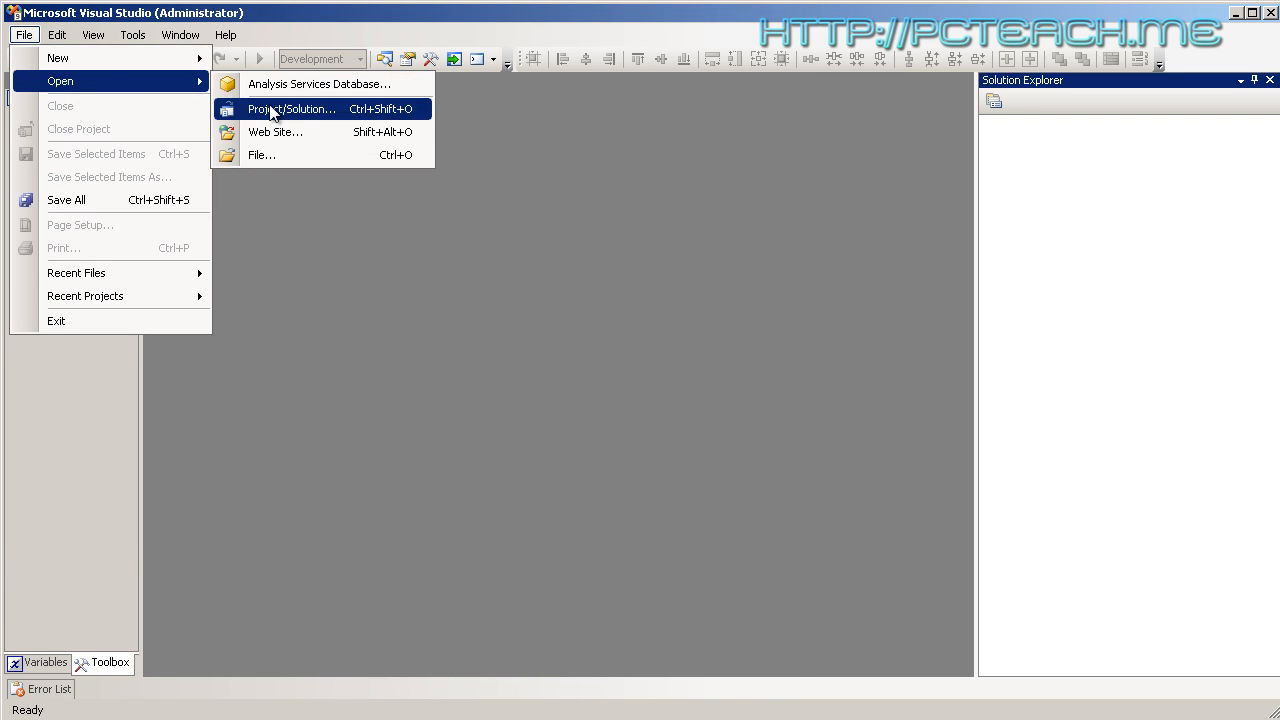
click(291, 108)
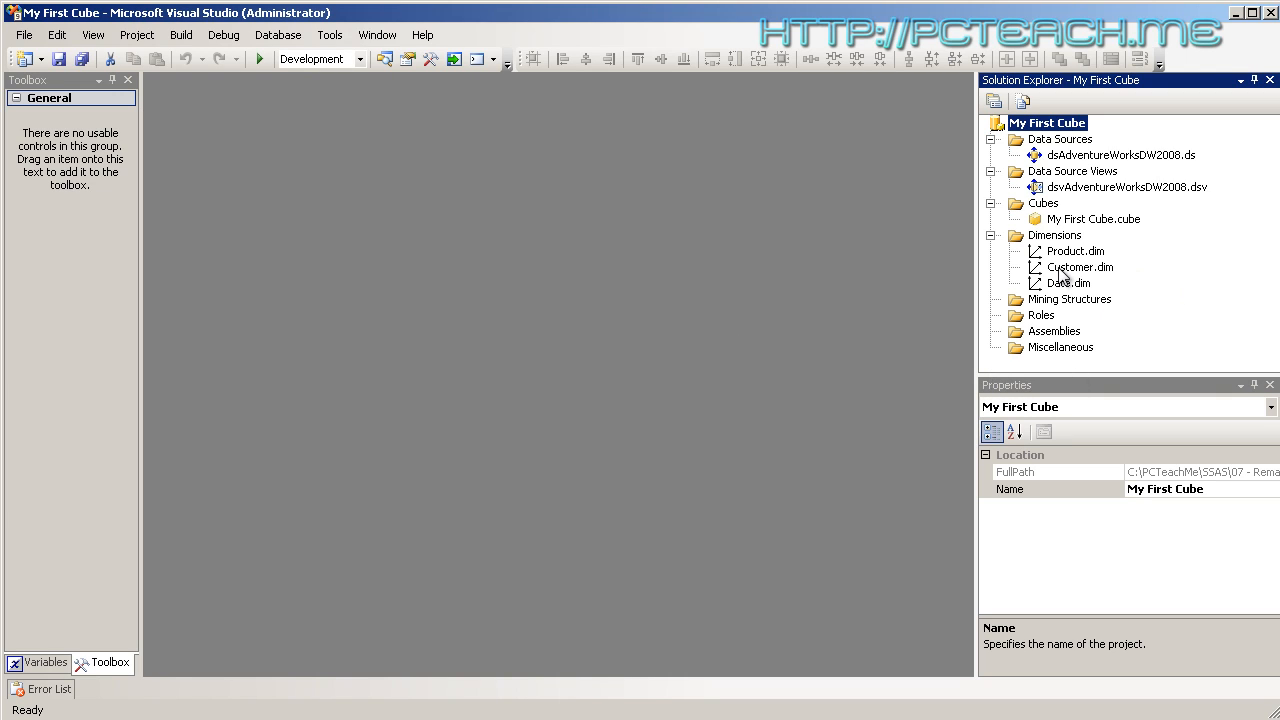
click(1079, 267)
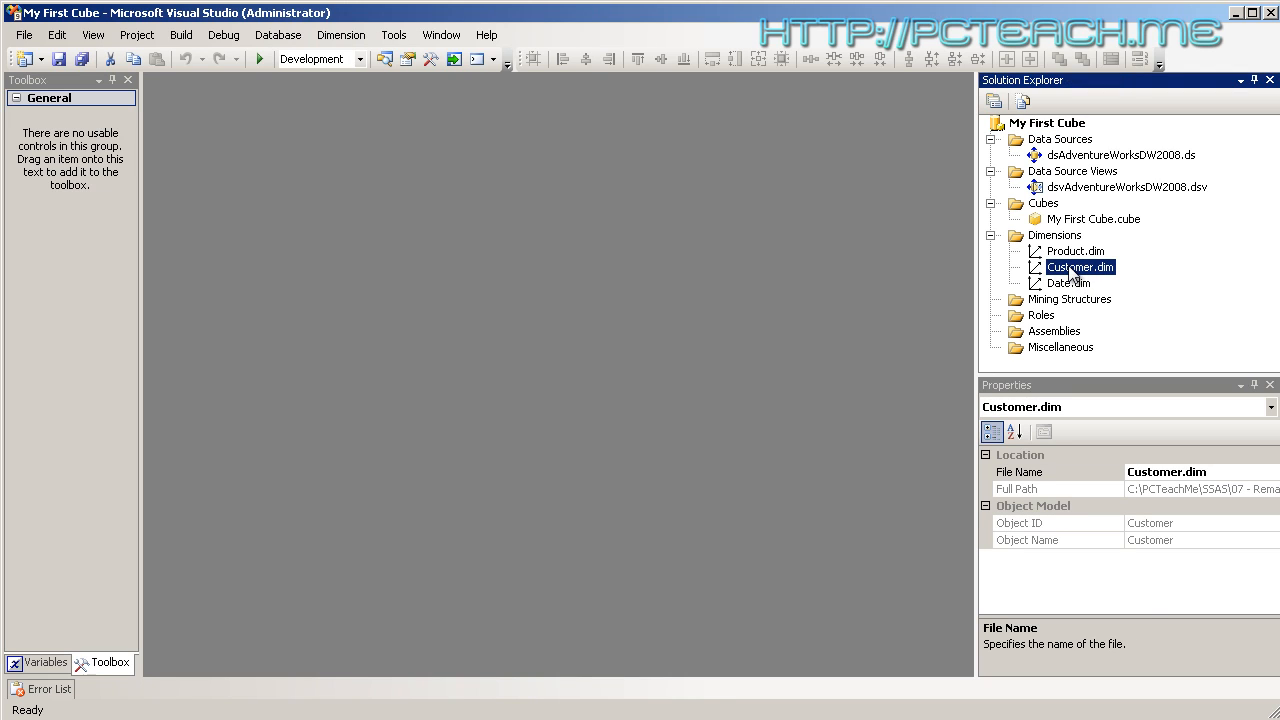
Step: Open the Customer dimension designer and review the English Education attribute's properties
double_click(1078, 267)
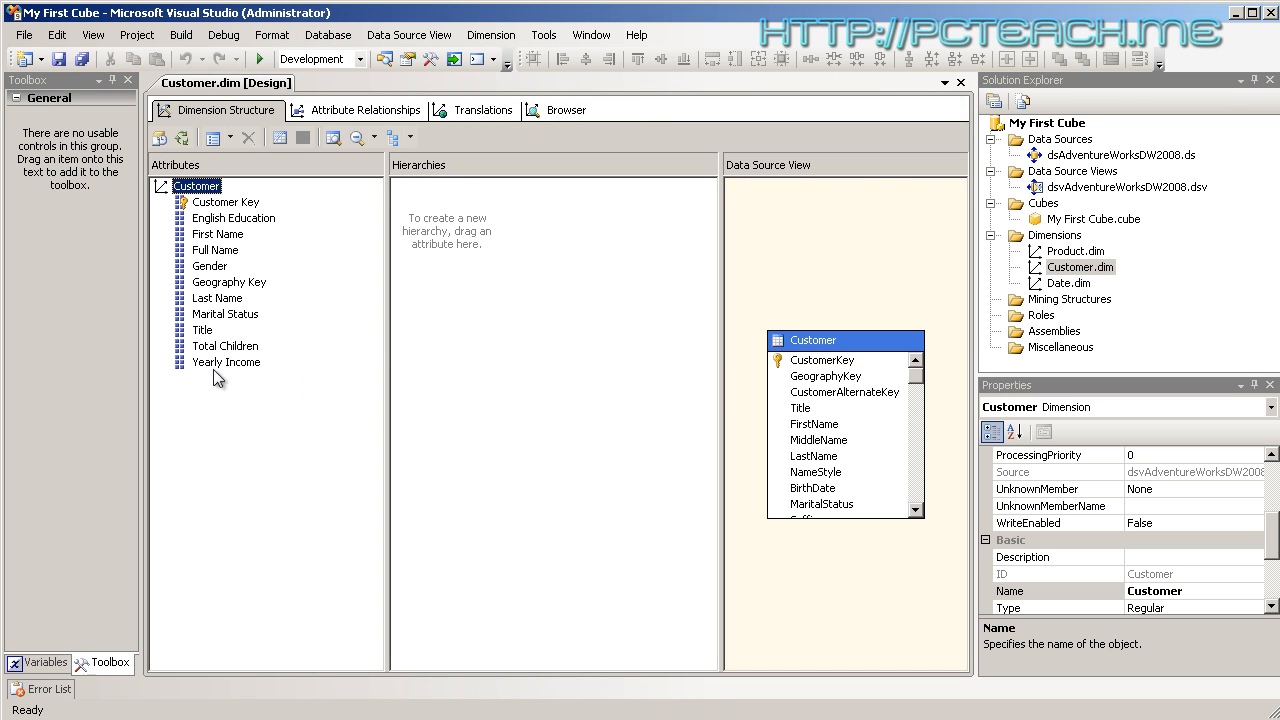
mouse_move(207, 222)
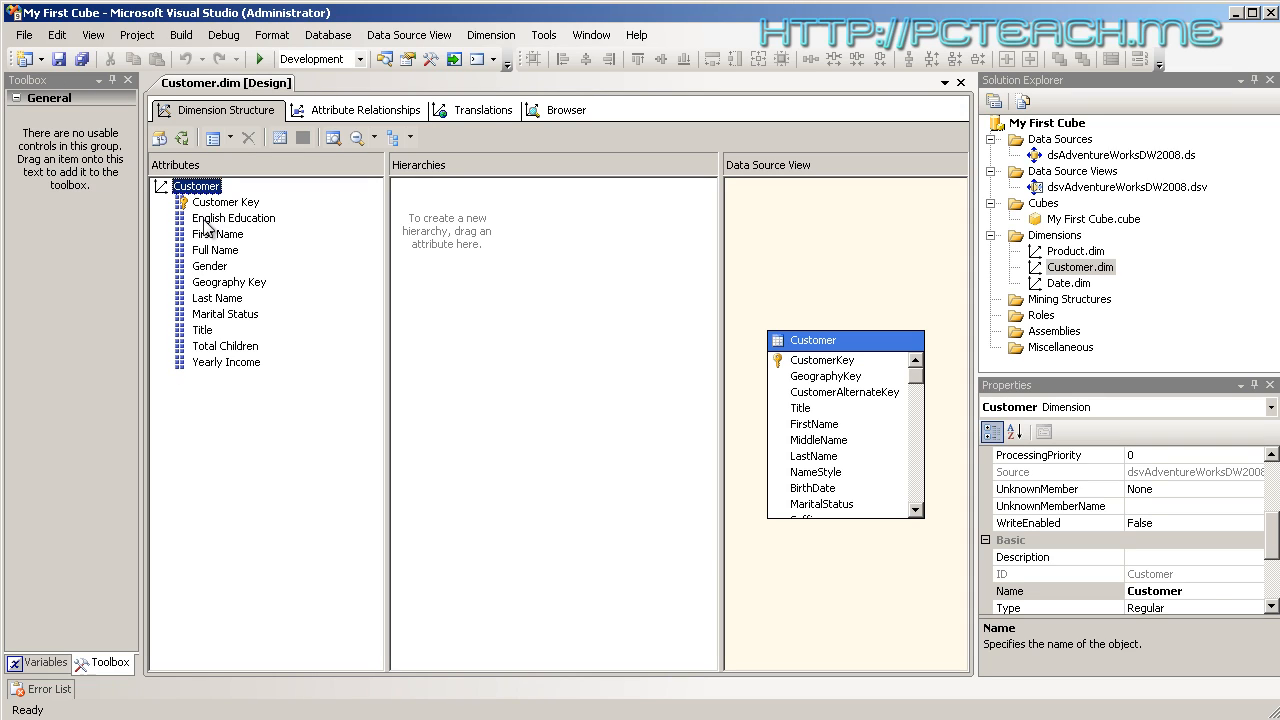
click(233, 218)
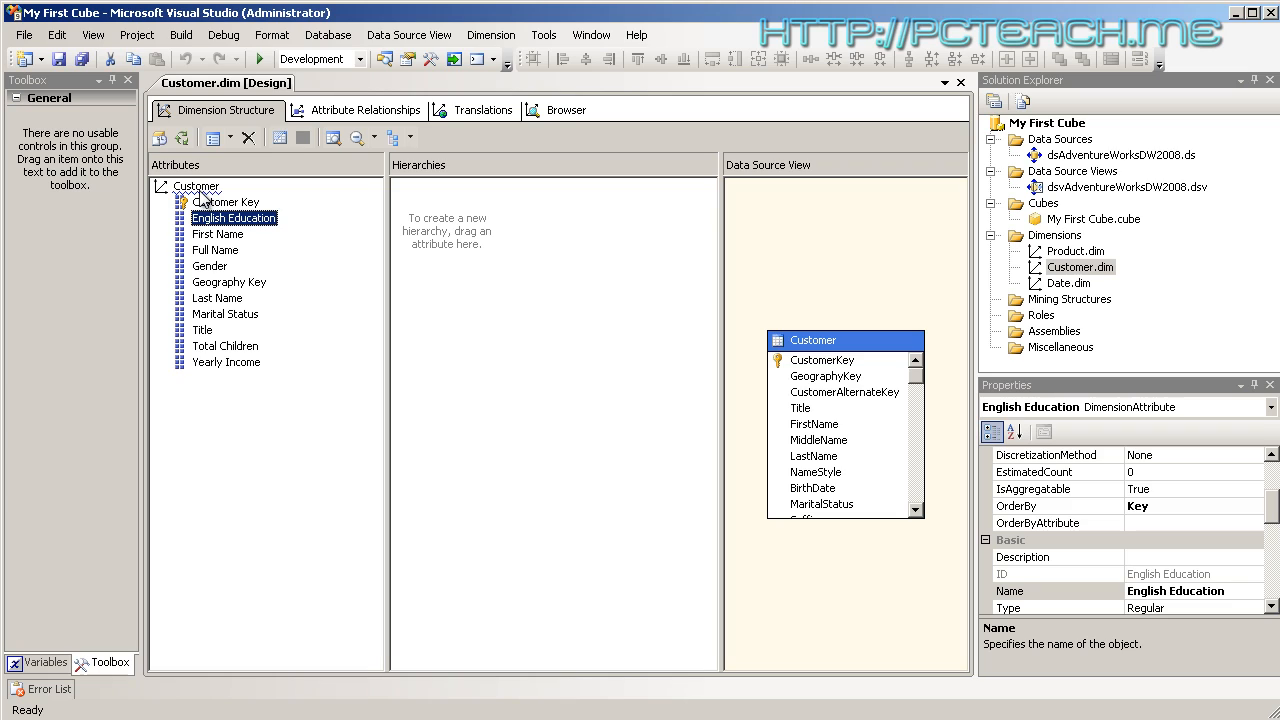
mouse_move(650, 343)
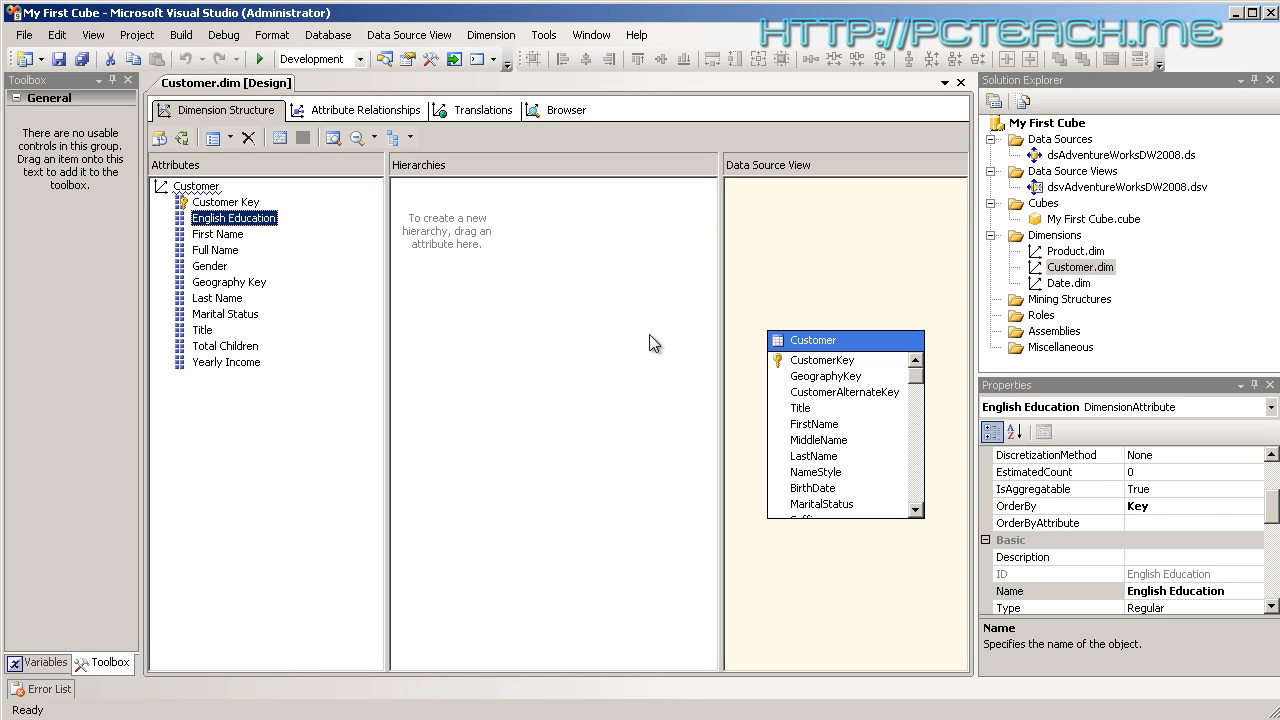
click(197, 186)
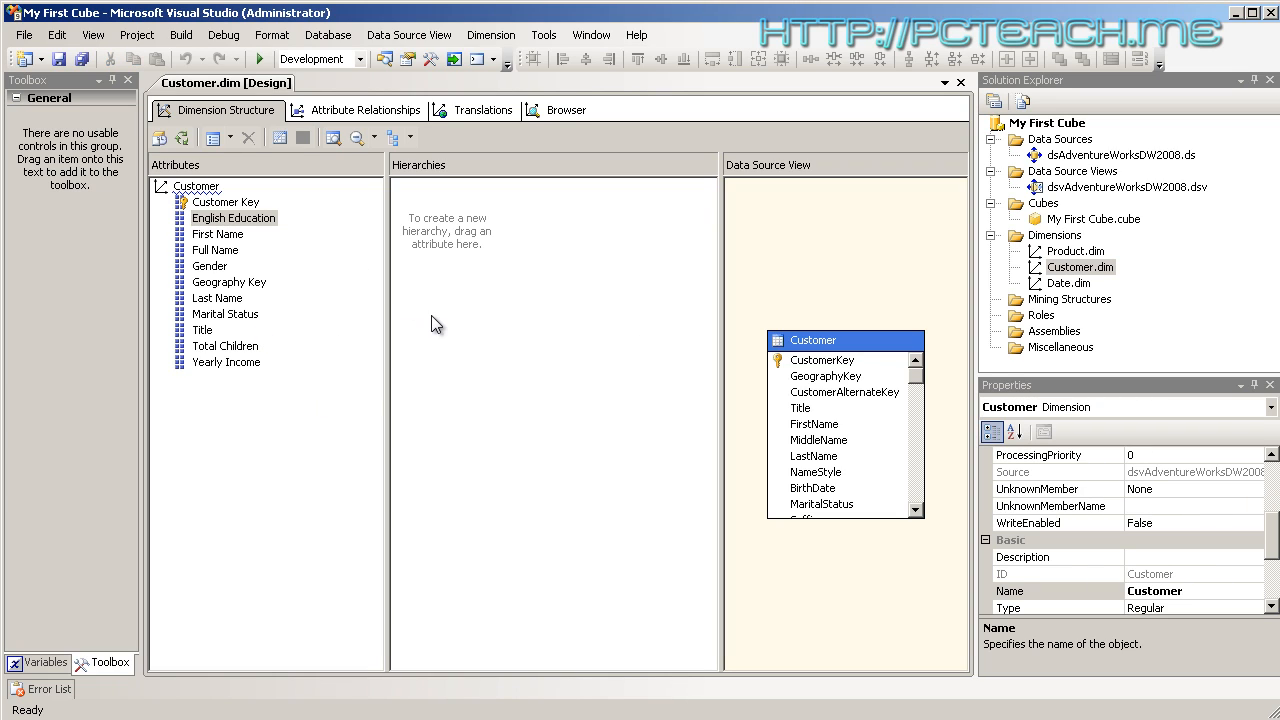
mouse_move(221, 329)
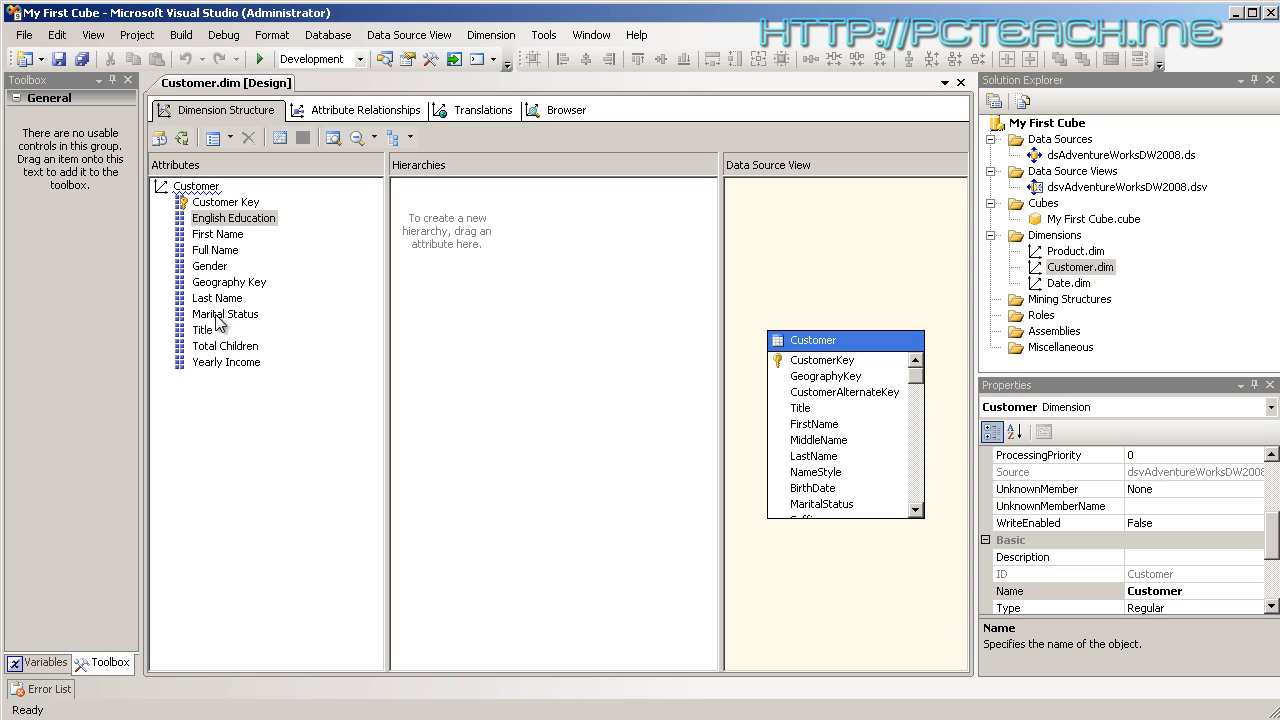
mouse_move(223, 353)
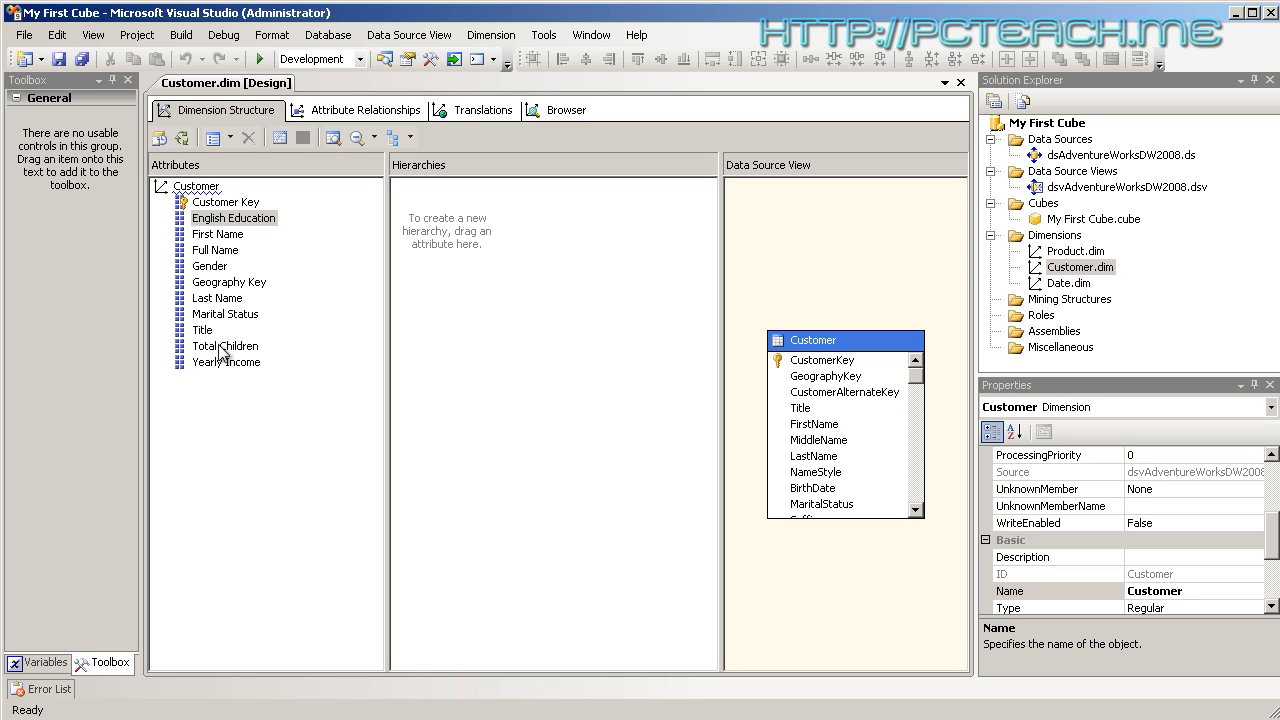
Step: Create a hierarchy with Marital Status and Gender levels
click(225, 313)
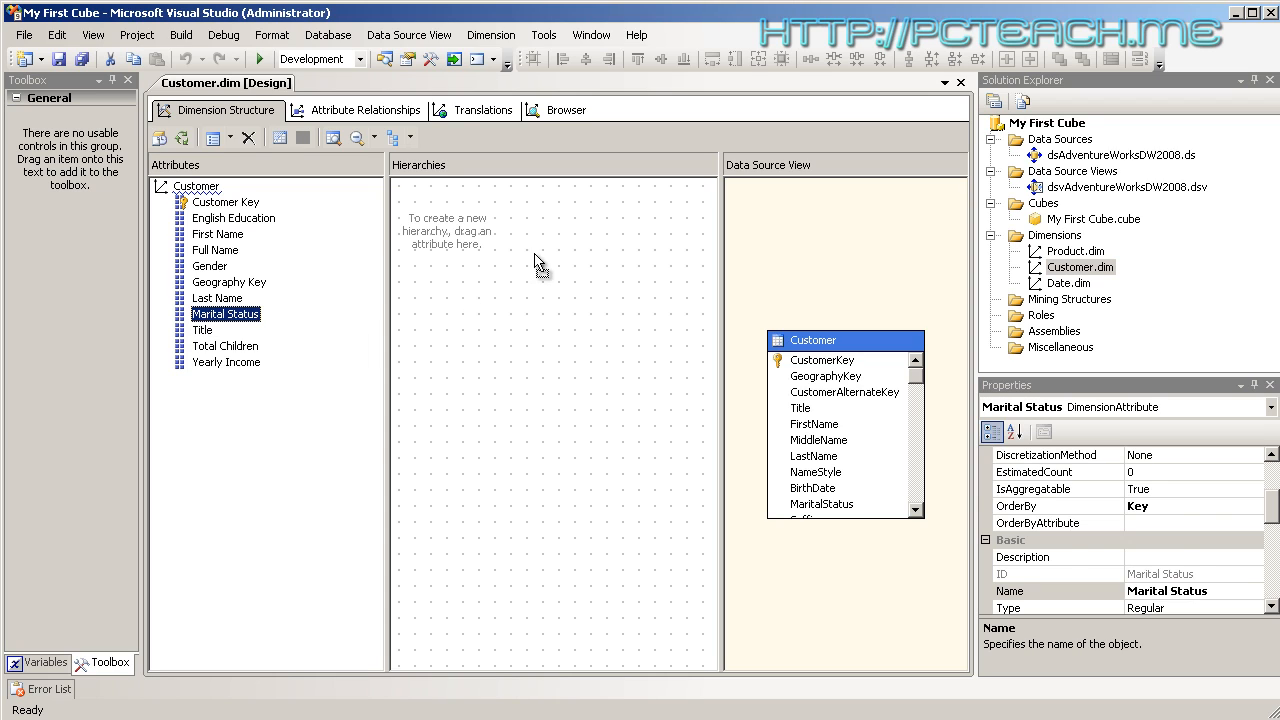
drag(225, 313, 460, 213)
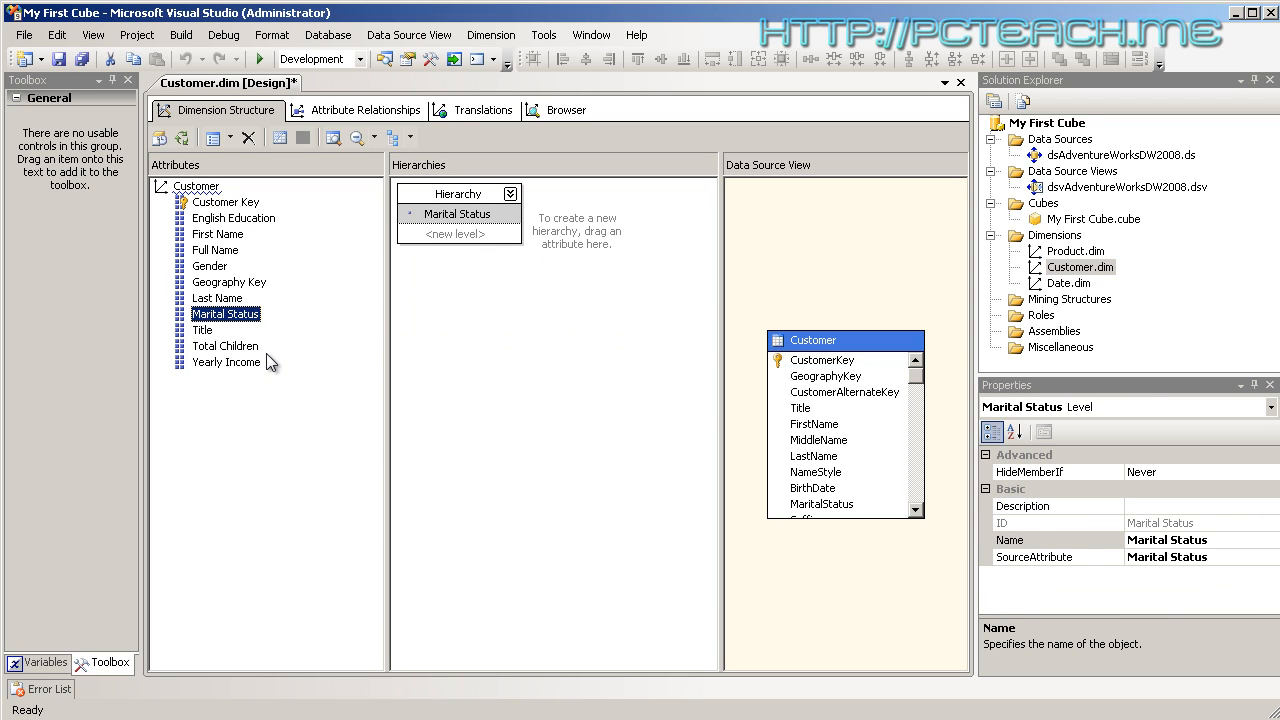
drag(209, 266, 458, 253)
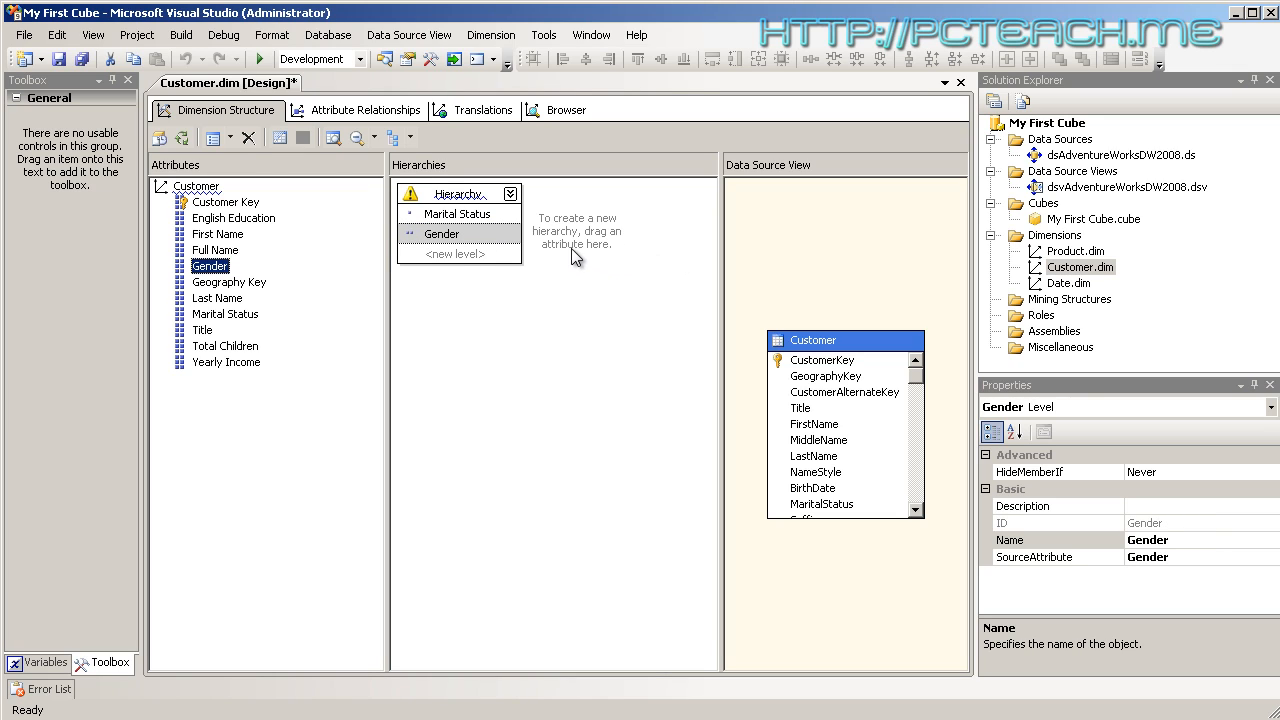
mouse_move(455, 265)
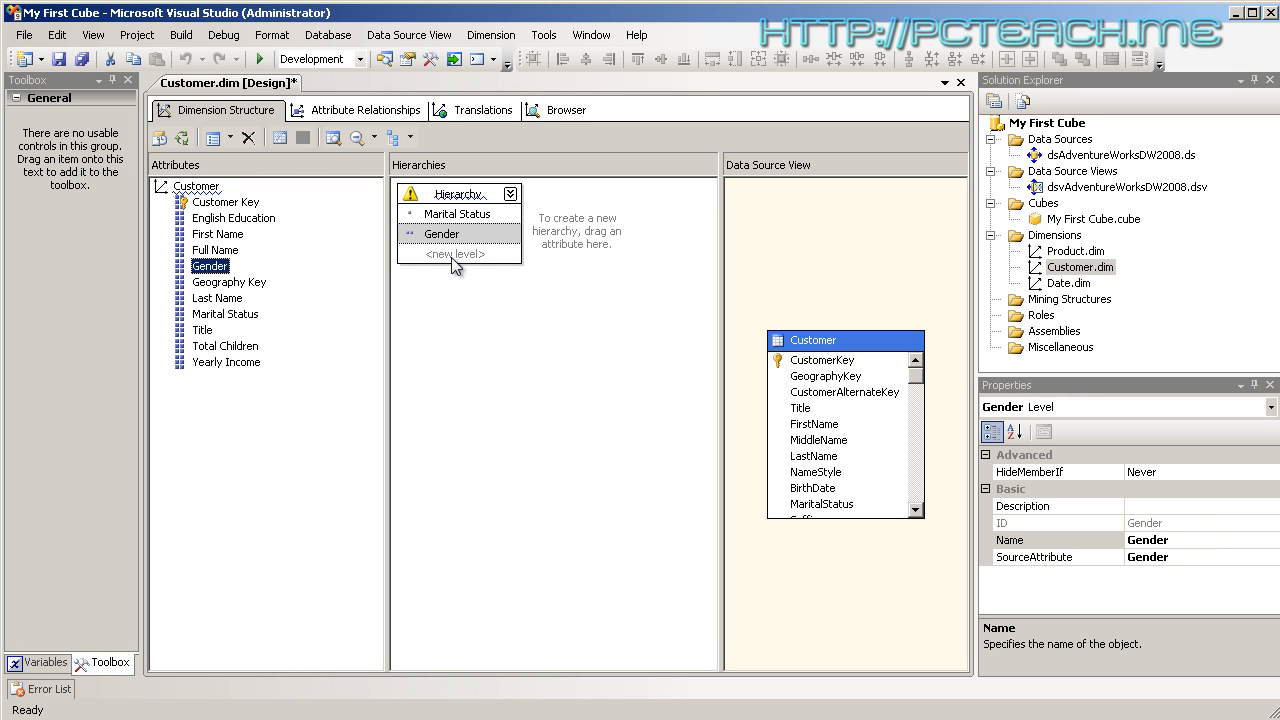
mouse_move(447, 253)
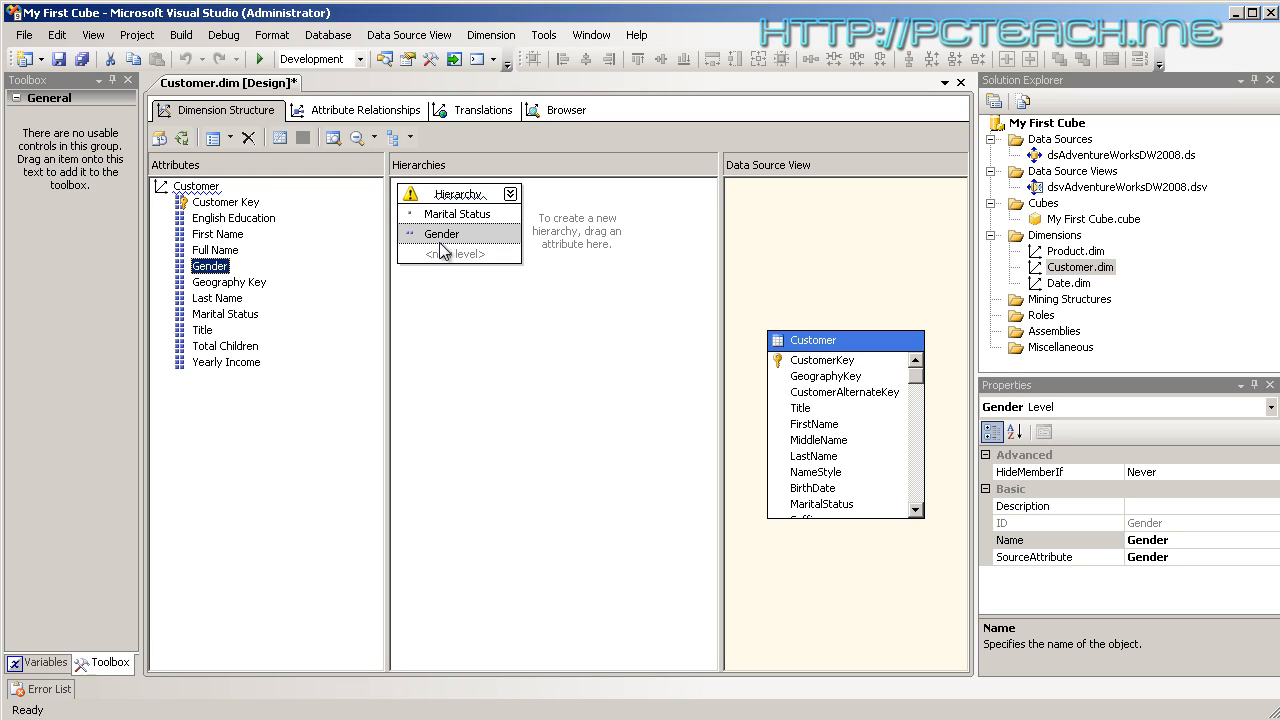
mouse_move(470, 260)
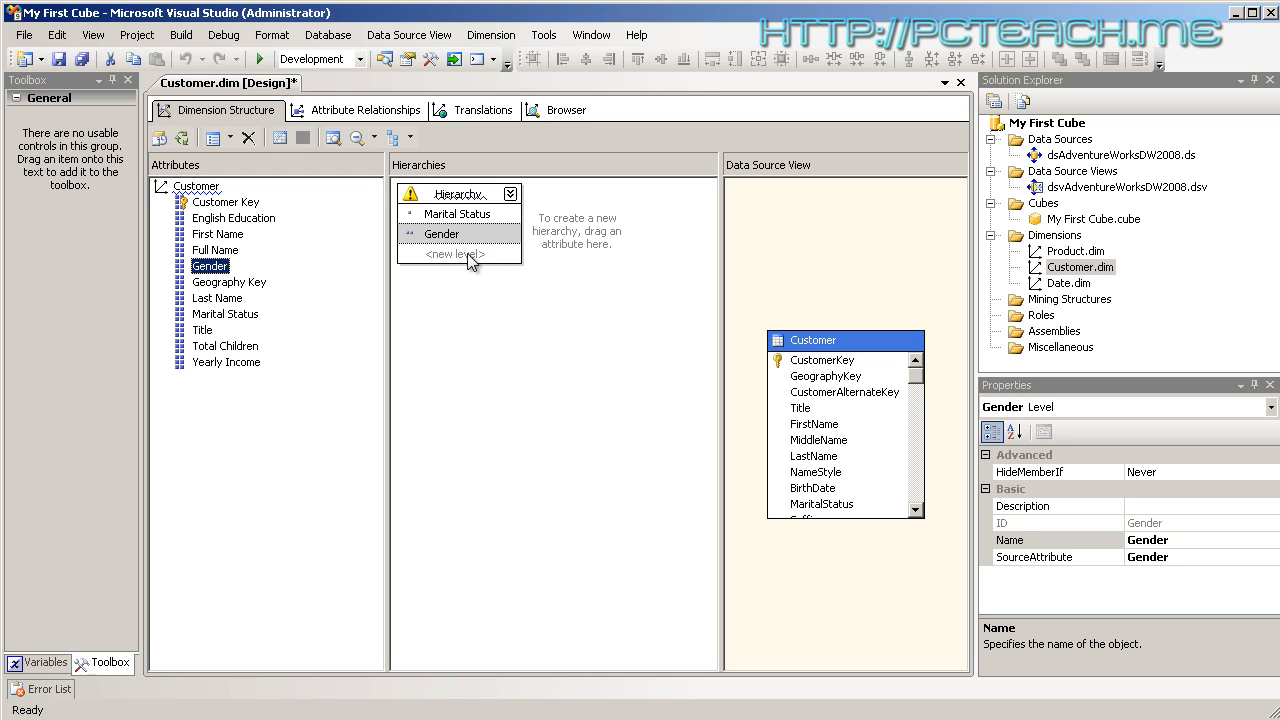
mouse_move(480, 240)
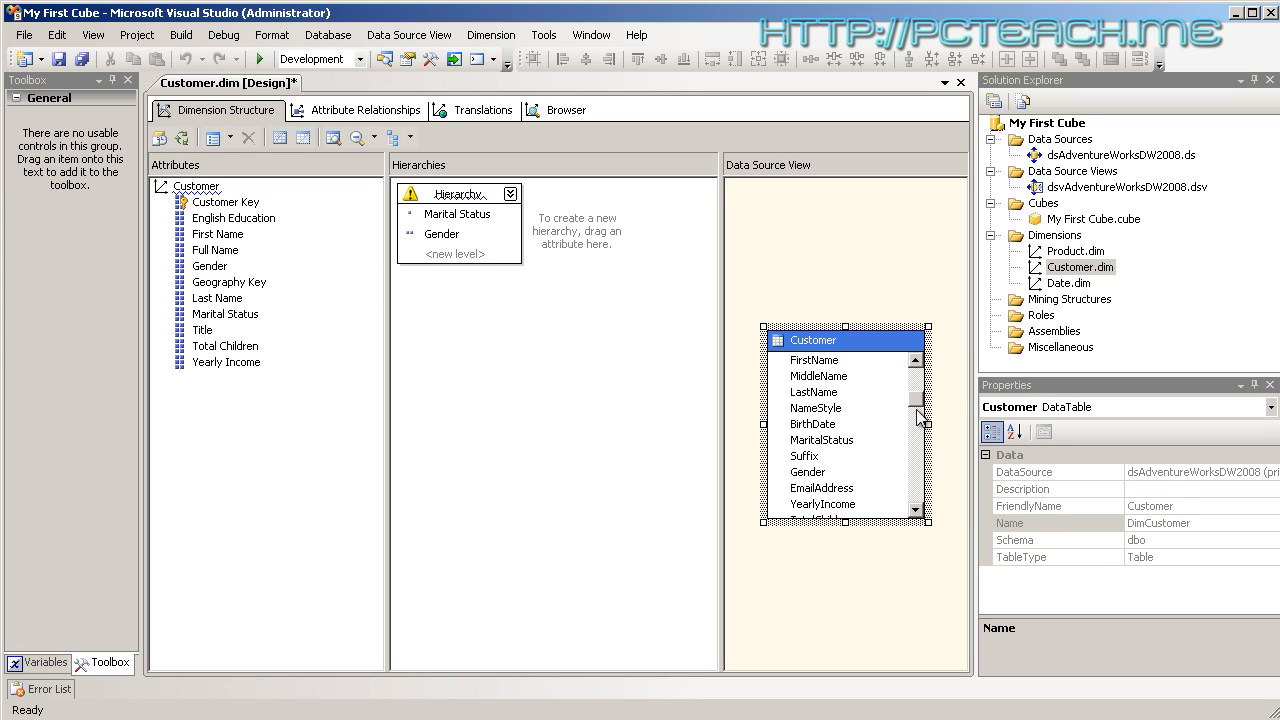
scroll(down, 3)
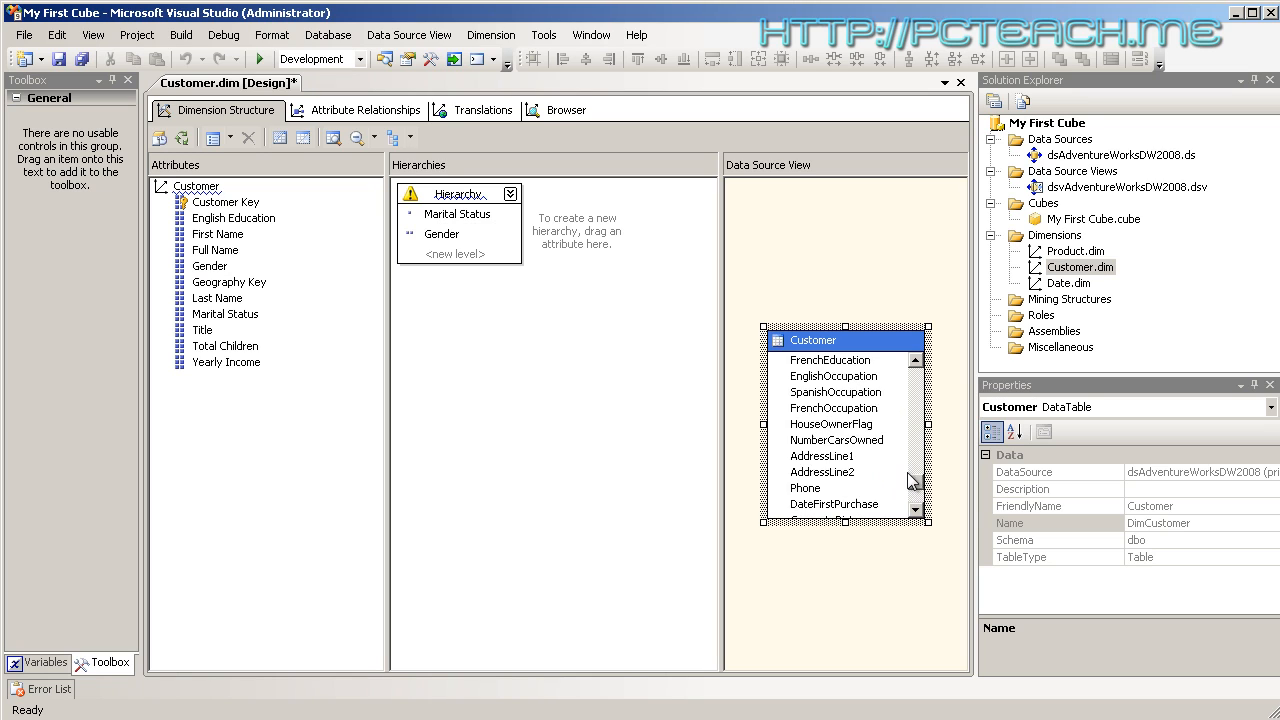
scroll(down, 3)
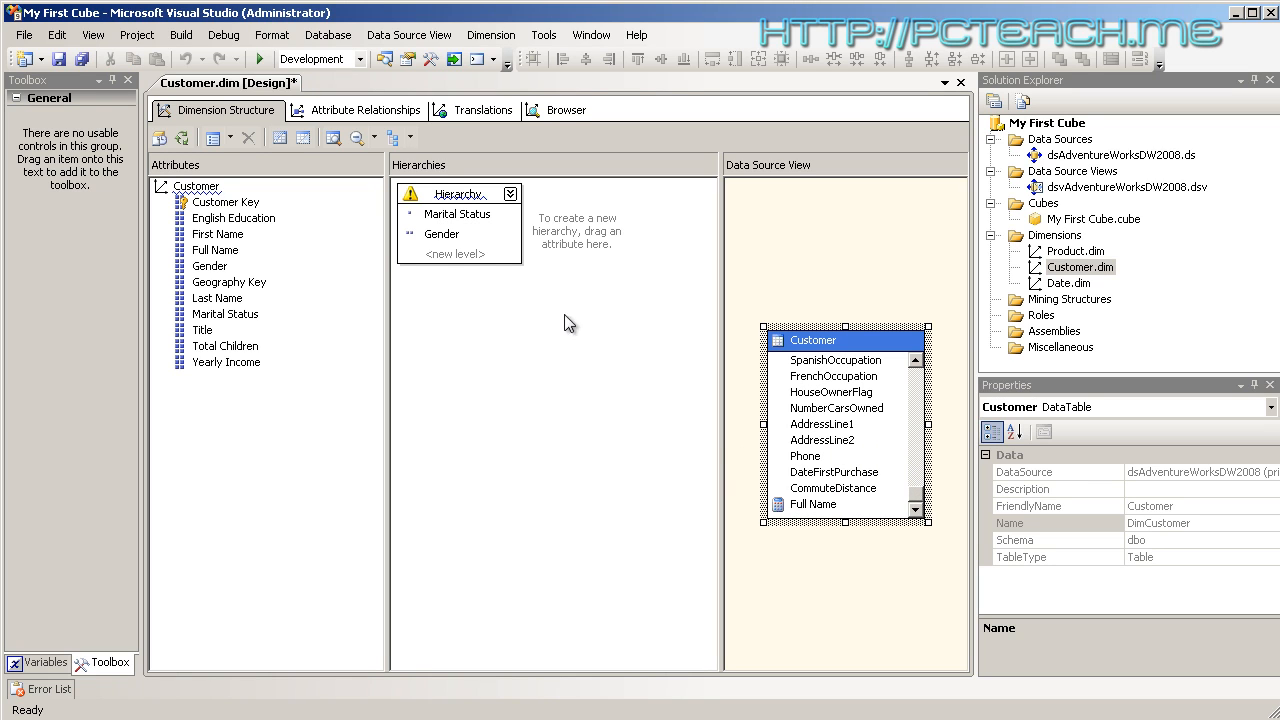
mouse_move(487, 221)
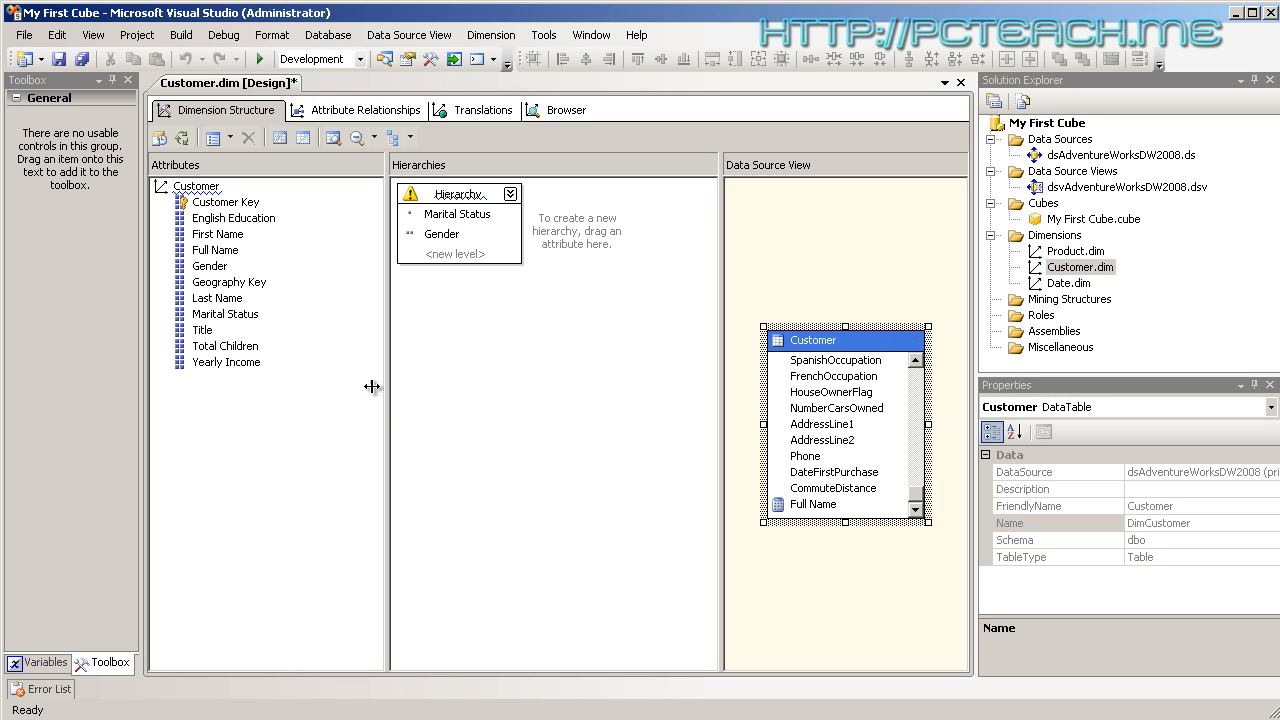
mouse_move(337, 255)
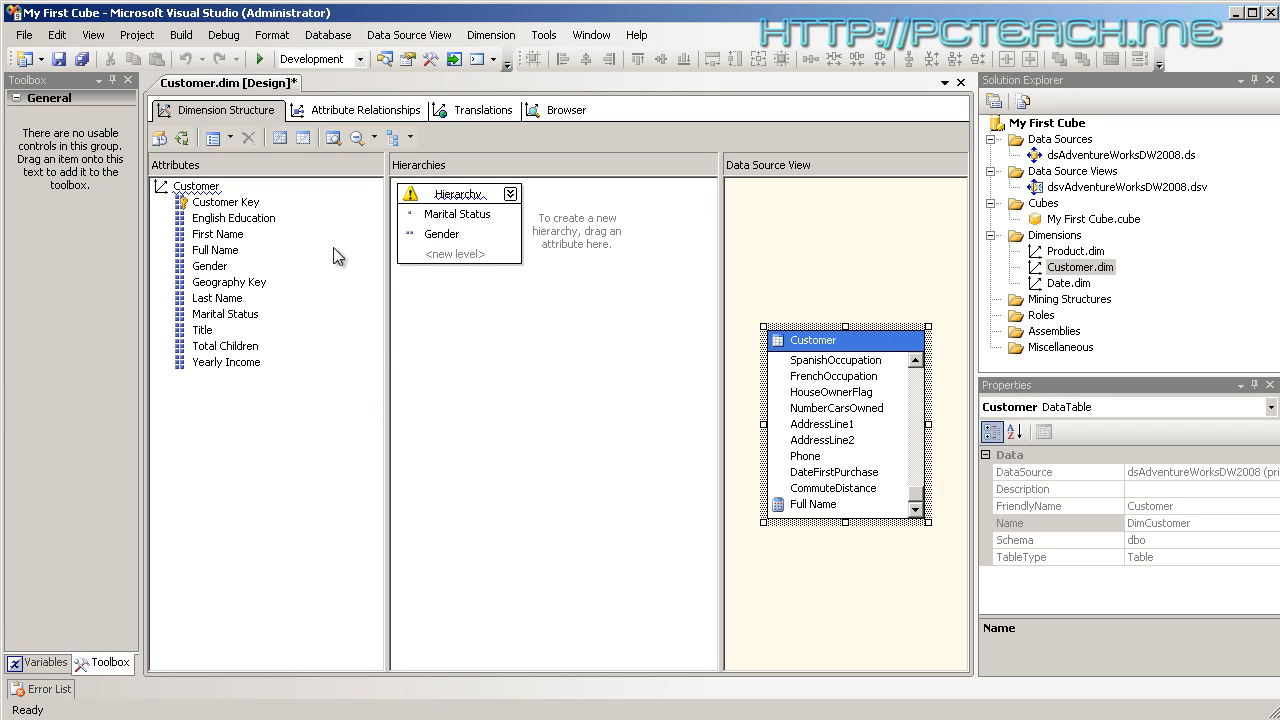
mouse_move(228, 374)
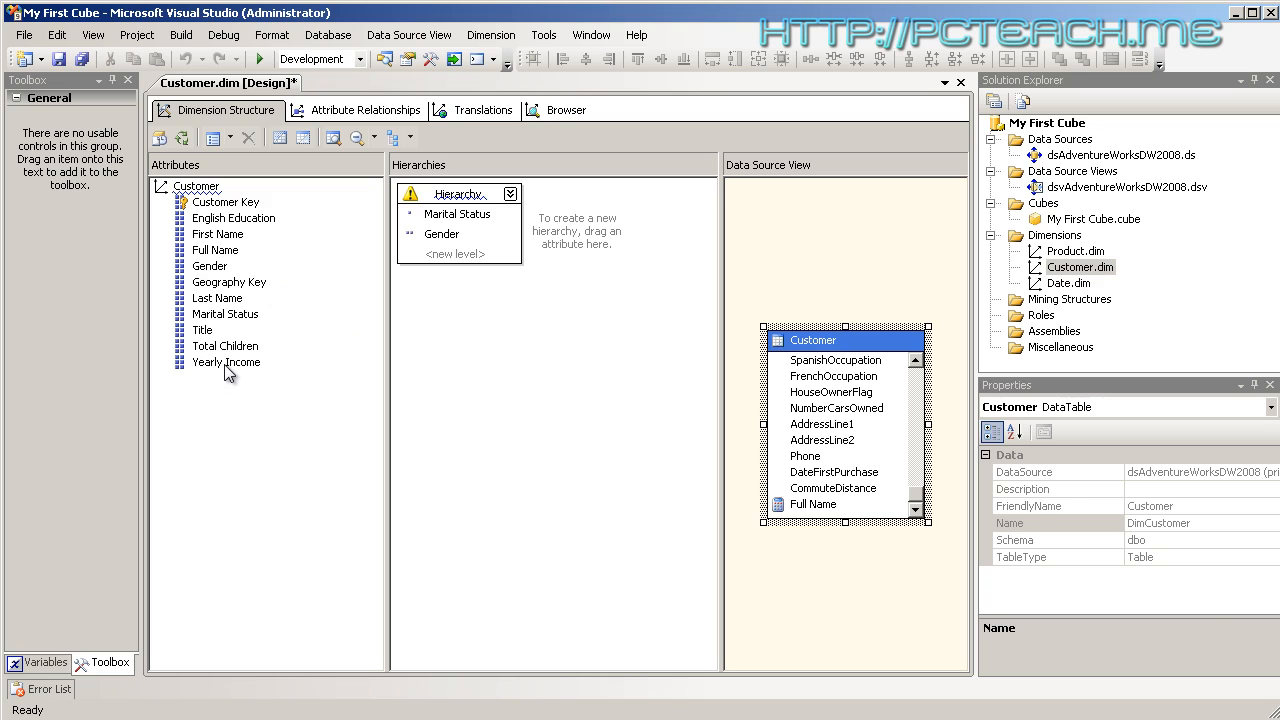
Step: Review the Total Children and Yearly Income attribute properties
click(226, 362)
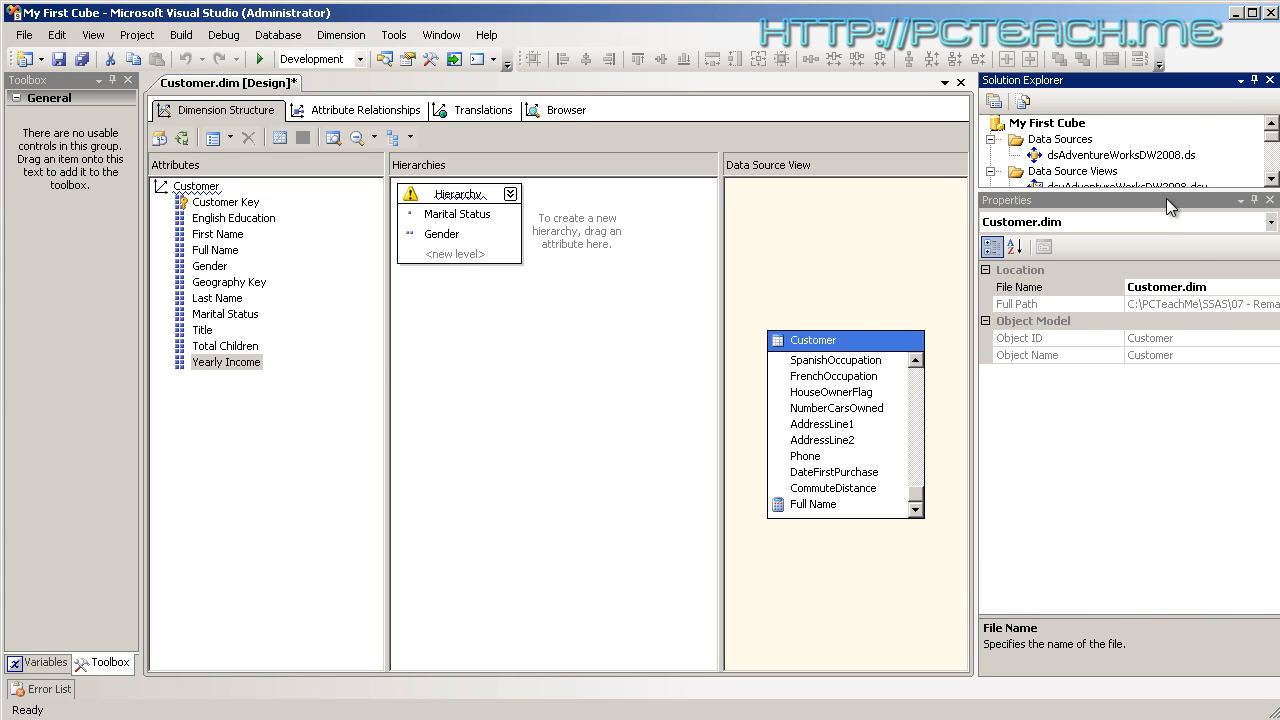
click(225, 345)
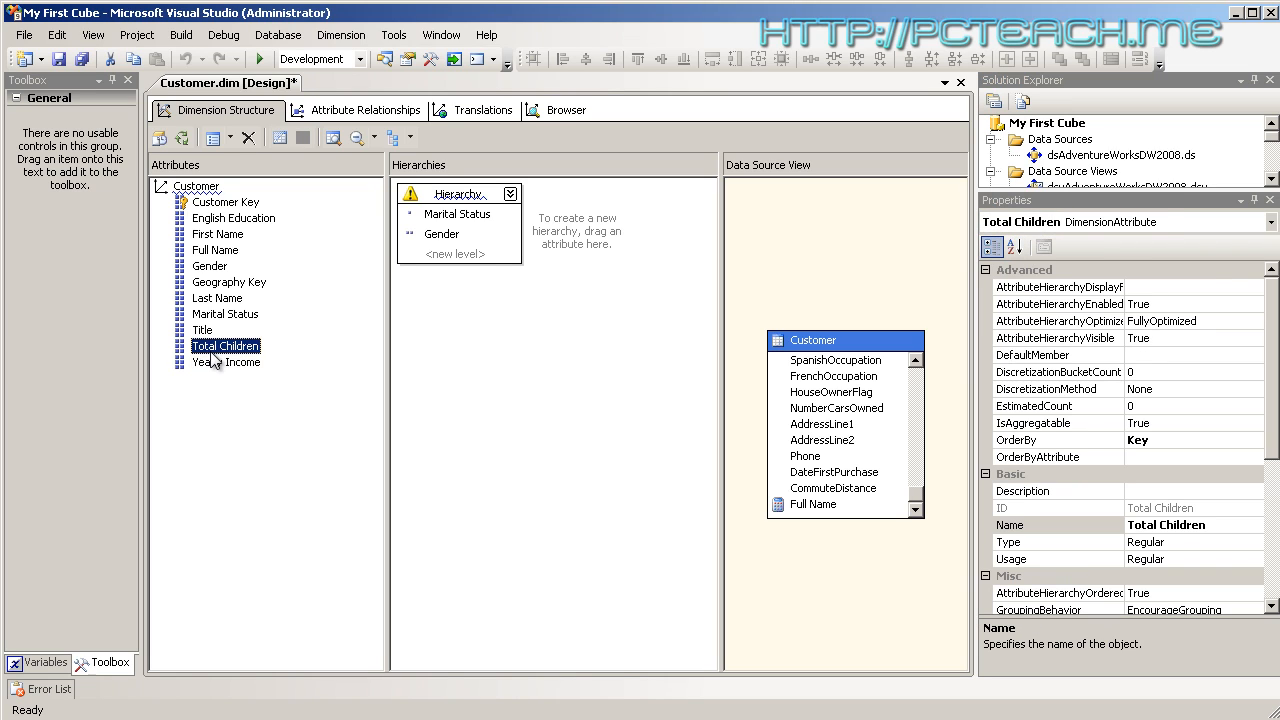
click(227, 361)
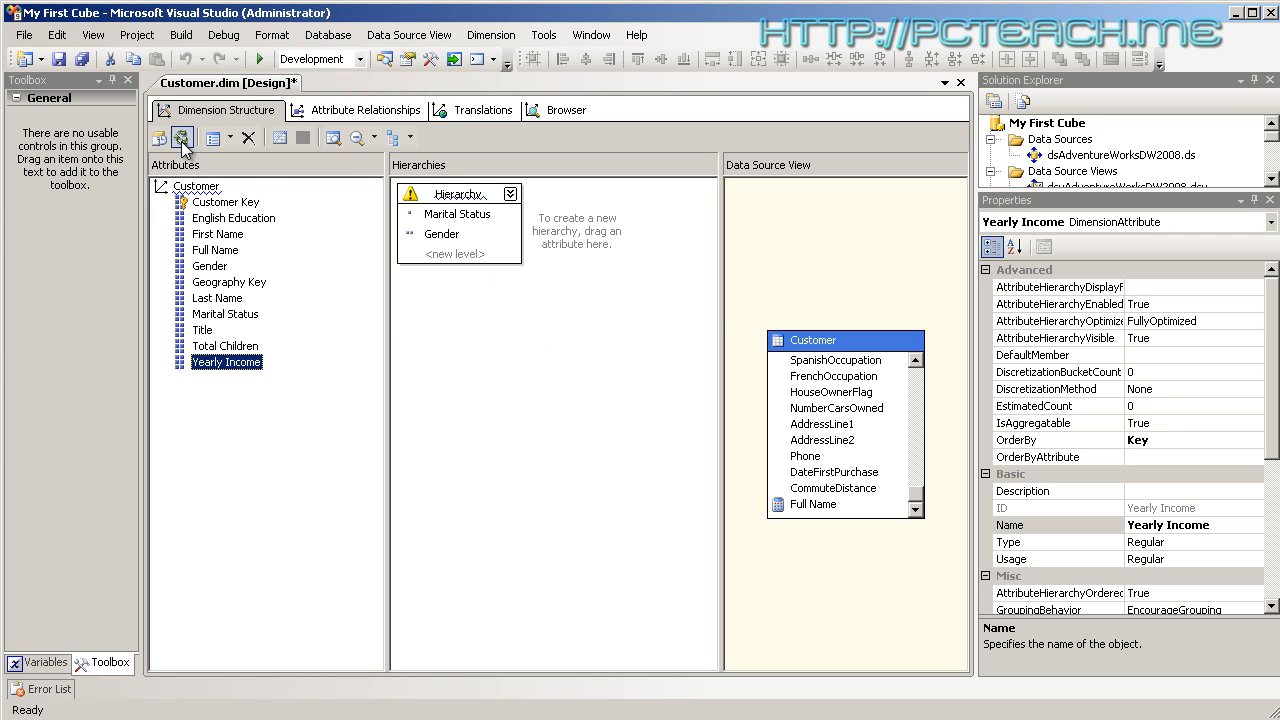
mouse_move(462, 218)
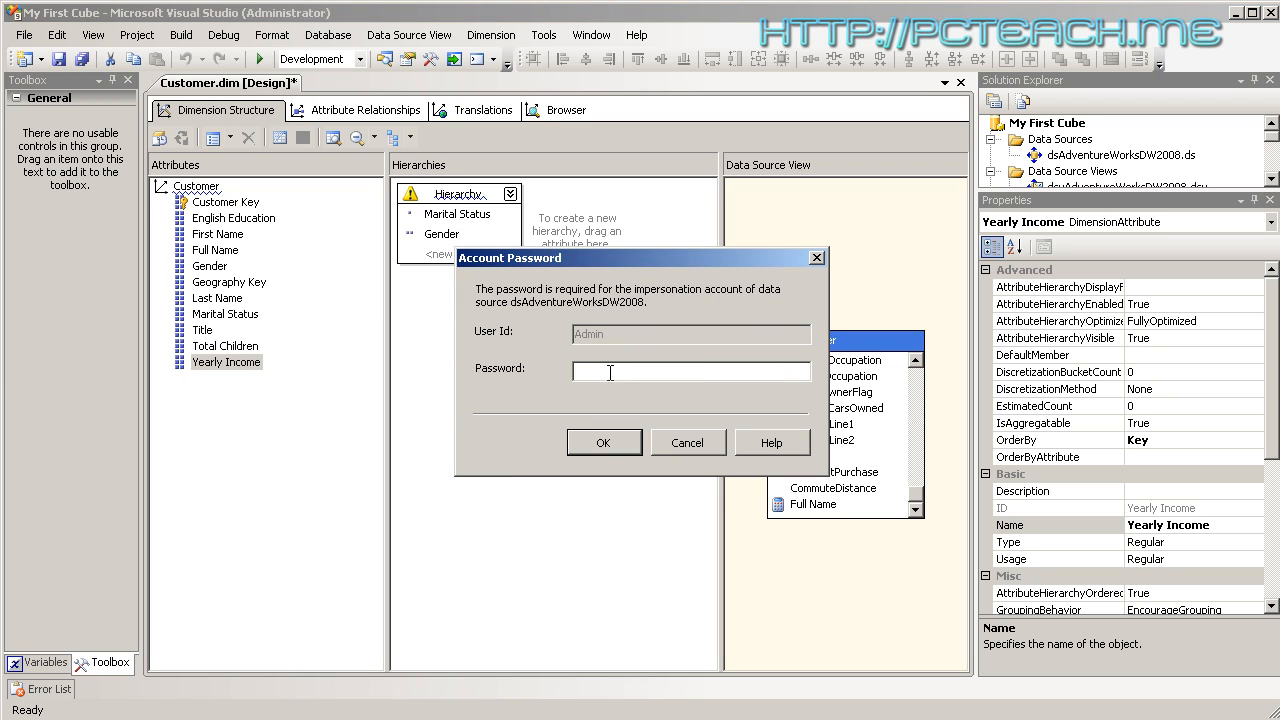
Step: Enter the impersonation password and run processing of the Customer dimension
text(password)
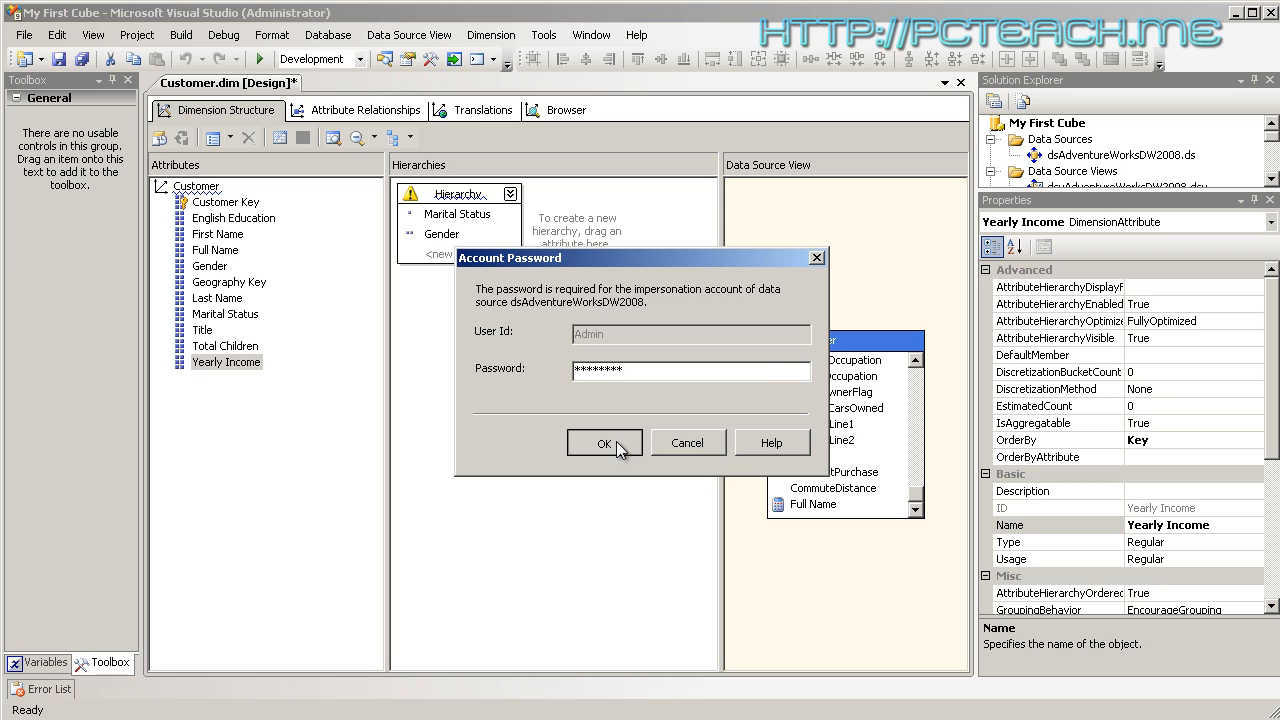
click(604, 443)
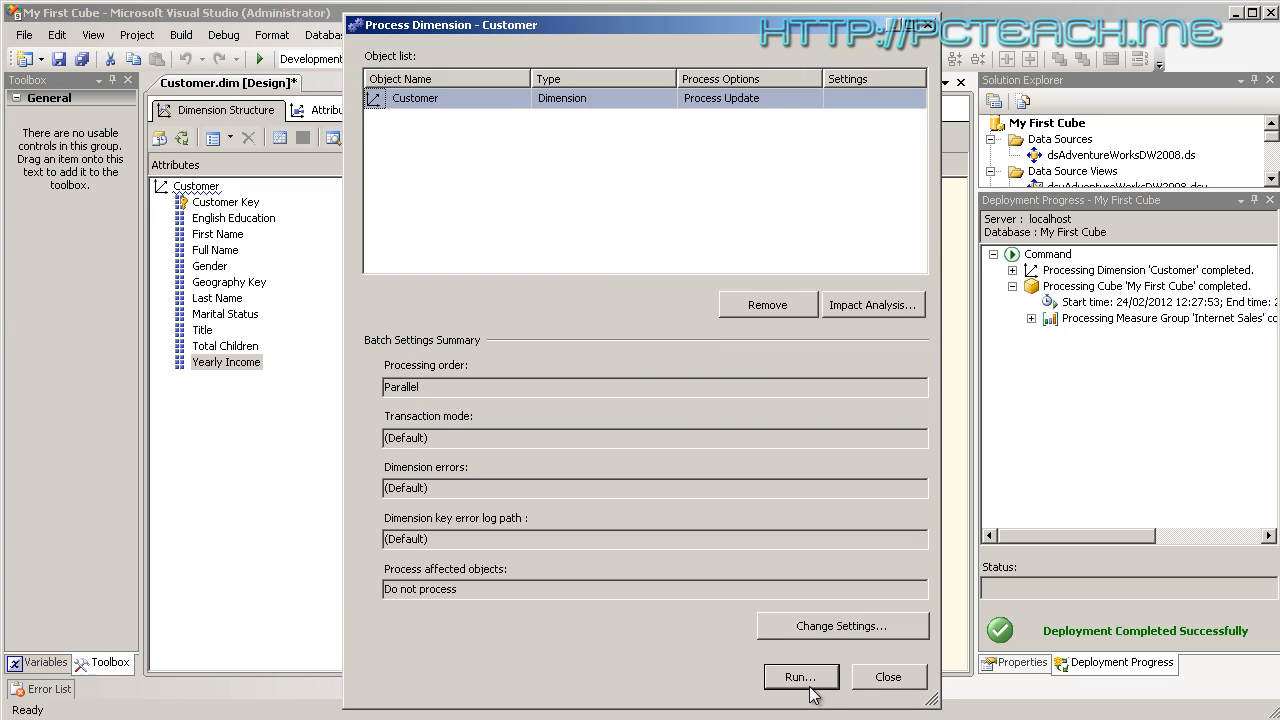
click(800, 677)
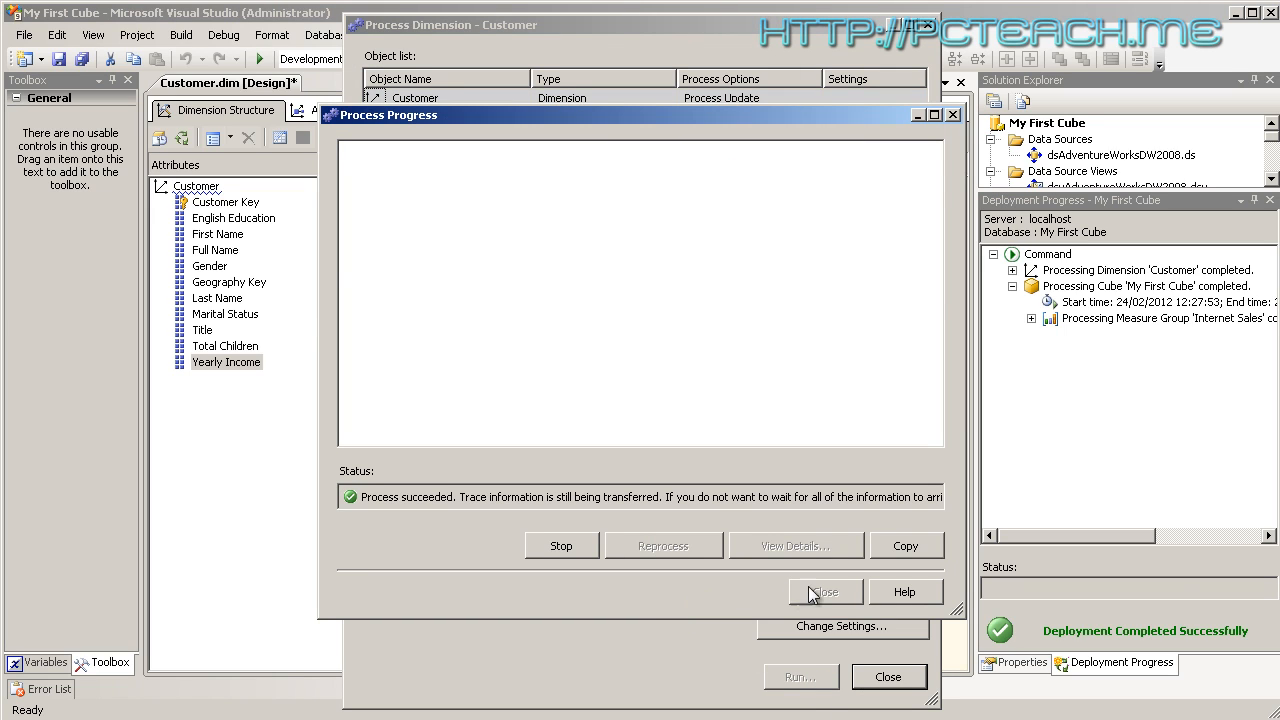
click(824, 592)
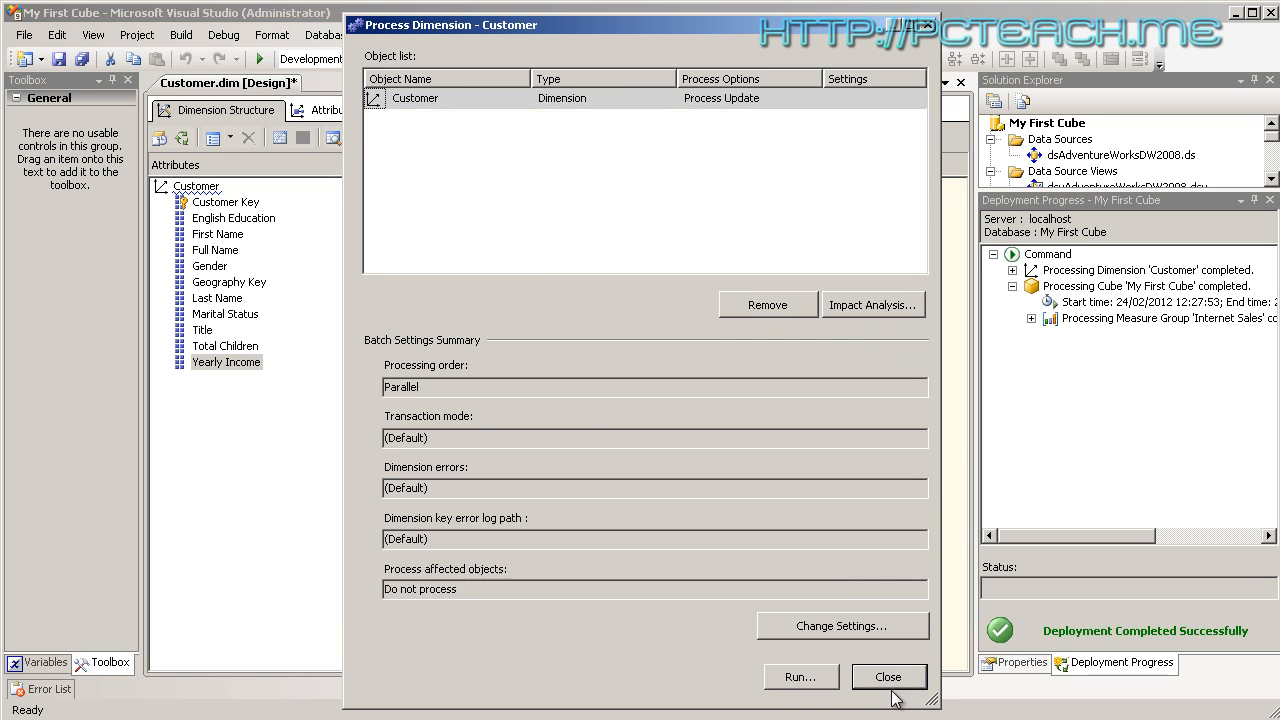
Step: Browse Marital Status/Gender members and Yearly Income values, then return to Dimension Structure
click(887, 676)
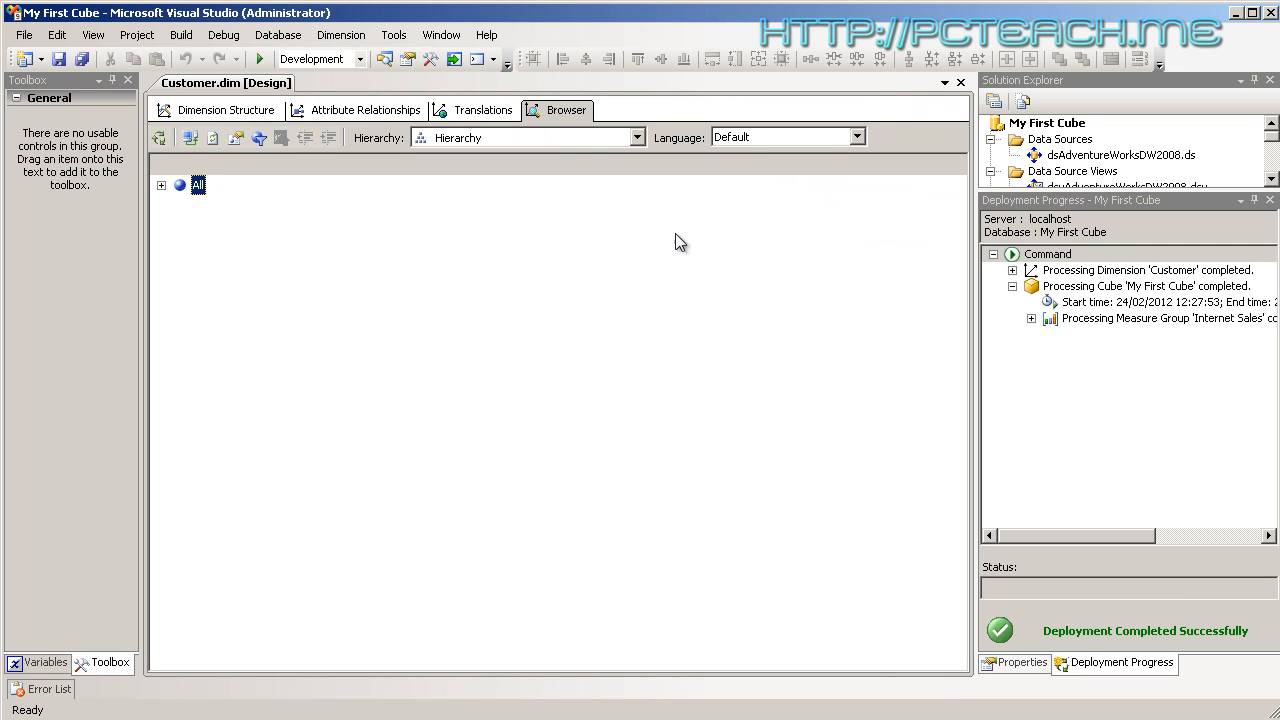
click(161, 185)
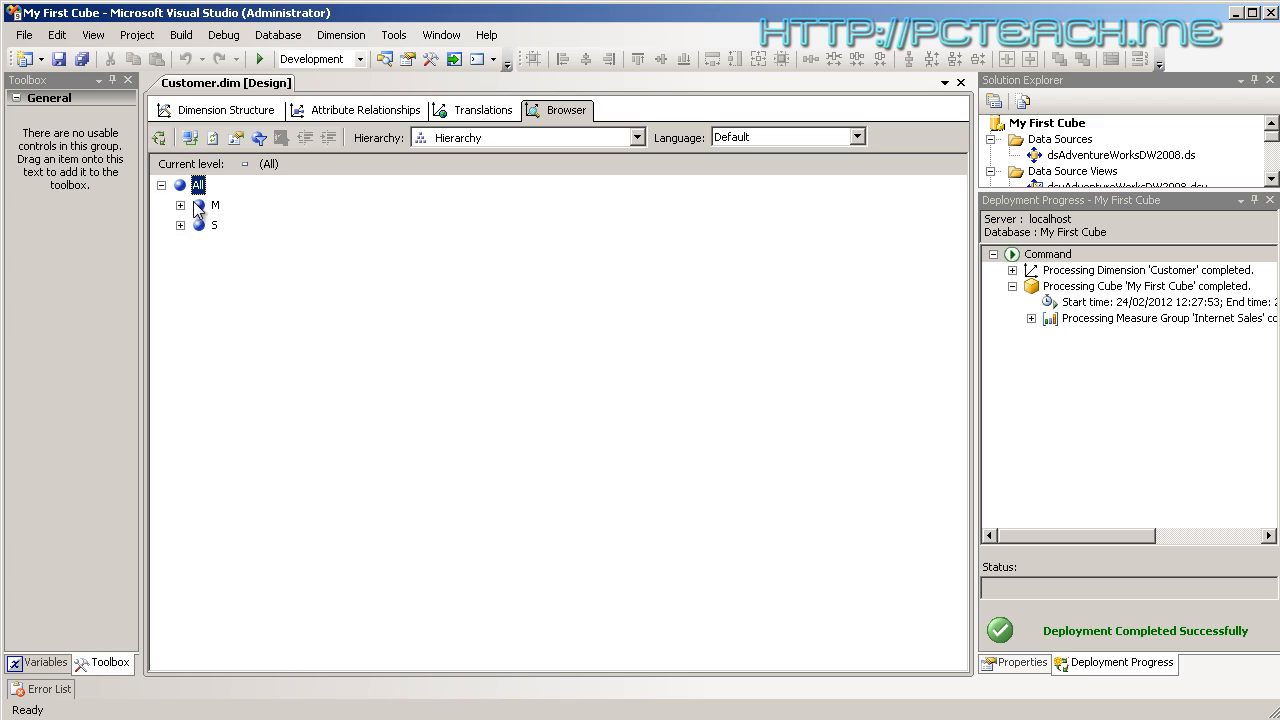
click(181, 205)
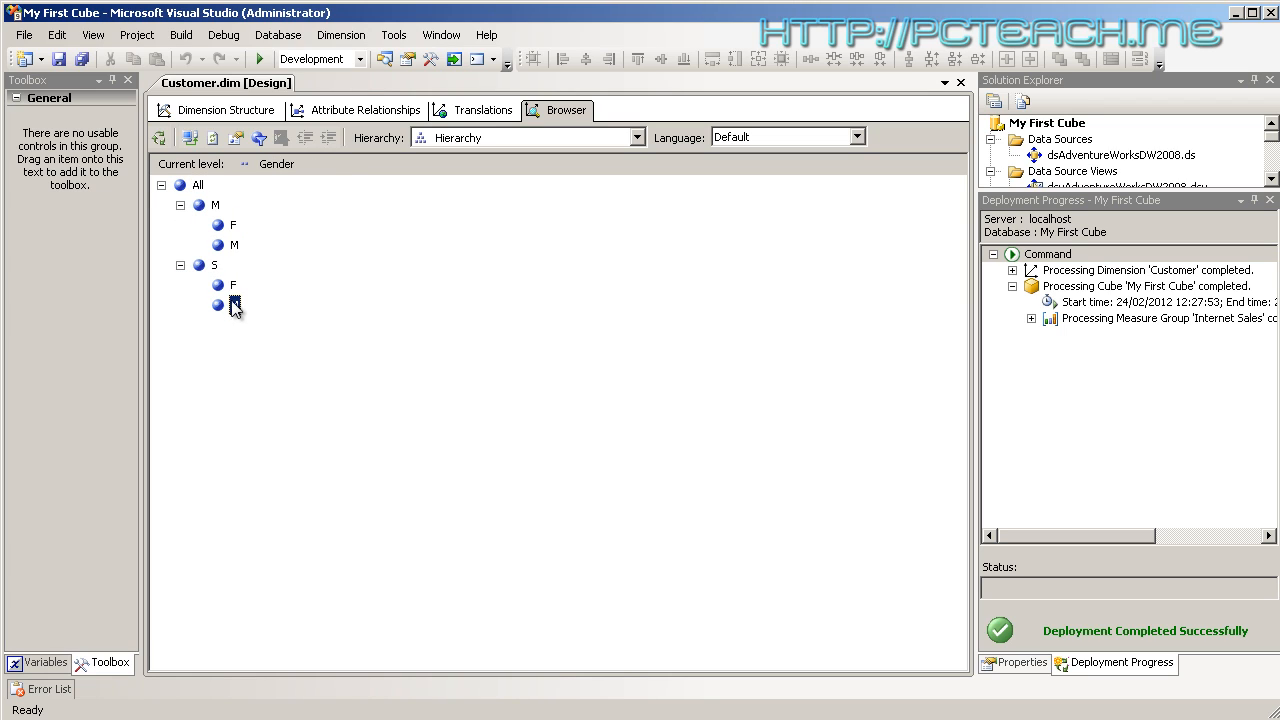
click(528, 137)
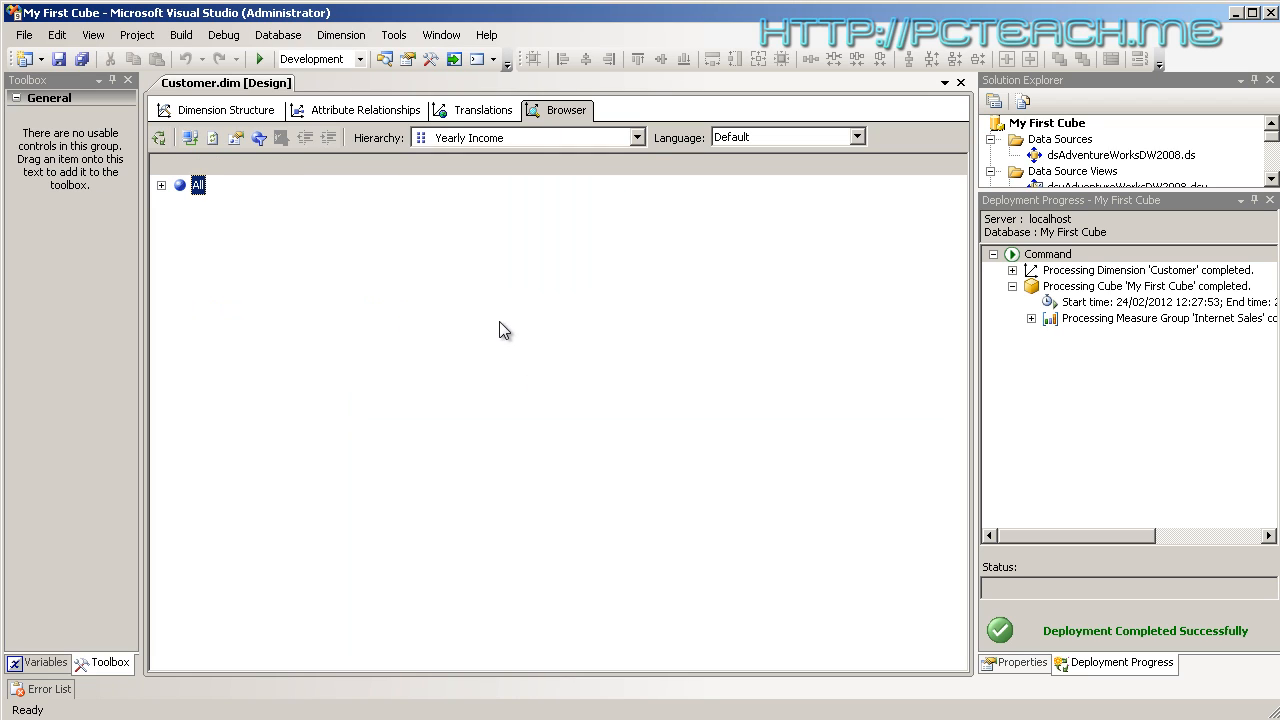
click(161, 185)
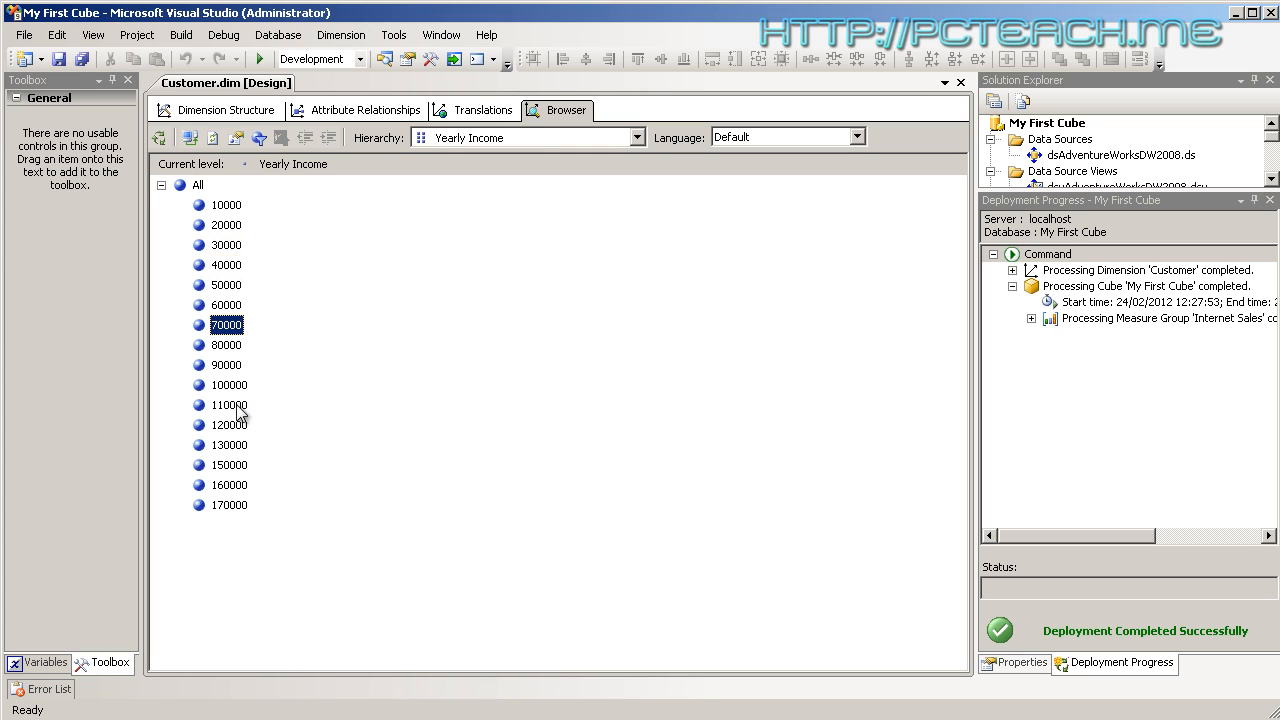
click(224, 110)
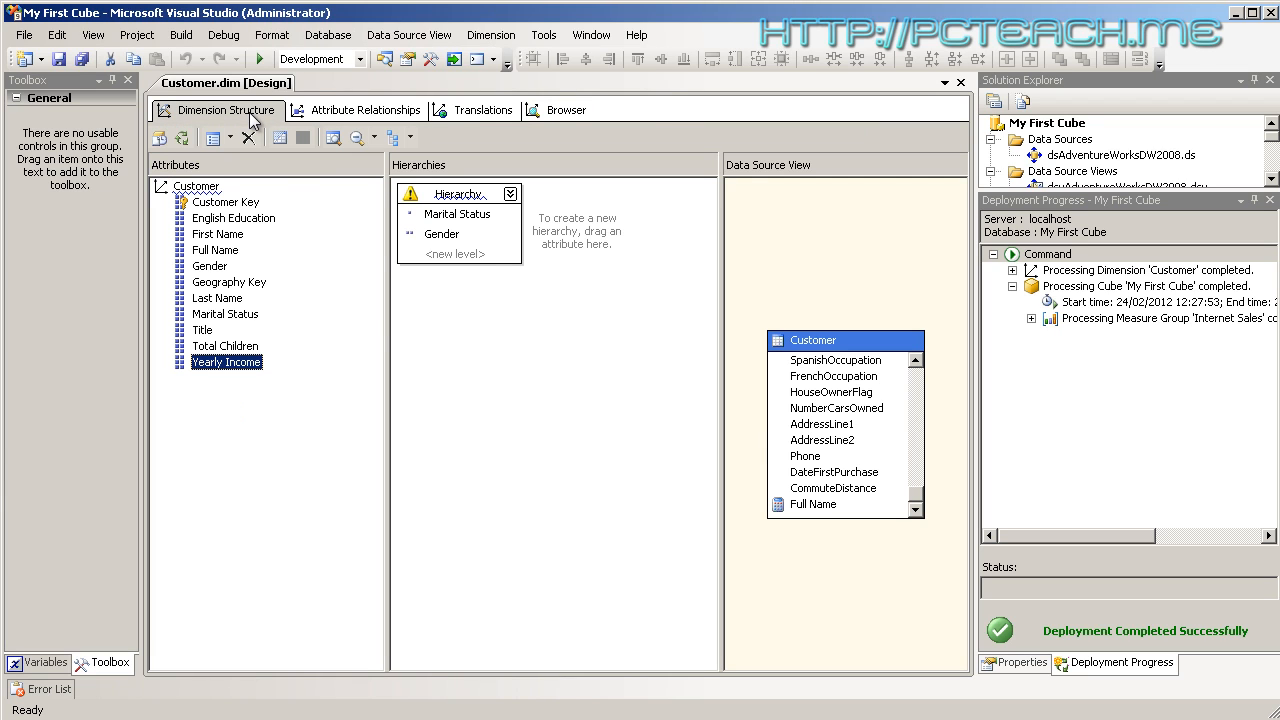
mouse_move(259, 169)
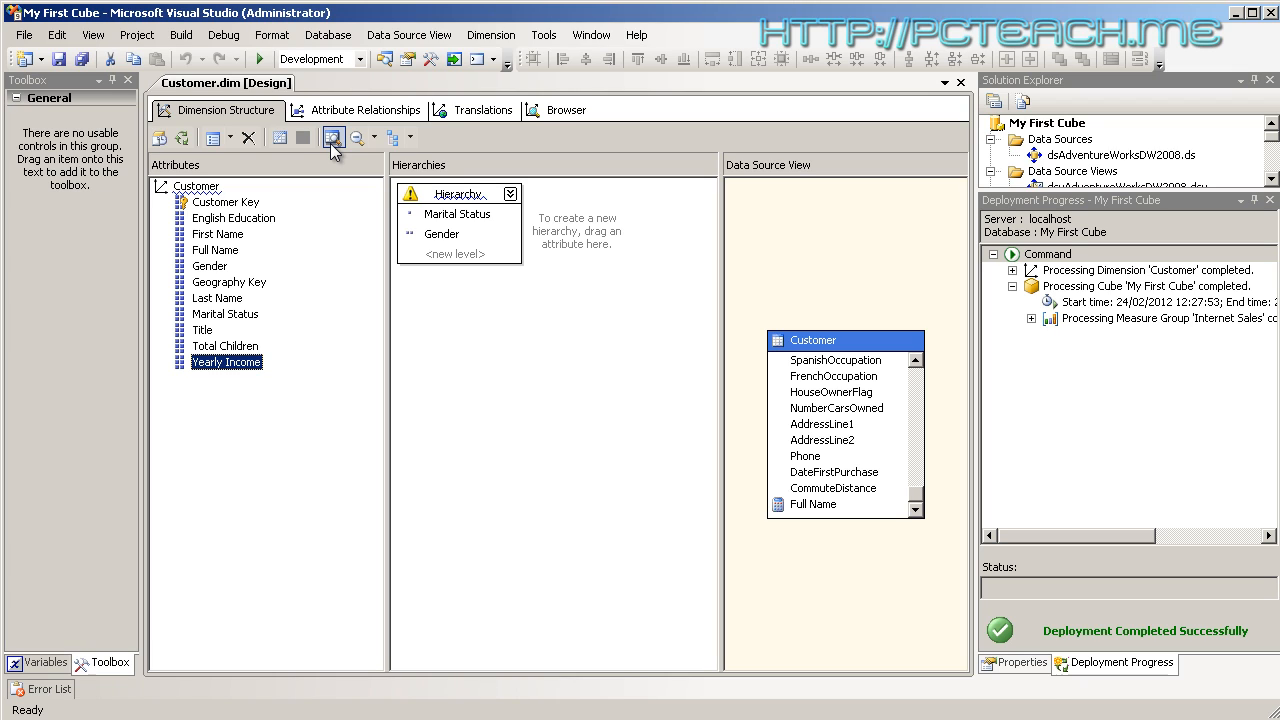
Step: Inspect Yearly Income's DiscretizationBucketCount and DiscretizationMethod properties
click(1022, 662)
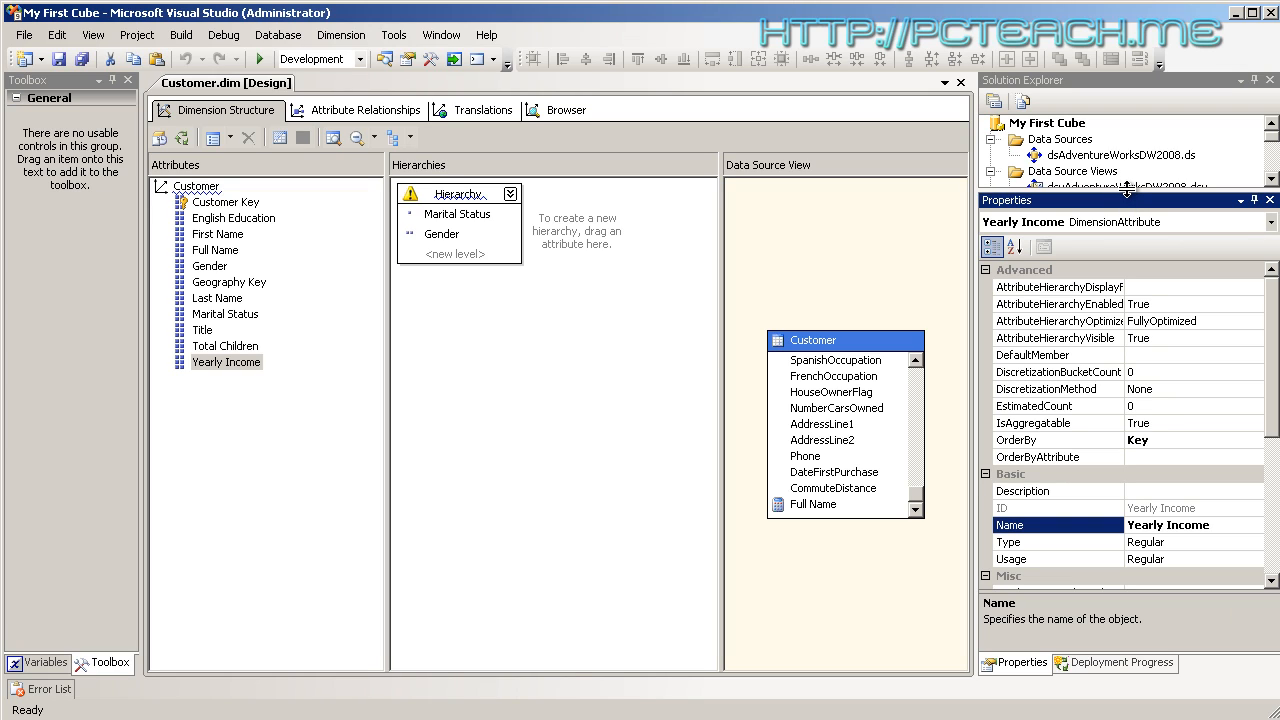
mouse_move(1155, 365)
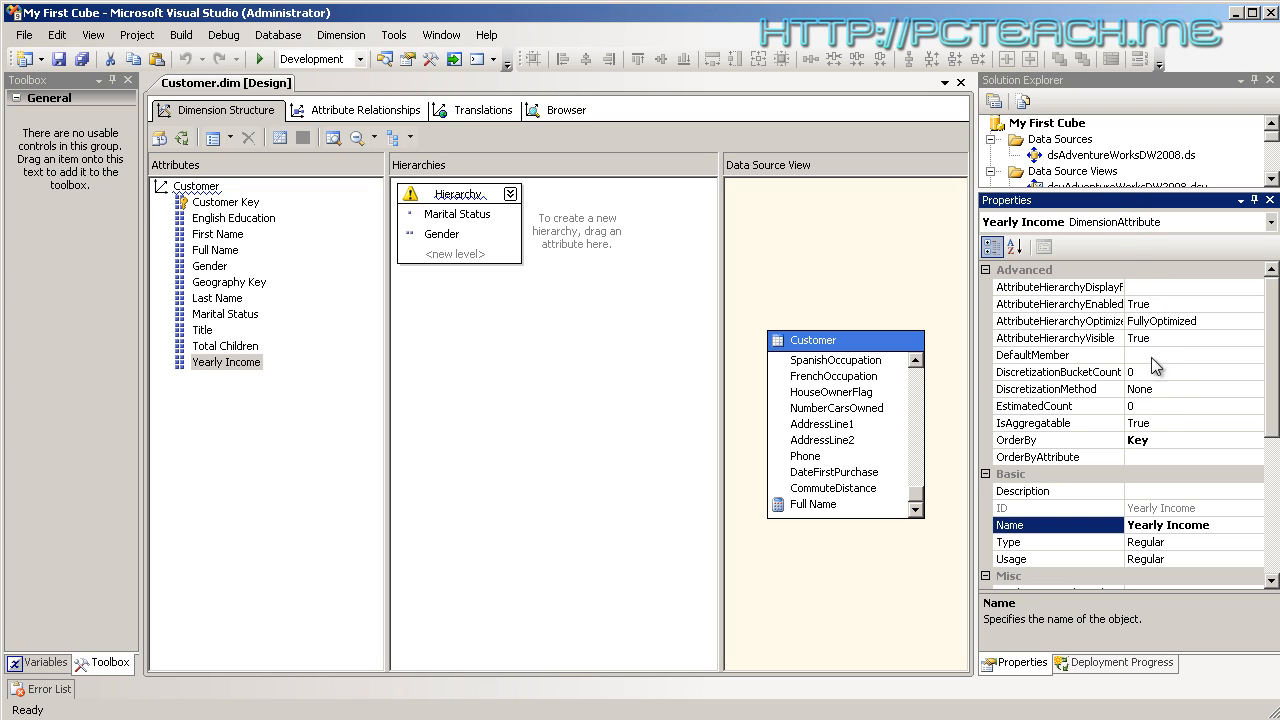
click(1057, 371)
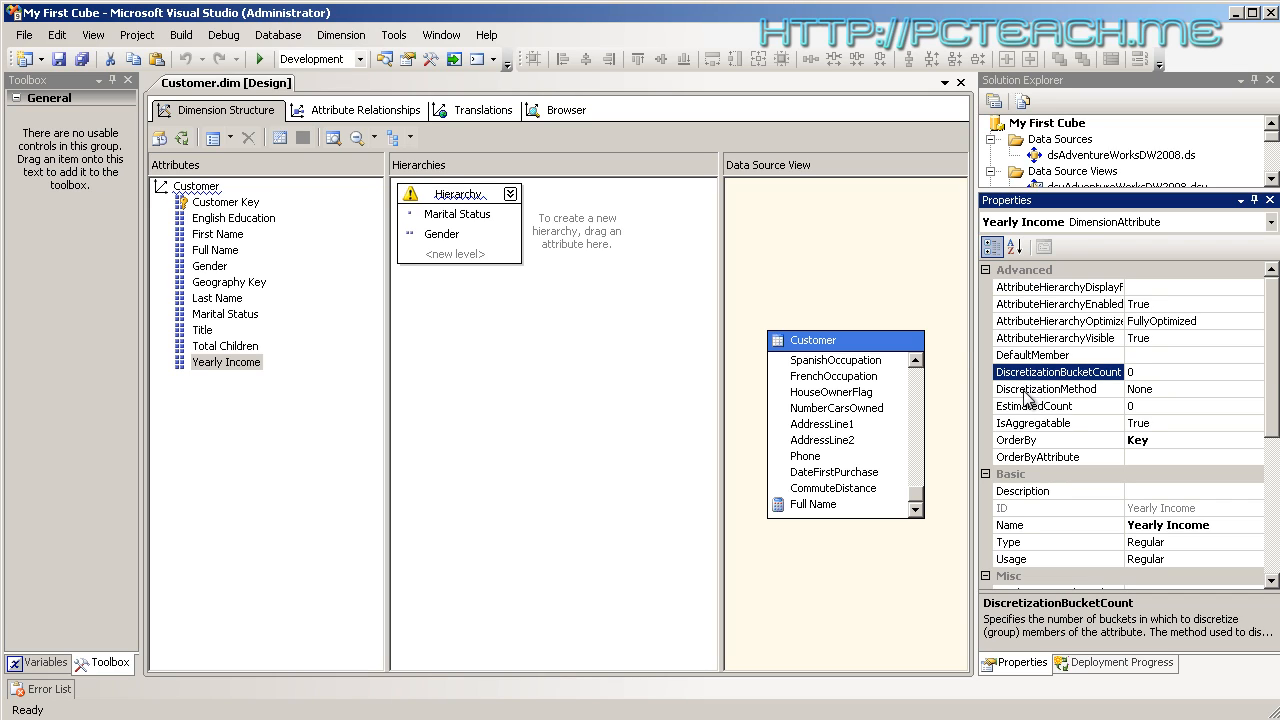
click(1046, 388)
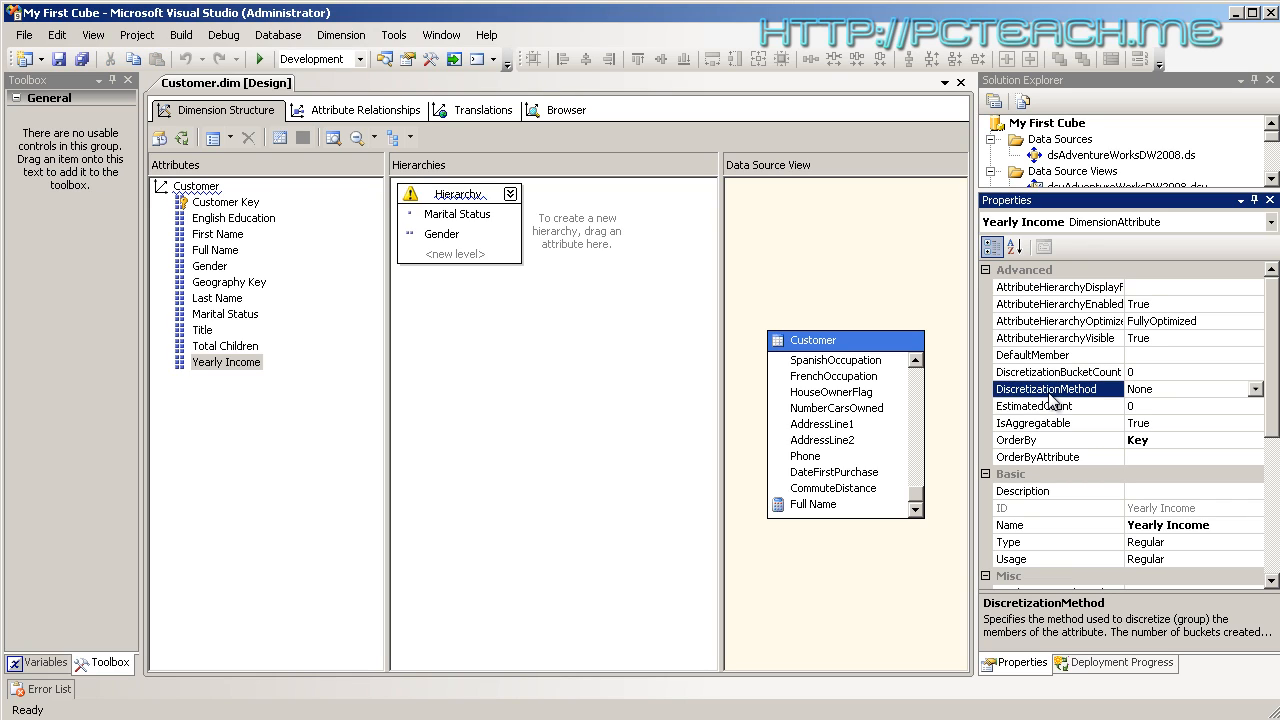
mouse_move(1229, 400)
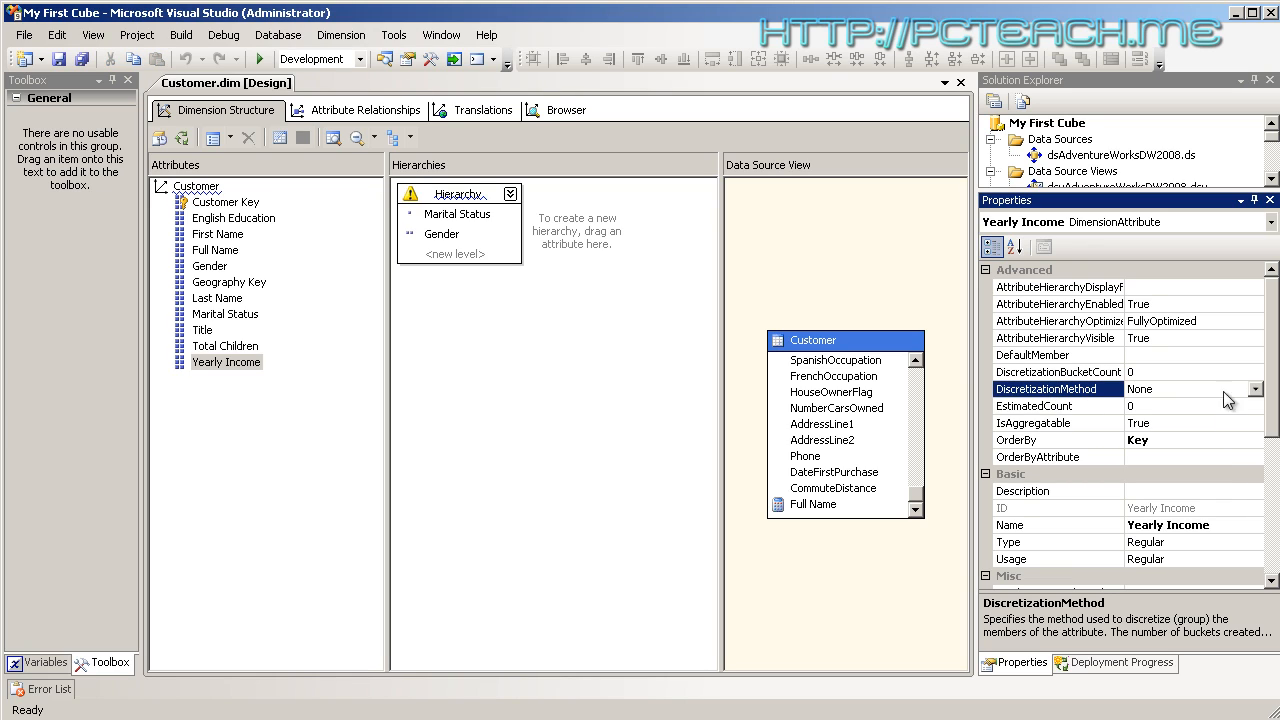
mouse_move(1213, 407)
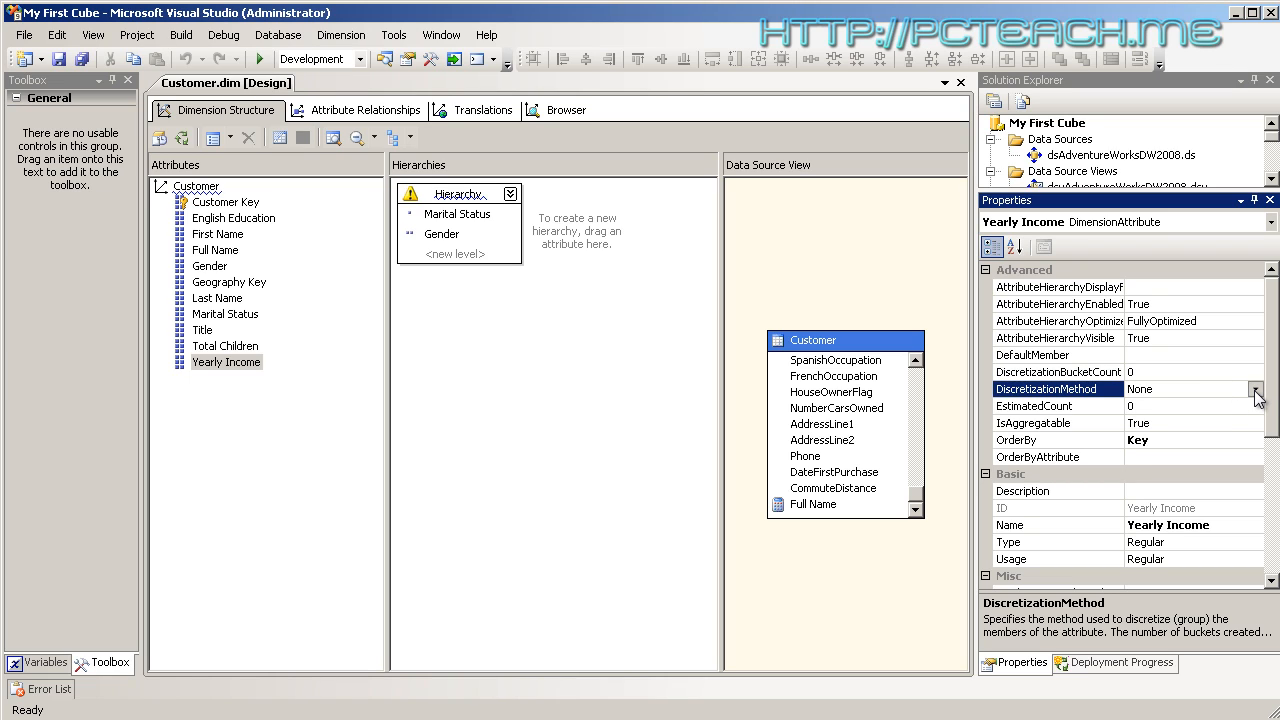
click(1255, 389)
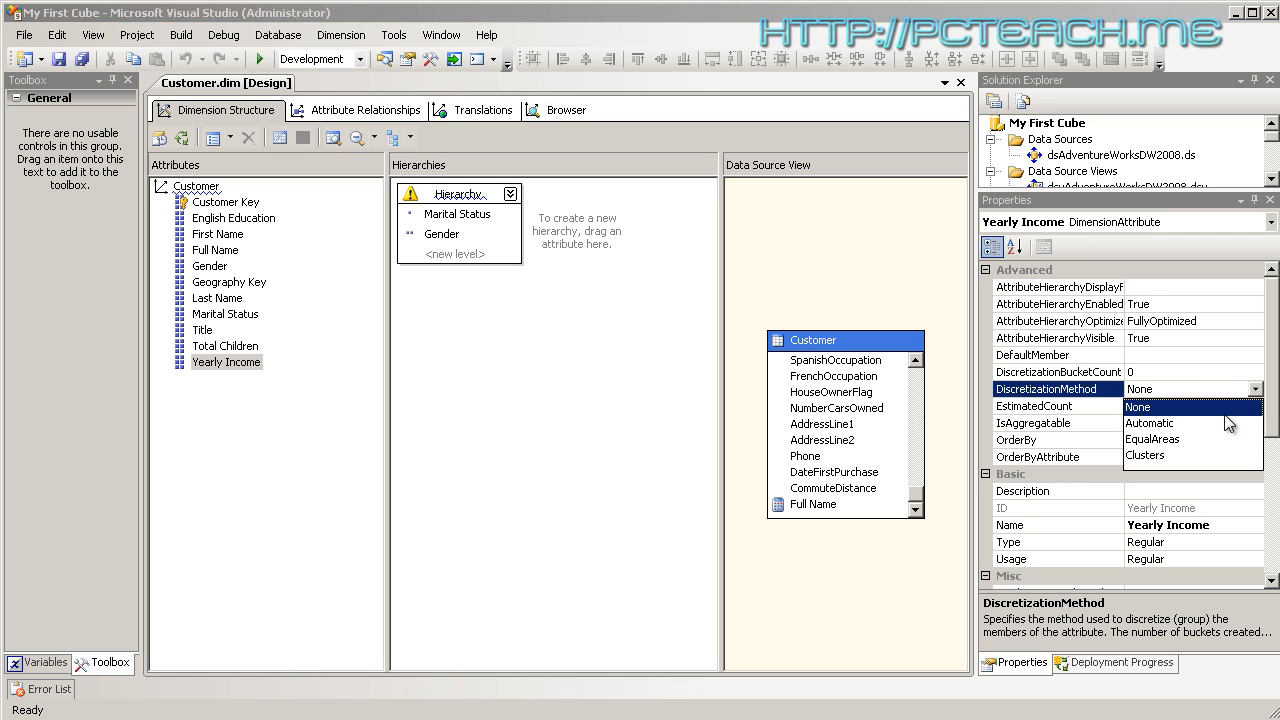
mouse_move(1190, 466)
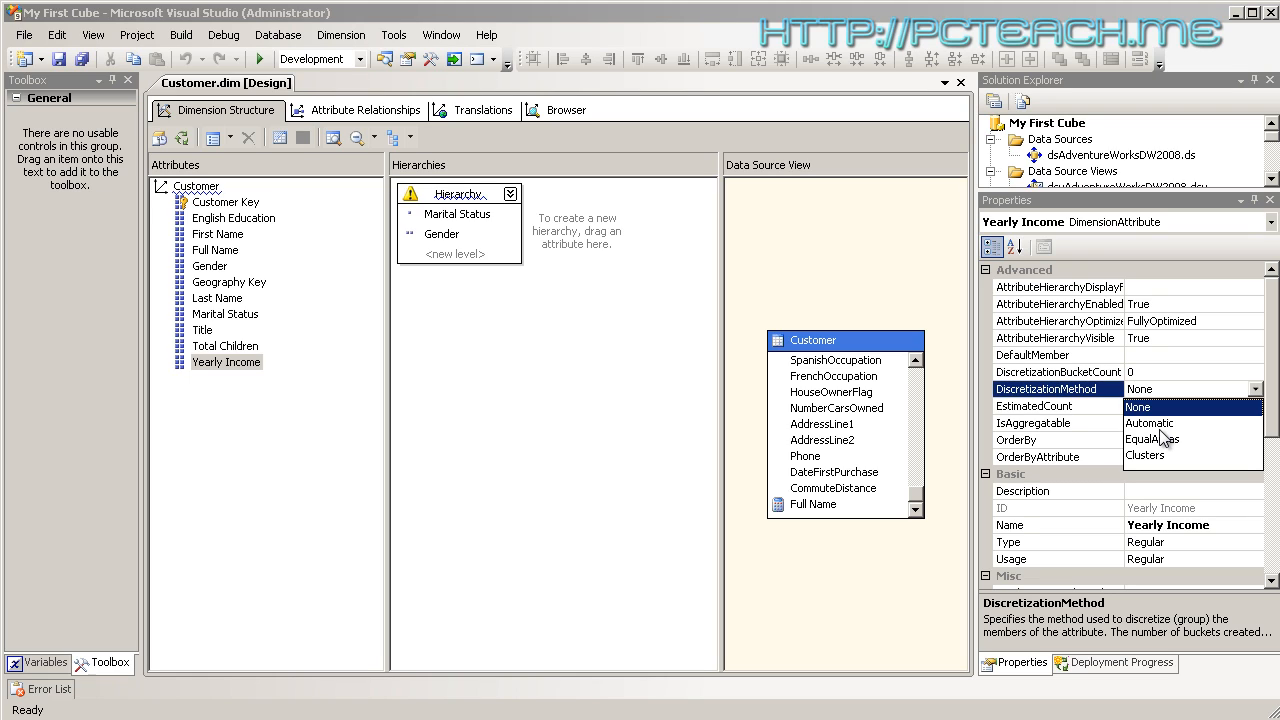
mouse_move(1163, 467)
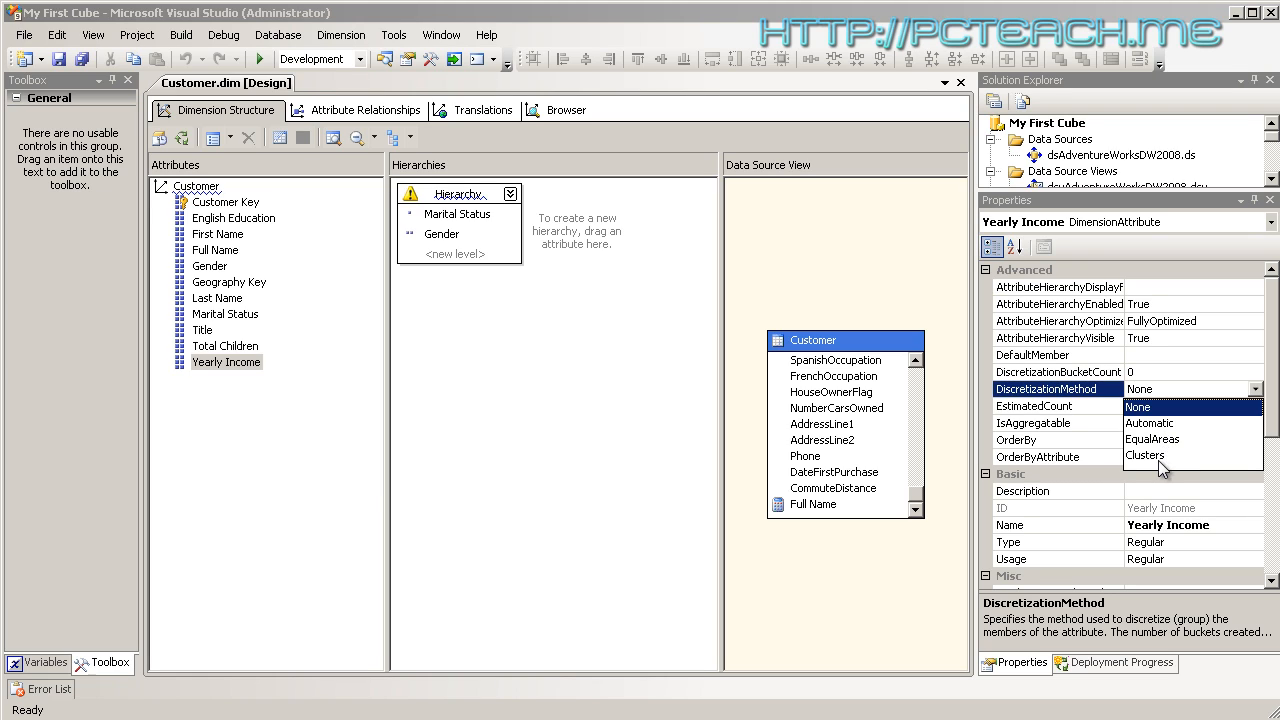
mouse_move(1160, 455)
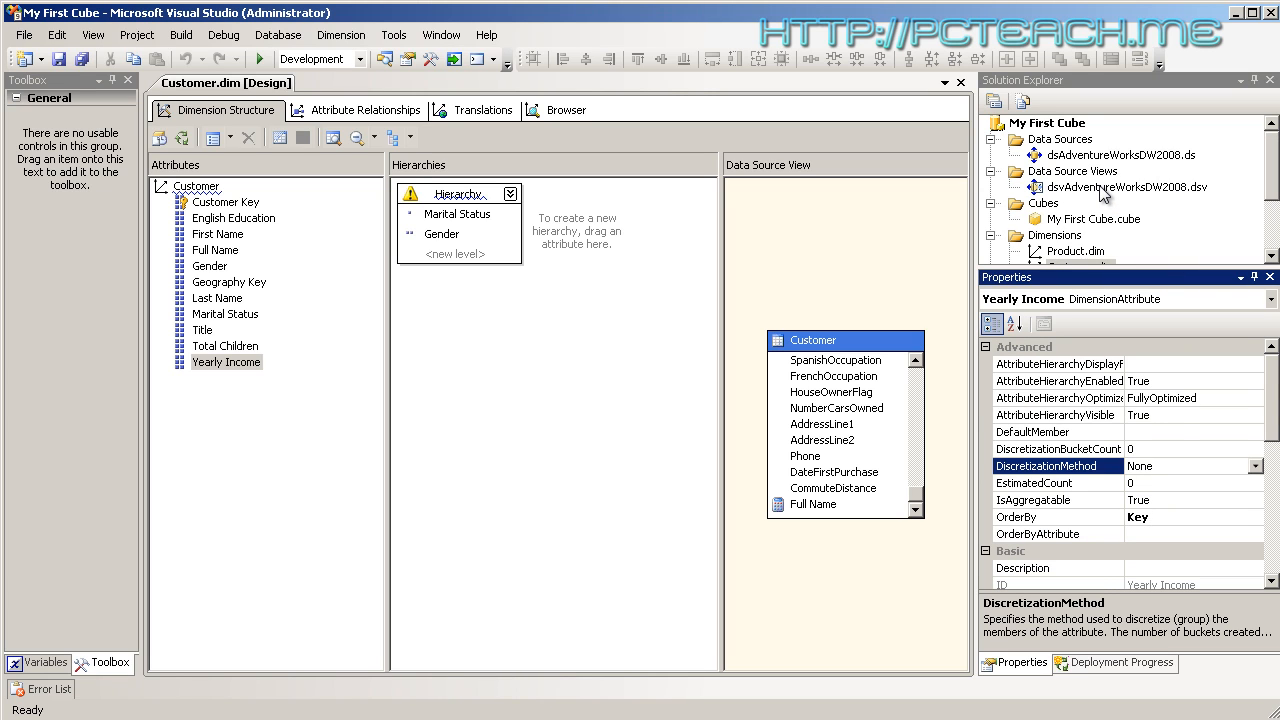
Step: Open the AdventureWorks data source view and chart the Sales Territory data
double_click(1128, 188)
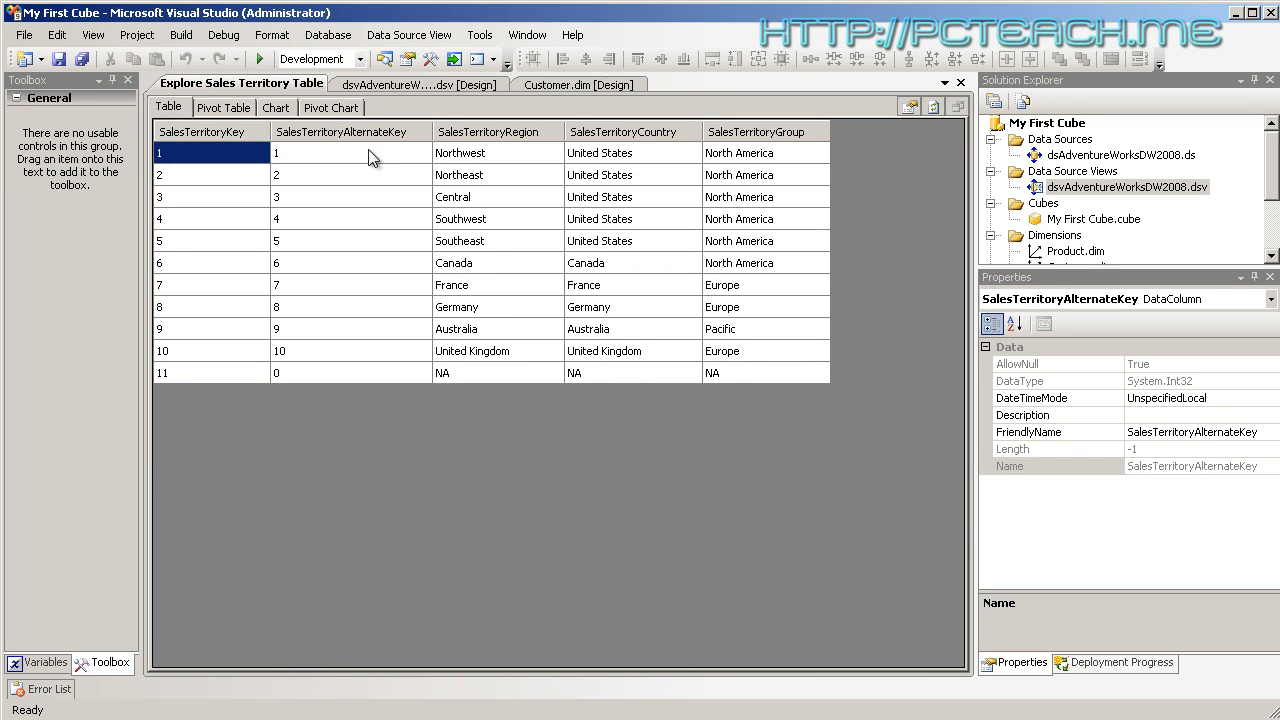
click(276, 107)
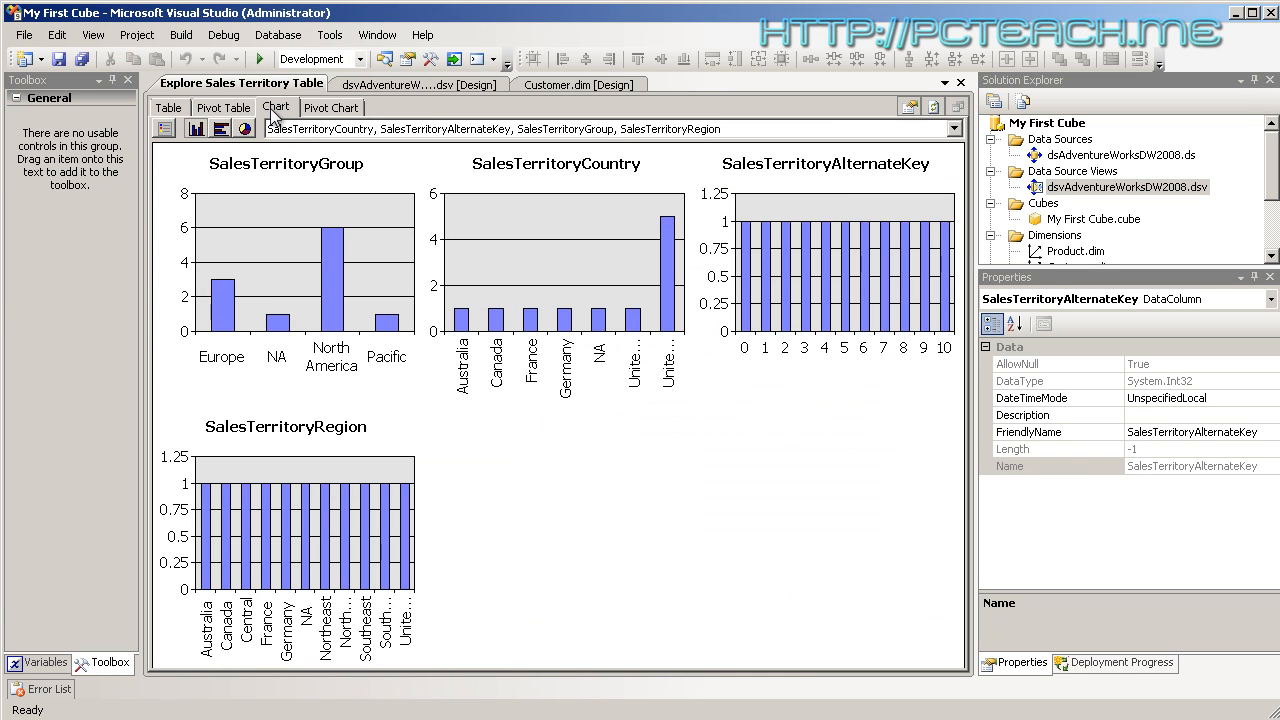
mouse_move(331, 232)
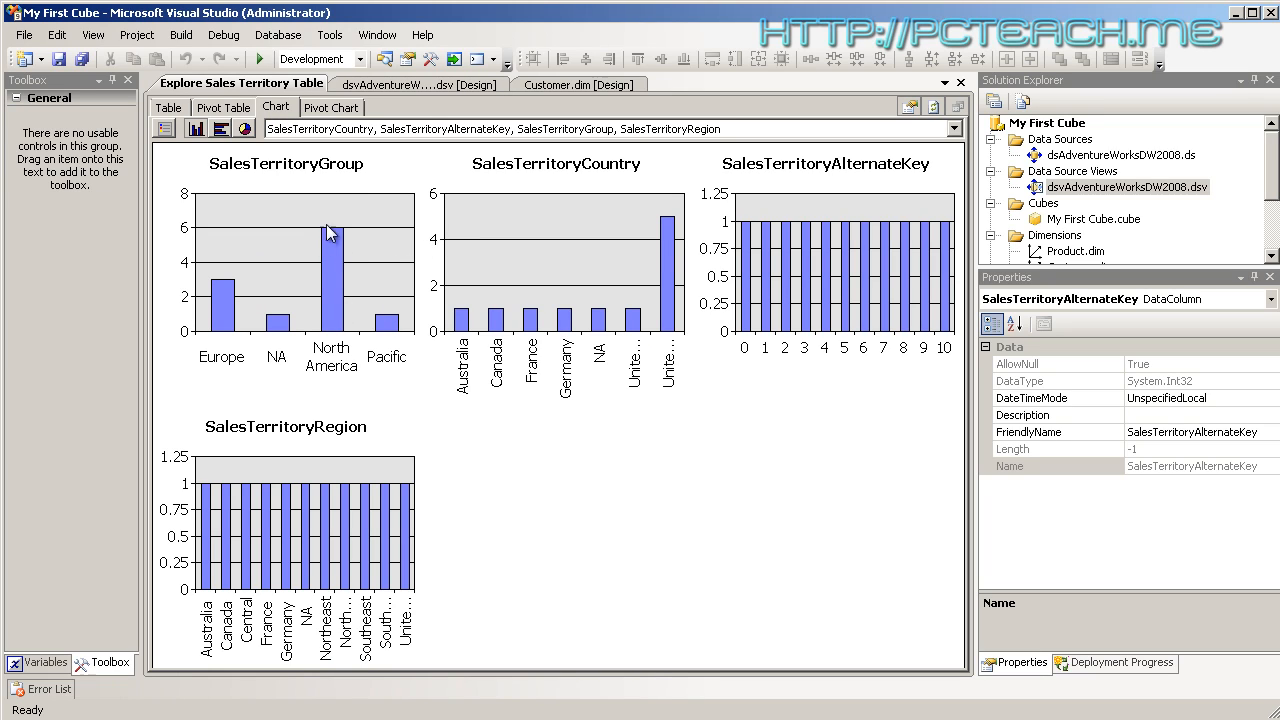
mouse_move(213, 348)
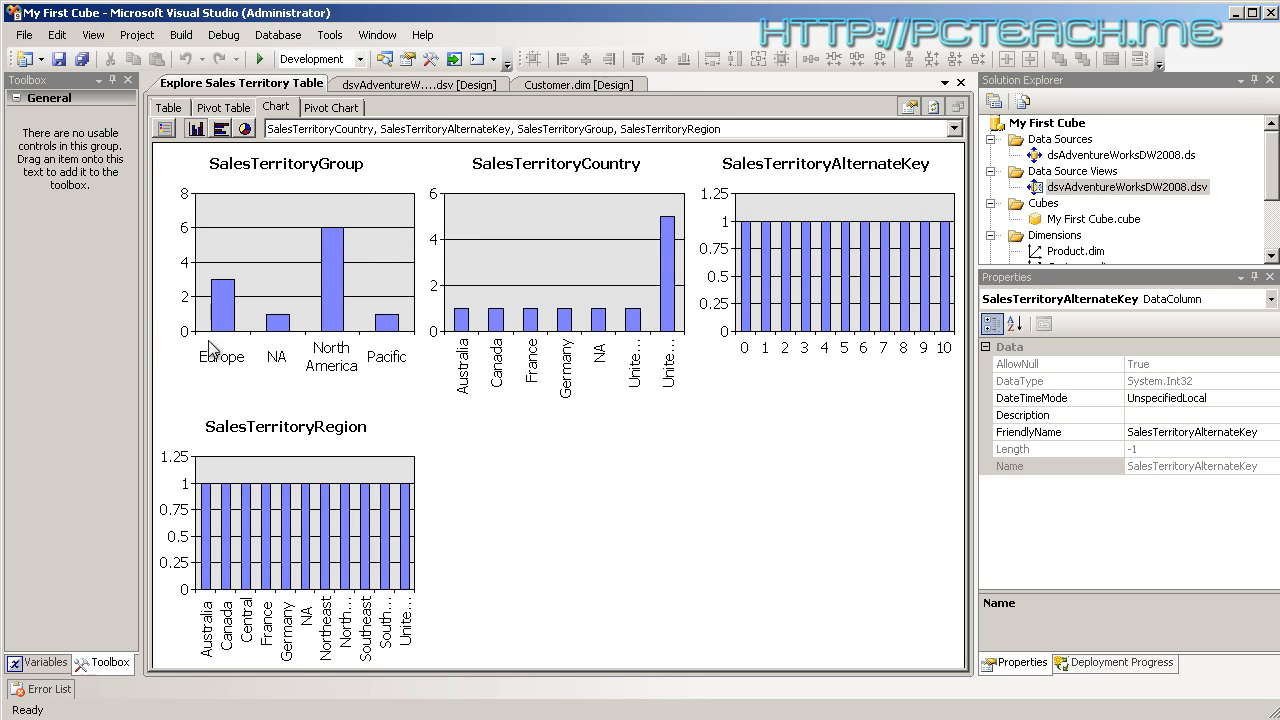
mouse_move(429, 347)
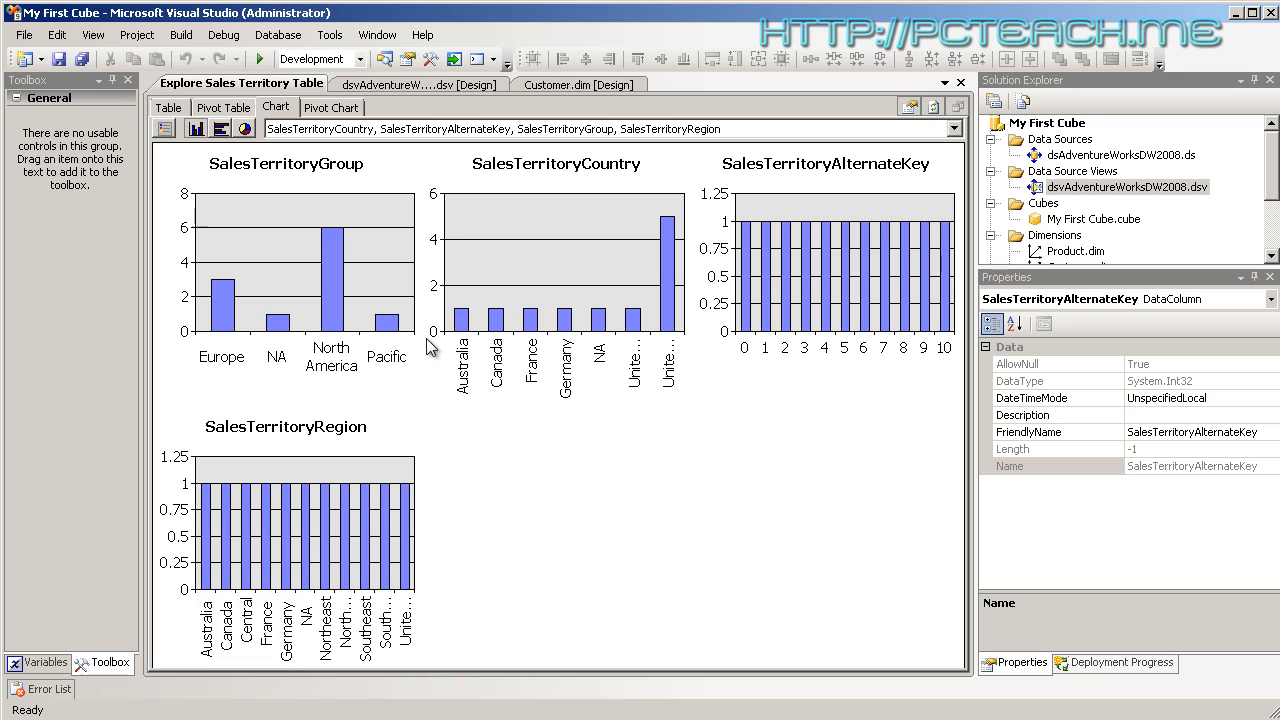
mouse_move(313, 310)
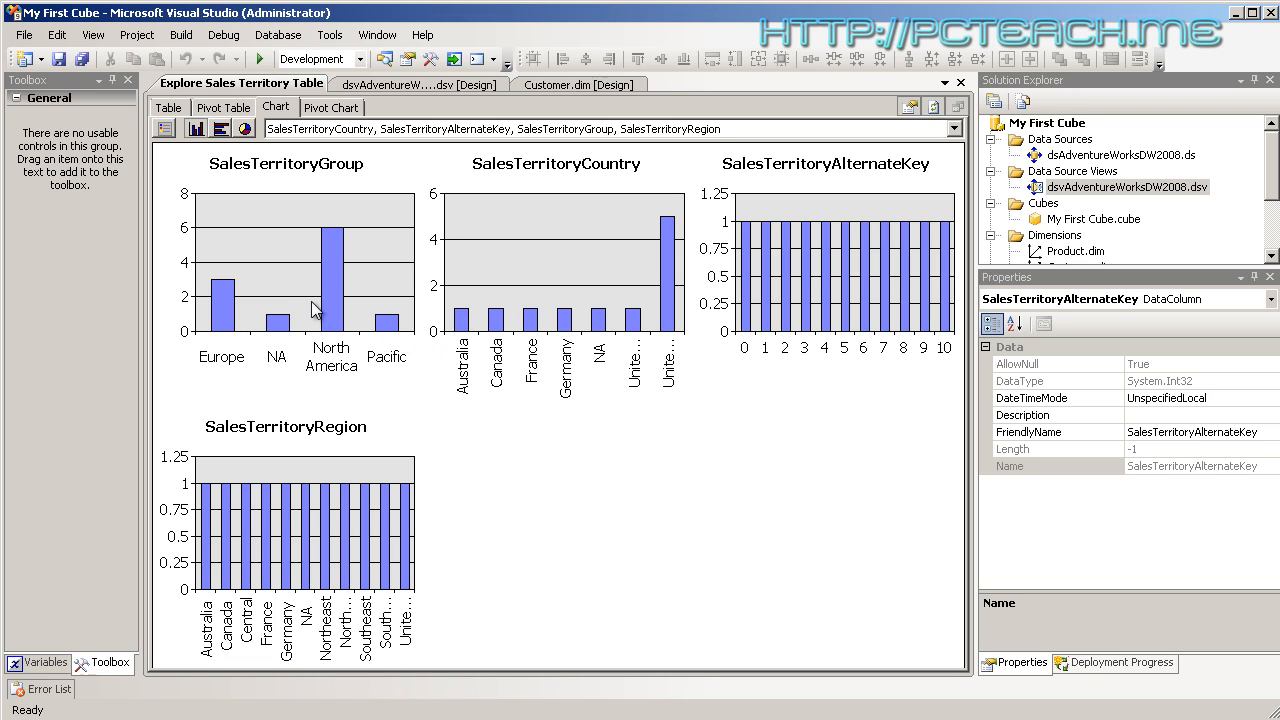
mouse_move(277, 323)
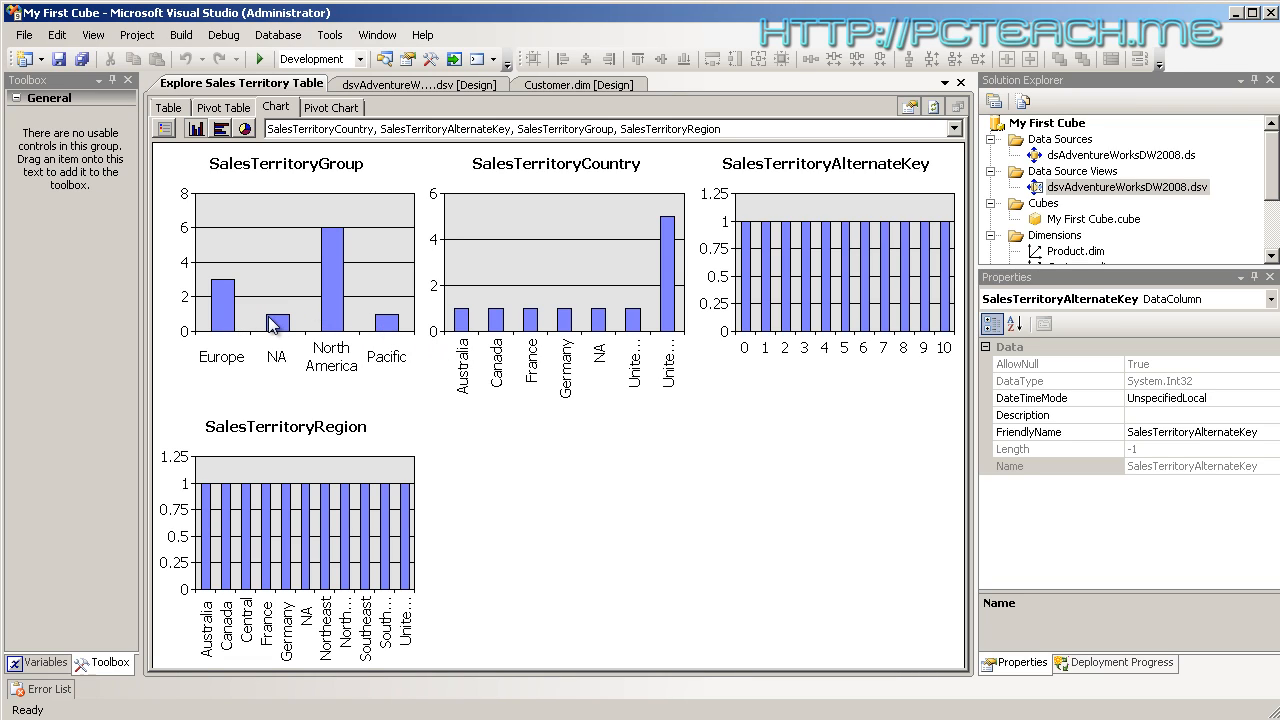
mouse_move(370, 332)
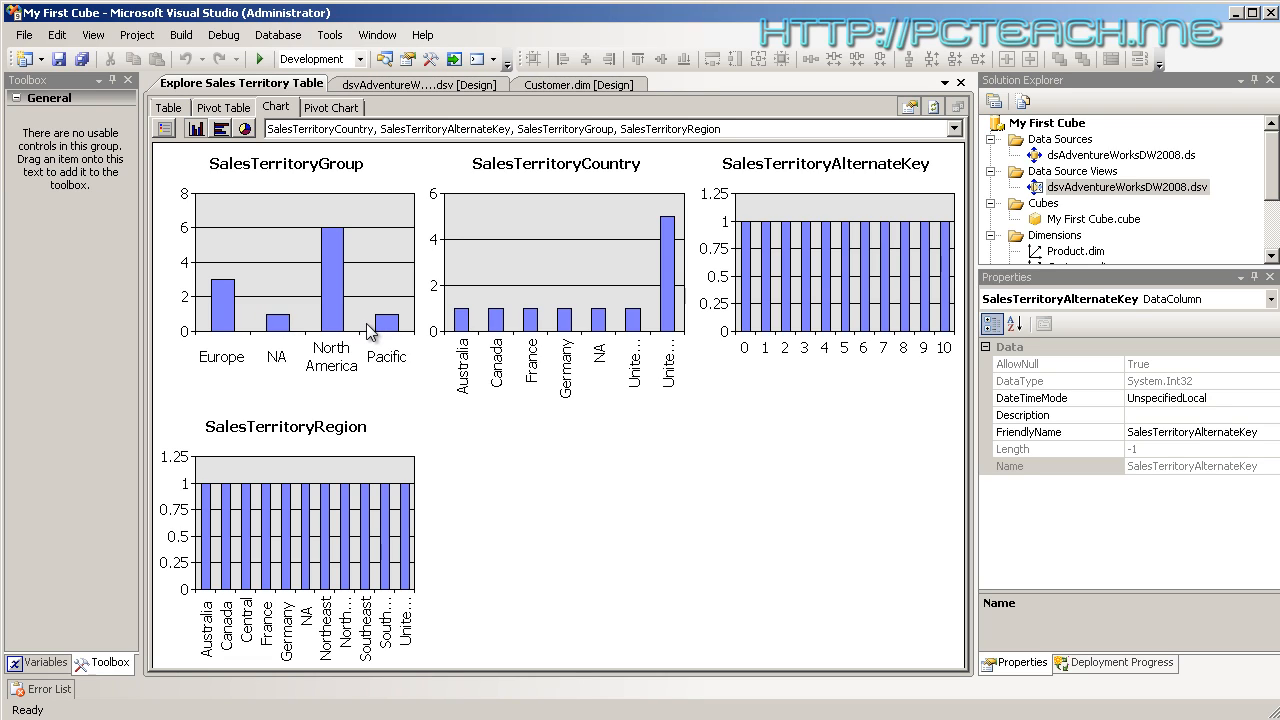
mouse_move(277, 337)
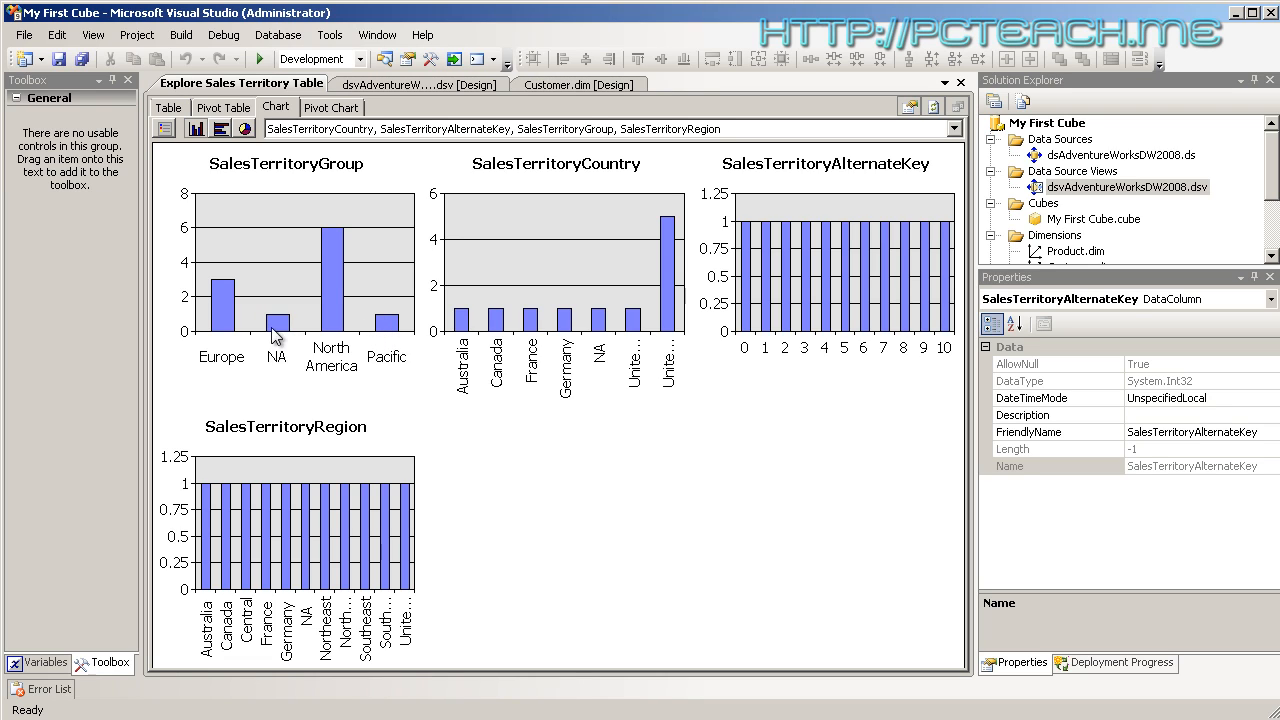
mouse_move(238, 300)
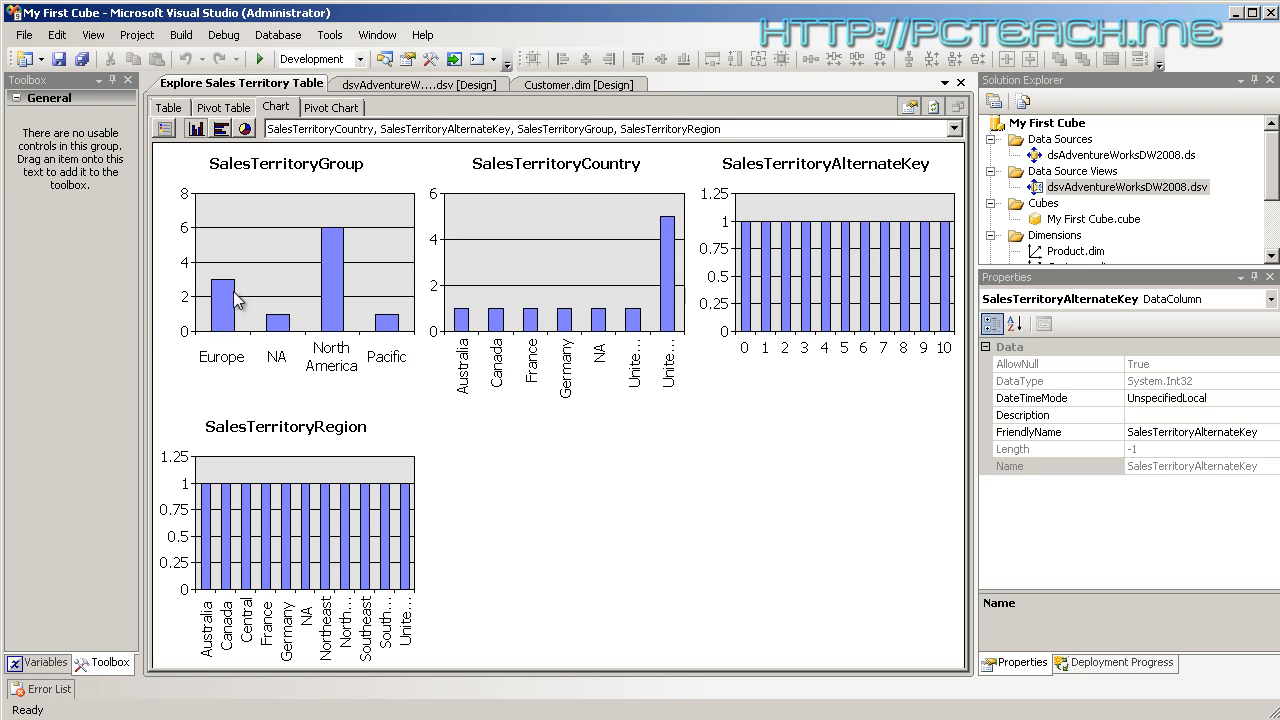
mouse_move(377, 330)
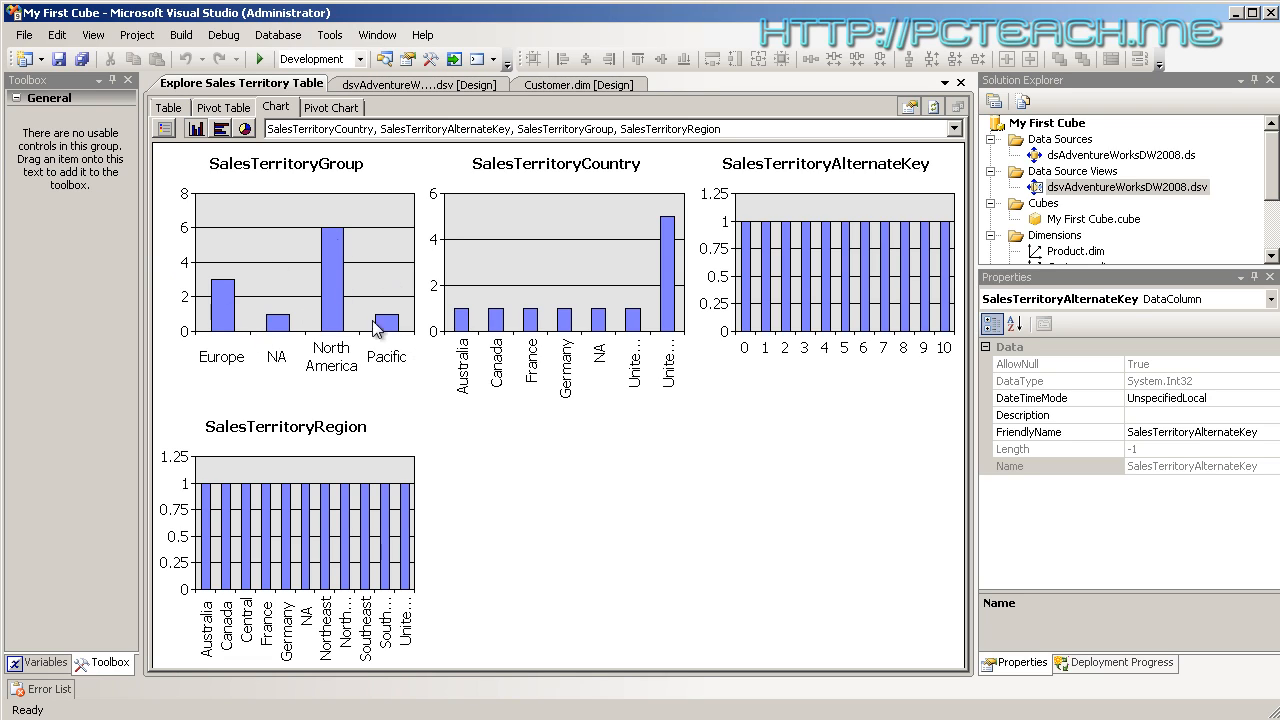
mouse_move(603, 393)
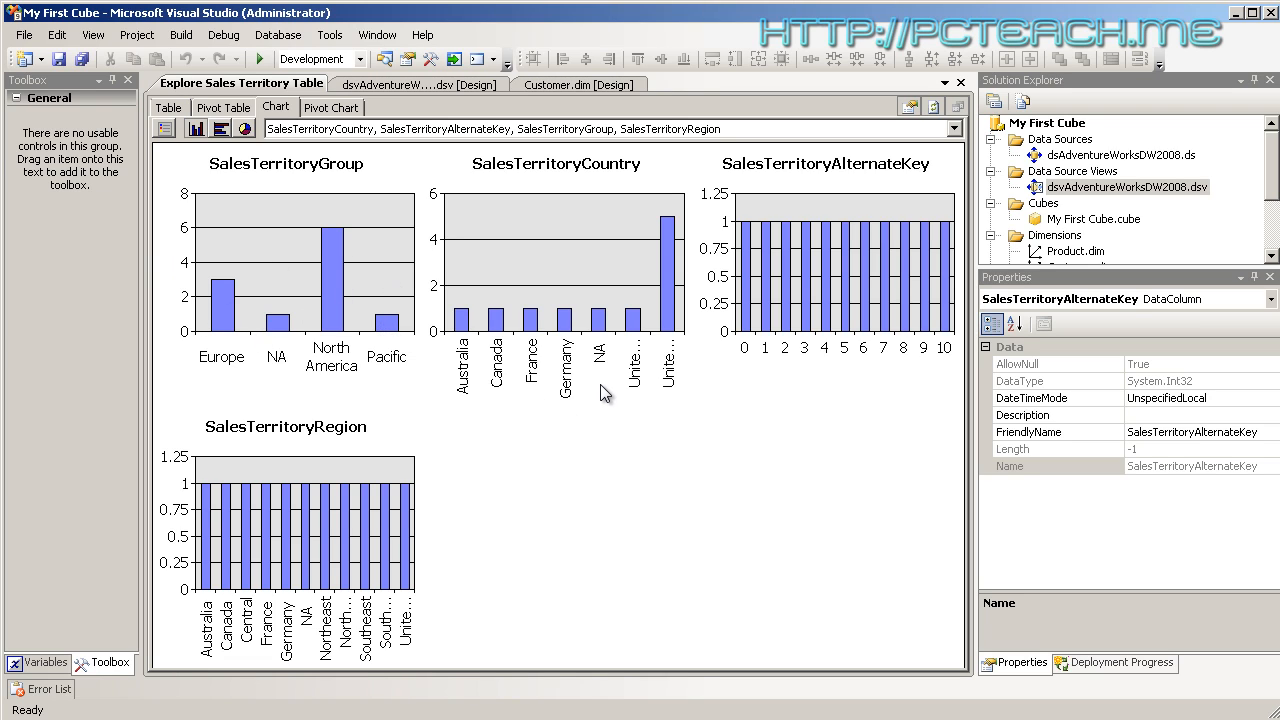
mouse_move(455, 328)
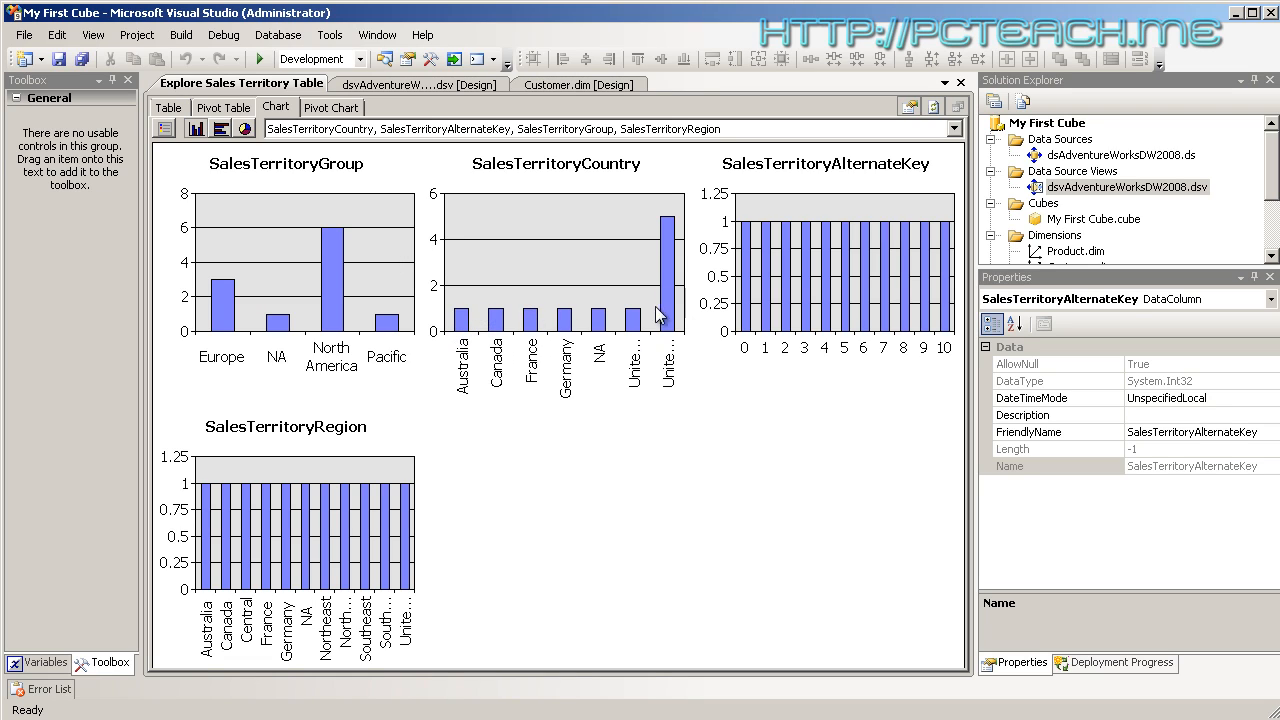
mouse_move(480, 325)
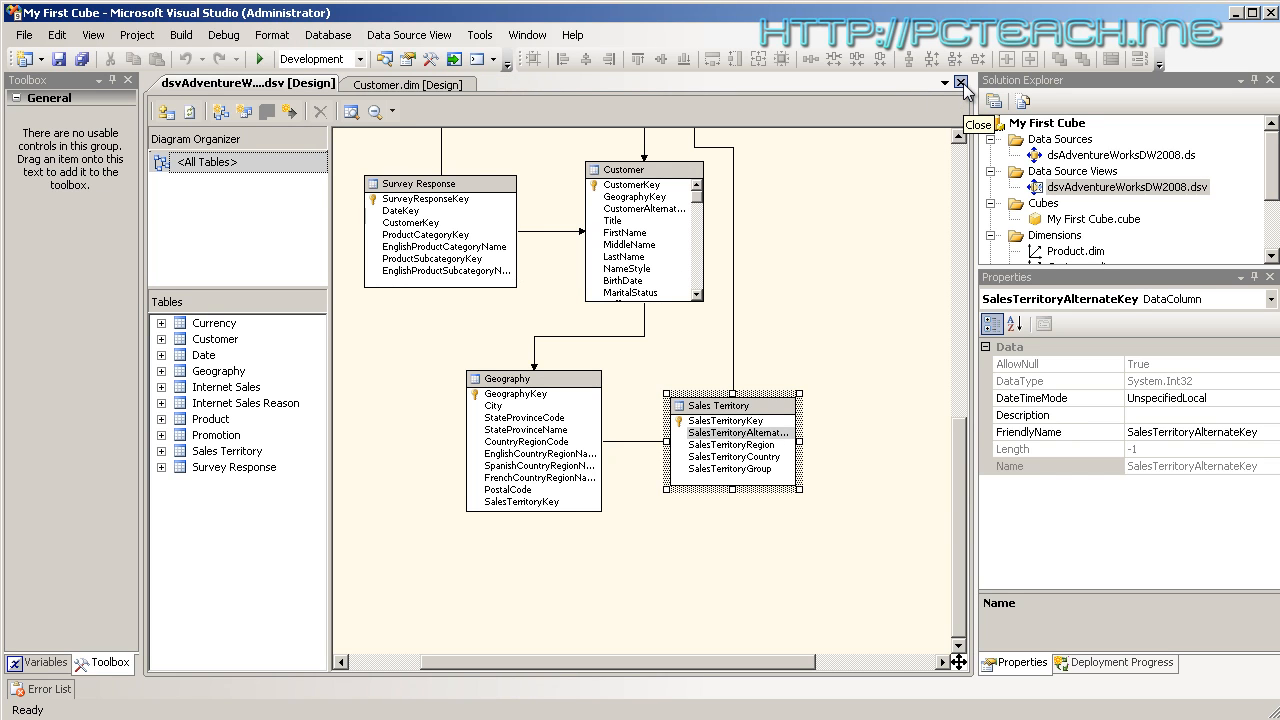
Step: Set Yearly Income to EqualAreas discretization with 4 buckets and save Customer.dim
click(407, 84)
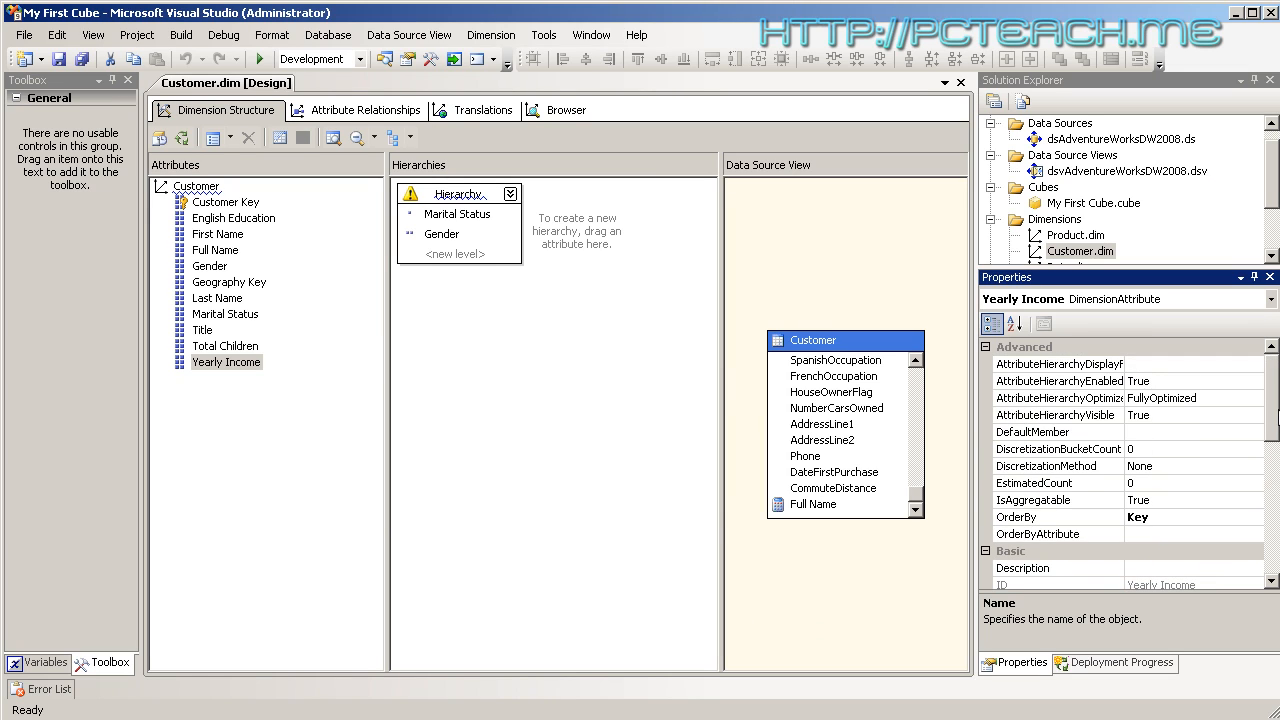
click(1057, 466)
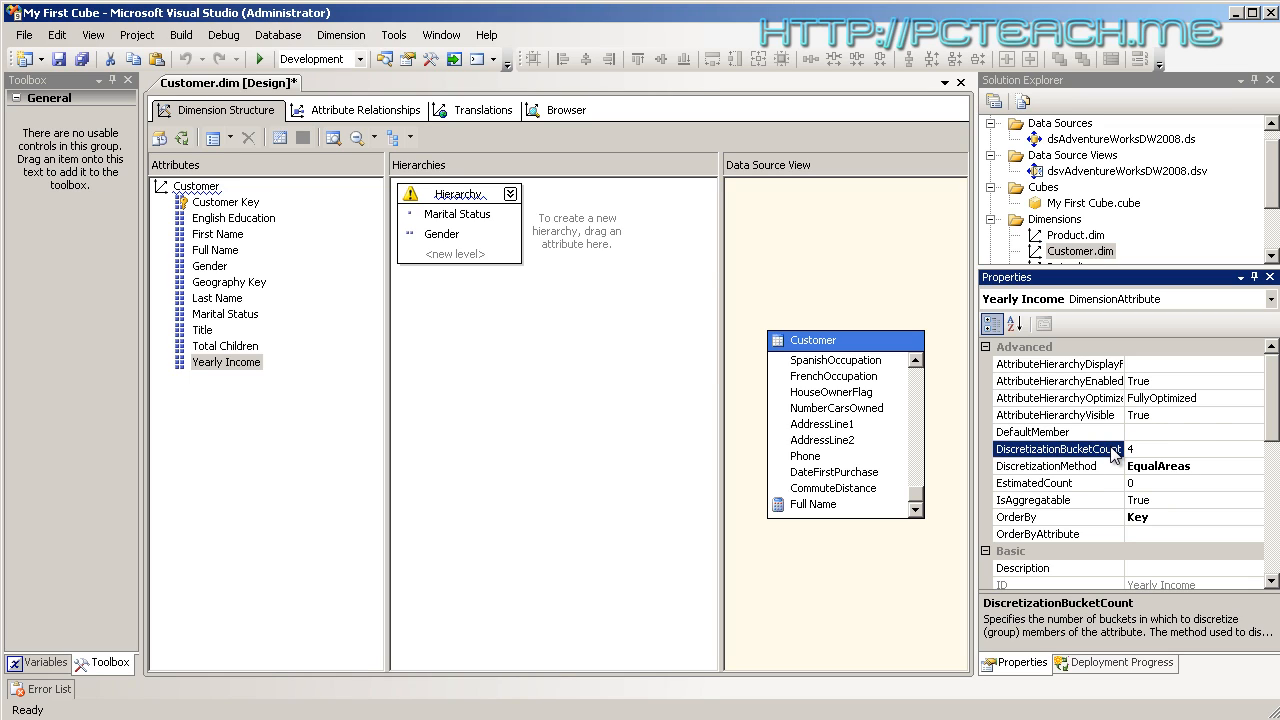
click(1057, 431)
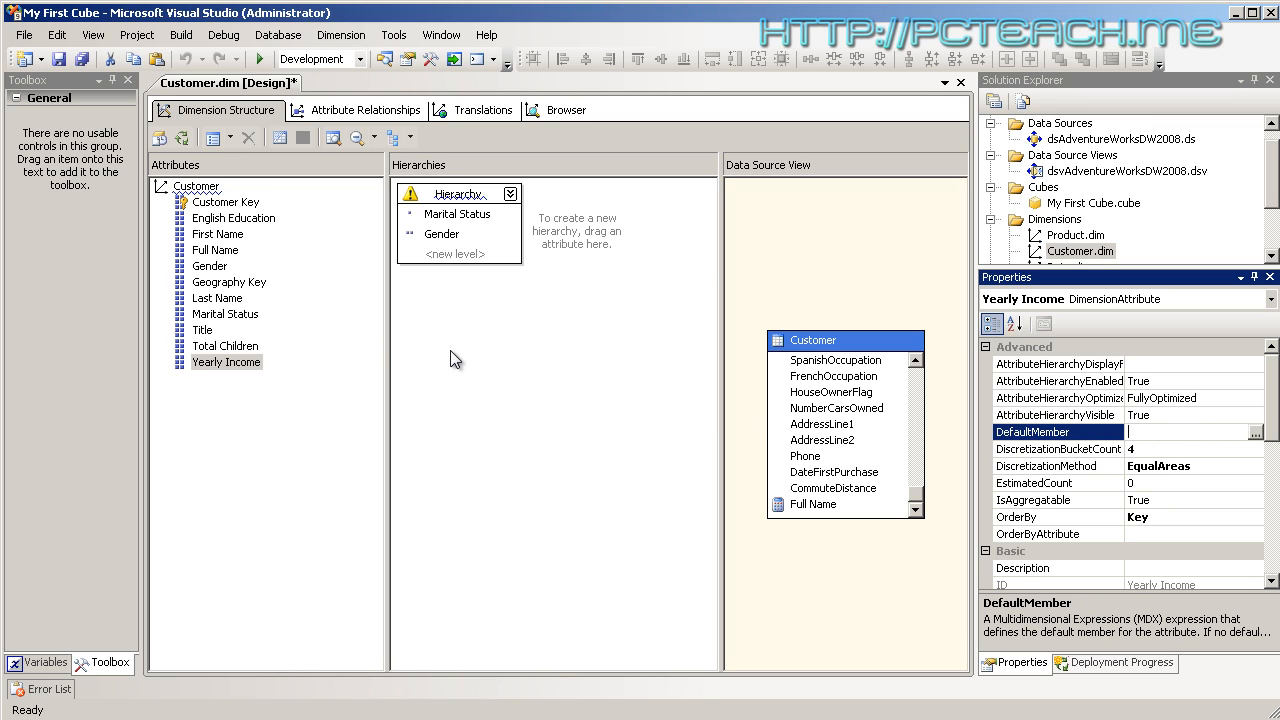
click(182, 137)
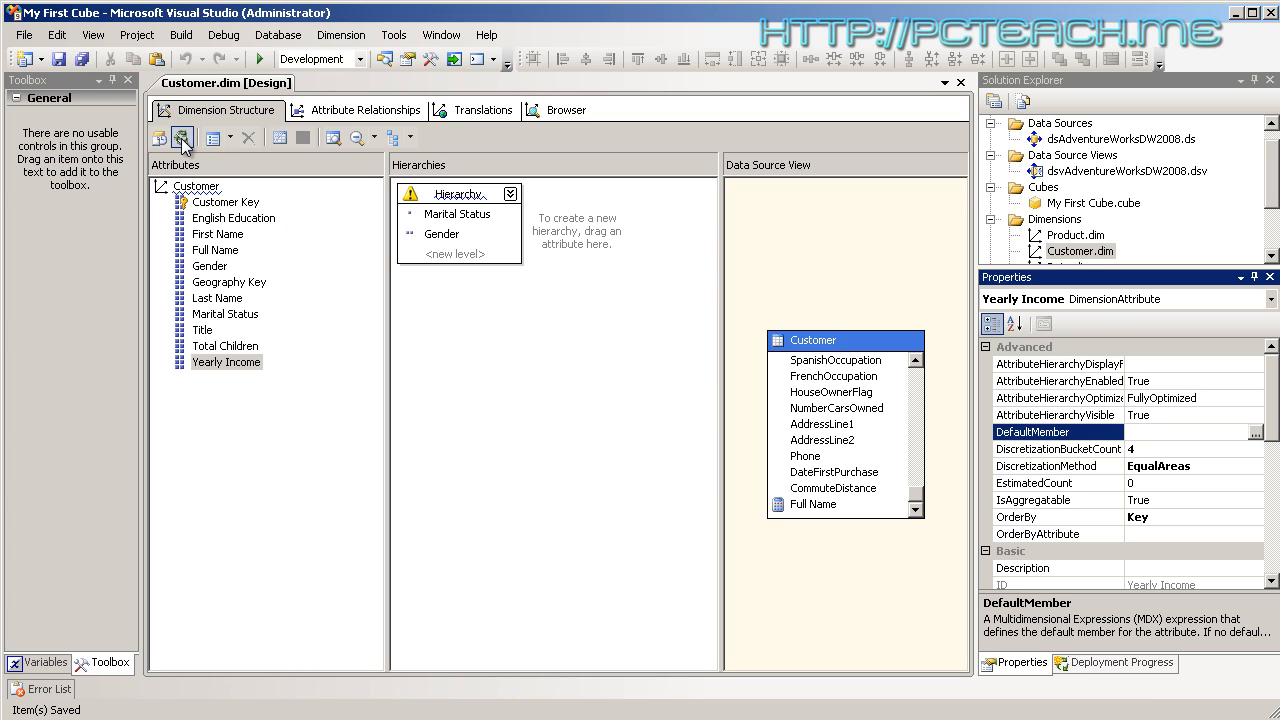
Step: Build, deploy and fully process the Customer dimension
click(182, 137)
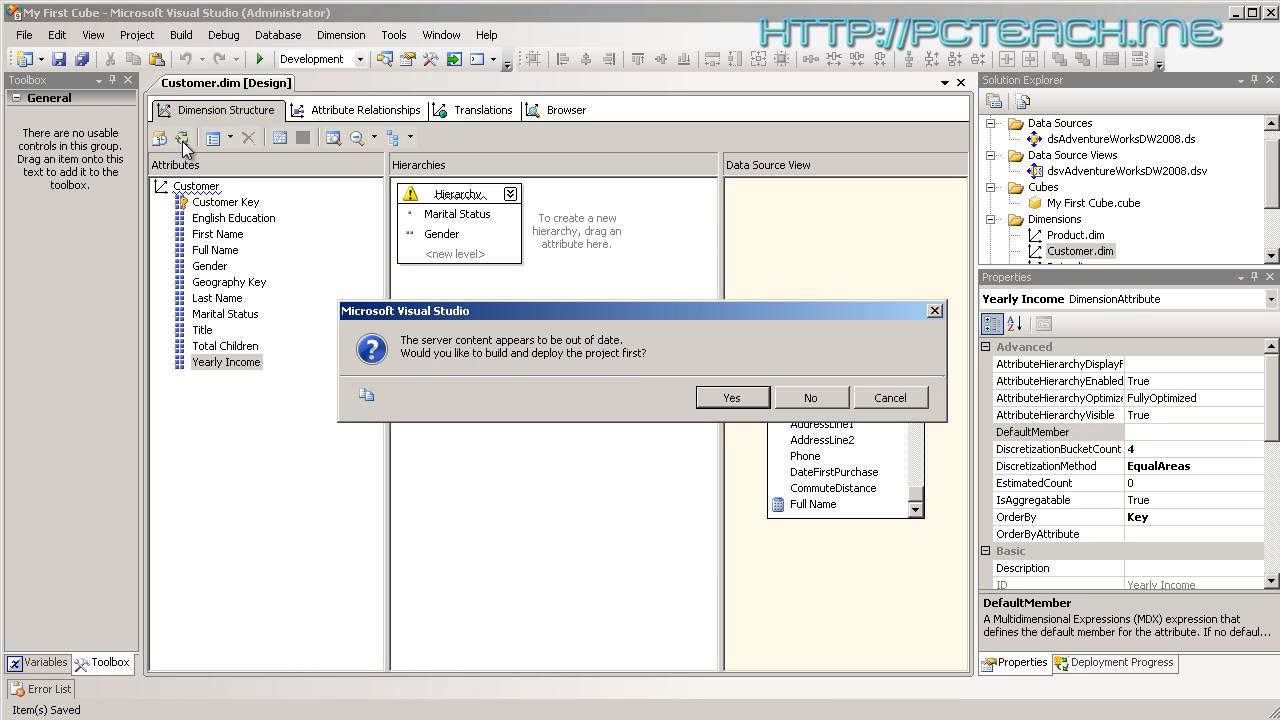
click(732, 398)
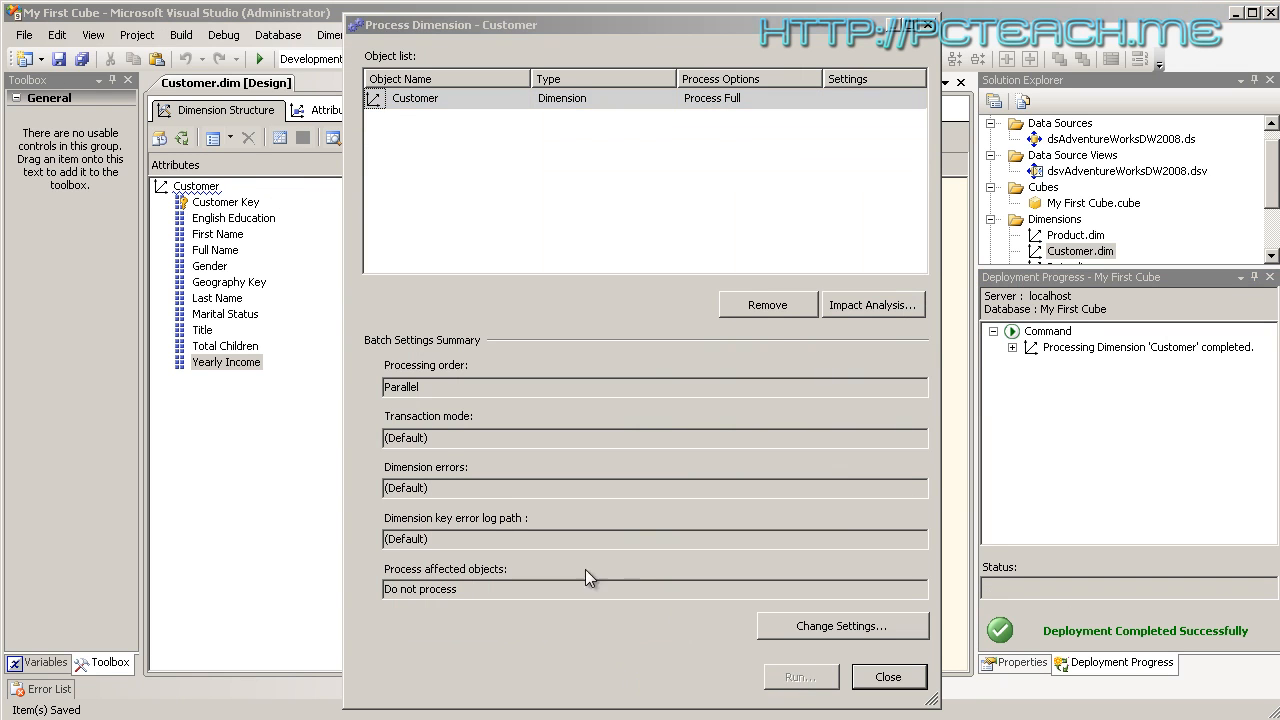
click(801, 676)
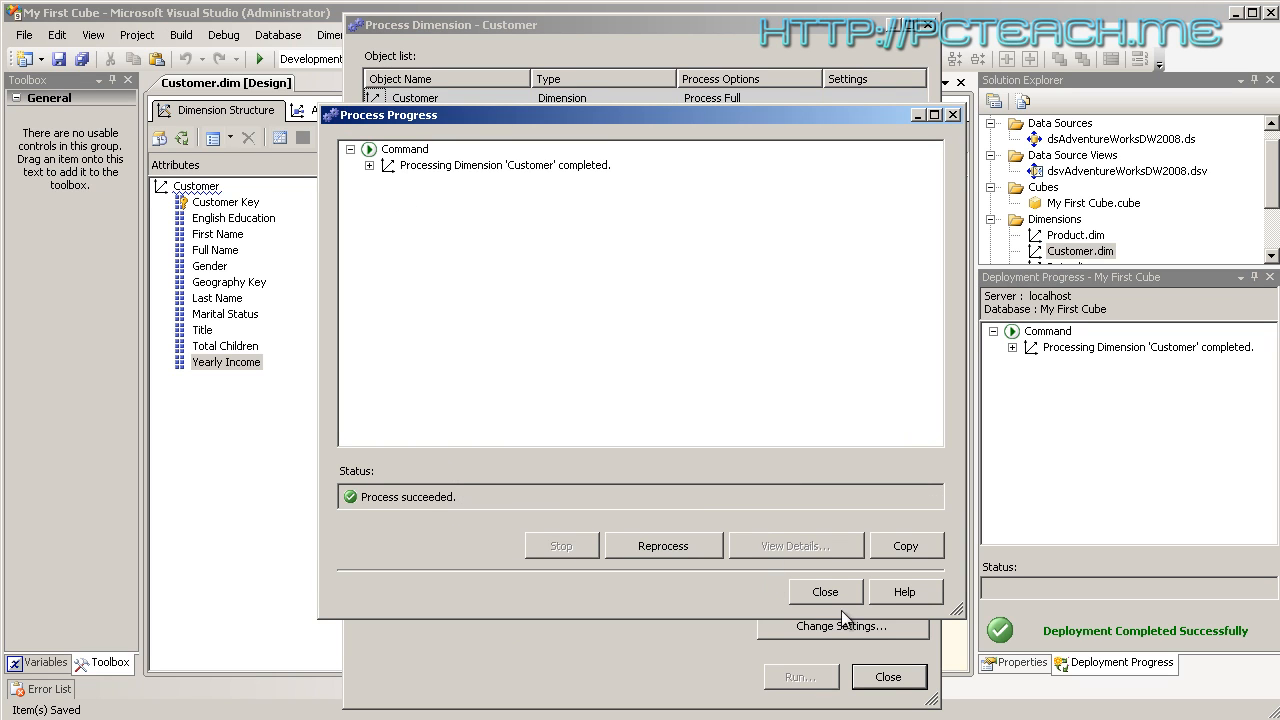
click(825, 591)
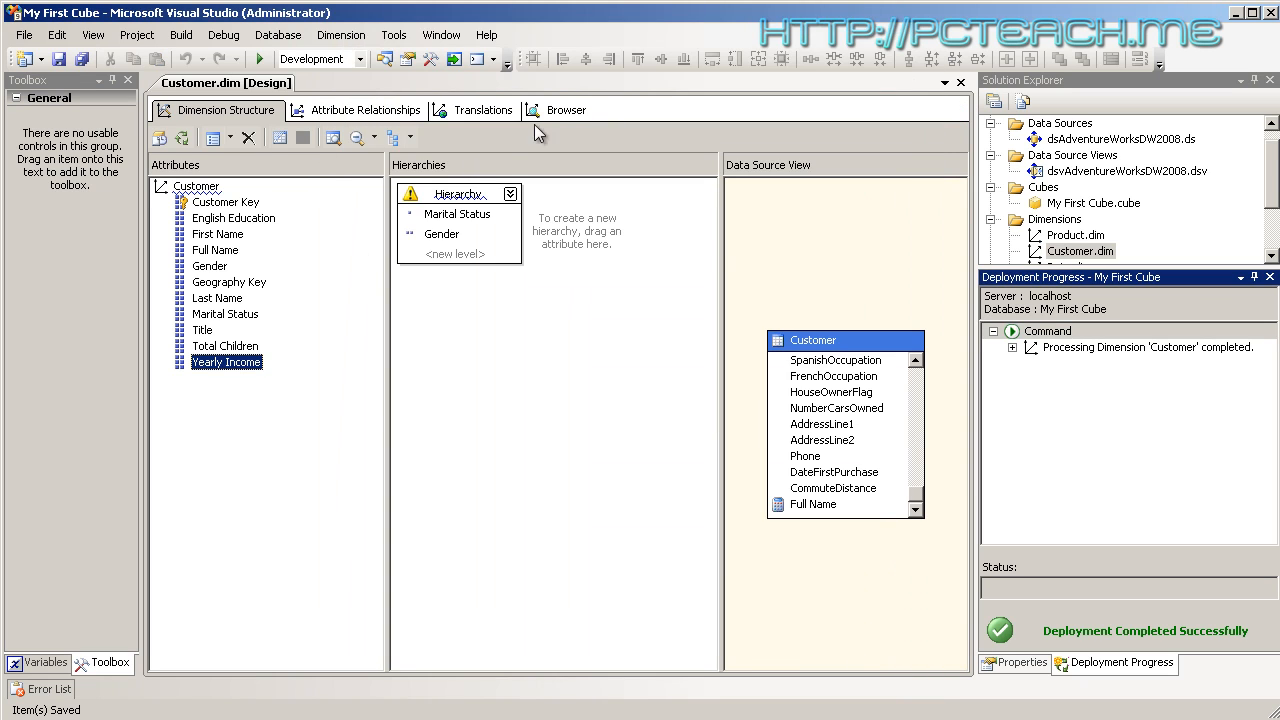
click(565, 110)
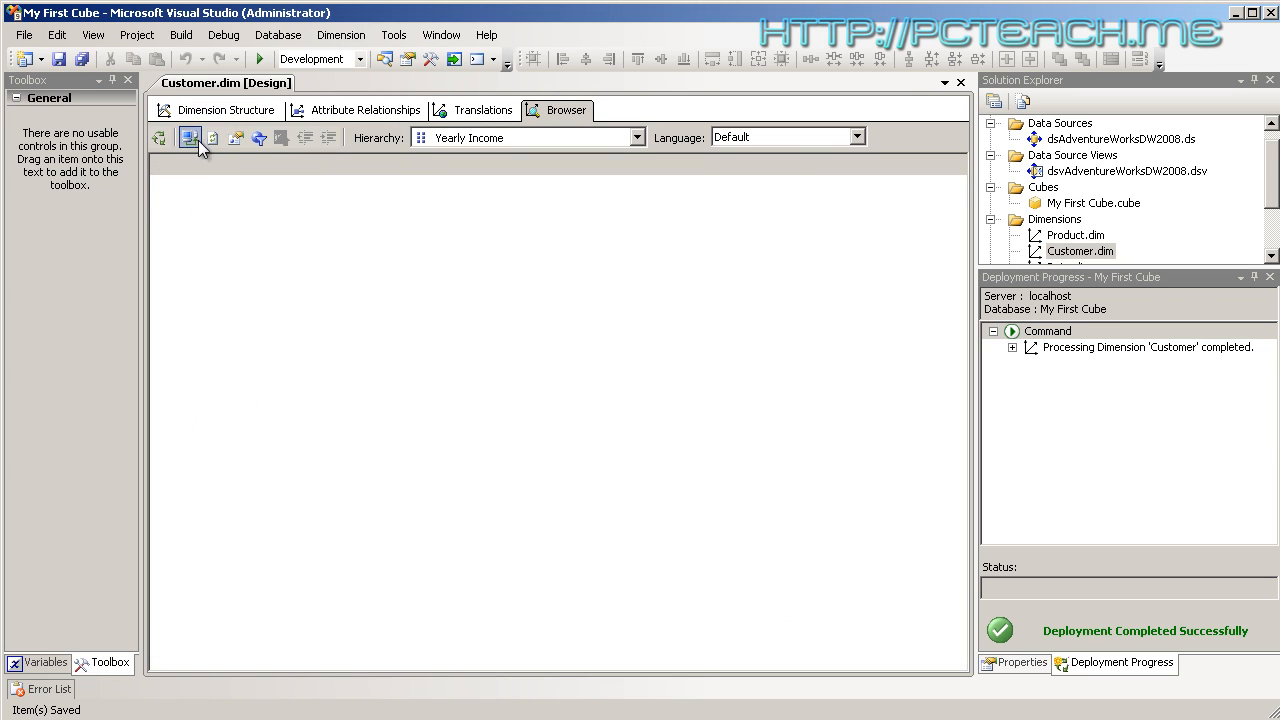
click(189, 137)
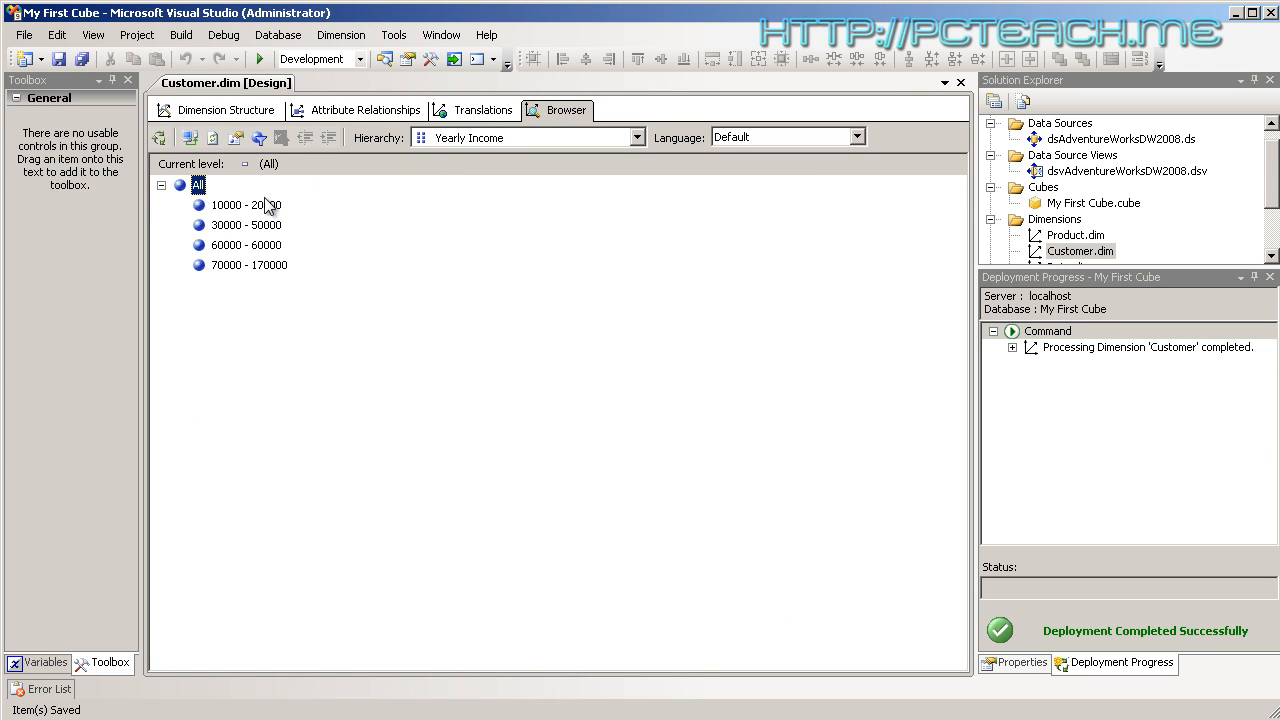
click(246, 204)
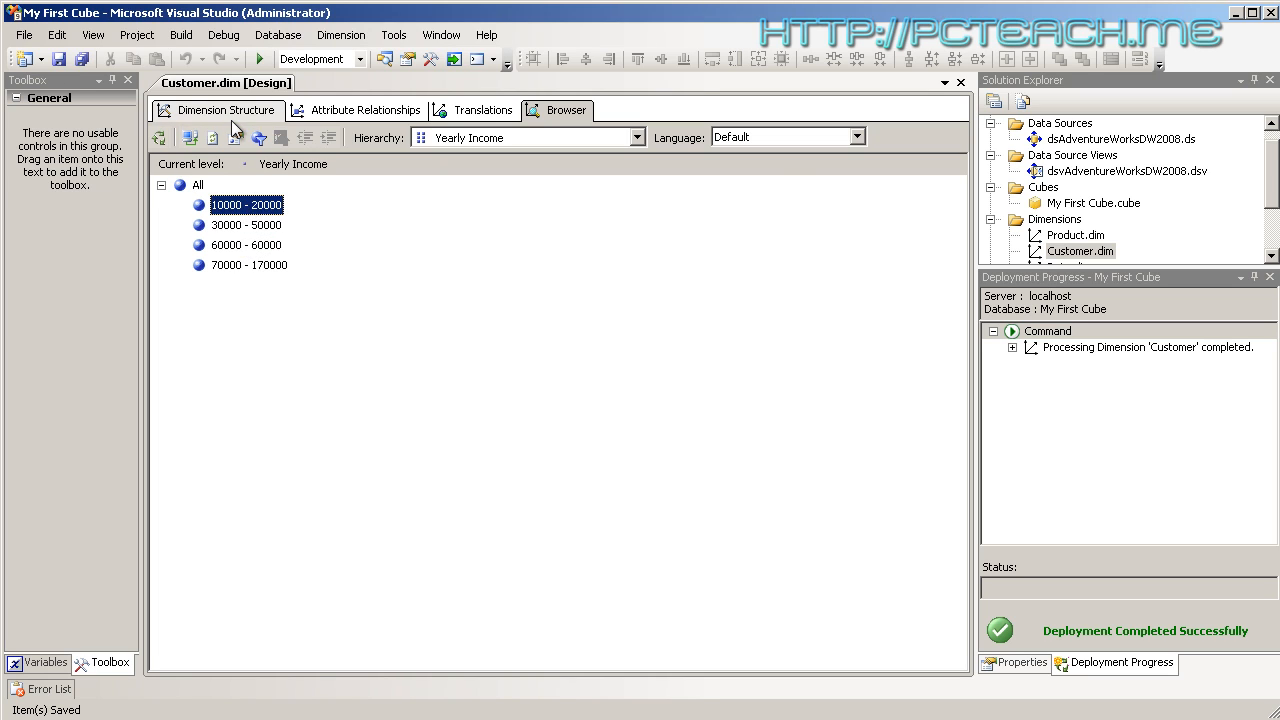
click(227, 110)
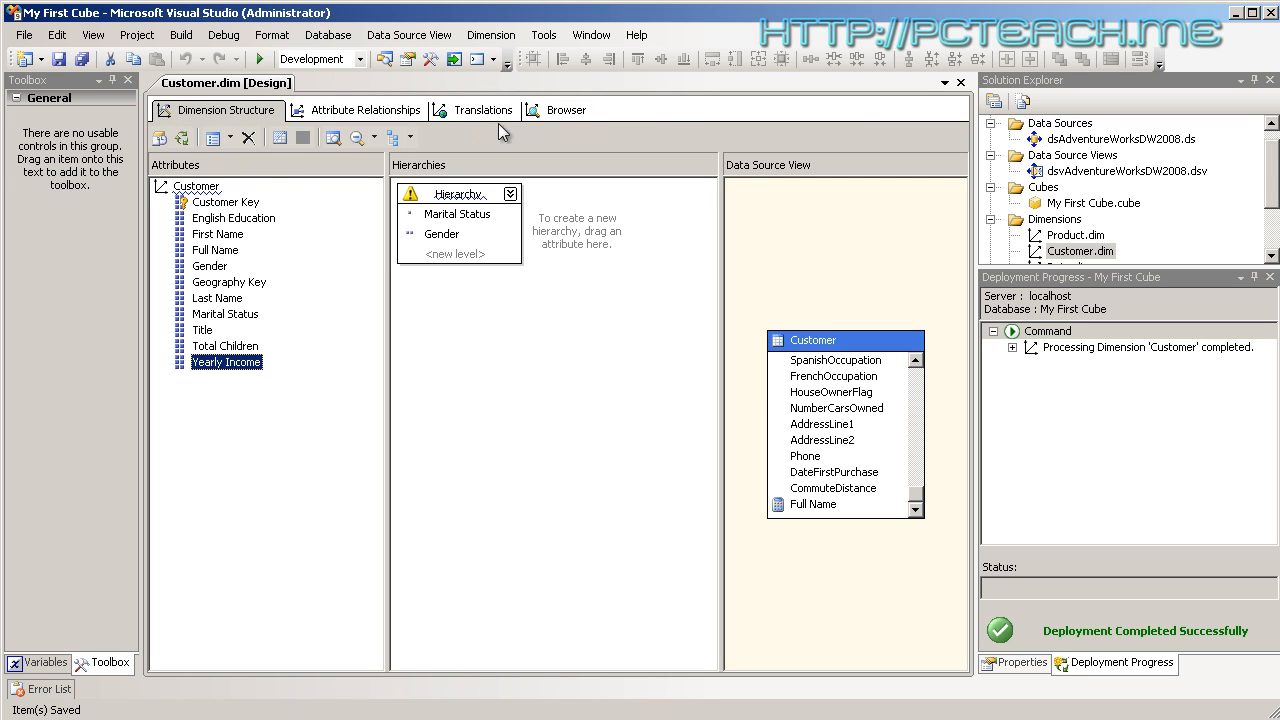
click(566, 110)
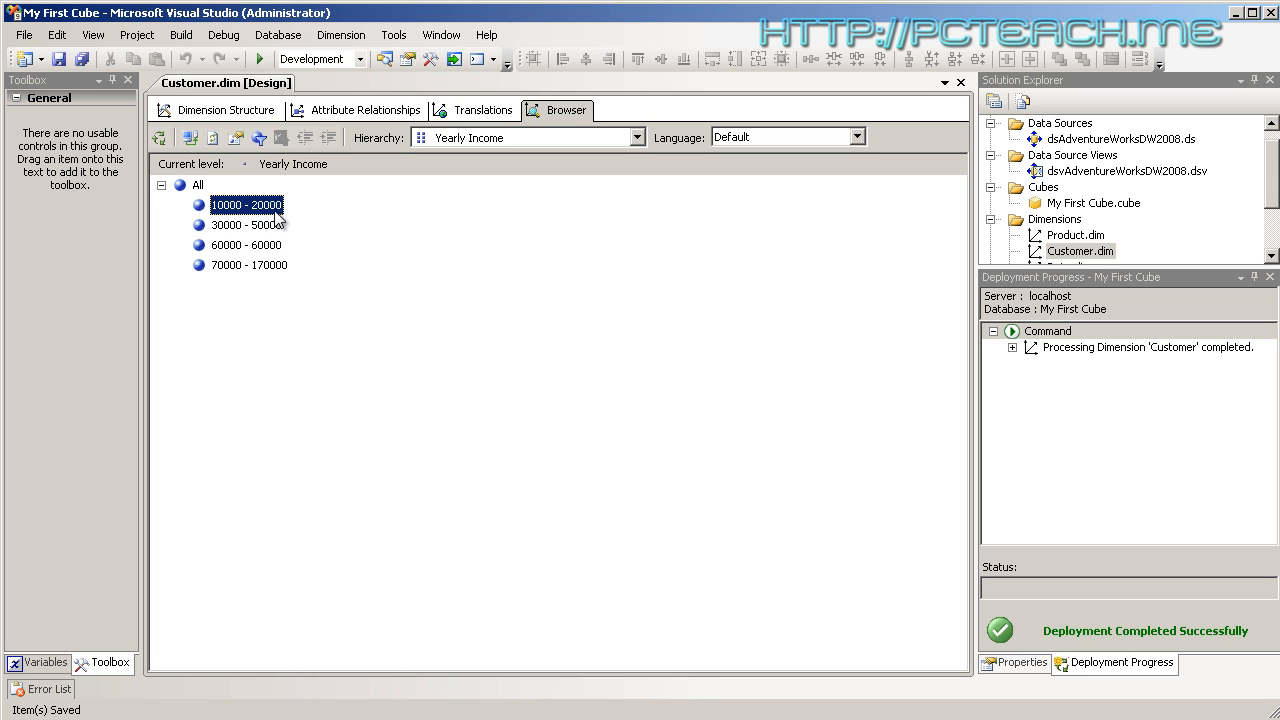
click(224, 110)
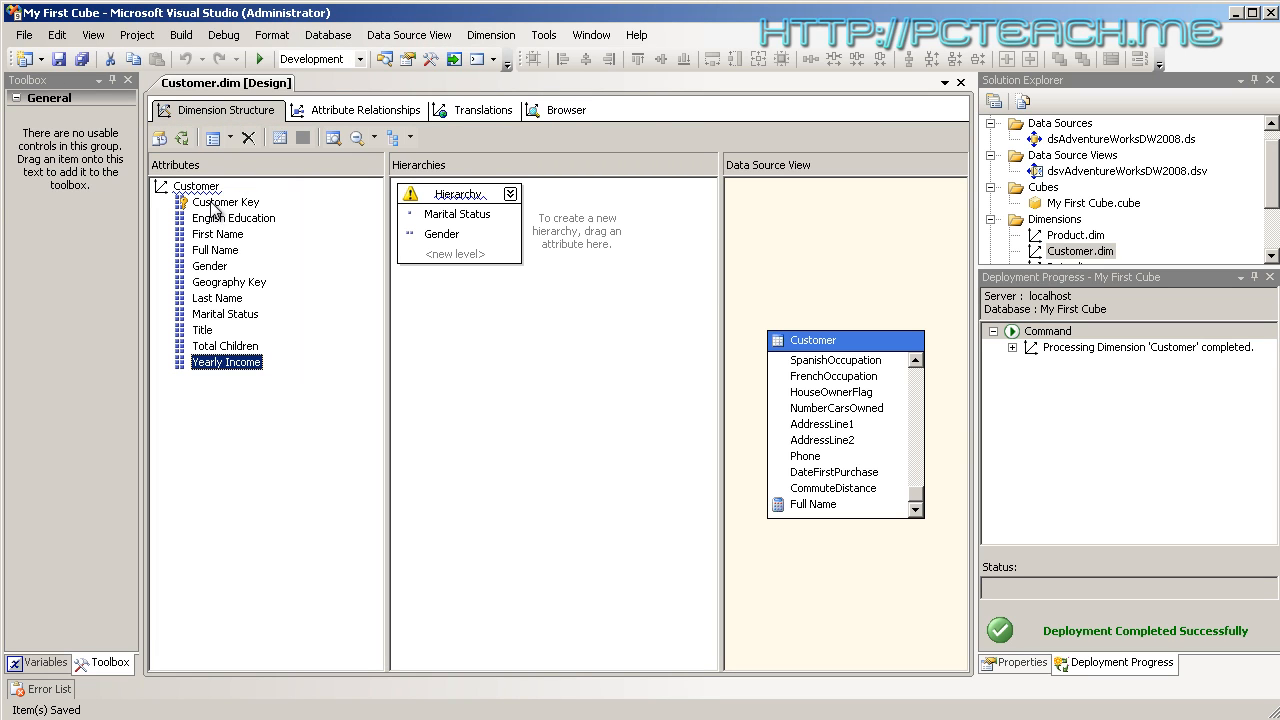
click(225, 202)
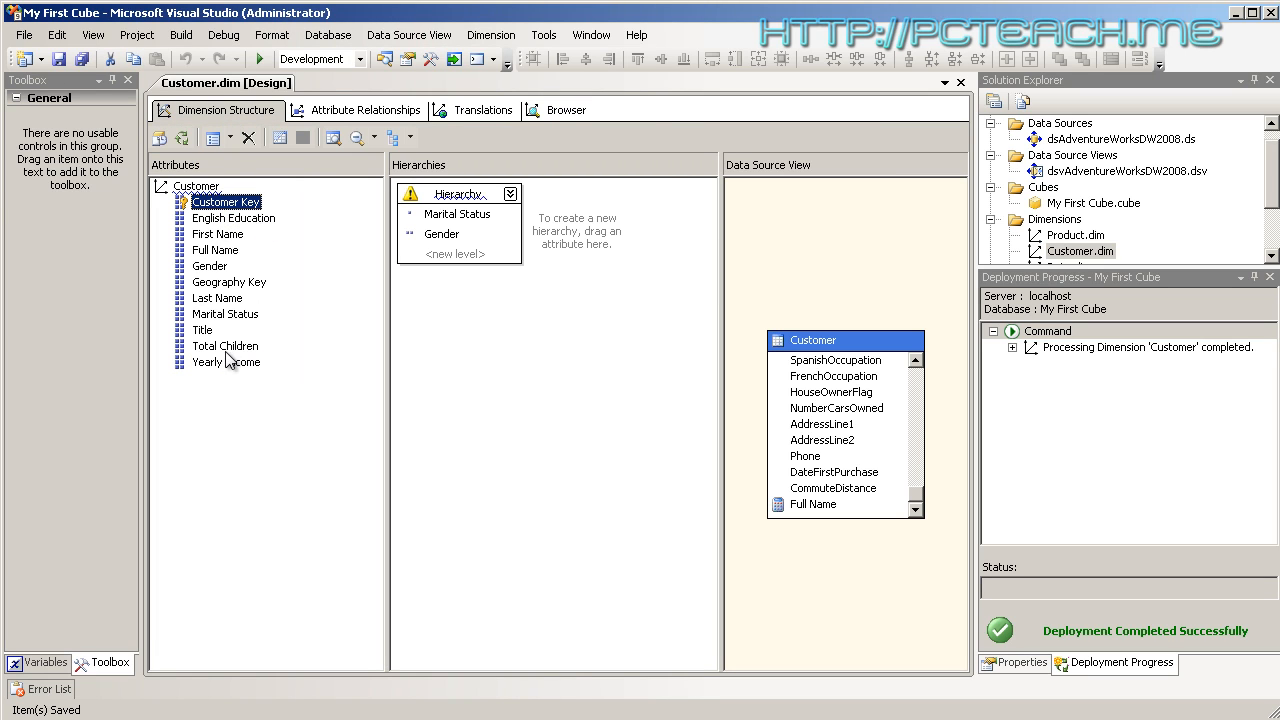
mouse_move(210, 330)
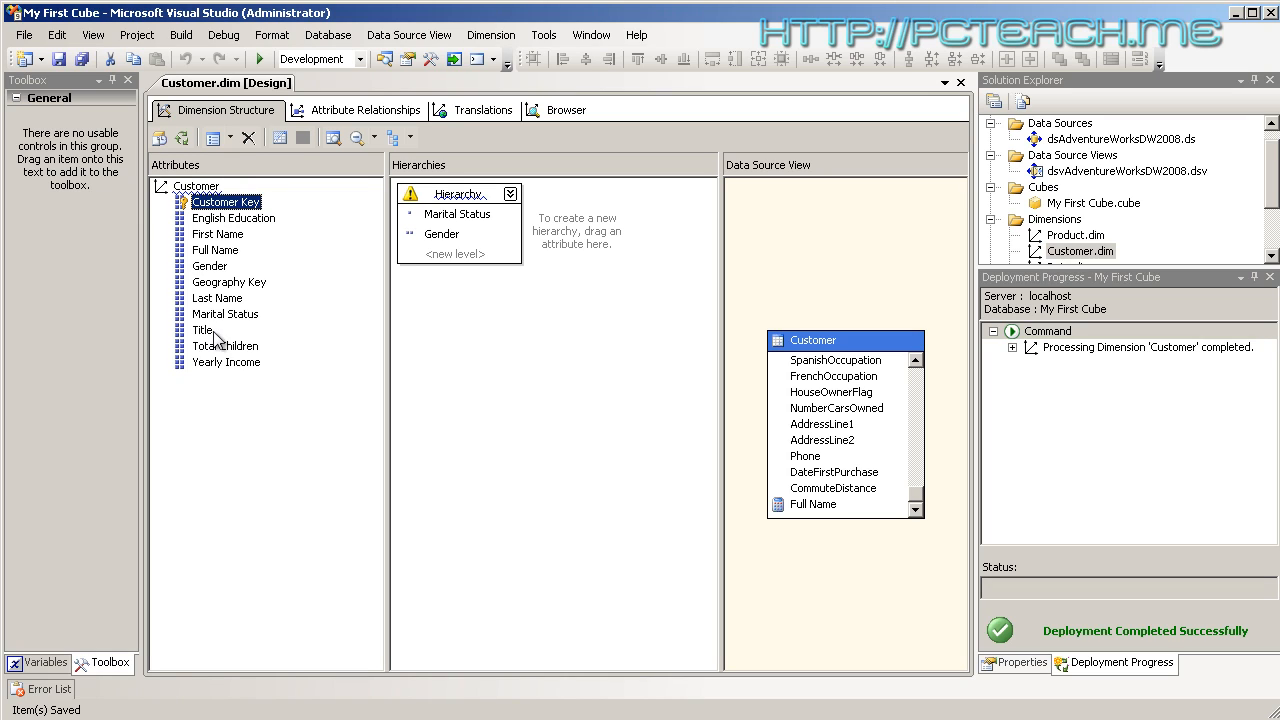
click(224, 362)
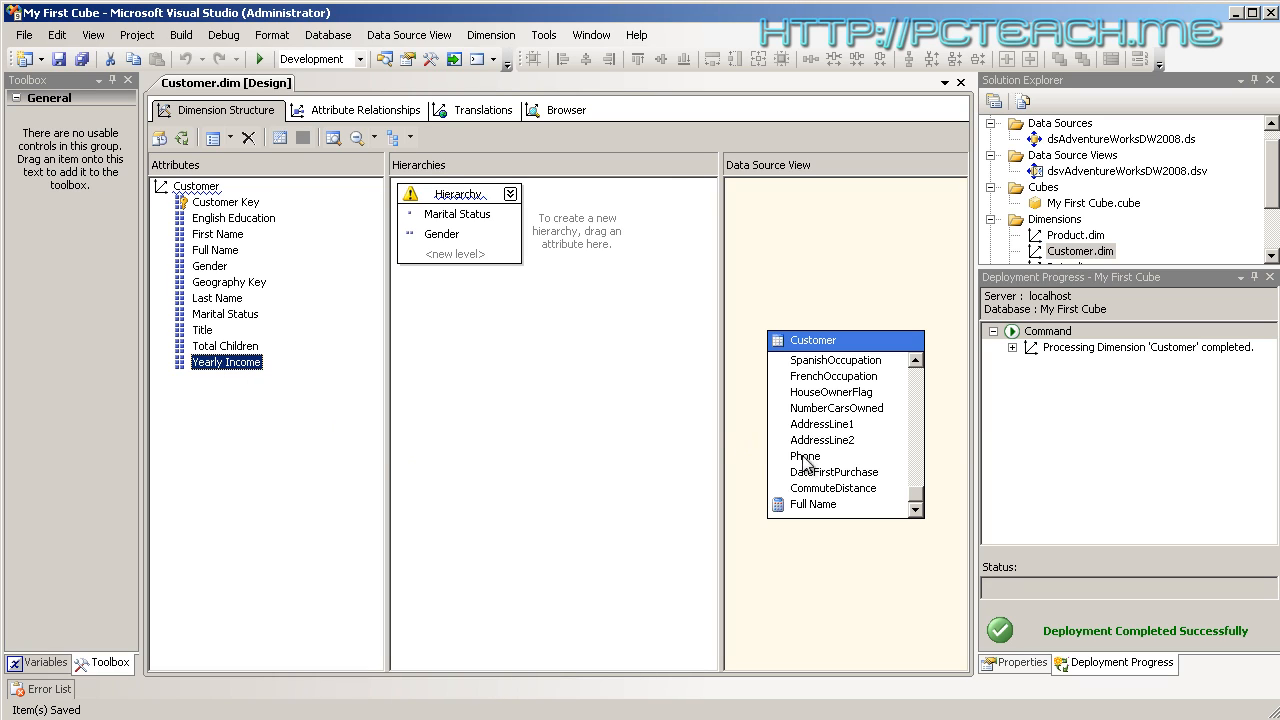
mouse_move(511, 435)
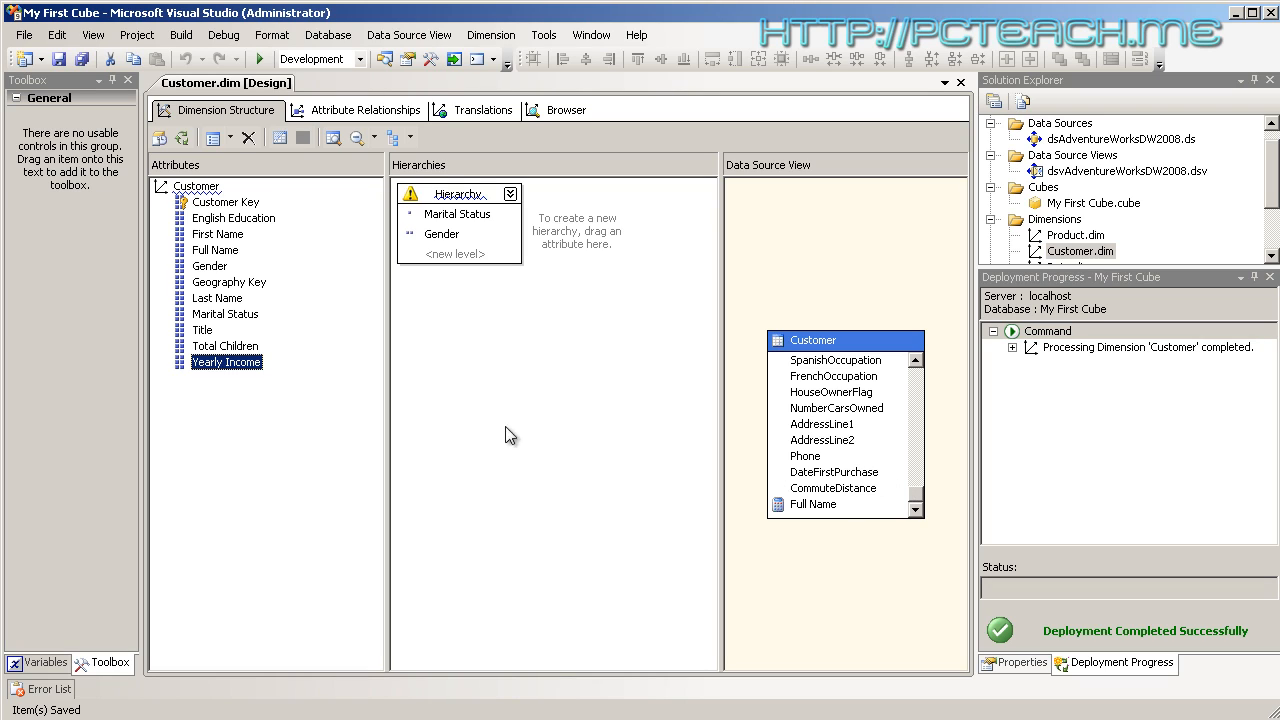
Step: Rename the Yearly Income attribute to 'Yearly Income Grouped' and start processing
double_click(226, 361)
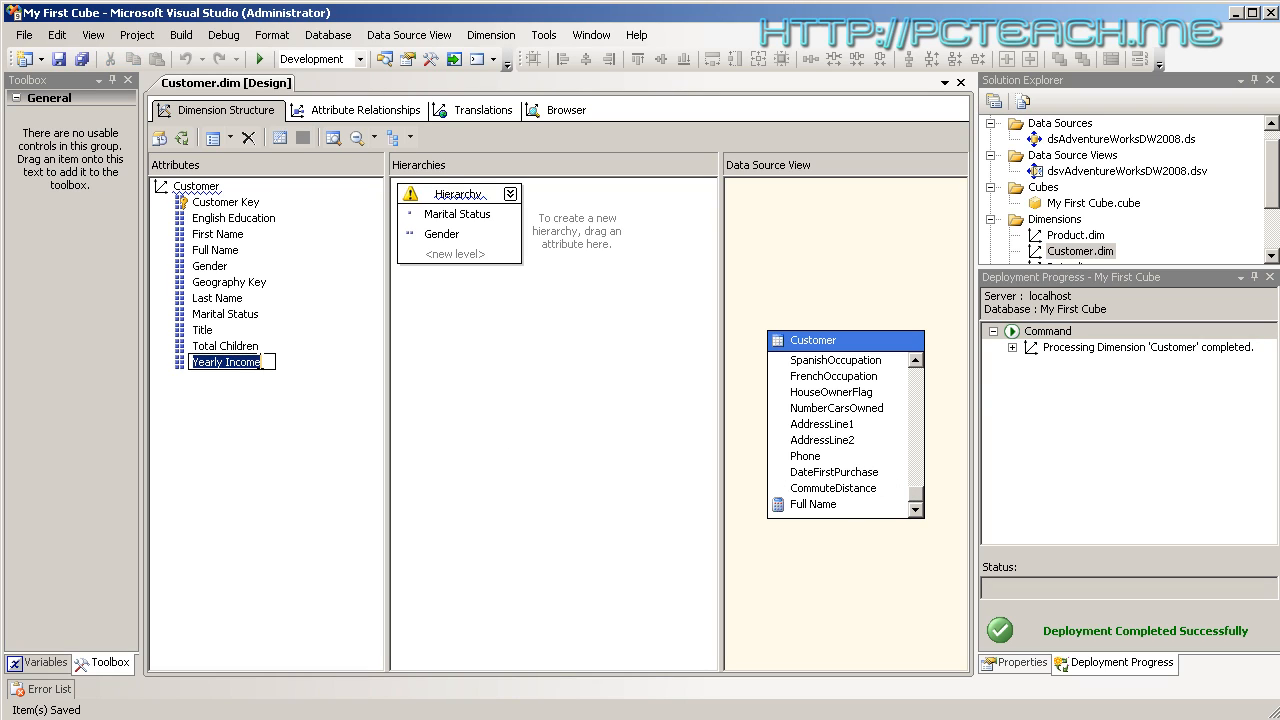
click(228, 361)
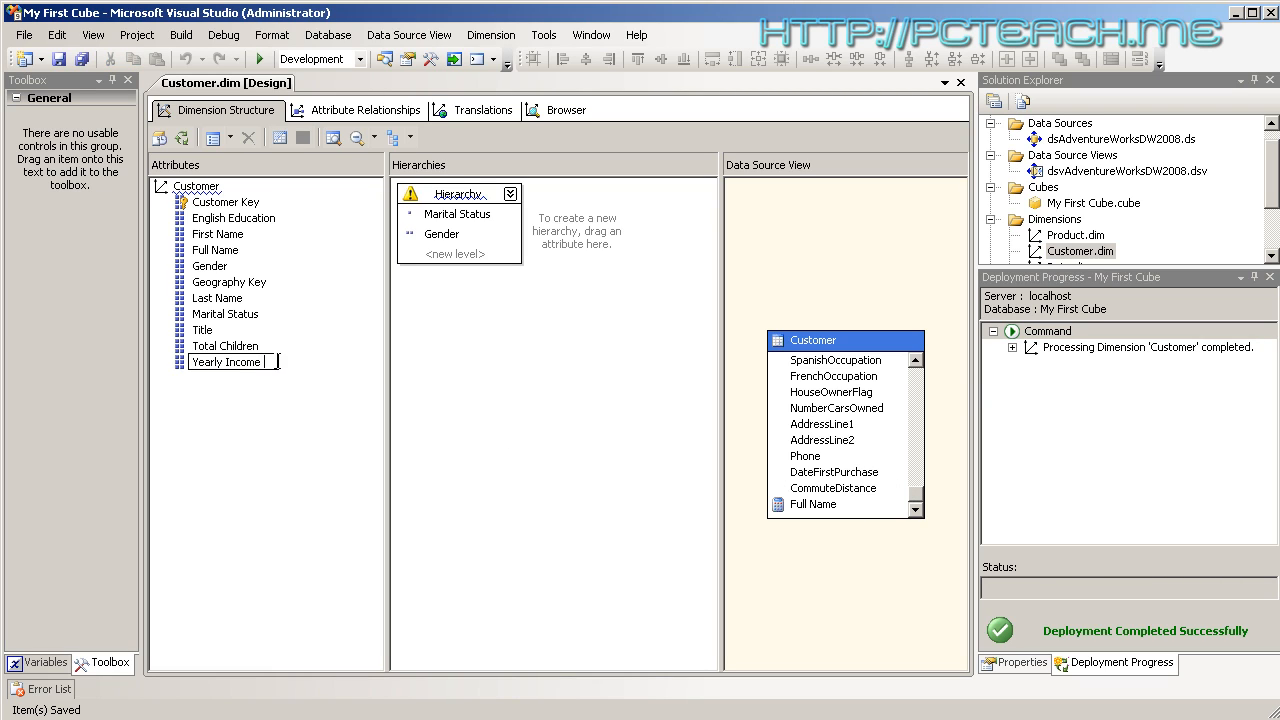
text(Grouped)
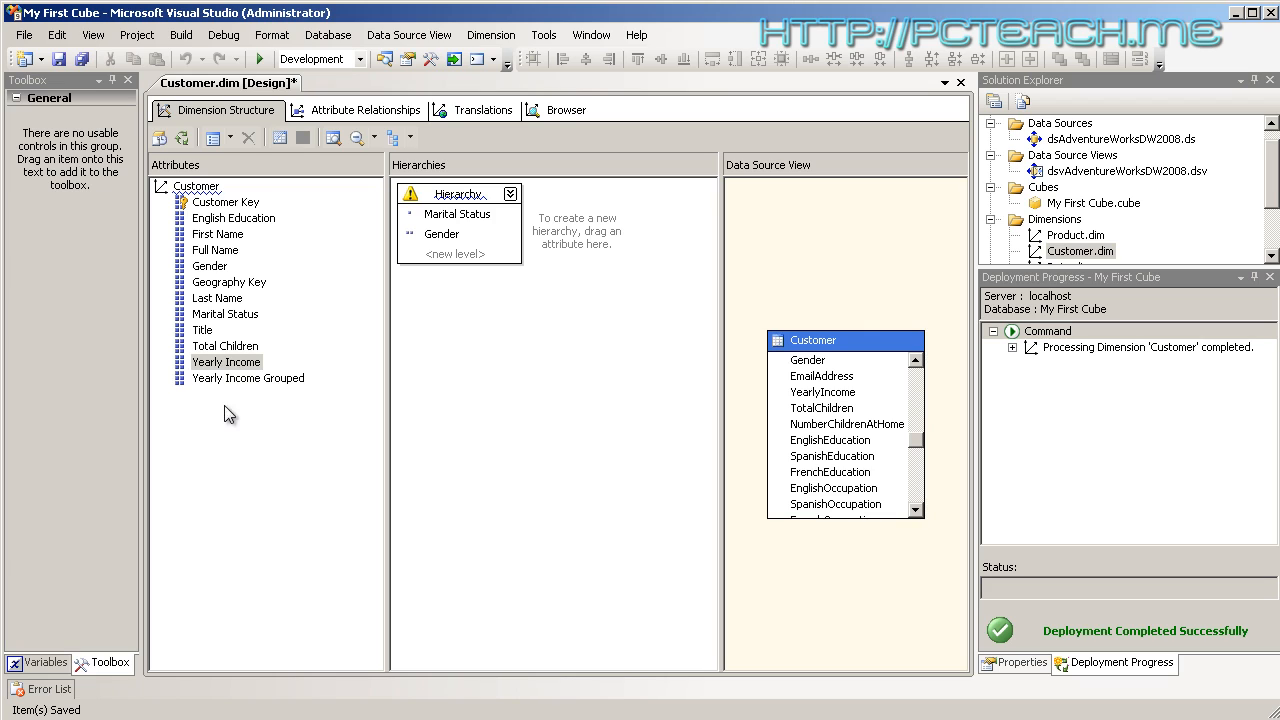
click(1021, 662)
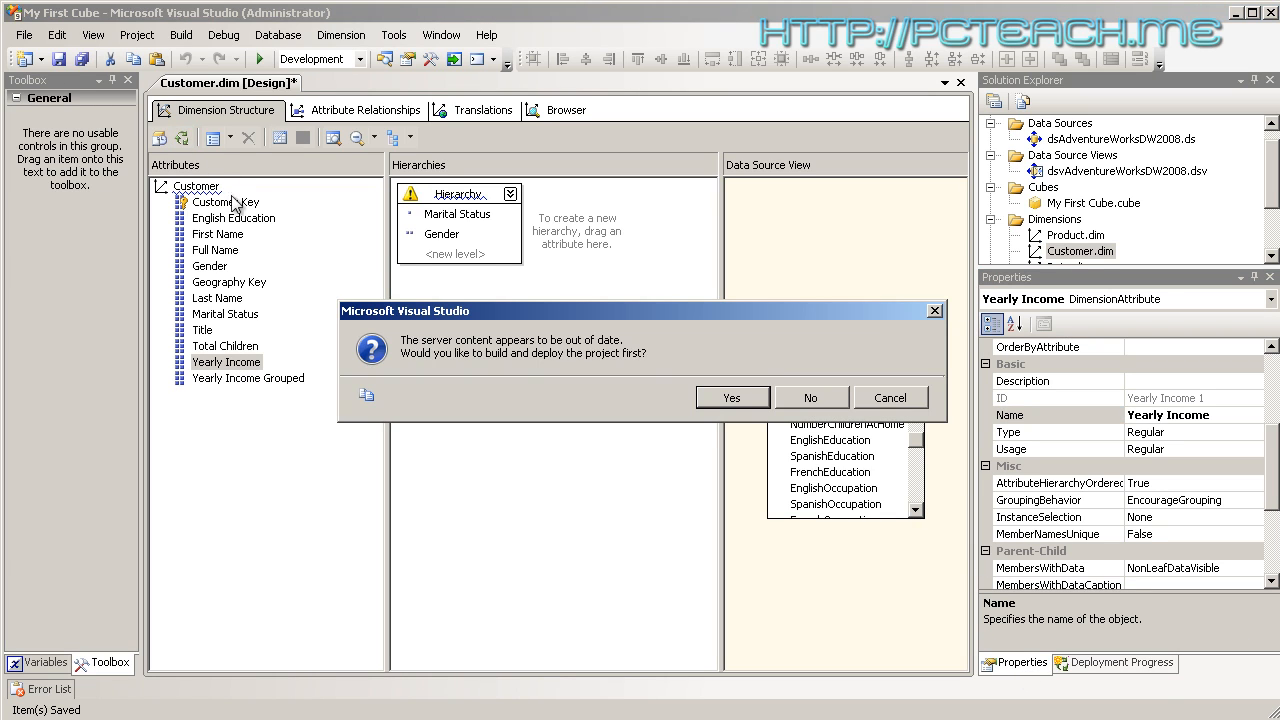
Step: Build and deploy the project, then run full processing of the Customer dimension
click(732, 397)
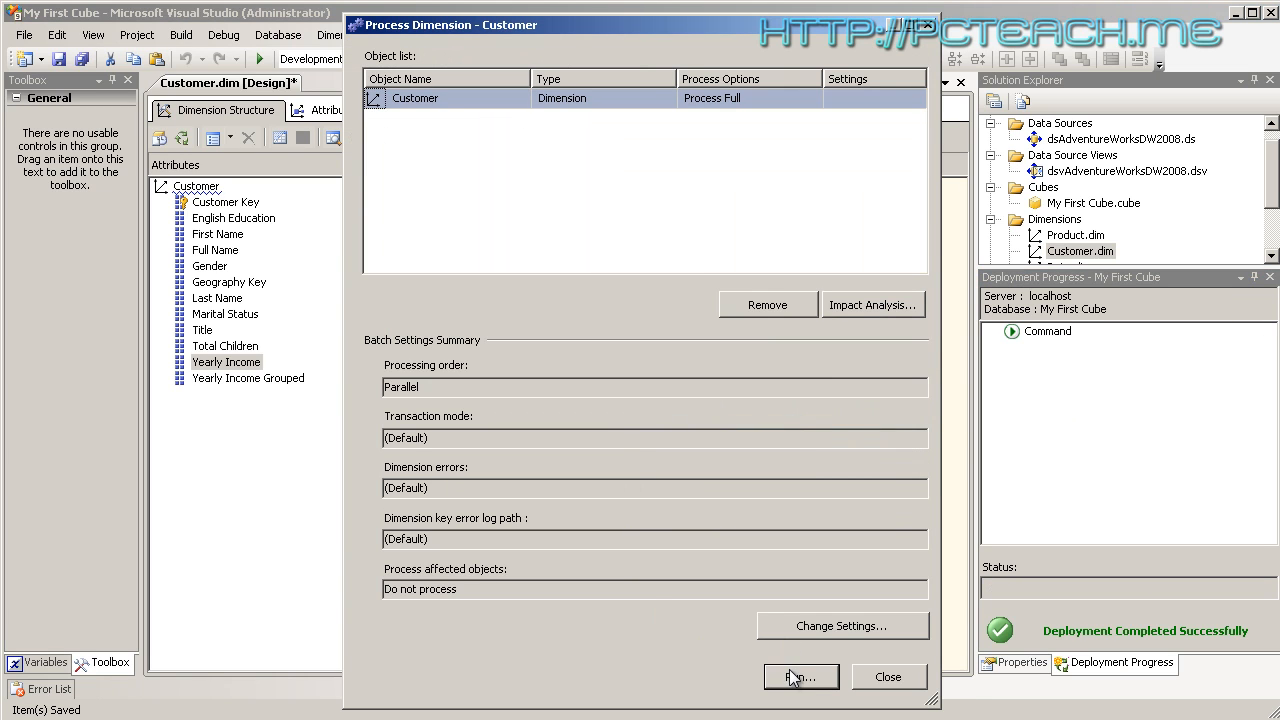
click(800, 677)
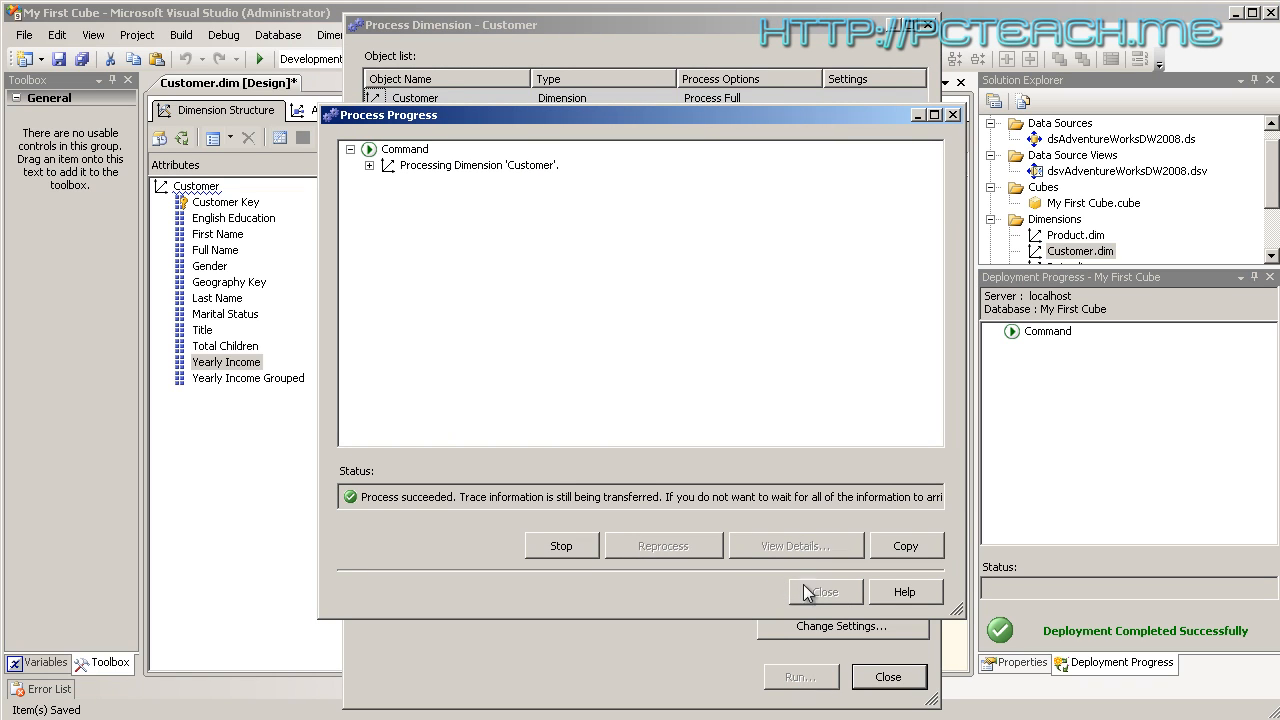
click(823, 592)
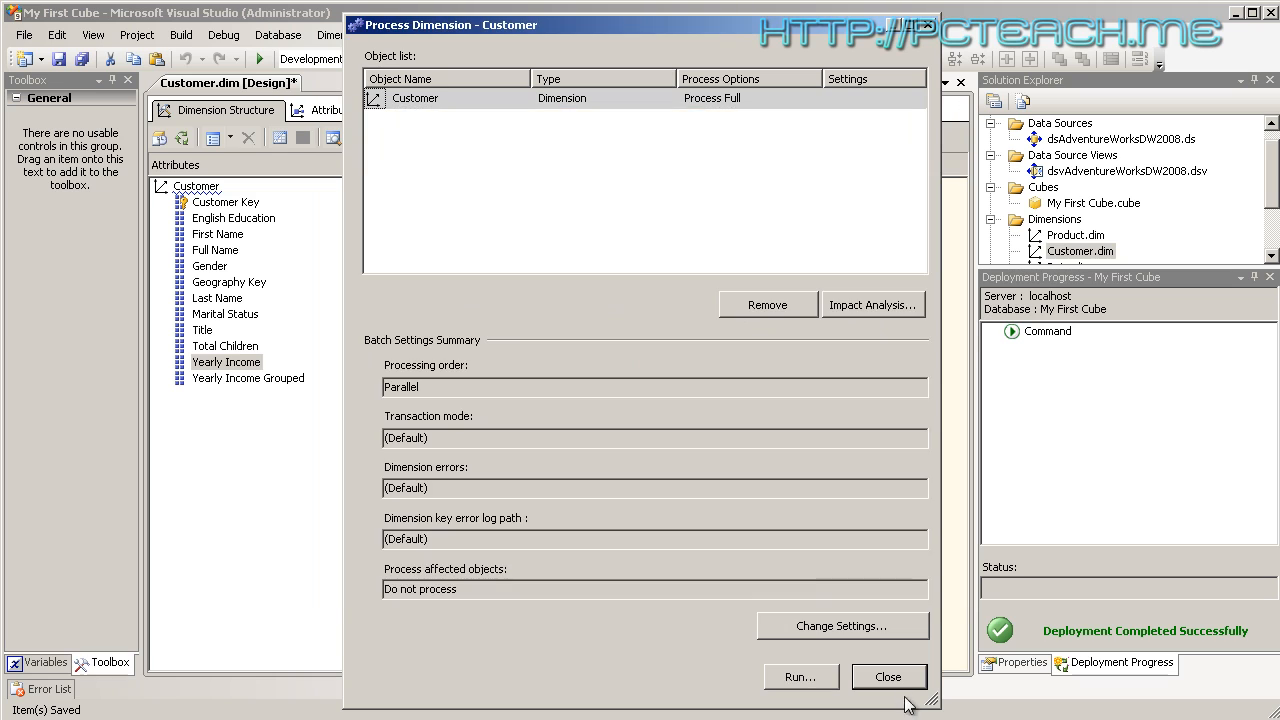
click(886, 677)
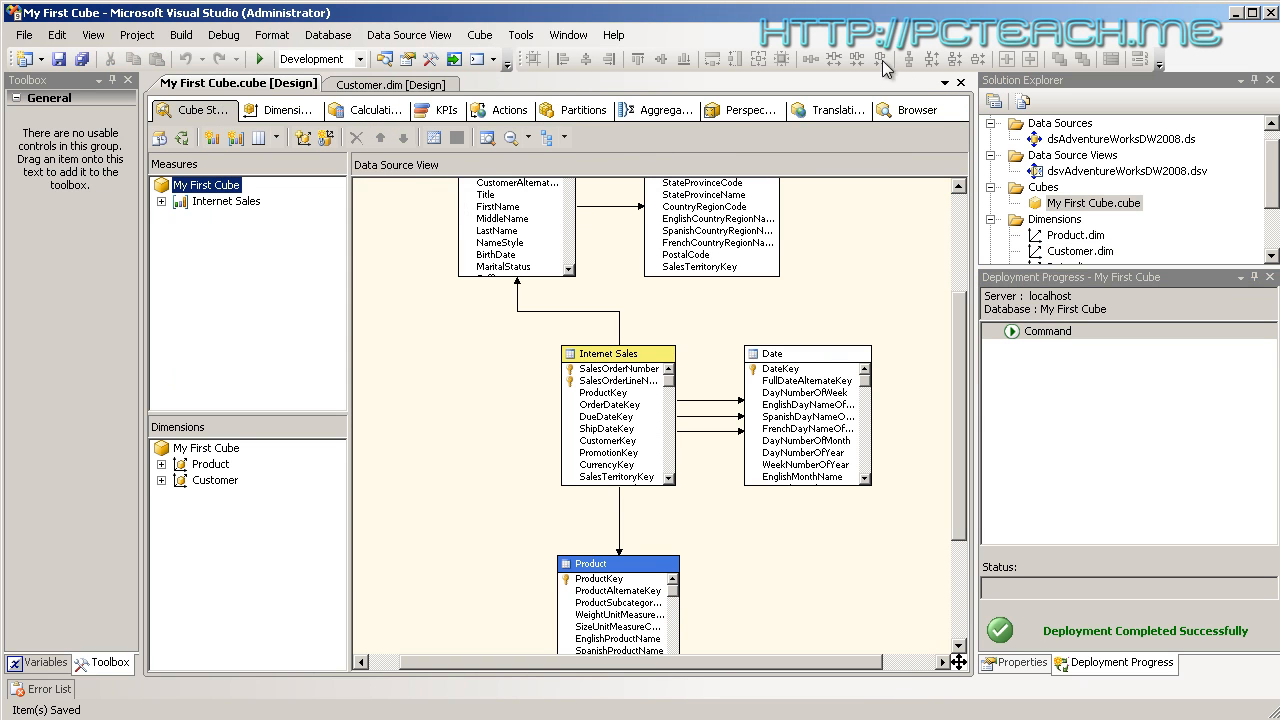
Step: Run full processing of My First Cube from its Browser tab and close the dialogs
click(916, 110)
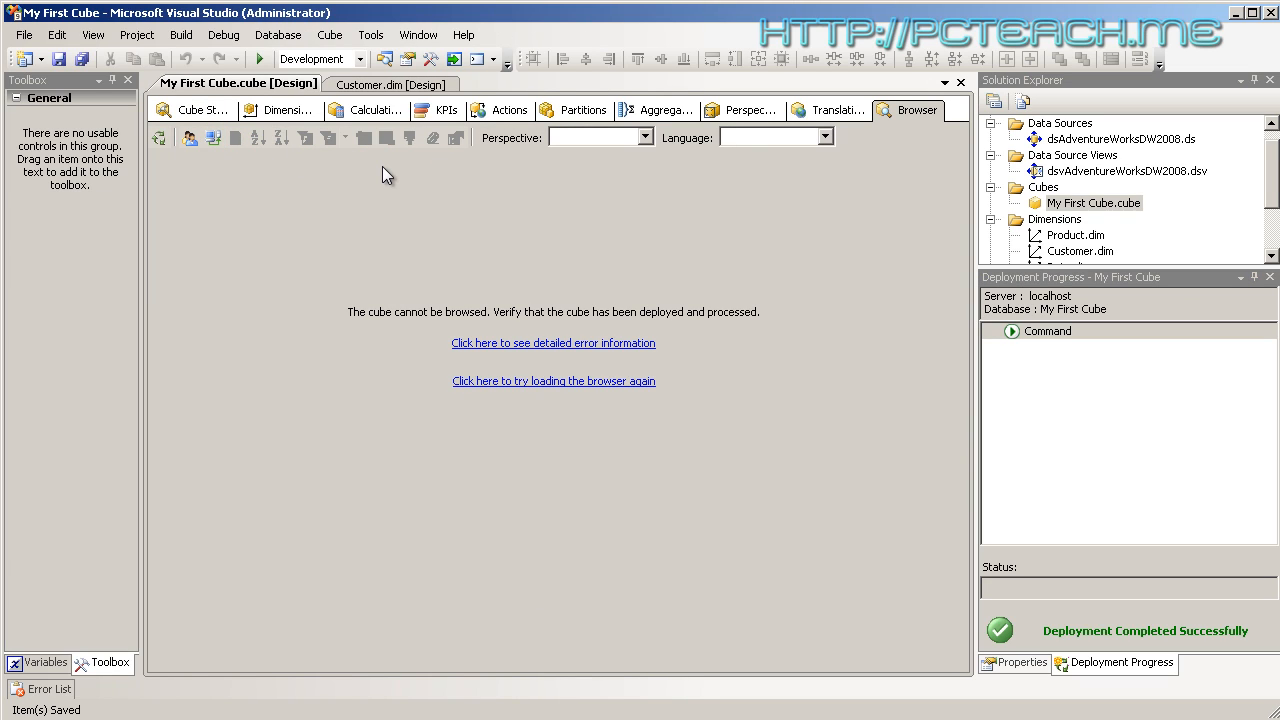
mouse_move(520, 390)
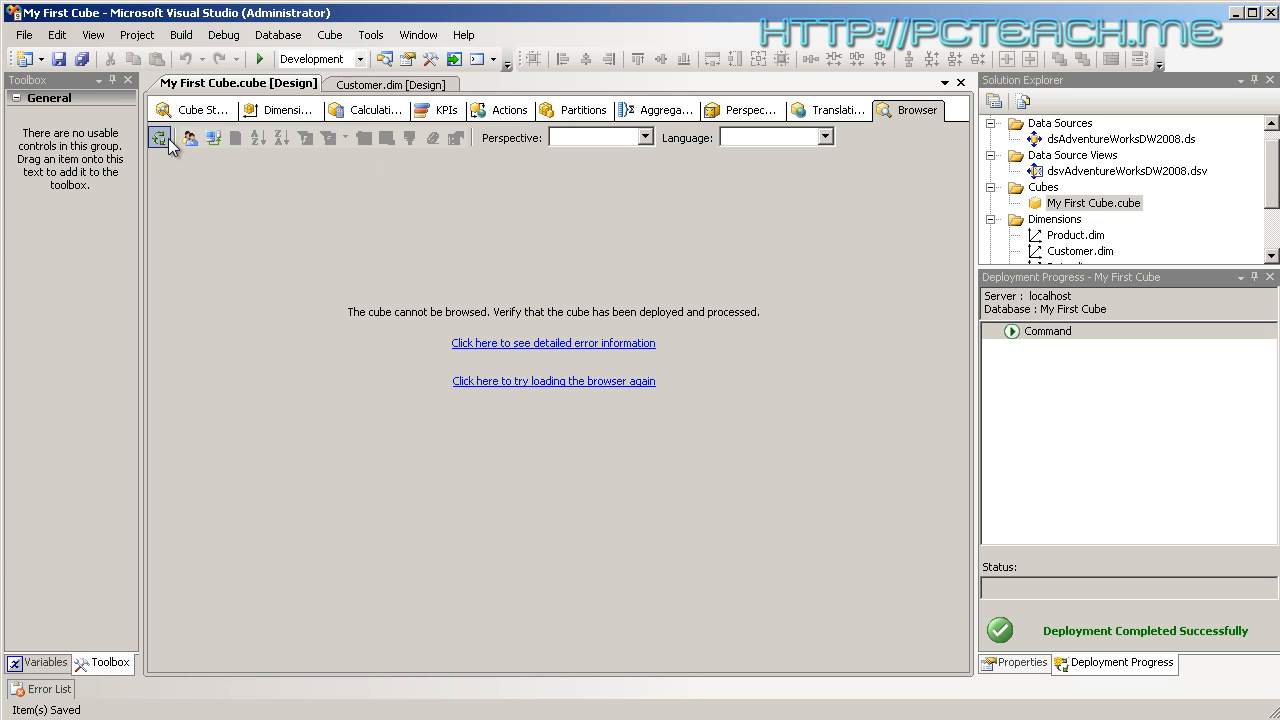
click(159, 137)
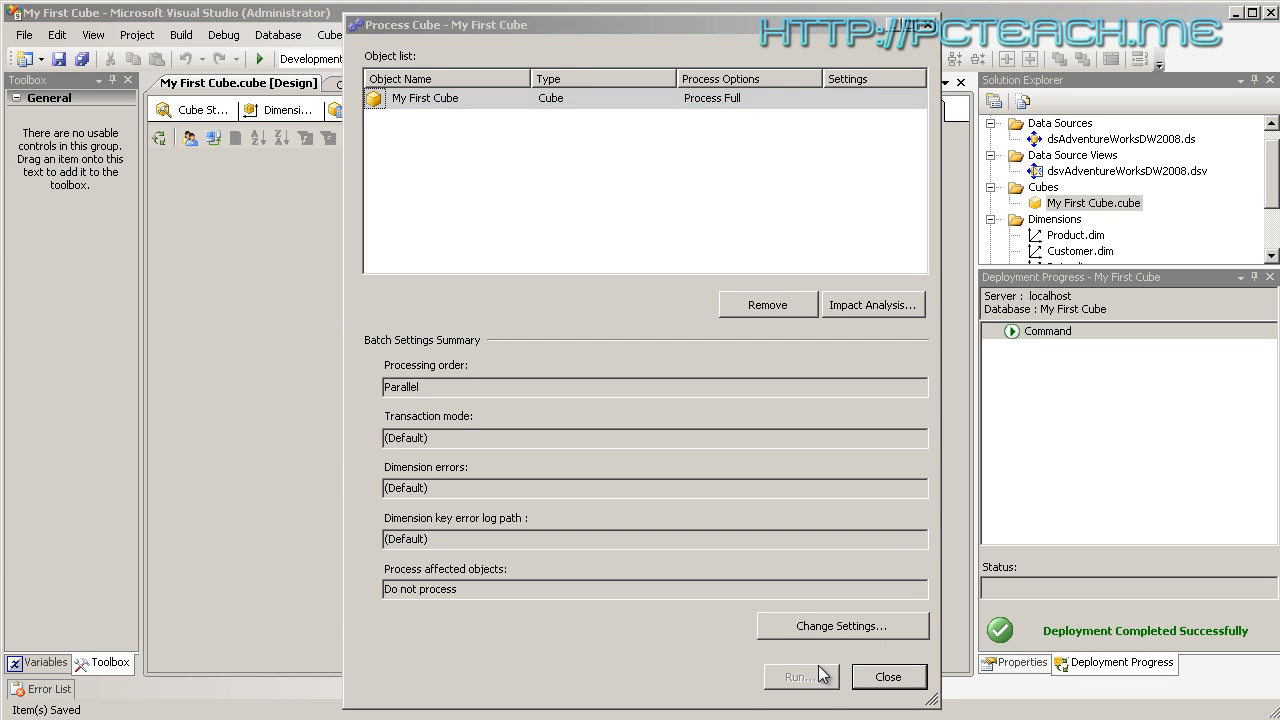
click(797, 676)
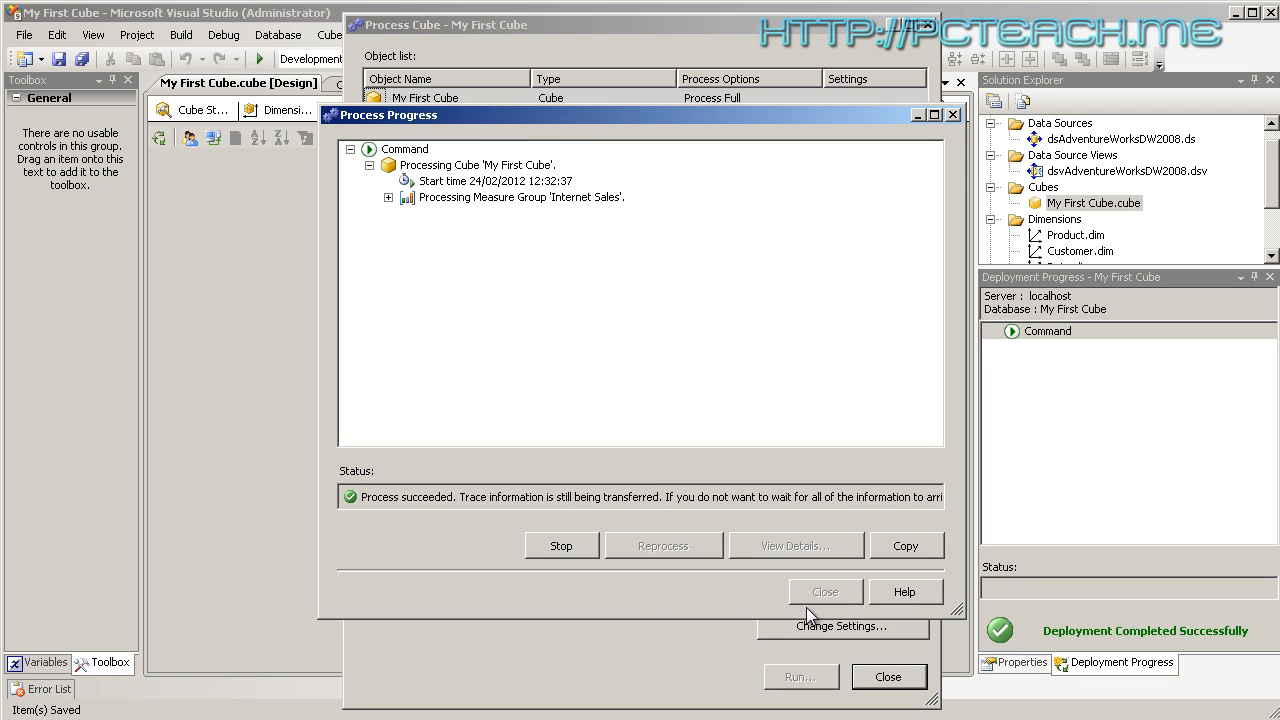
click(825, 591)
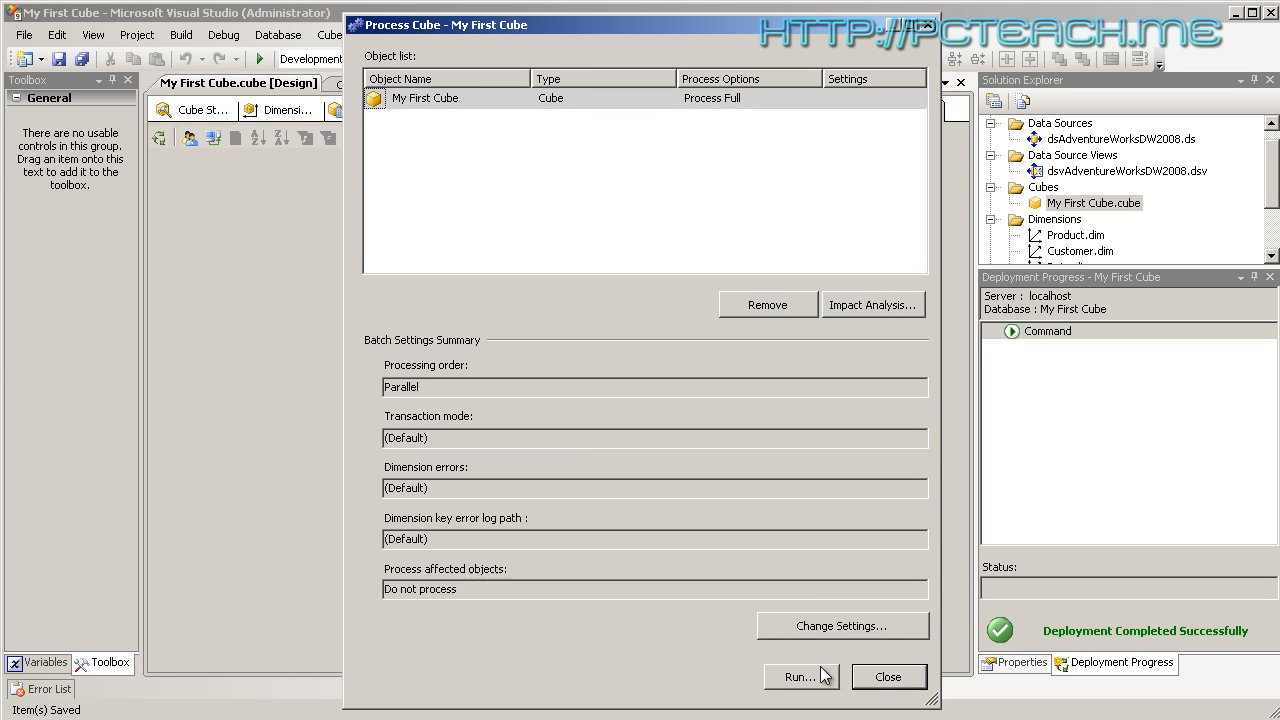
click(887, 677)
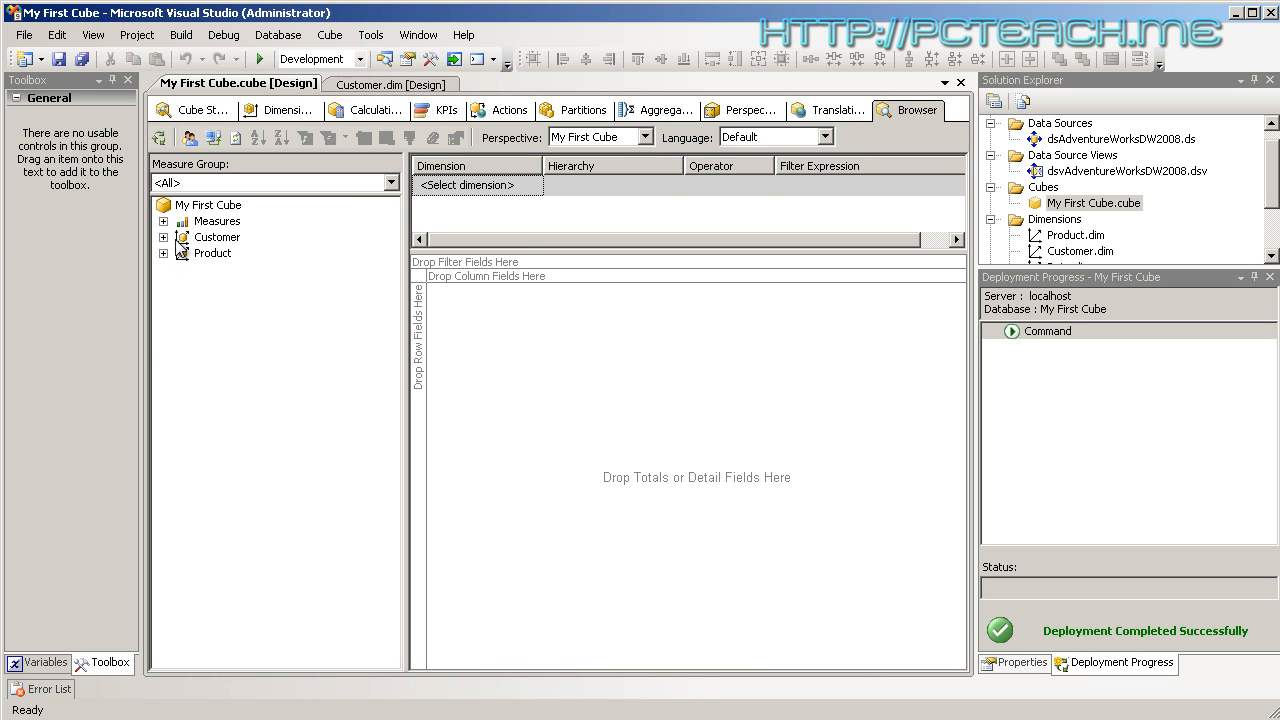
Step: Drop Sales Amount into the browser grid and add Full Name as a row level
click(164, 237)
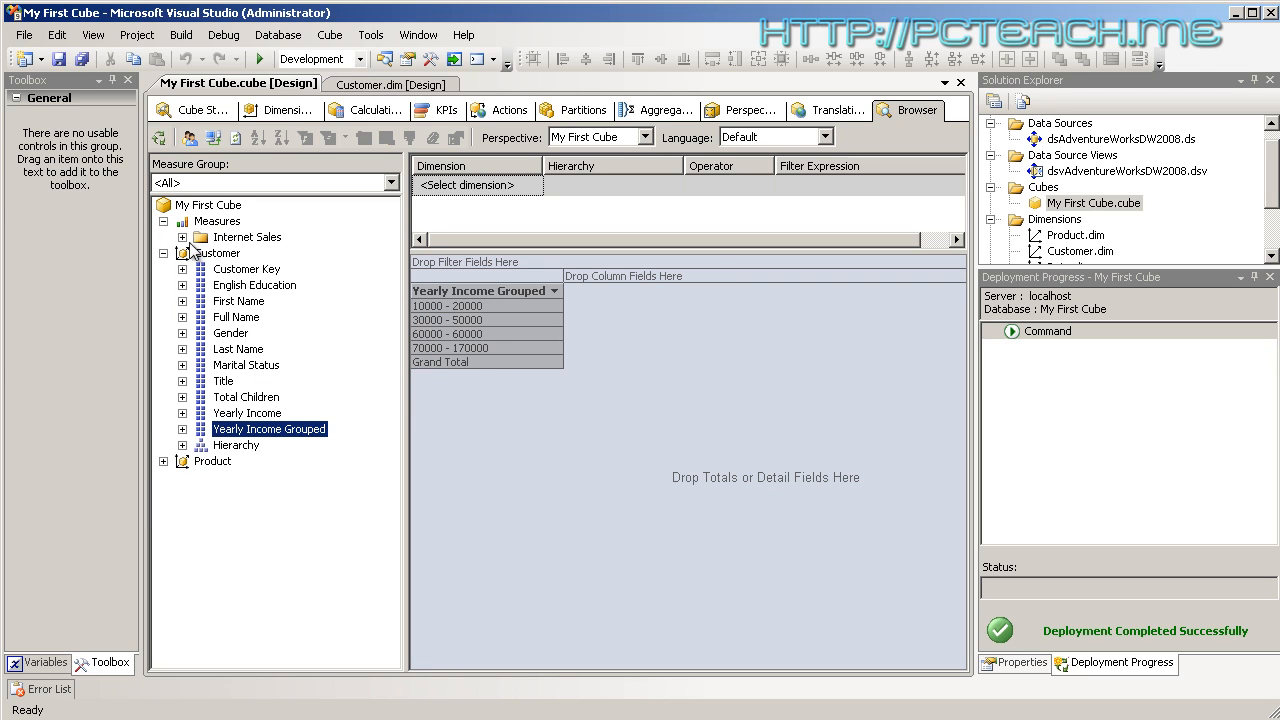
click(182, 236)
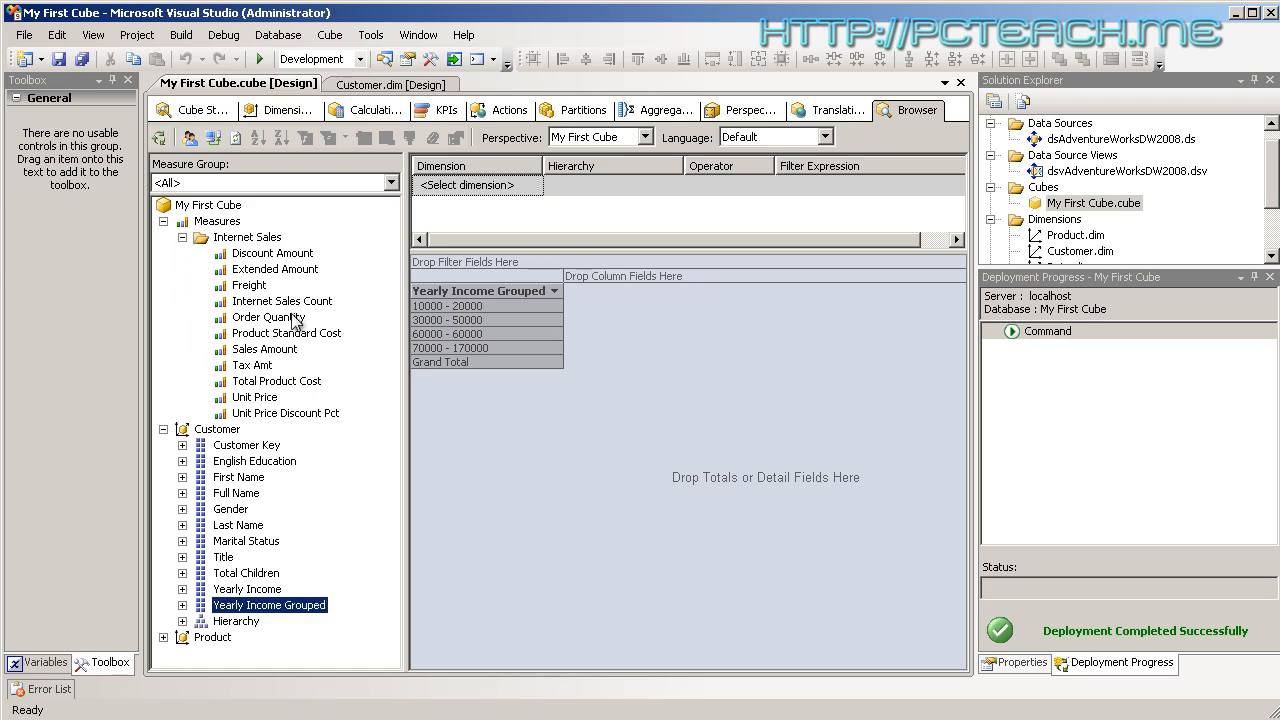
drag(265, 349, 620, 290)
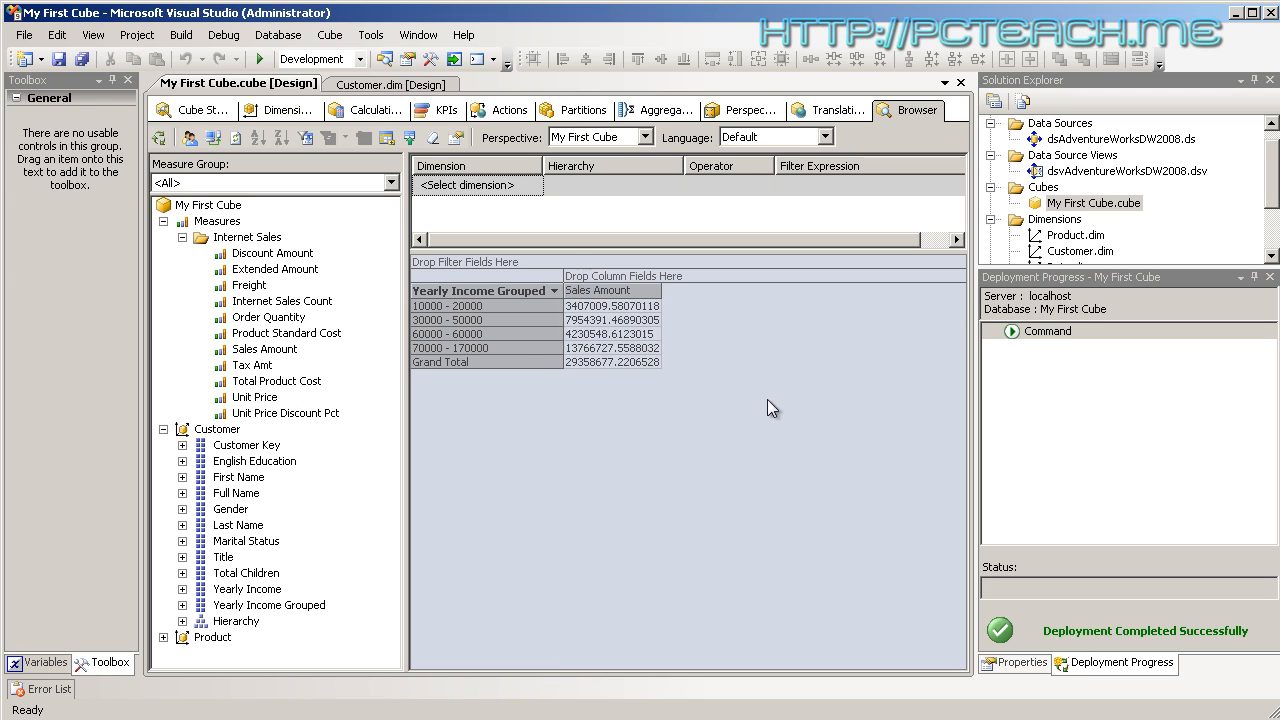
mouse_move(240, 489)
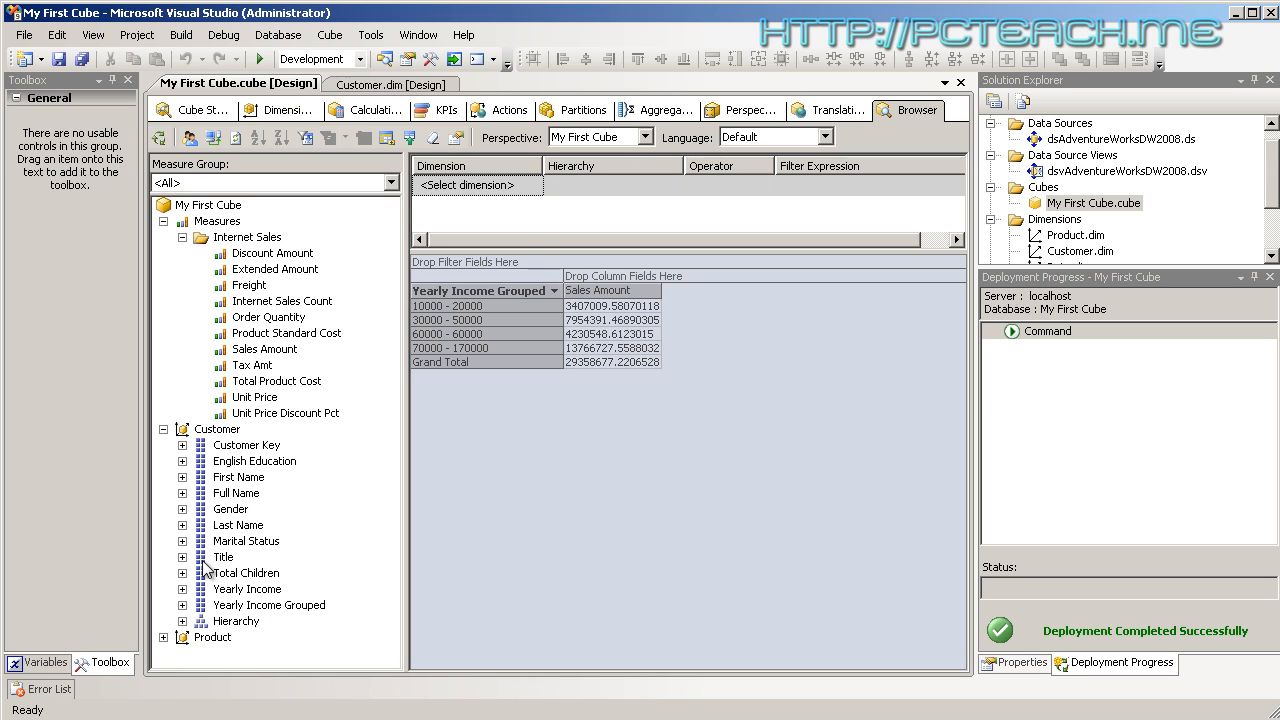
click(246, 444)
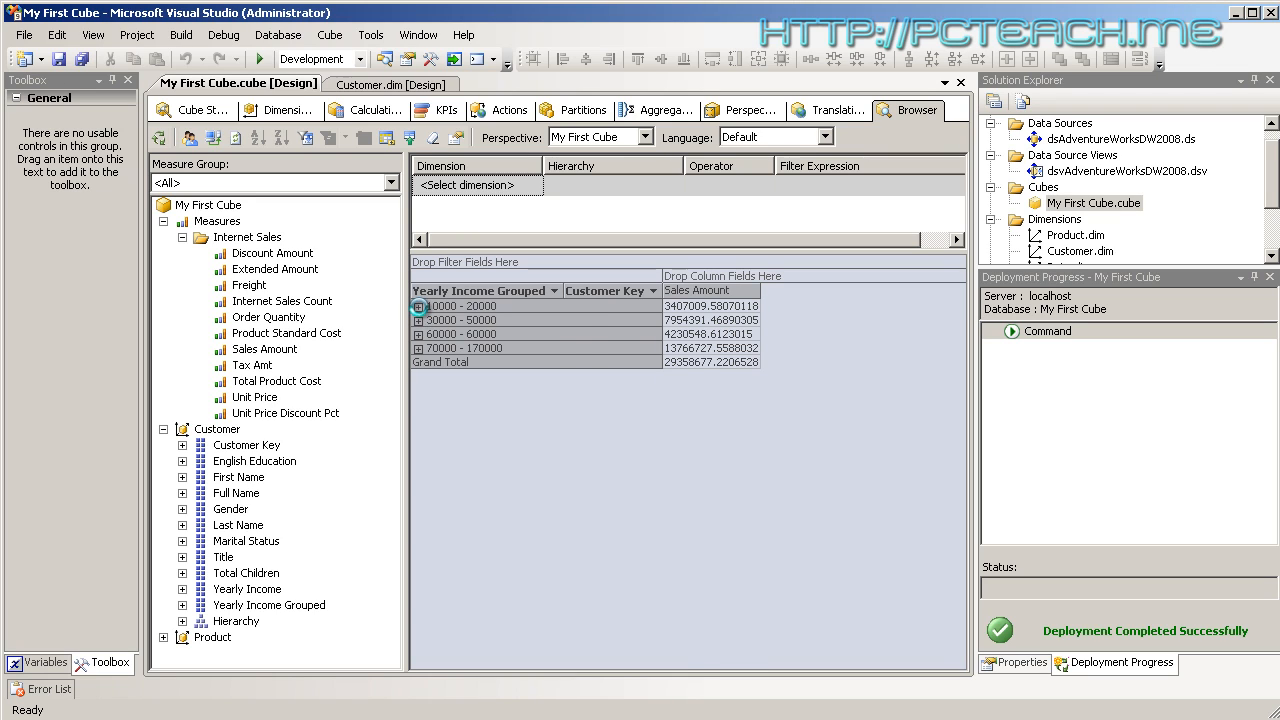
Step: Expand and collapse the 10000 - 20000 income band to view its customers
click(418, 306)
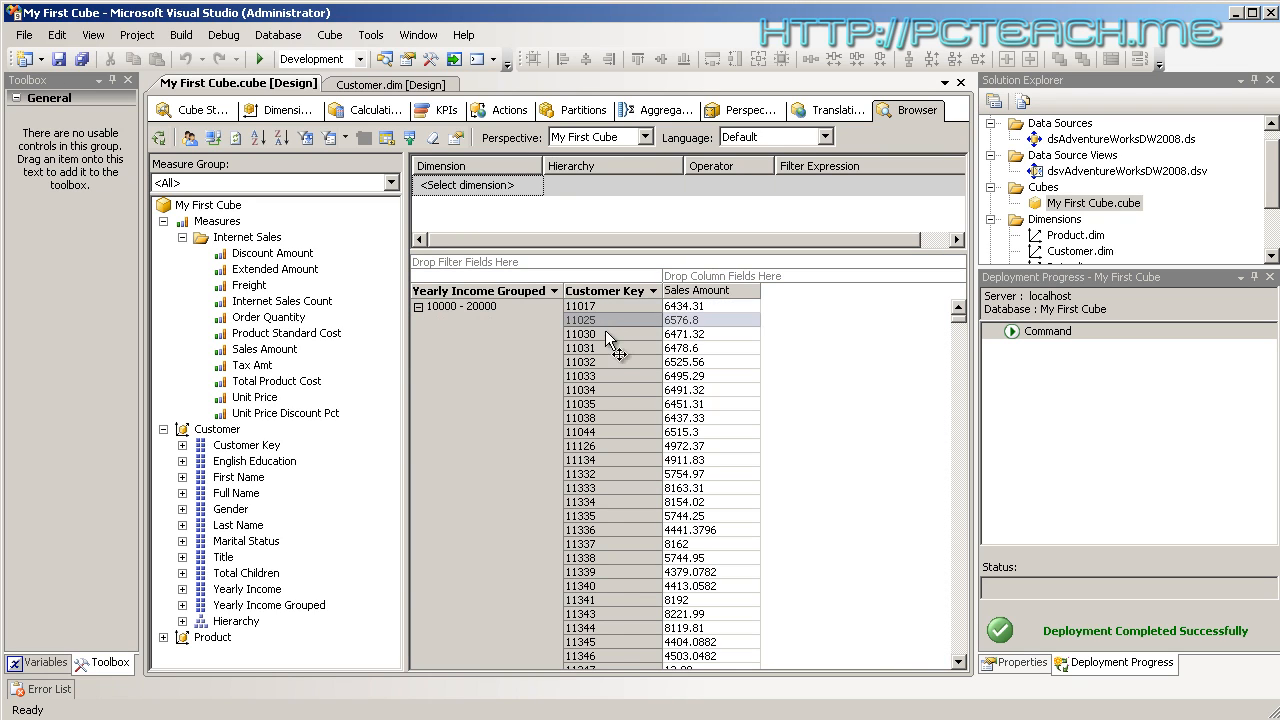
scroll(down, 3)
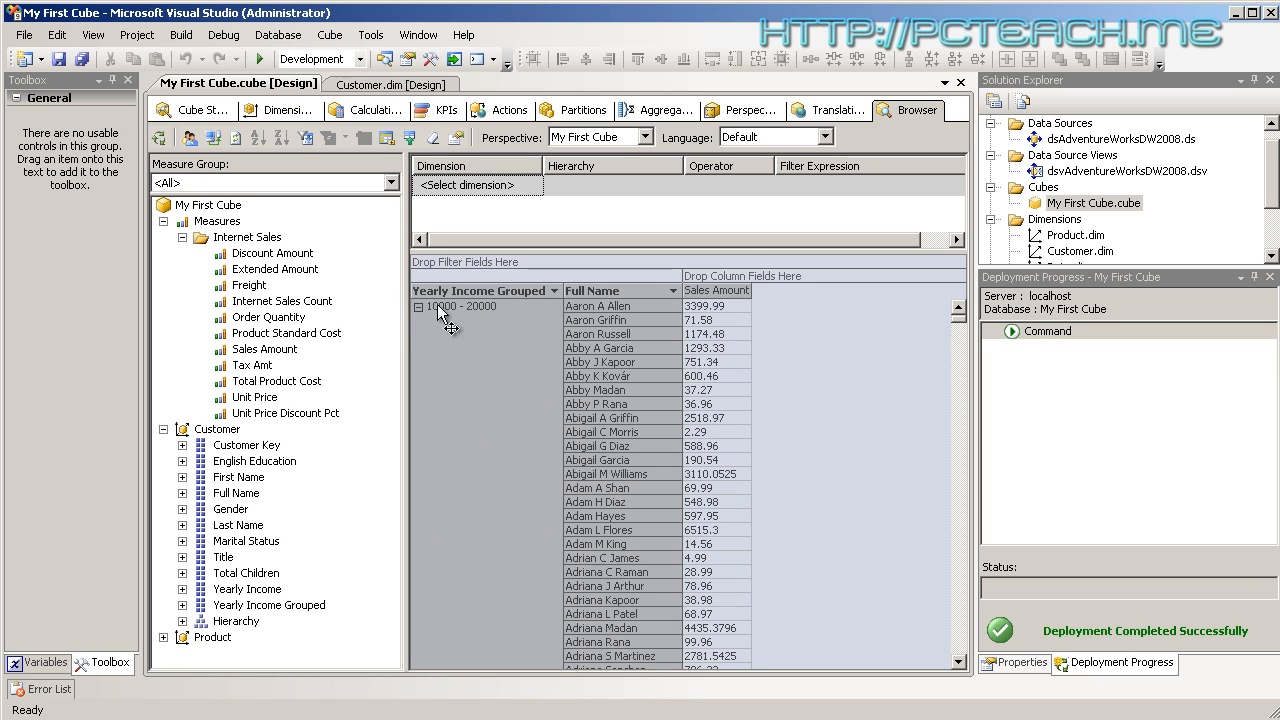
mouse_move(705, 325)
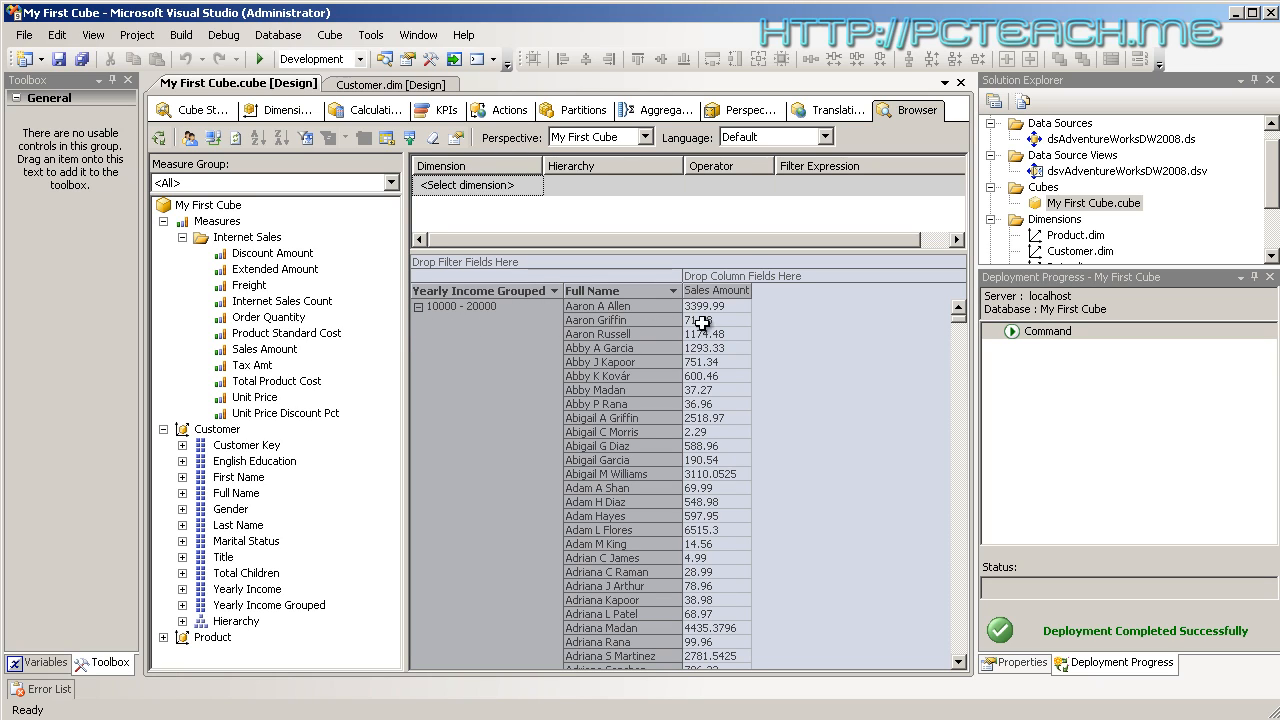
mouse_move(712, 338)
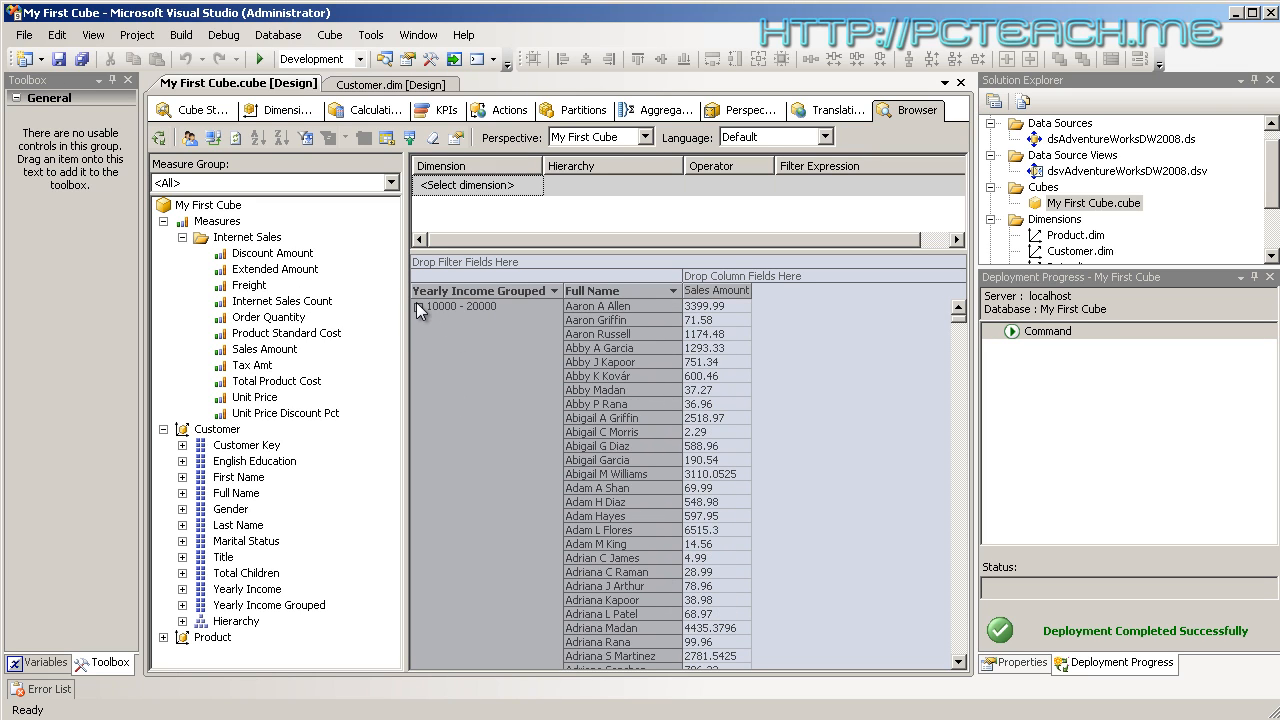
click(417, 306)
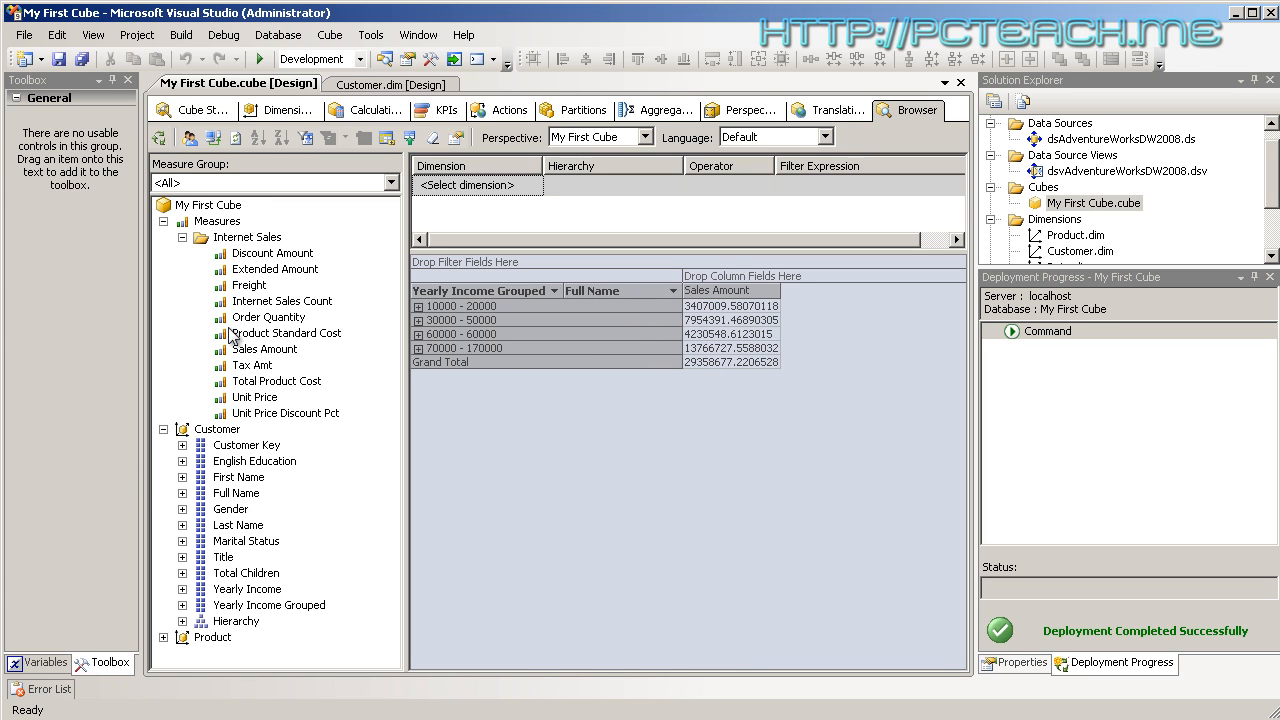
mouse_move(192, 314)
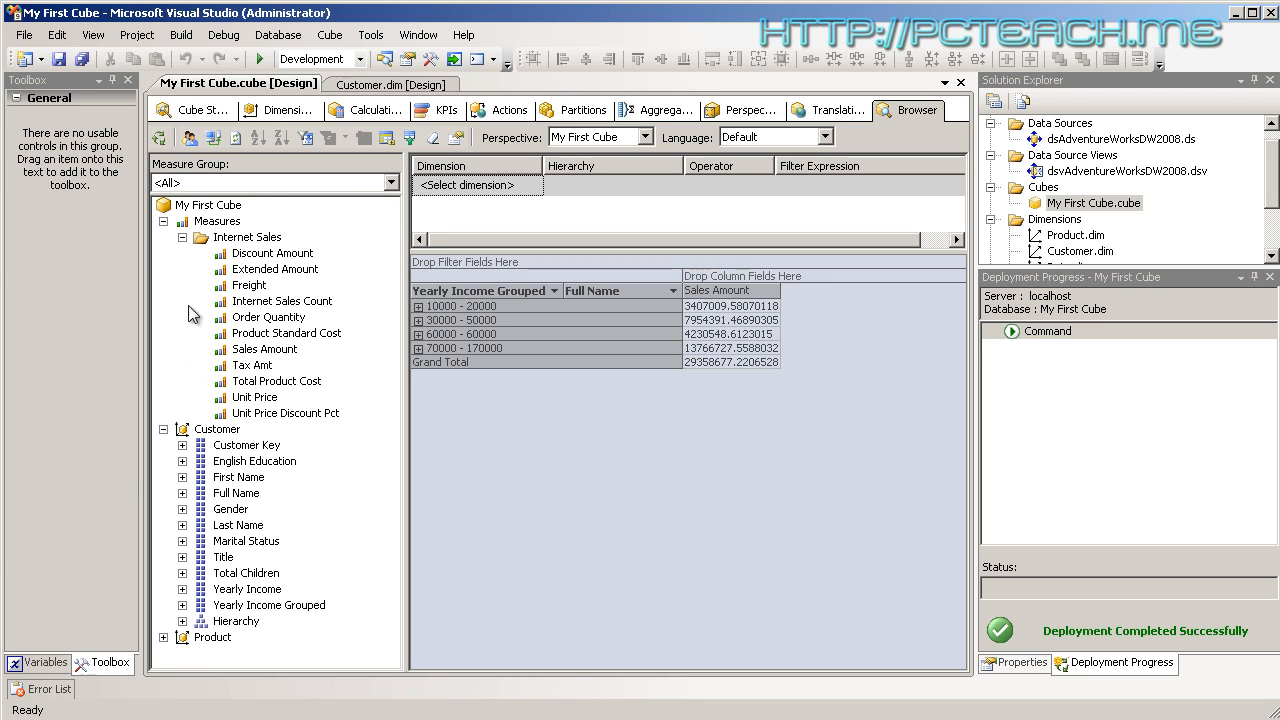
mouse_move(499, 235)
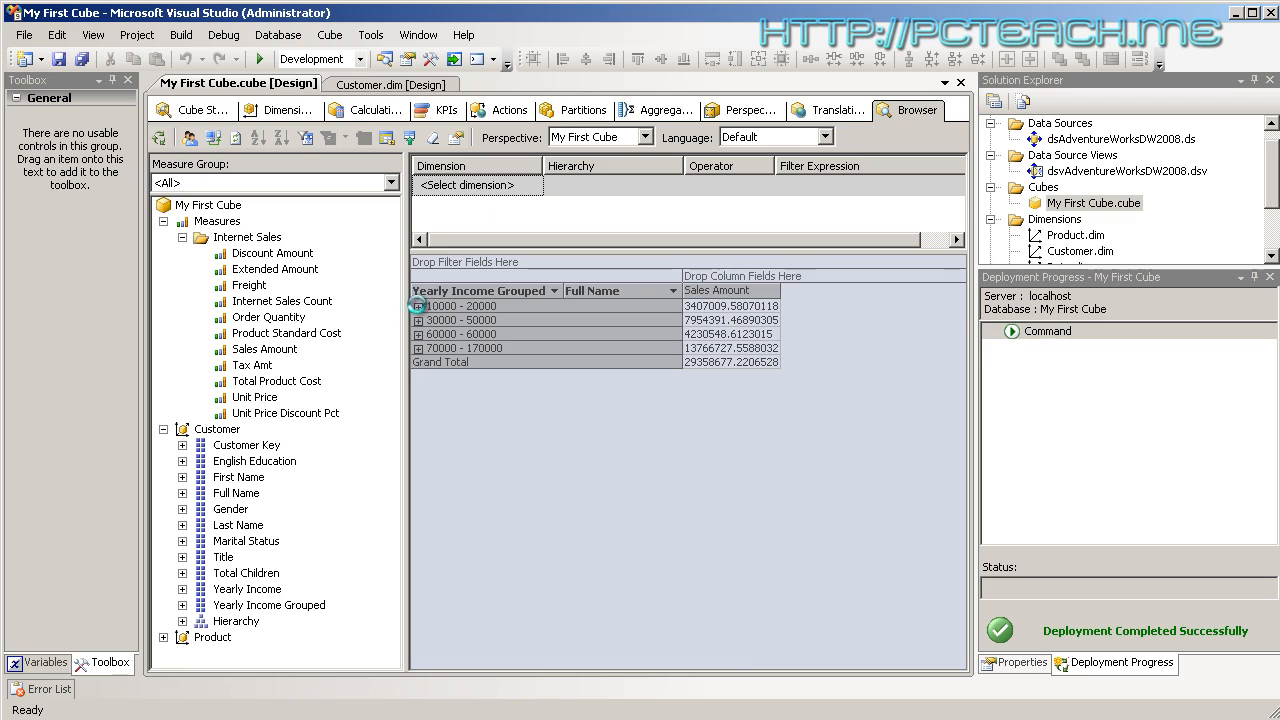
click(418, 305)
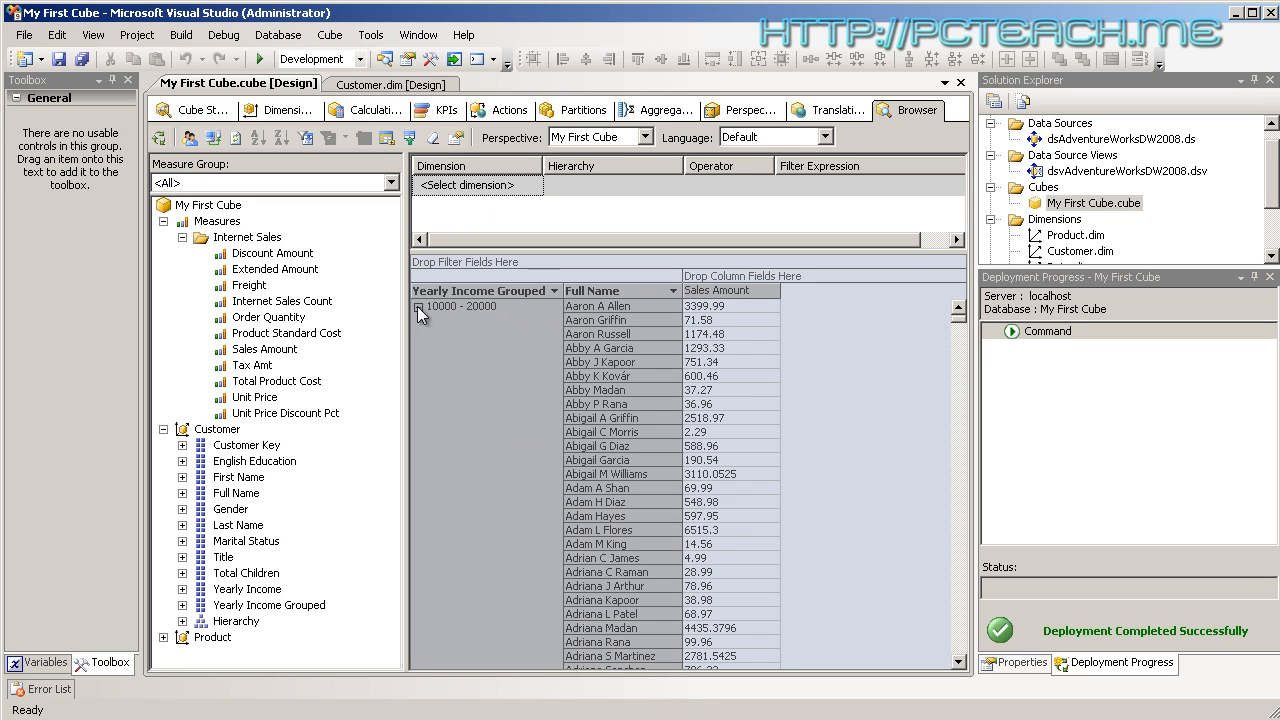
click(418, 306)
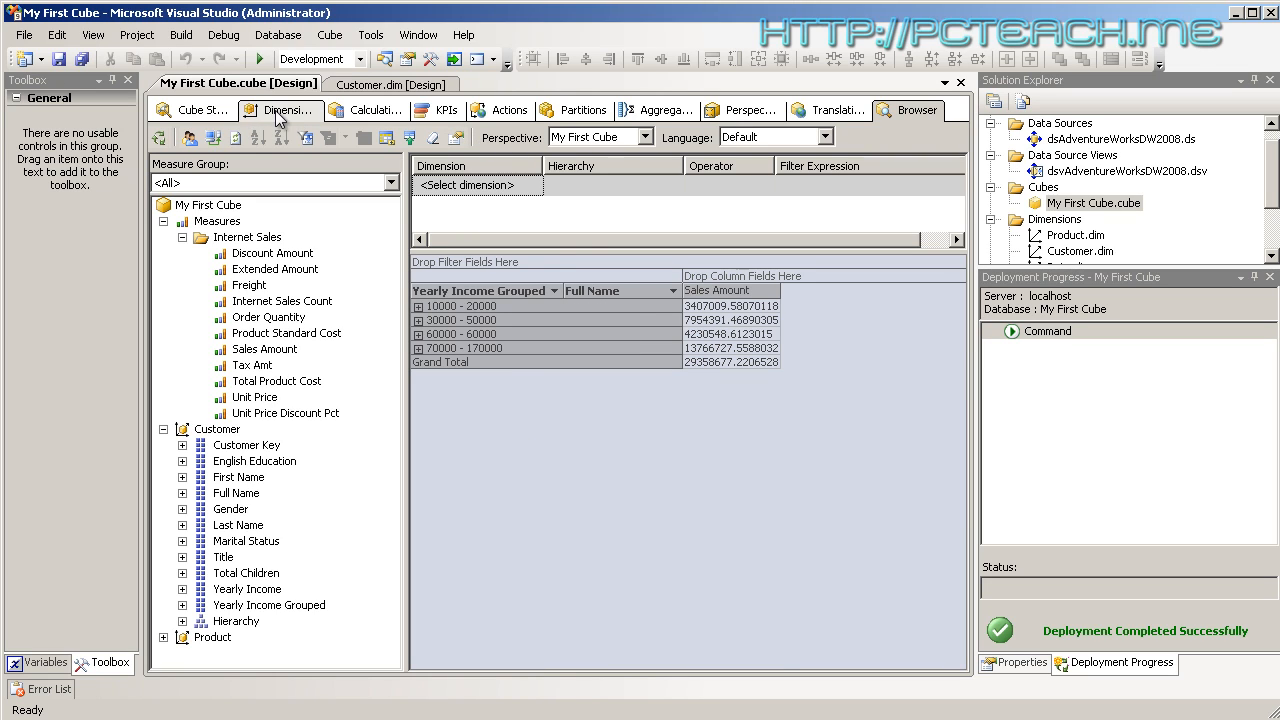
Step: Open the Customer dimension design and begin entering a display folder on Last Name
click(391, 83)
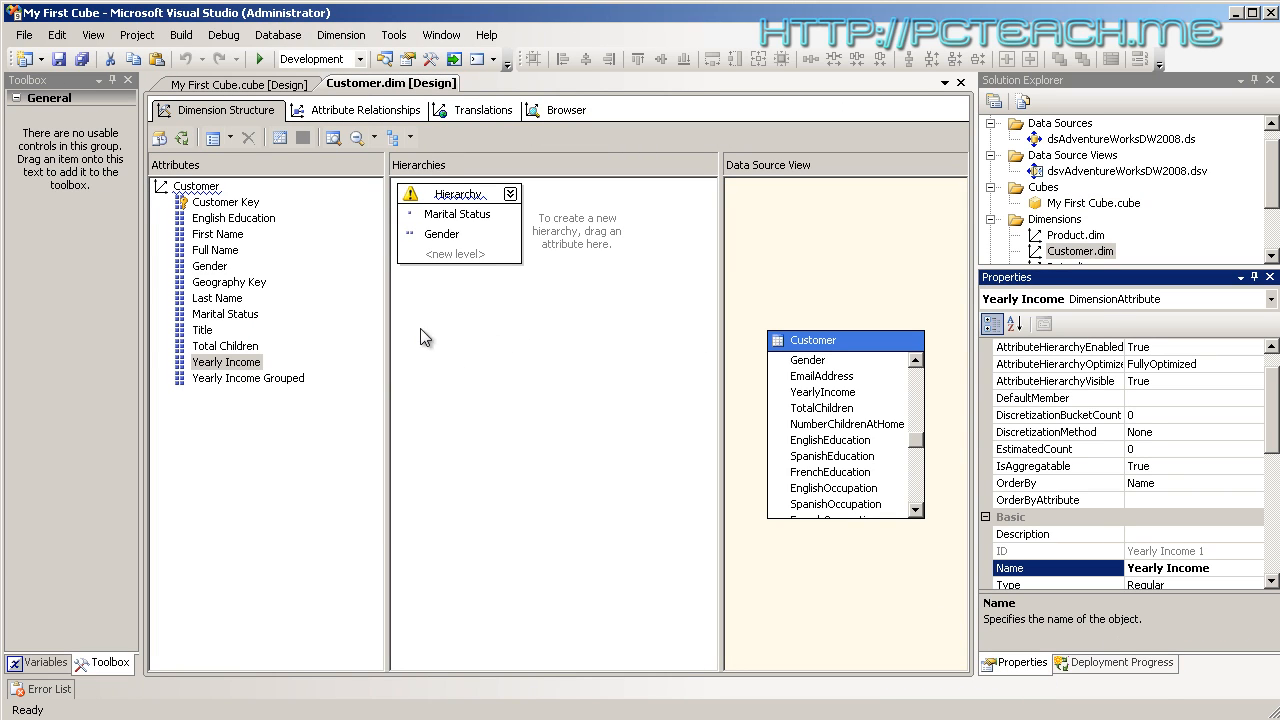
mouse_move(222, 300)
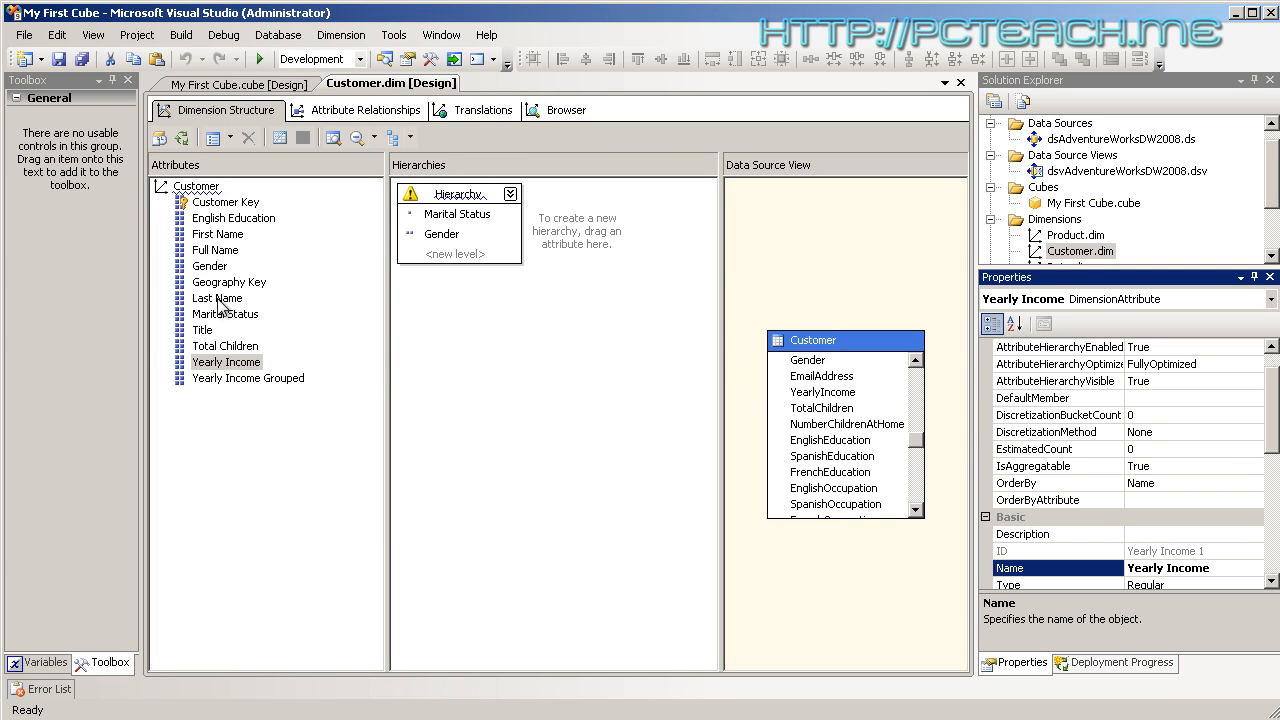
click(216, 298)
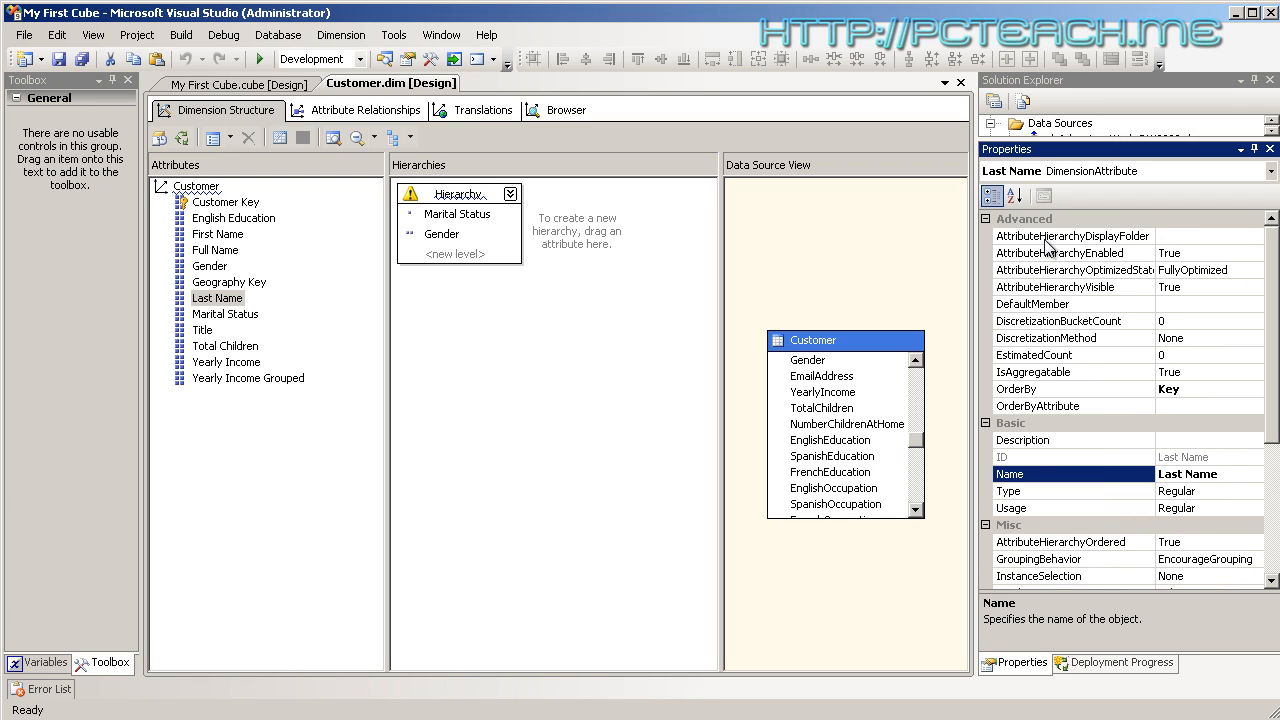
mouse_move(1198, 245)
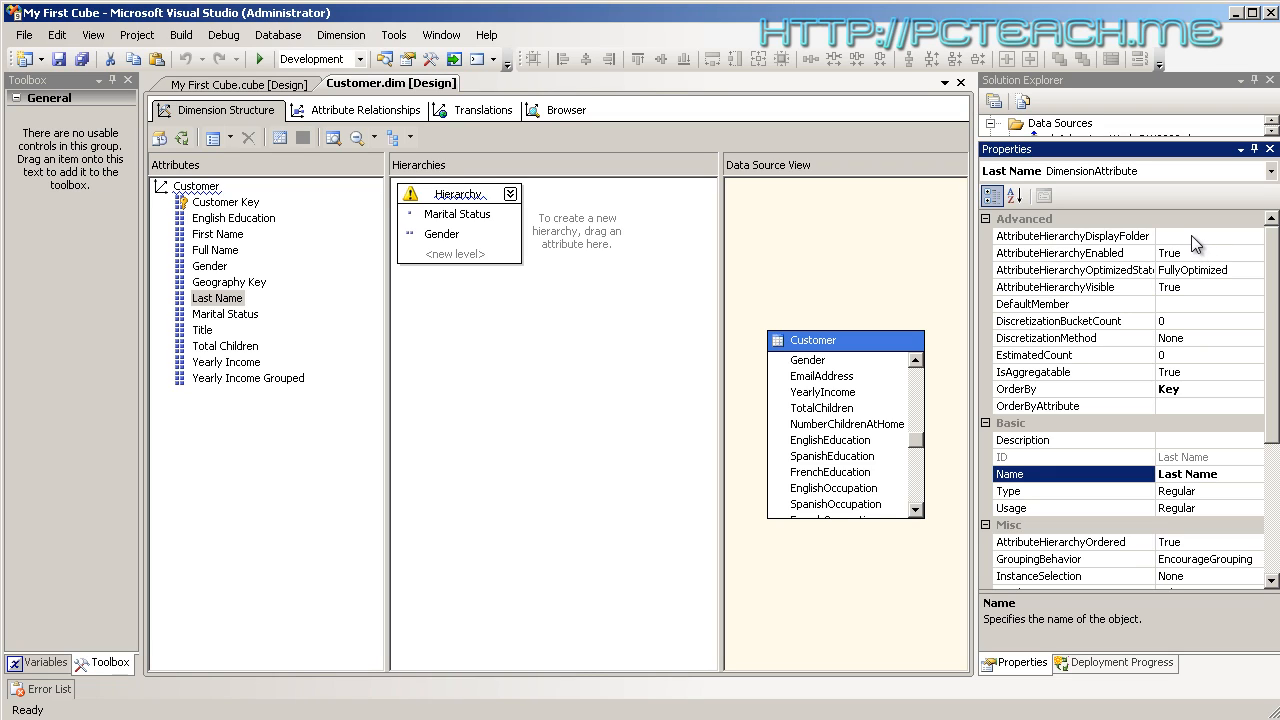
mouse_move(1050, 252)
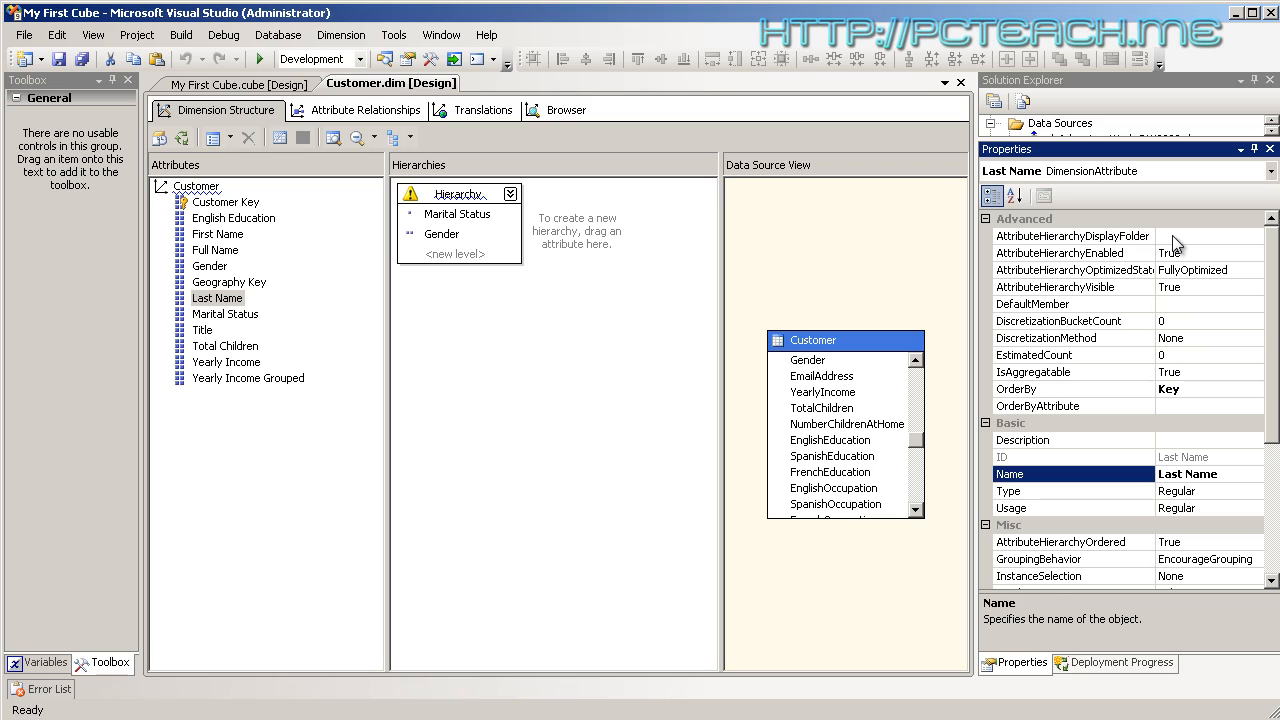
click(1072, 235)
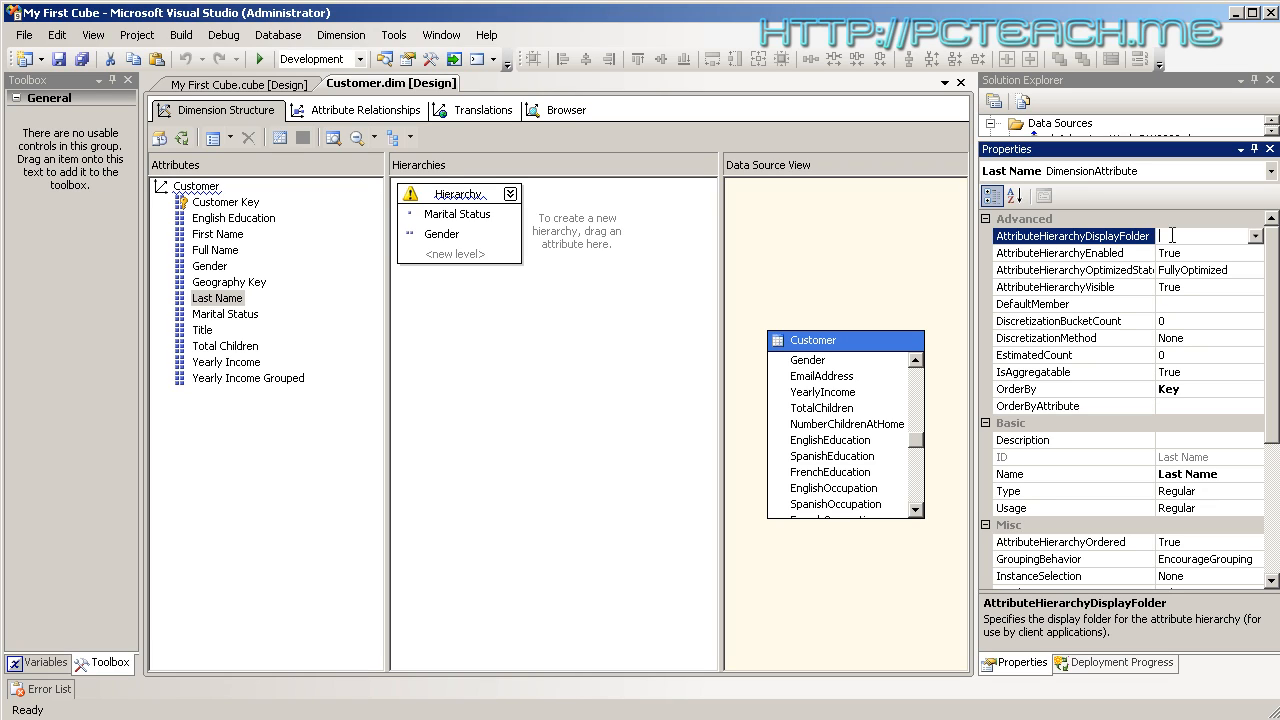
text(Test)
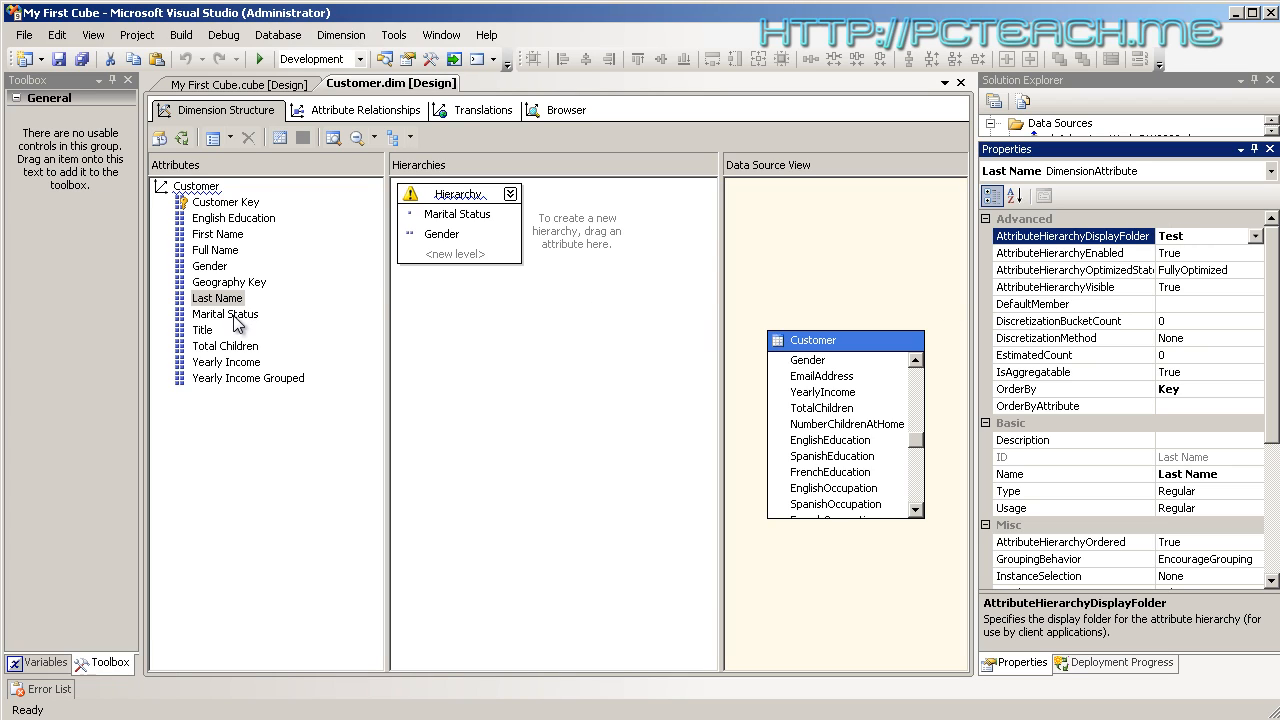
Step: Set Marital Status's AttributeHierarchyDisplayFolder to Test and confirm the value
click(224, 313)
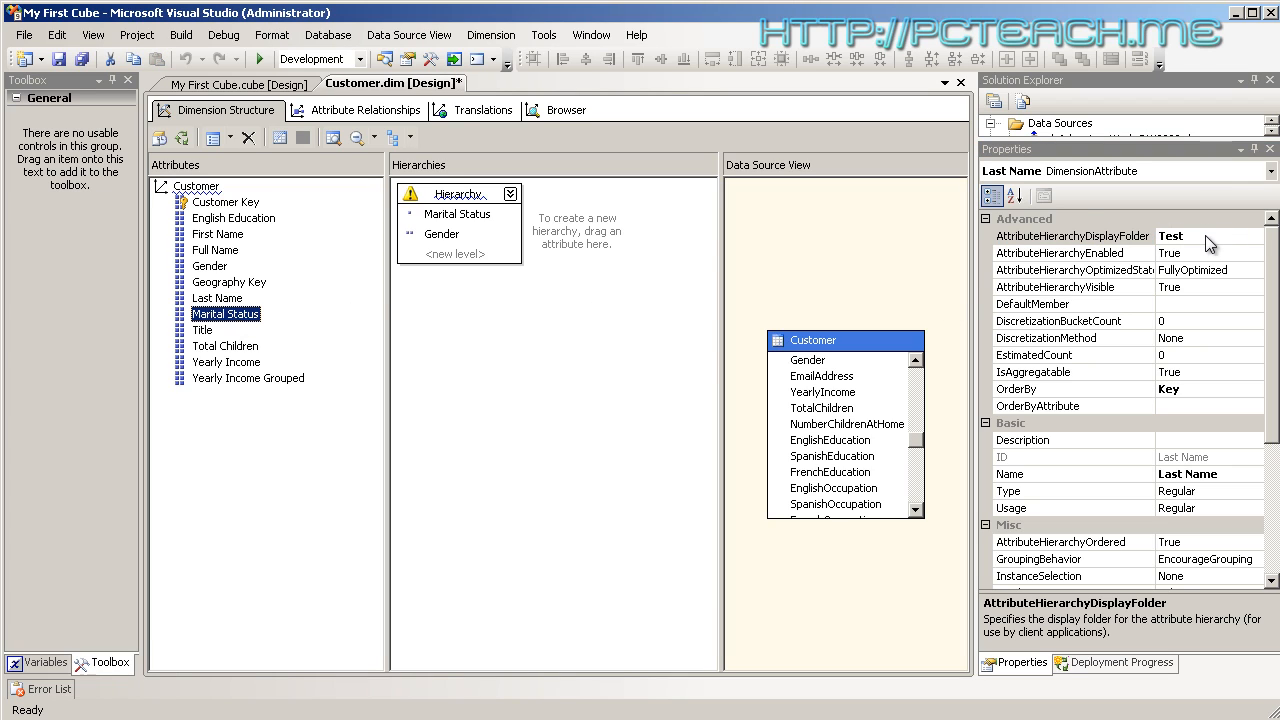
click(209, 266)
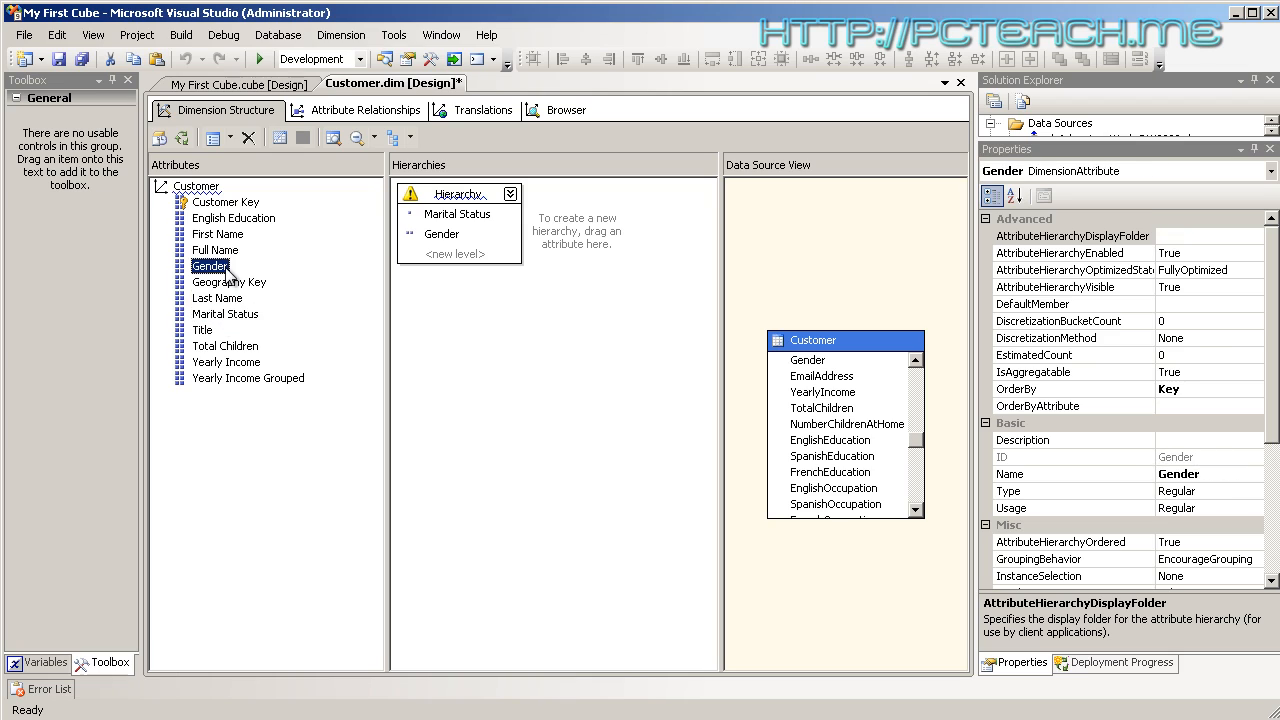
click(225, 313)
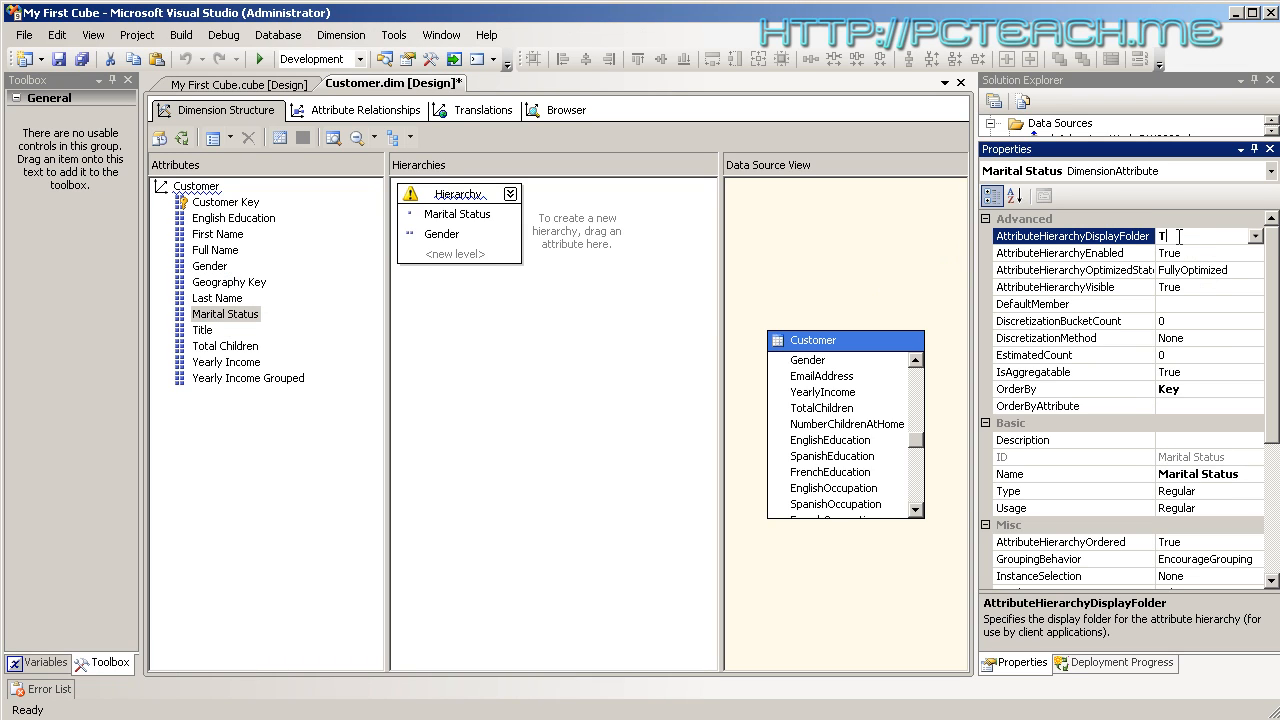
text(Test)
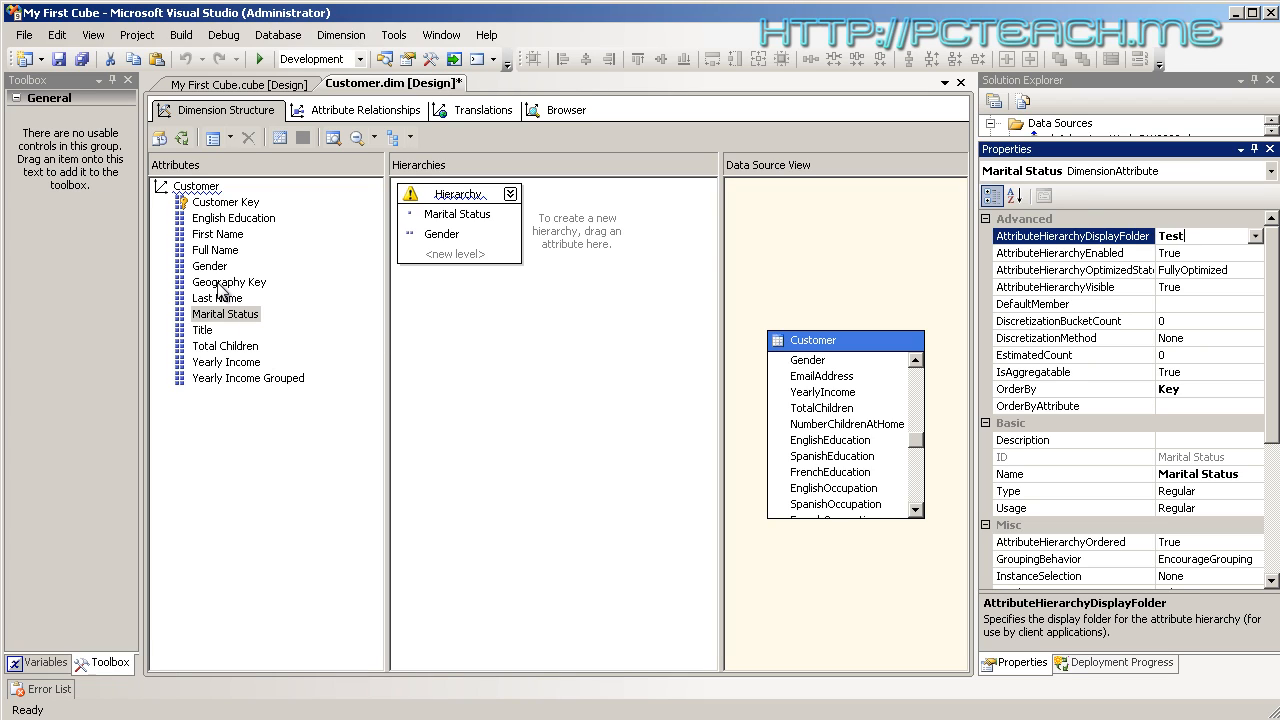
click(225, 313)
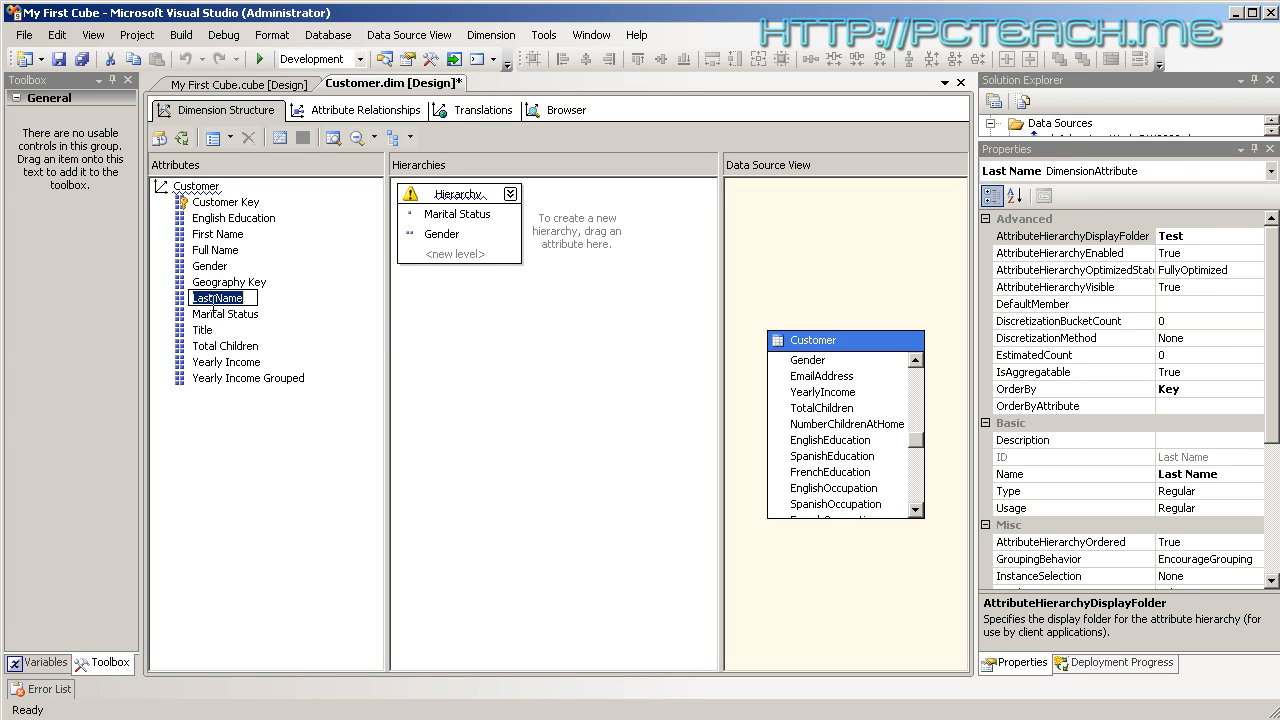
click(225, 313)
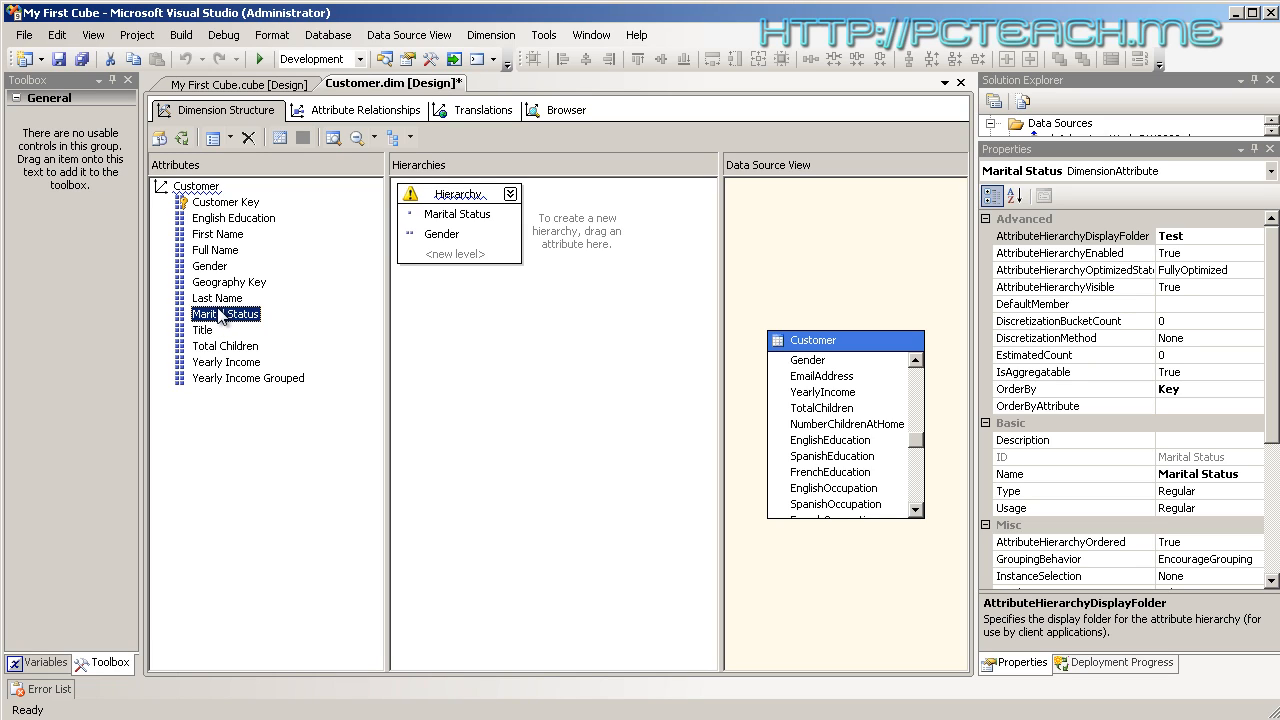
click(225, 313)
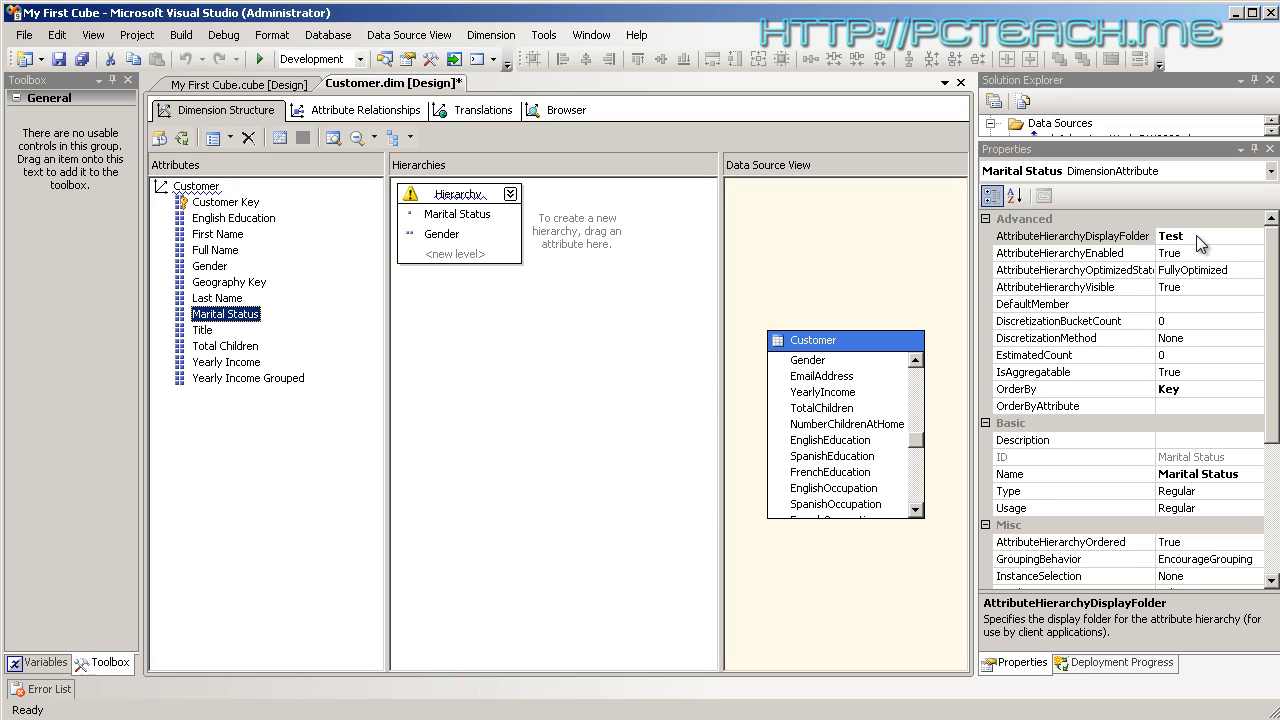
mouse_move(1149, 305)
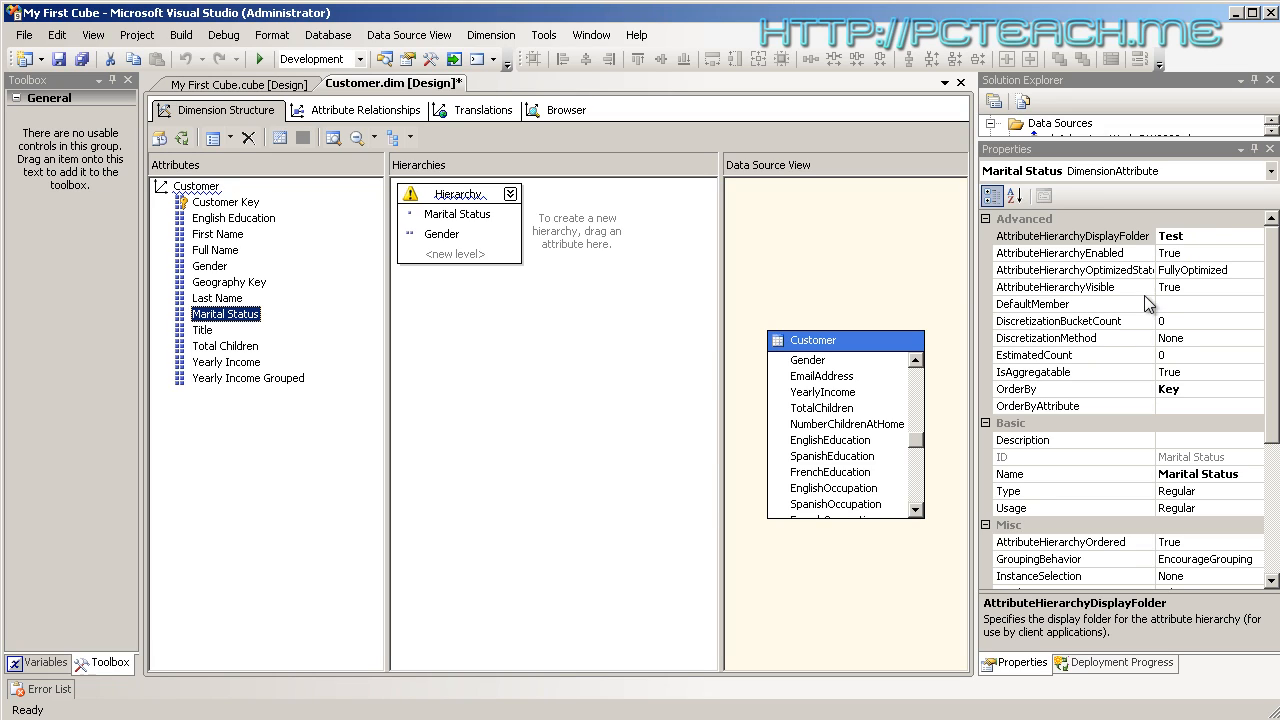
click(1073, 252)
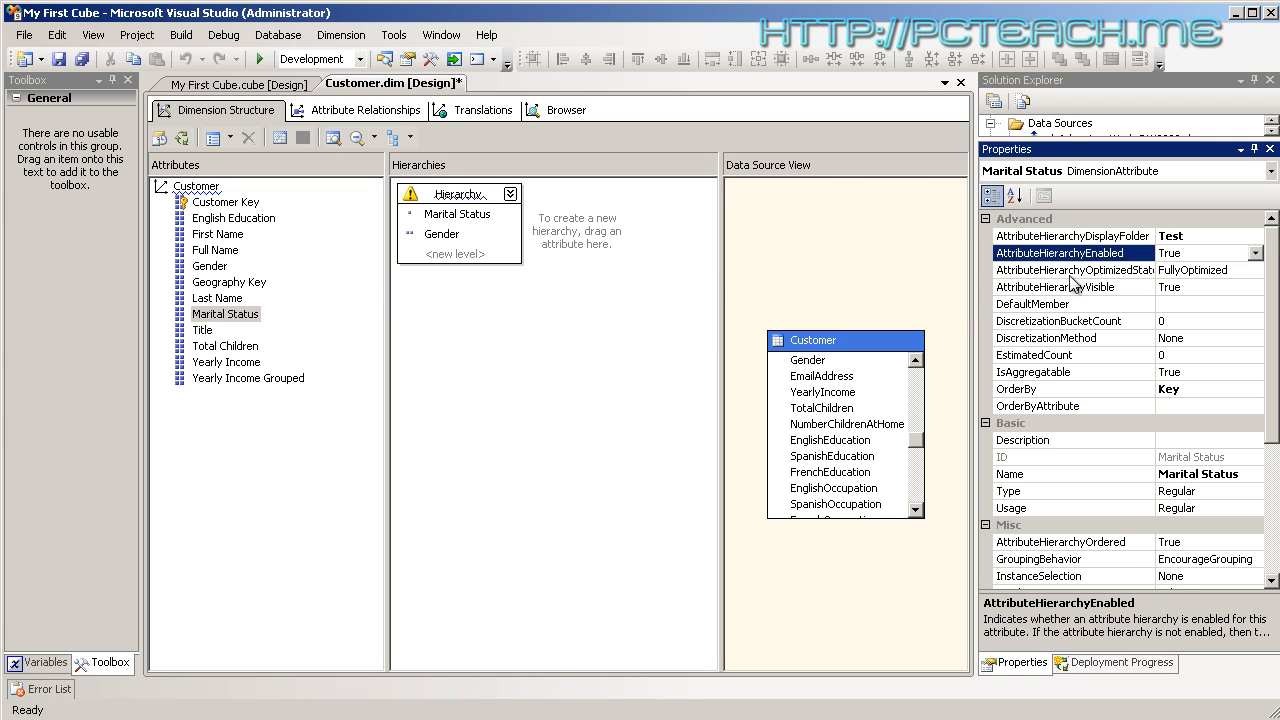
Step: Compare hierarchy settings across Customer attributes, setting Title's AttributeHierarchyEnabled to False and back to True
click(225, 201)
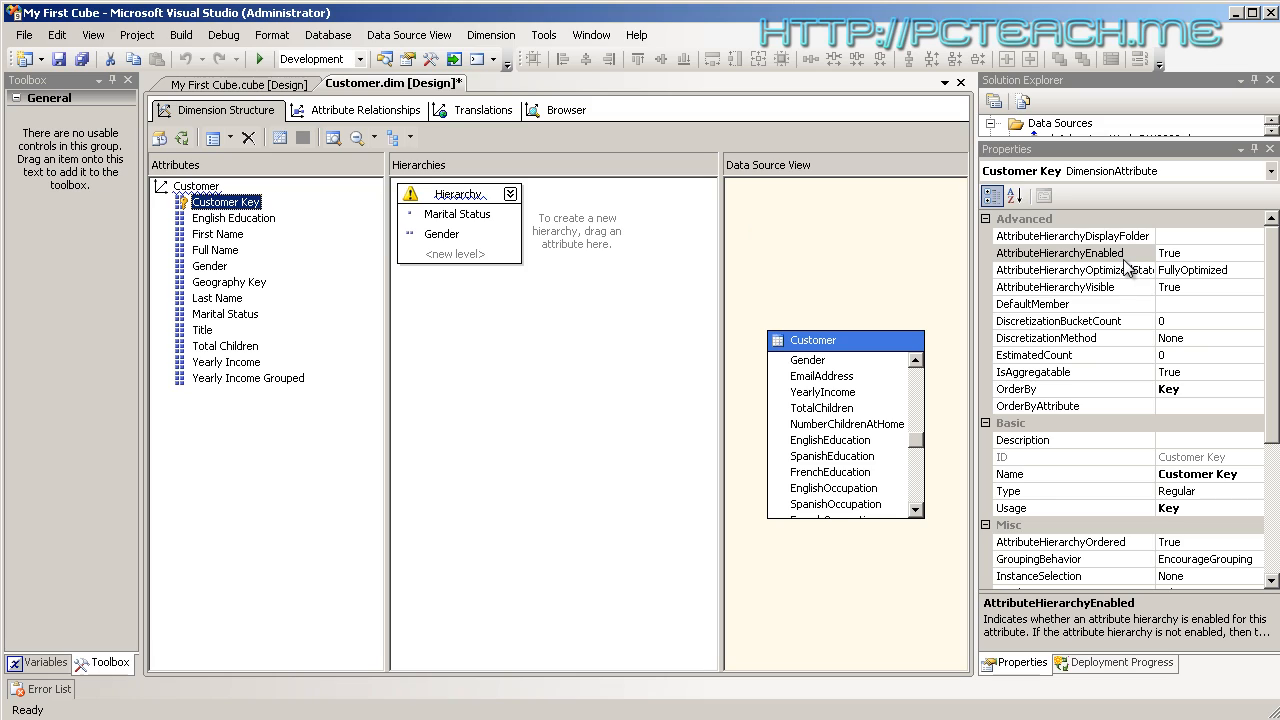
click(217, 233)
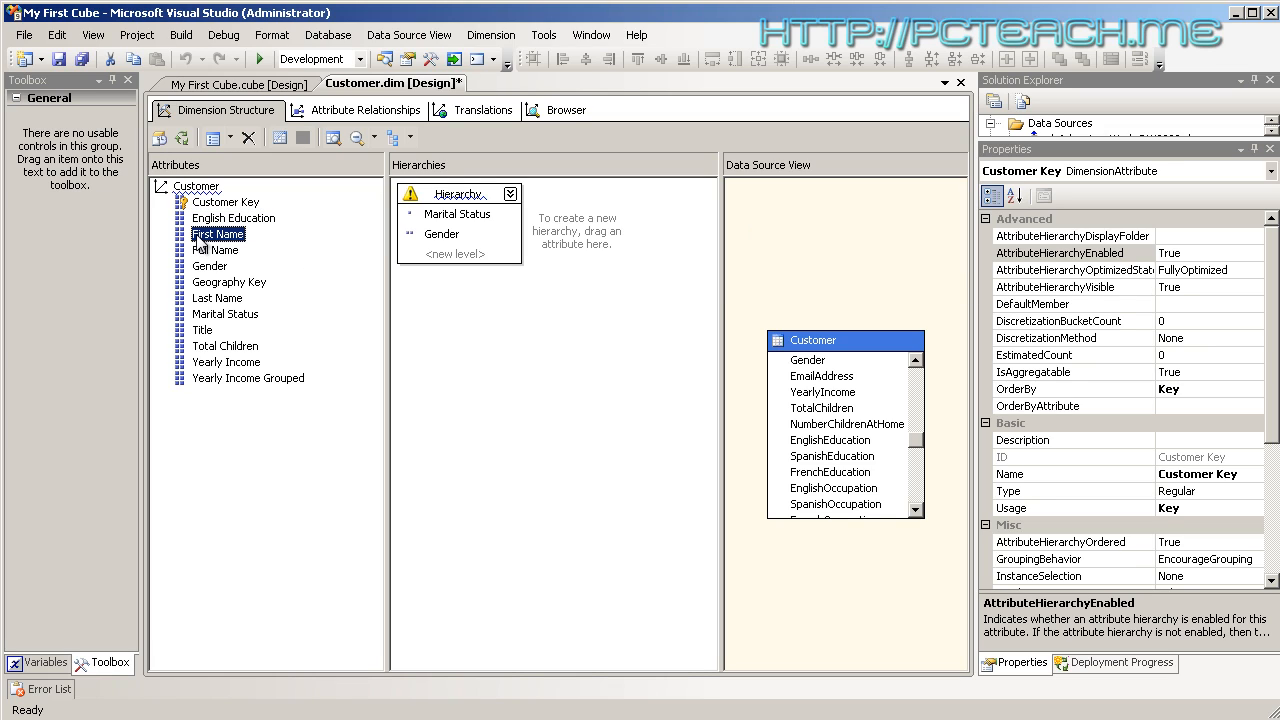
click(216, 250)
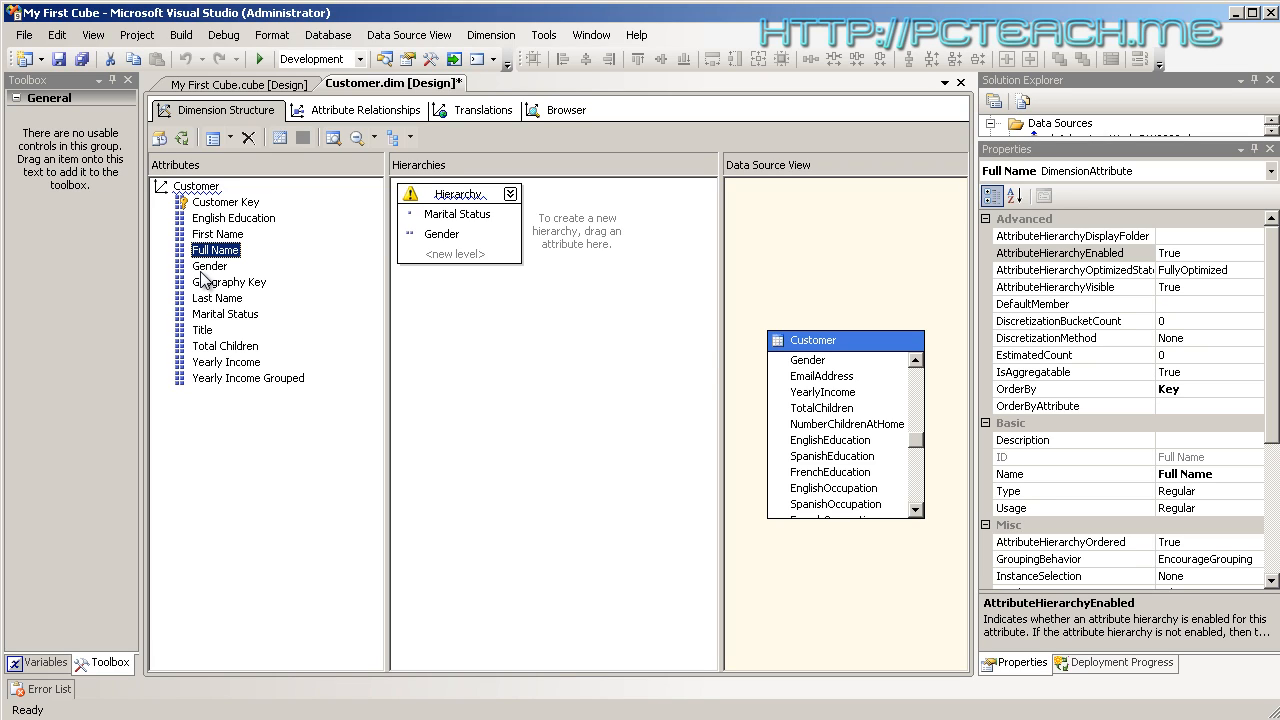
mouse_move(247, 291)
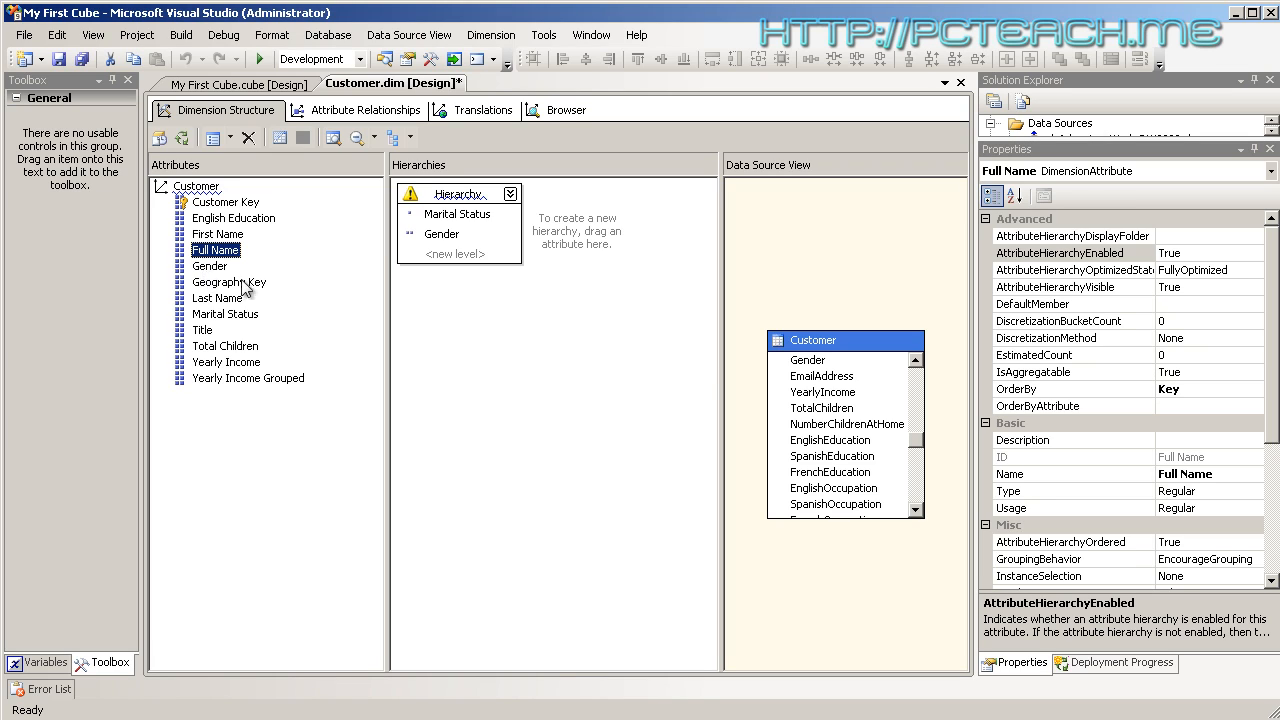
mouse_move(334, 373)
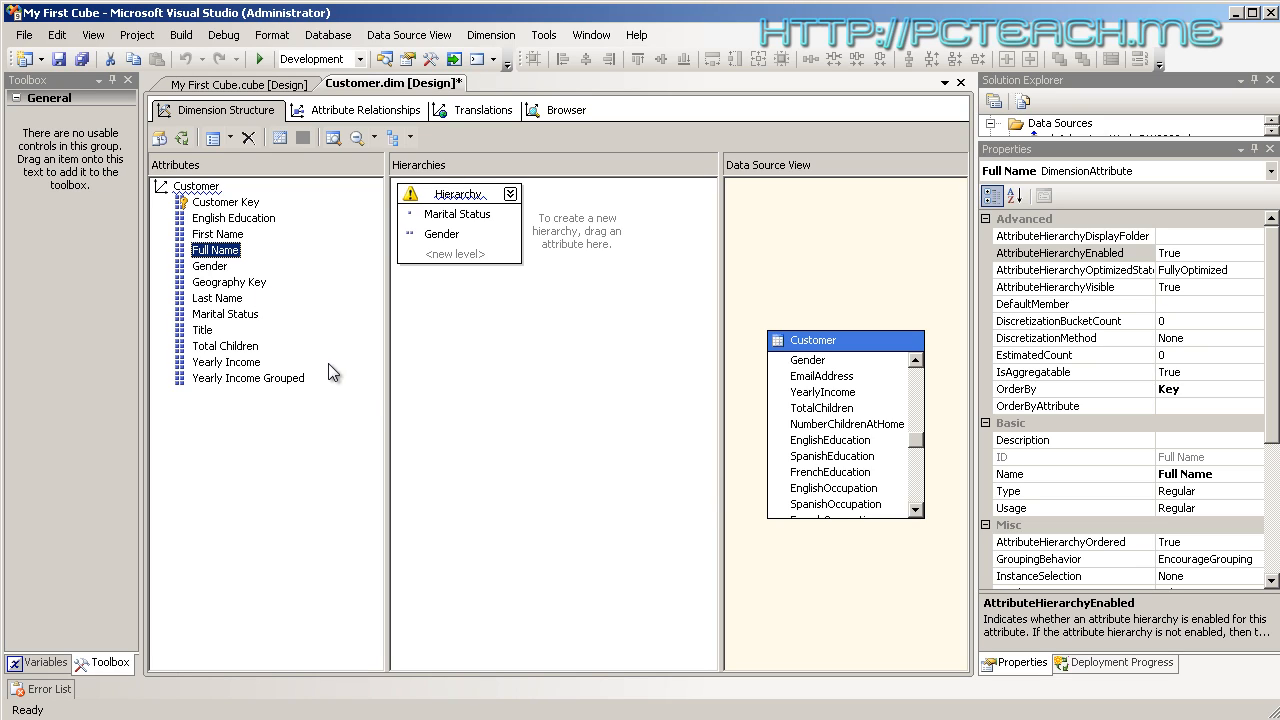
mouse_move(228, 328)
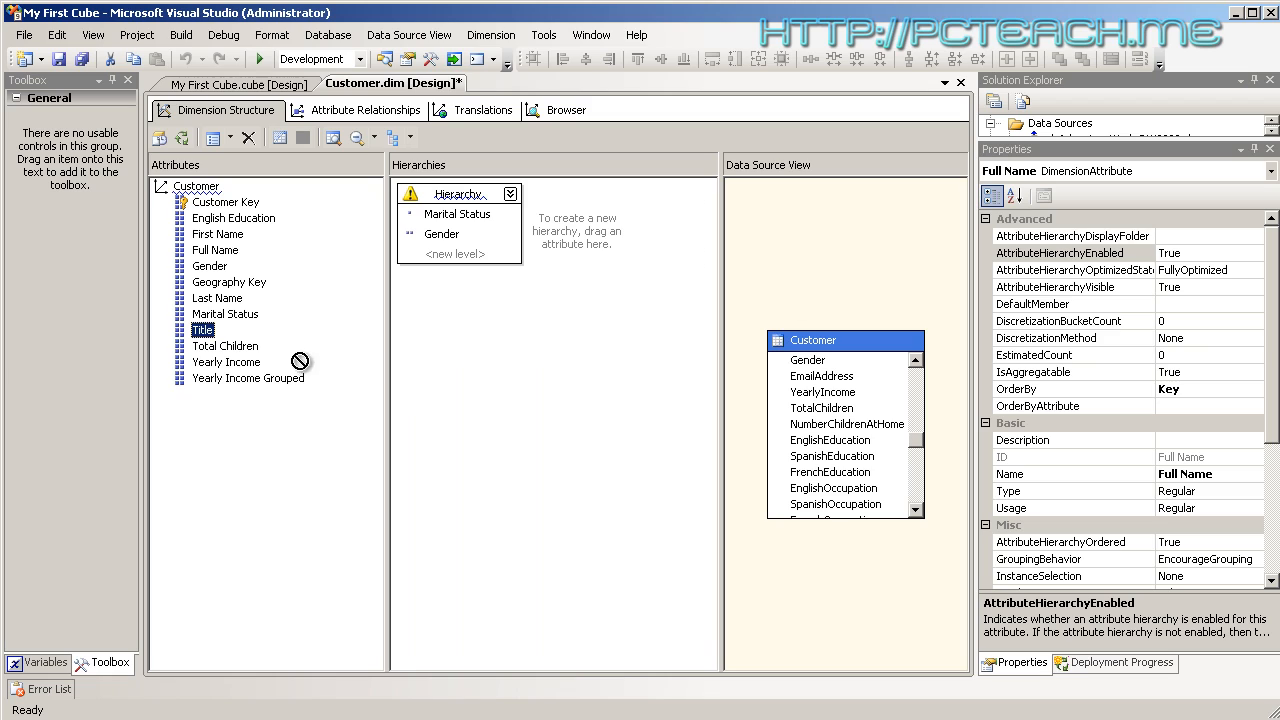
click(203, 329)
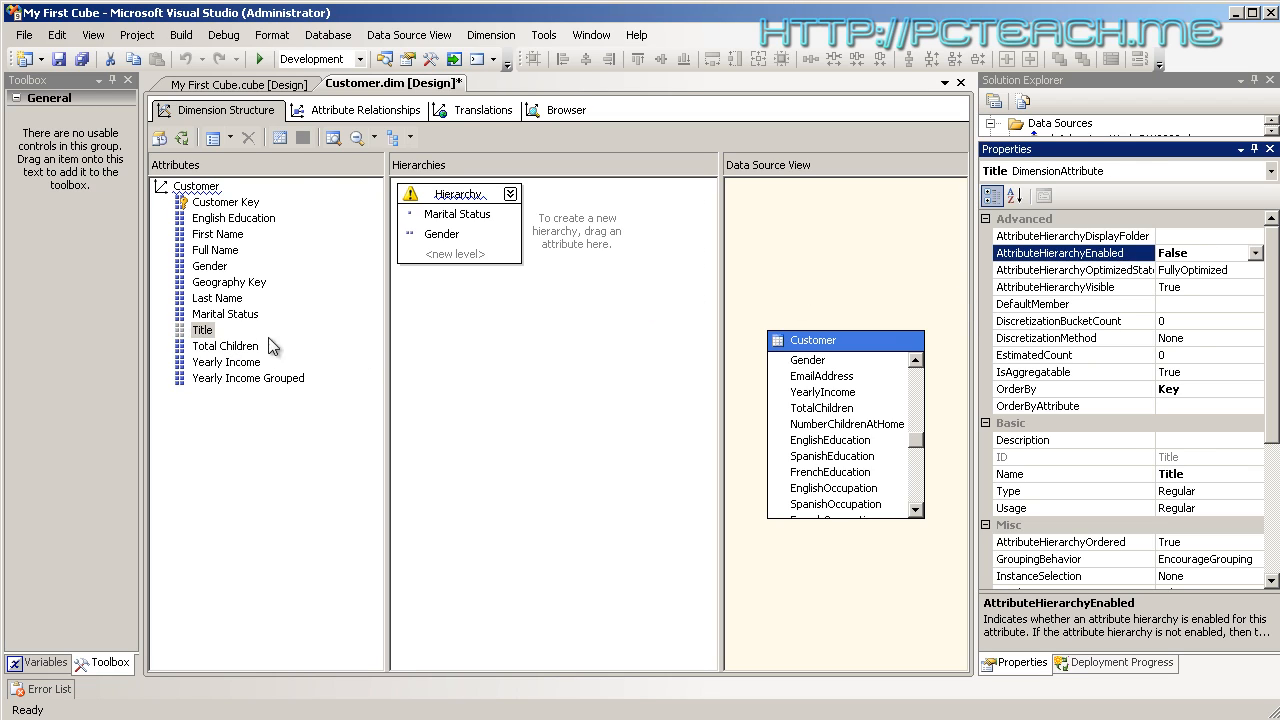
click(225, 345)
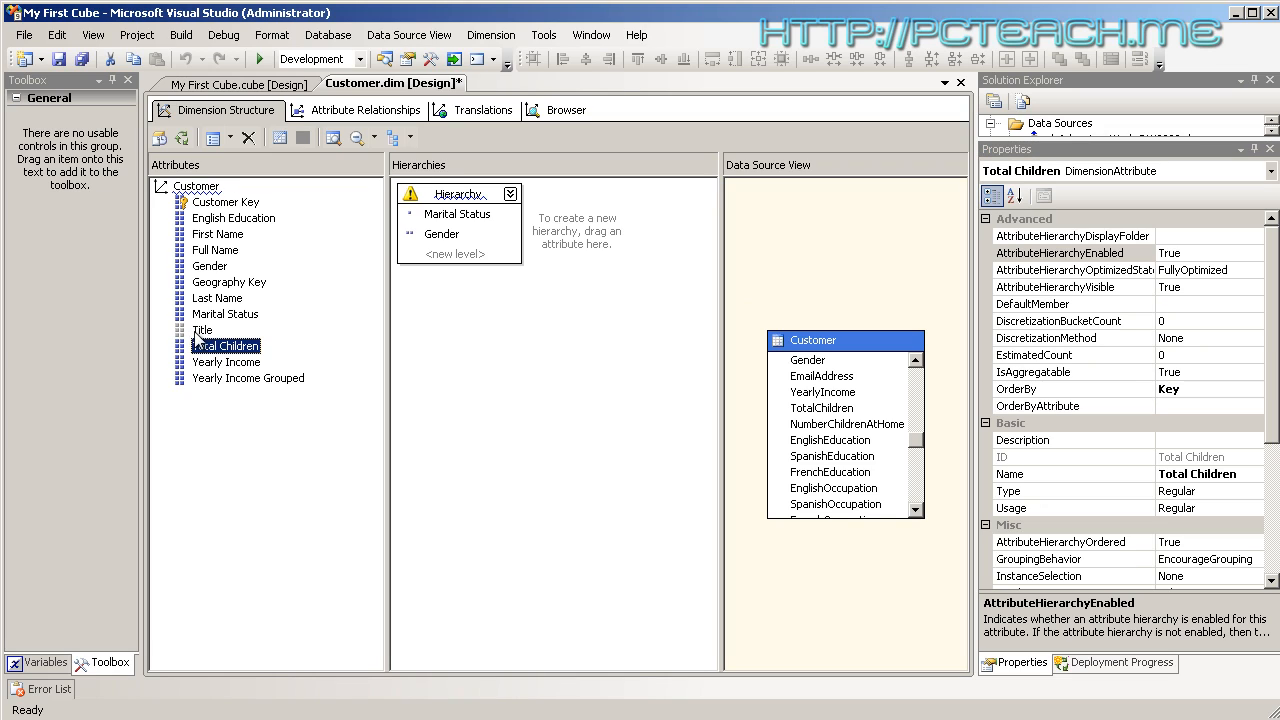
click(202, 330)
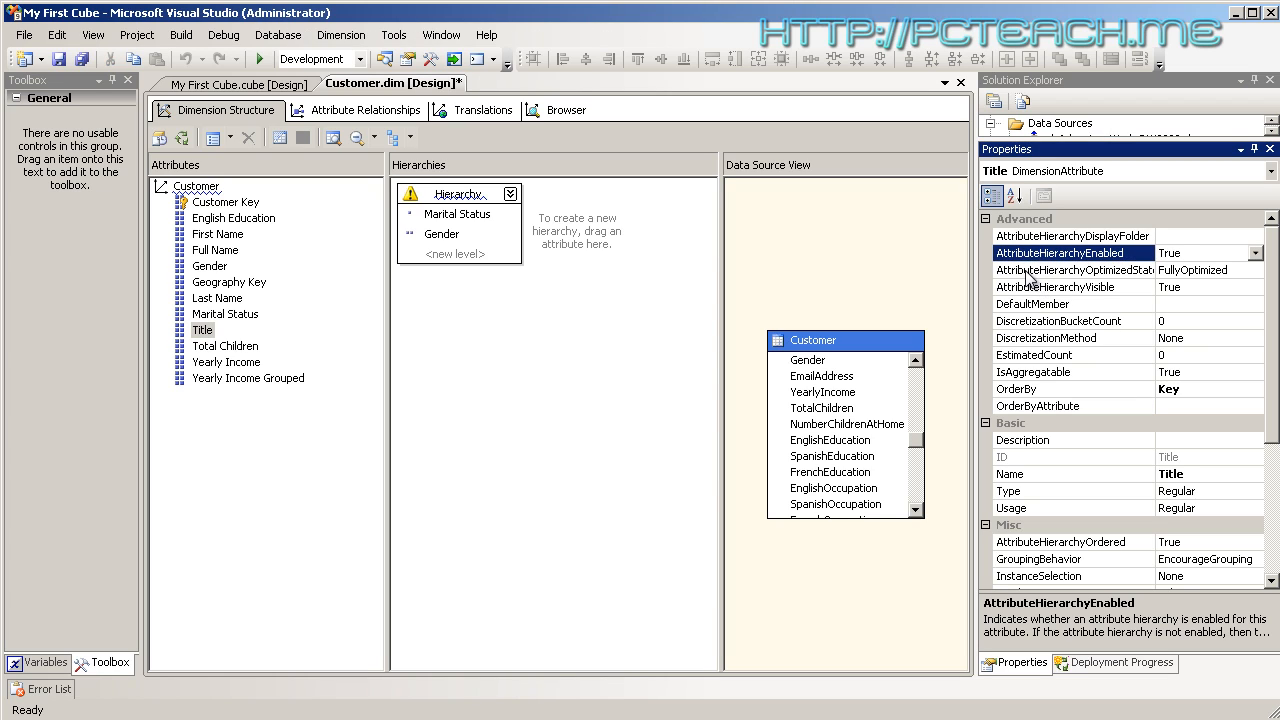
Step: Set Title's AttributeHierarchyOptimizedState to NotOptimized
click(1073, 270)
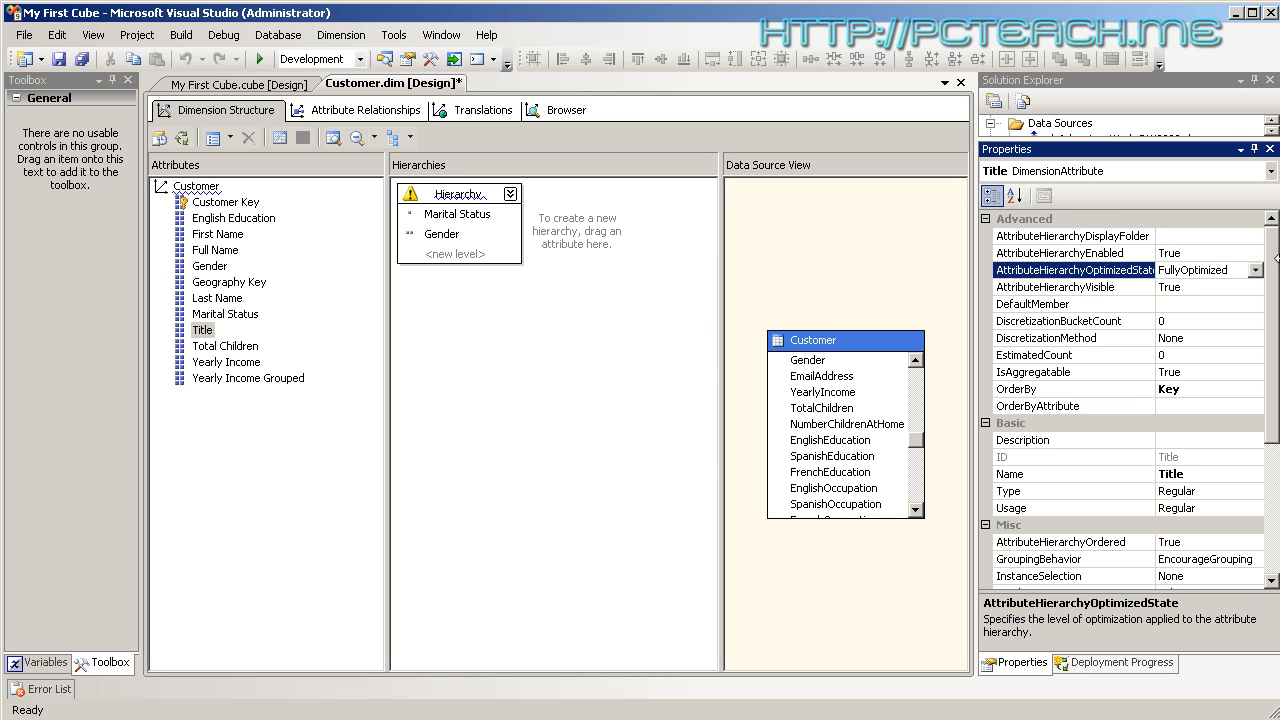
click(1255, 270)
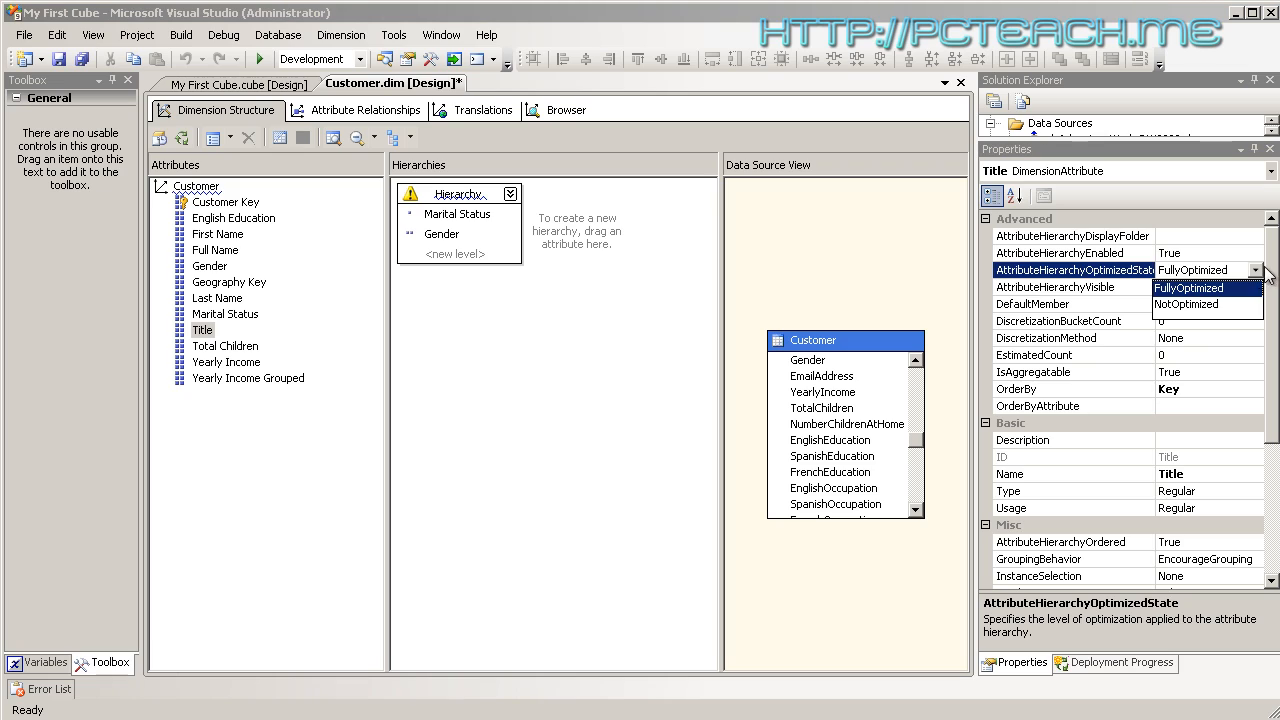
mouse_move(1070, 287)
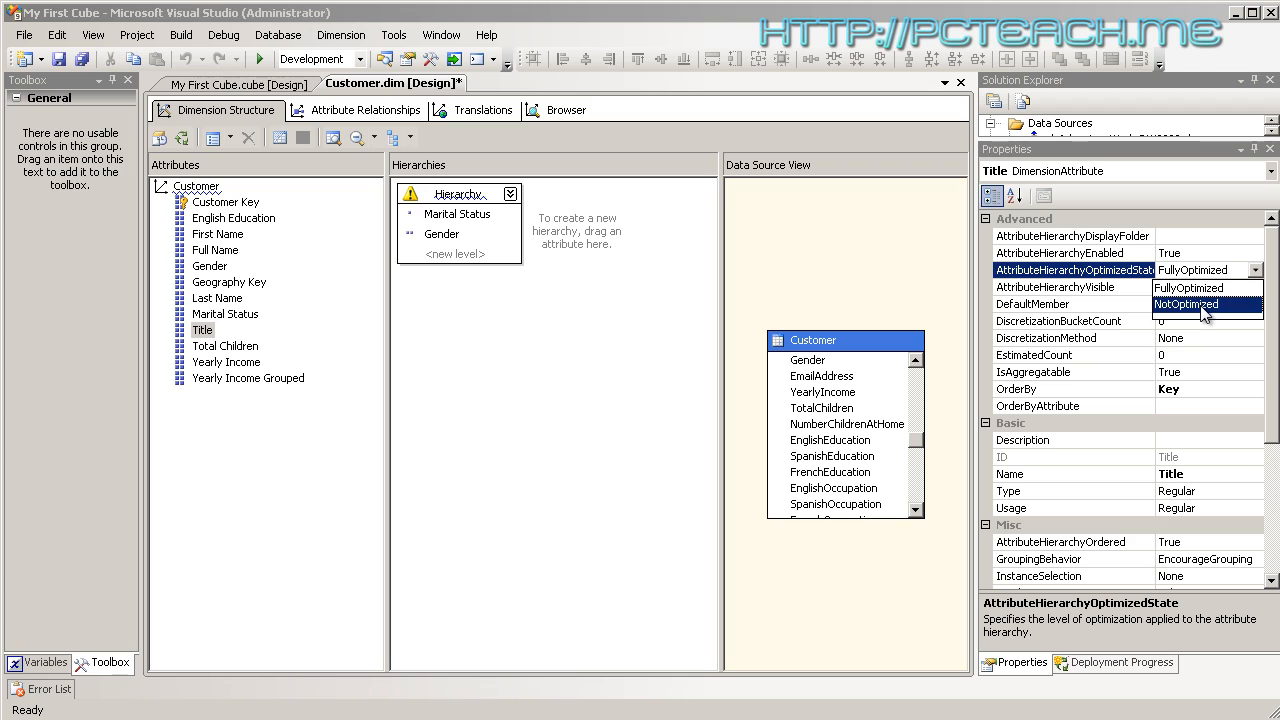
click(1186, 304)
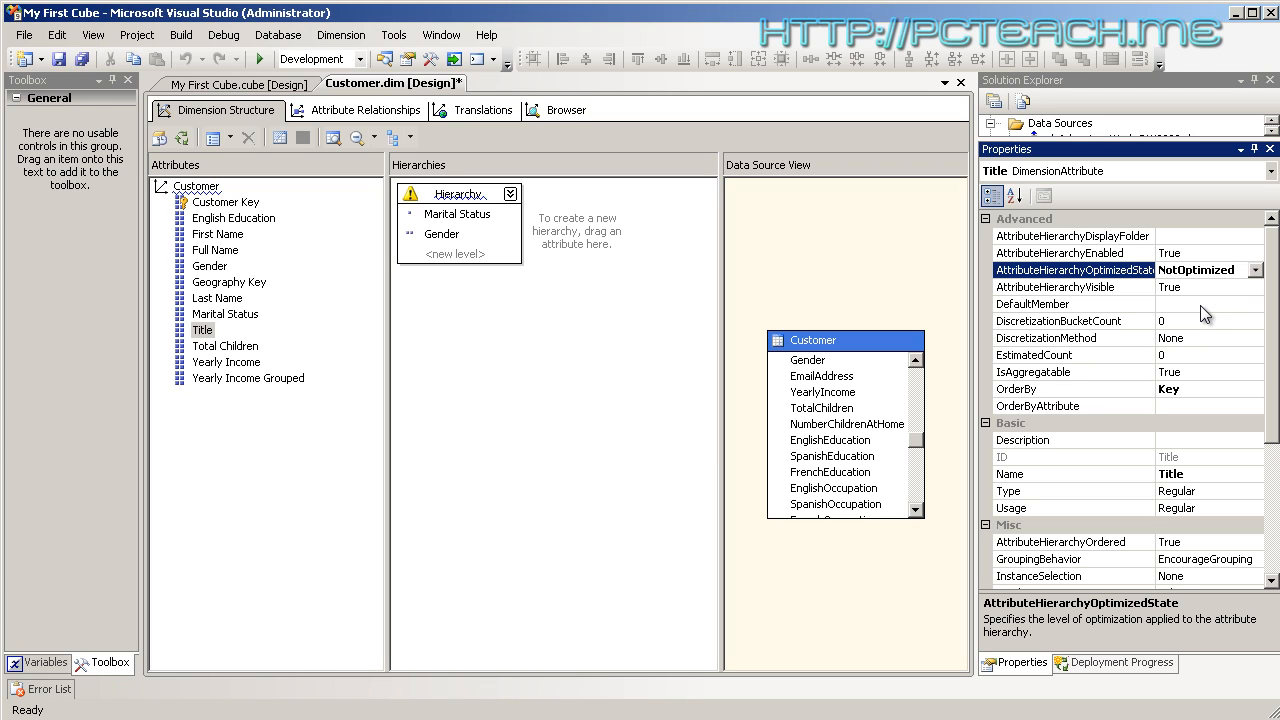
mouse_move(1087, 297)
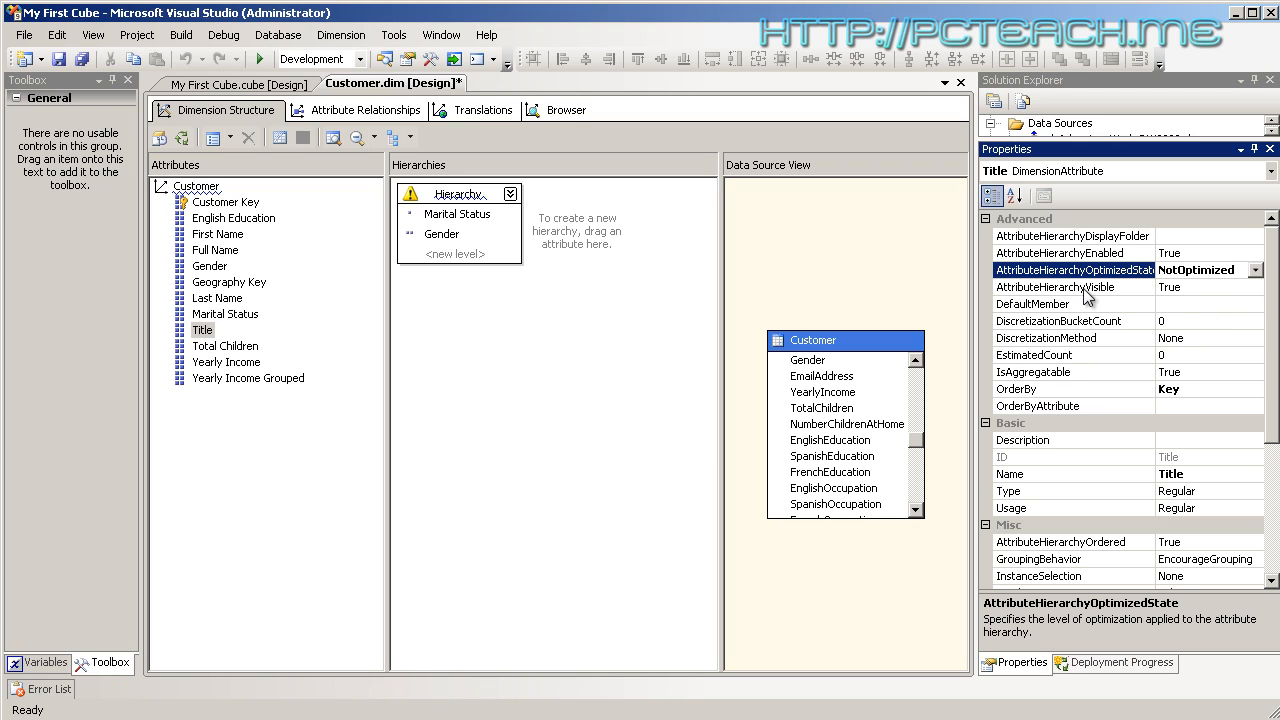
click(1074, 287)
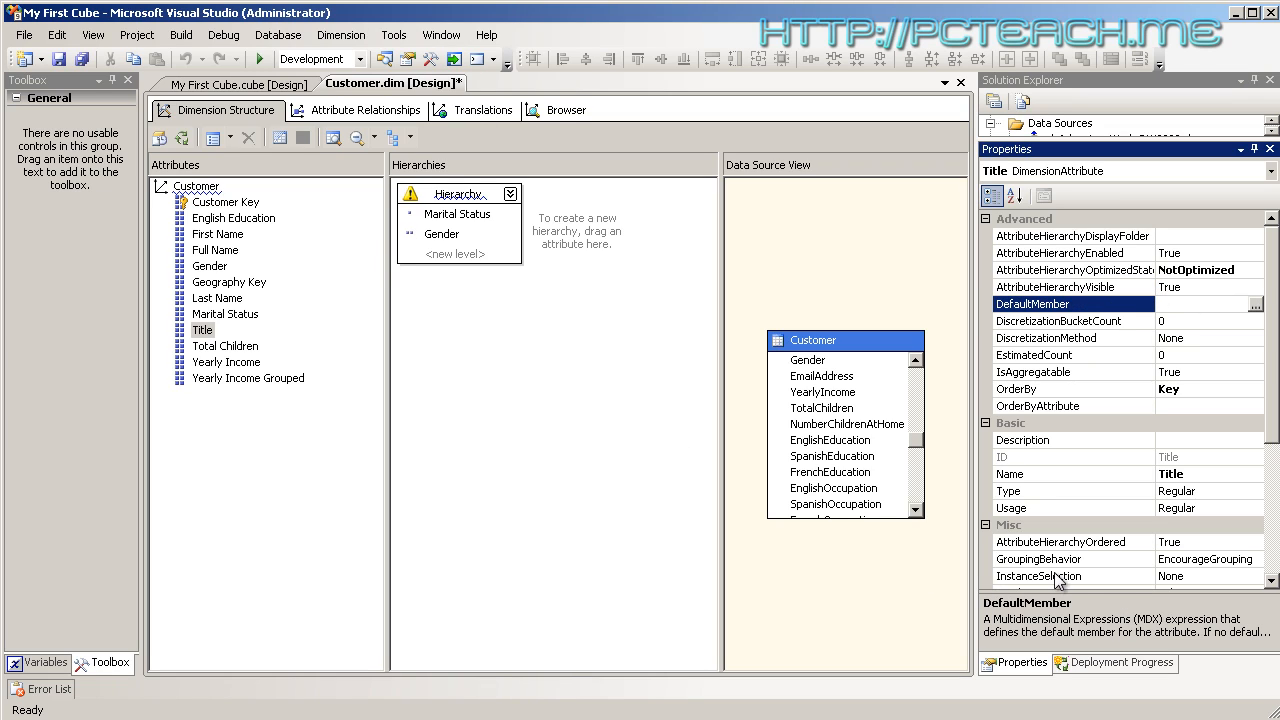
mouse_move(1215, 632)
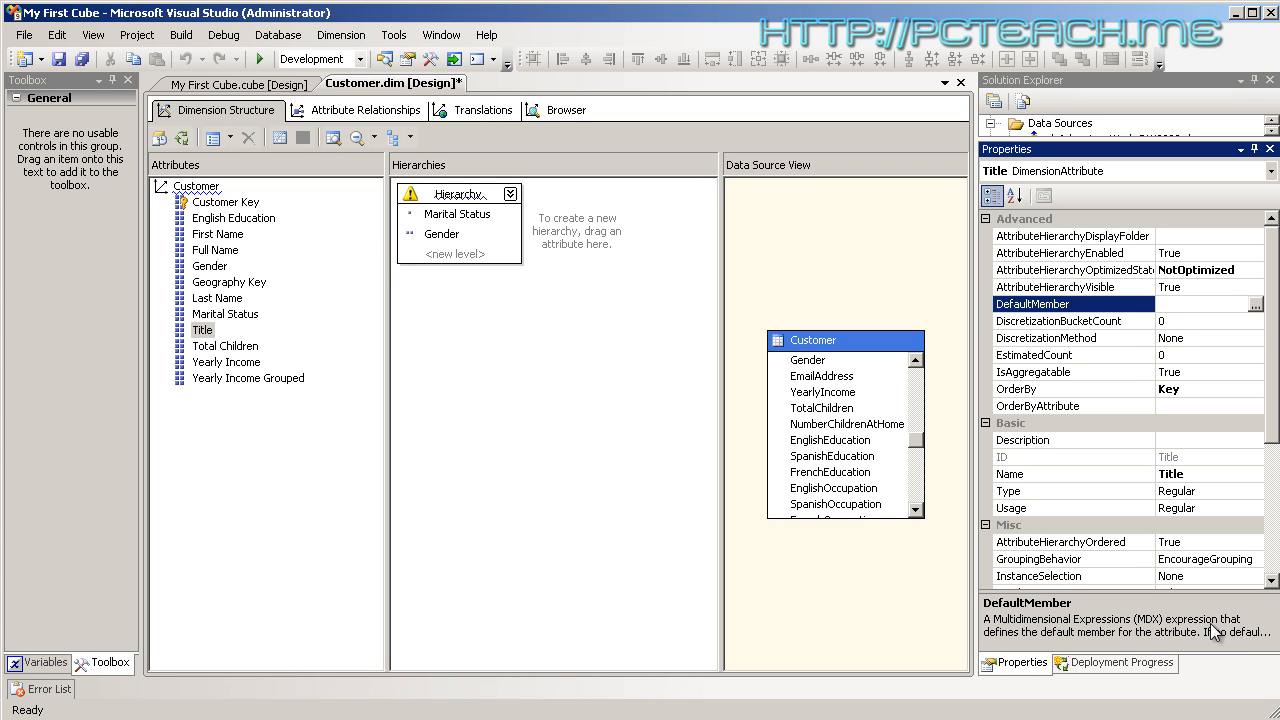
mouse_move(1130, 590)
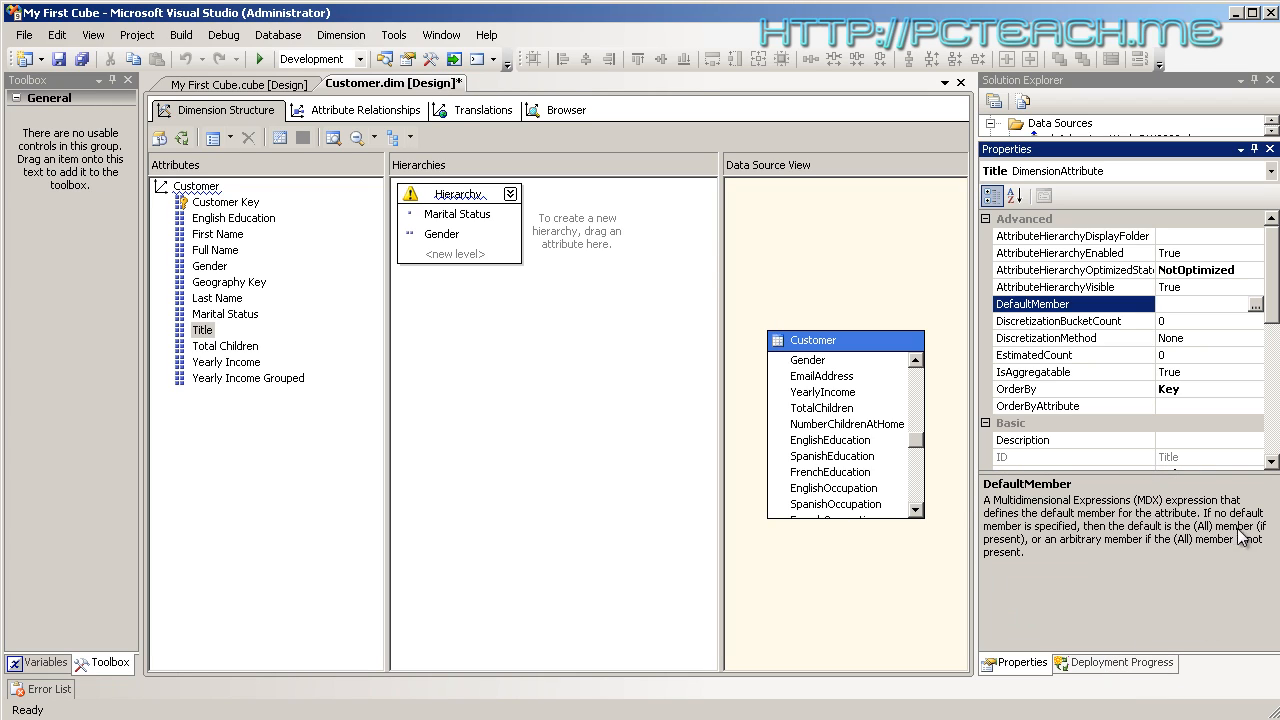
mouse_move(1007, 540)
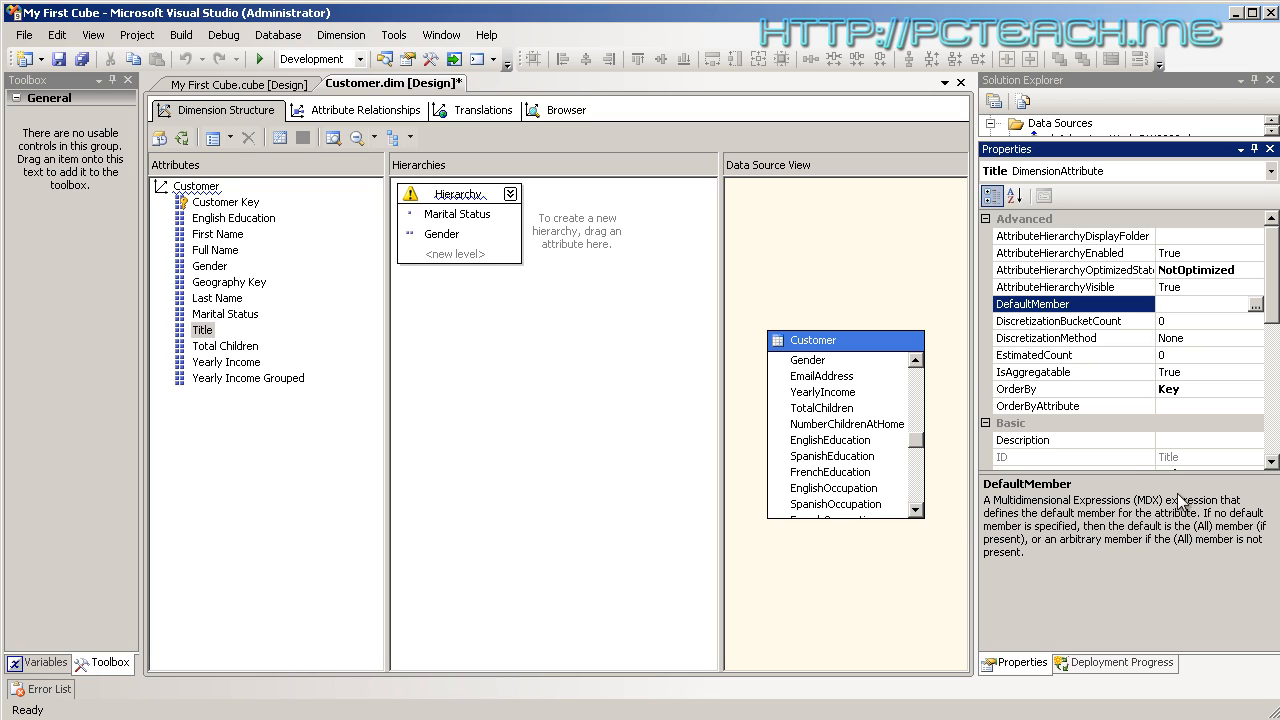
scroll(down, 3)
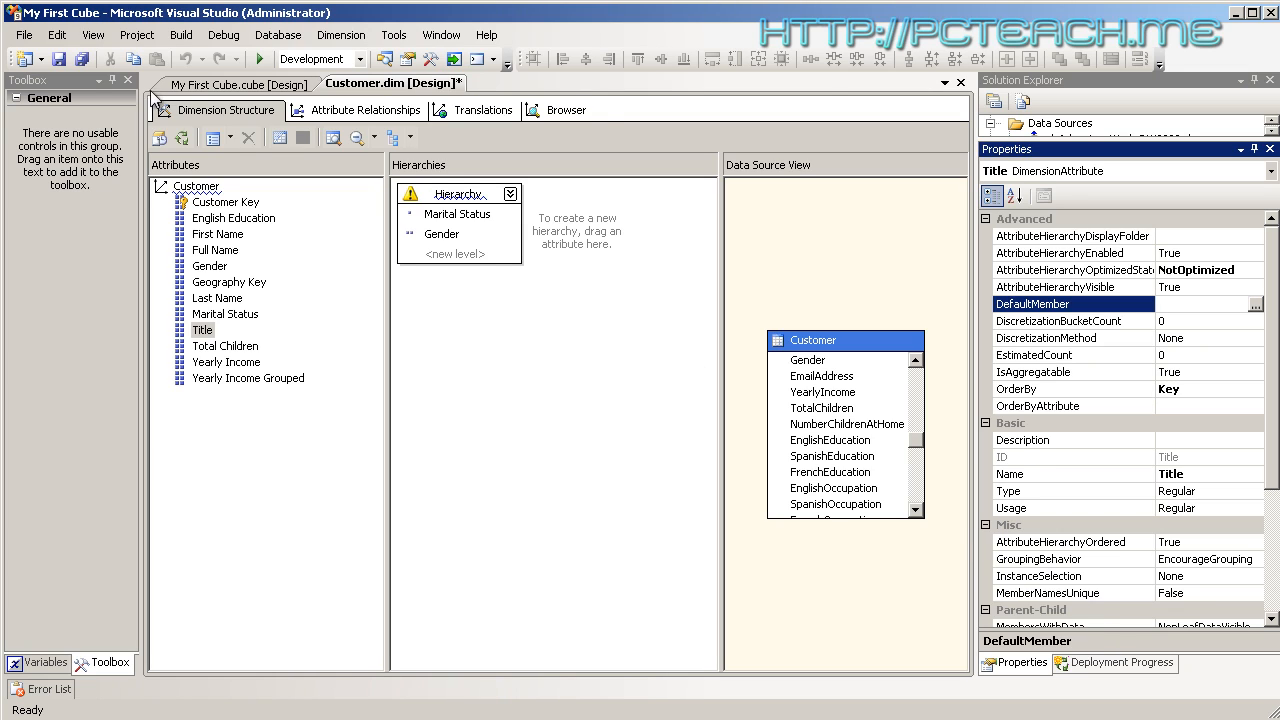
Step: In the My First Cube browser, drag Marital Status onto the rows beside Sales Amount
click(915, 110)
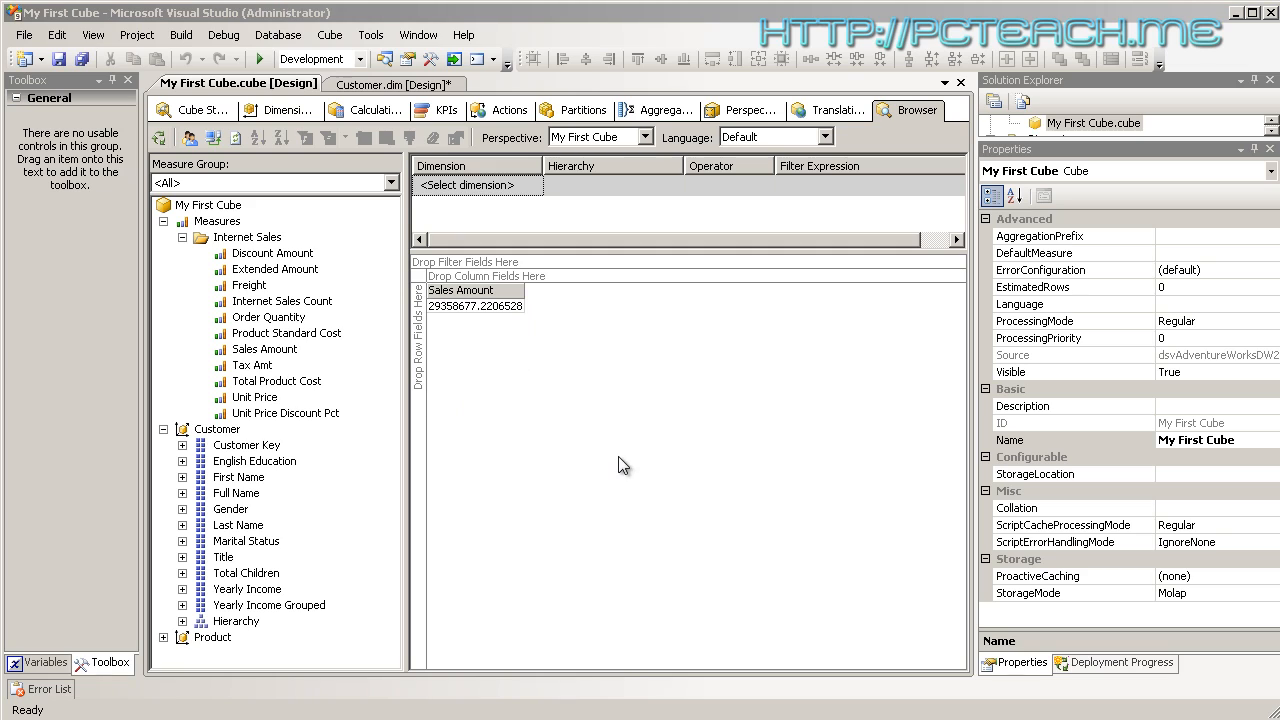
click(218, 429)
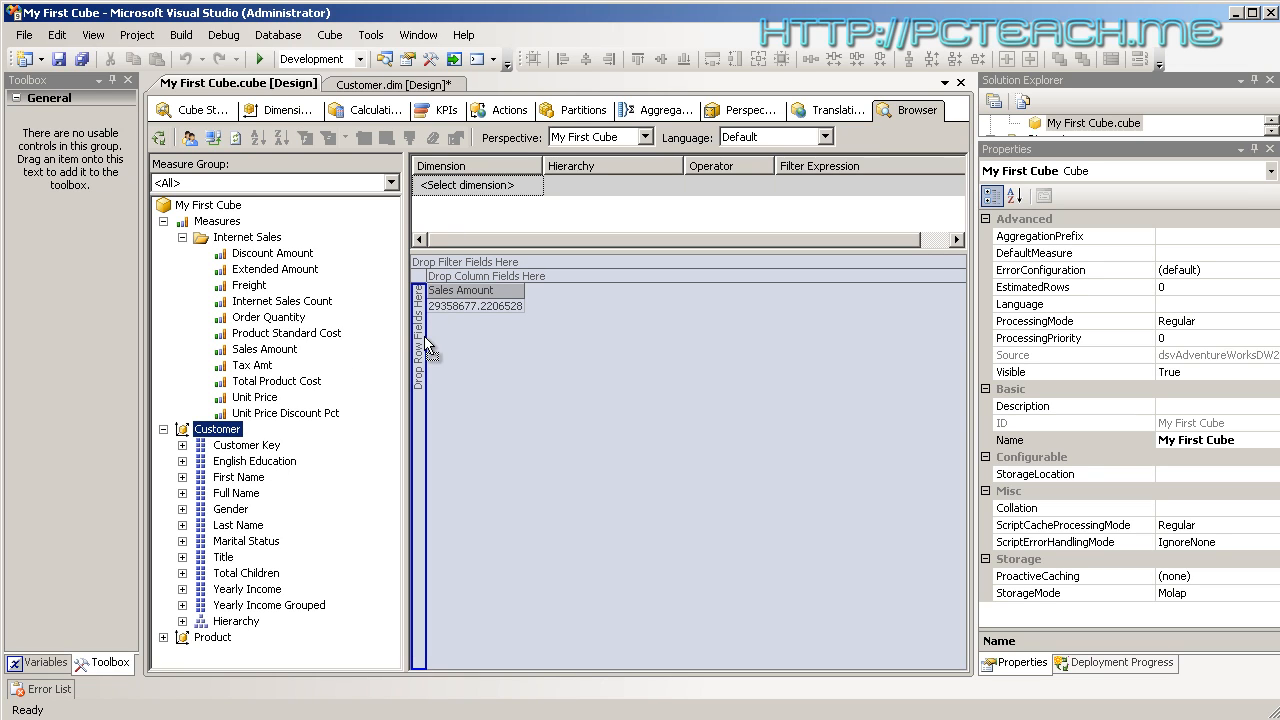
drag(245, 541, 420, 290)
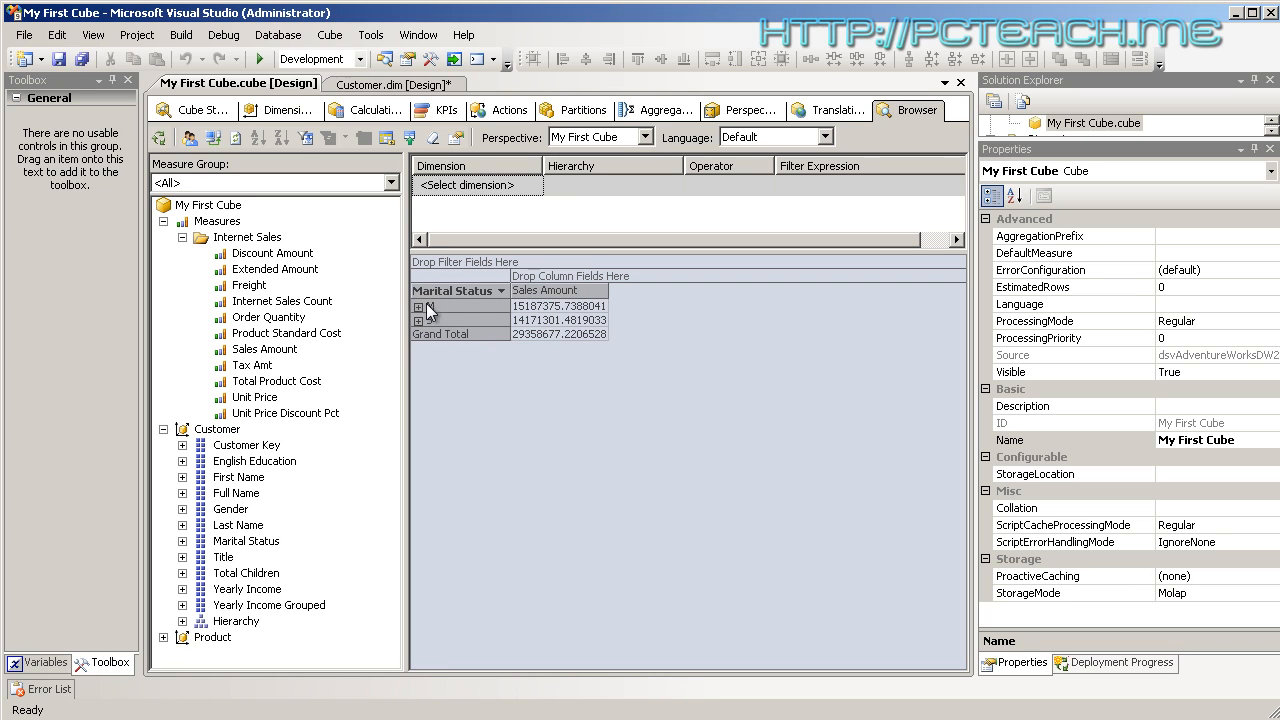
click(418, 306)
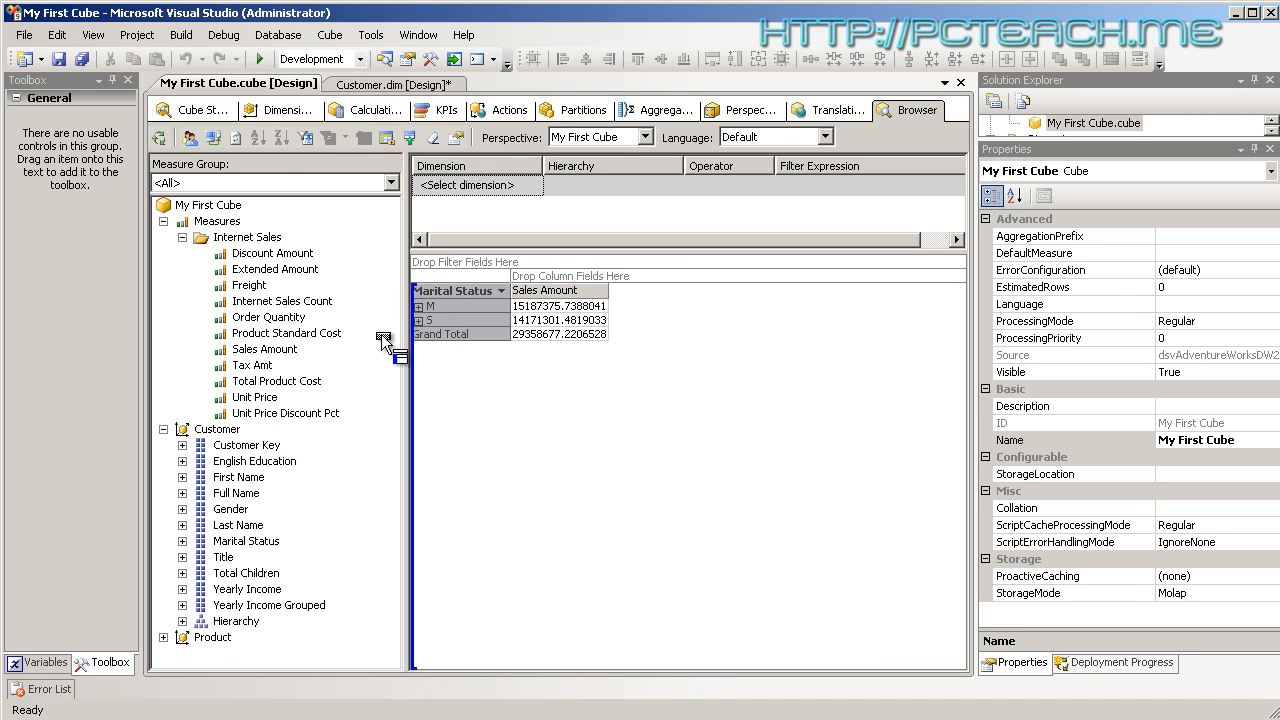
Step: Drag Marital Status off the browser rows
drag(458, 290, 245, 510)
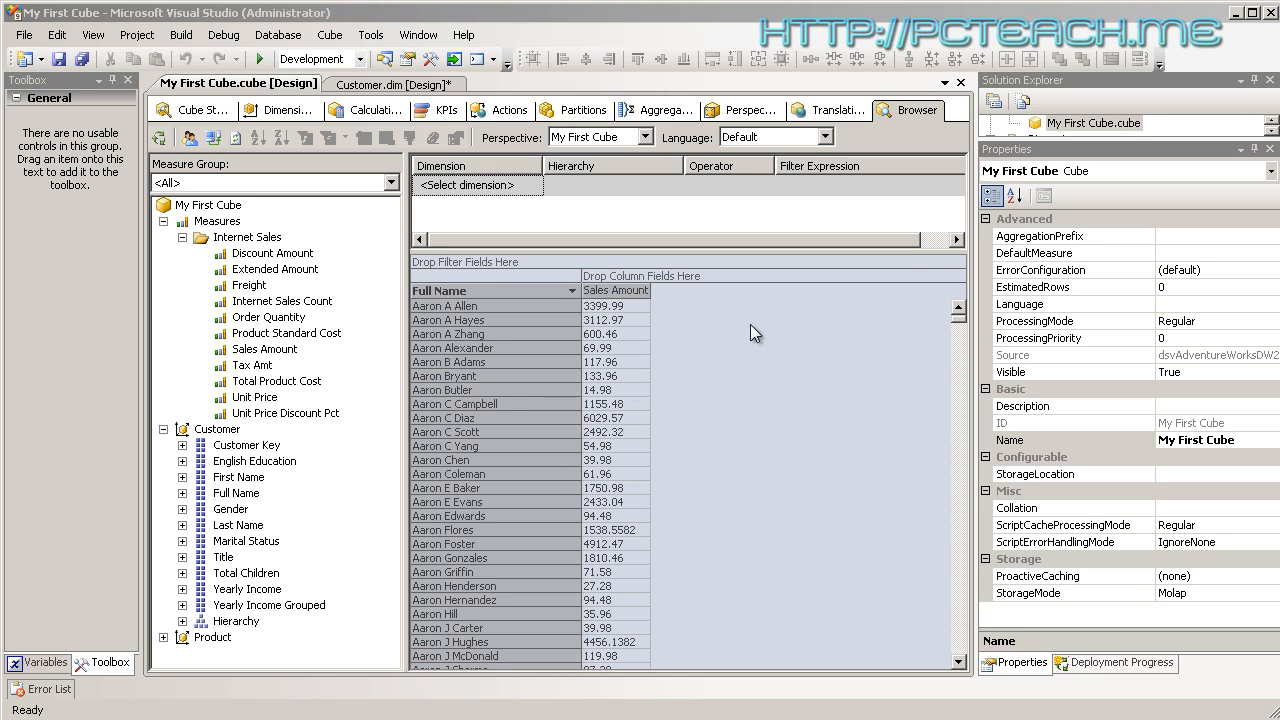
mouse_move(332, 357)
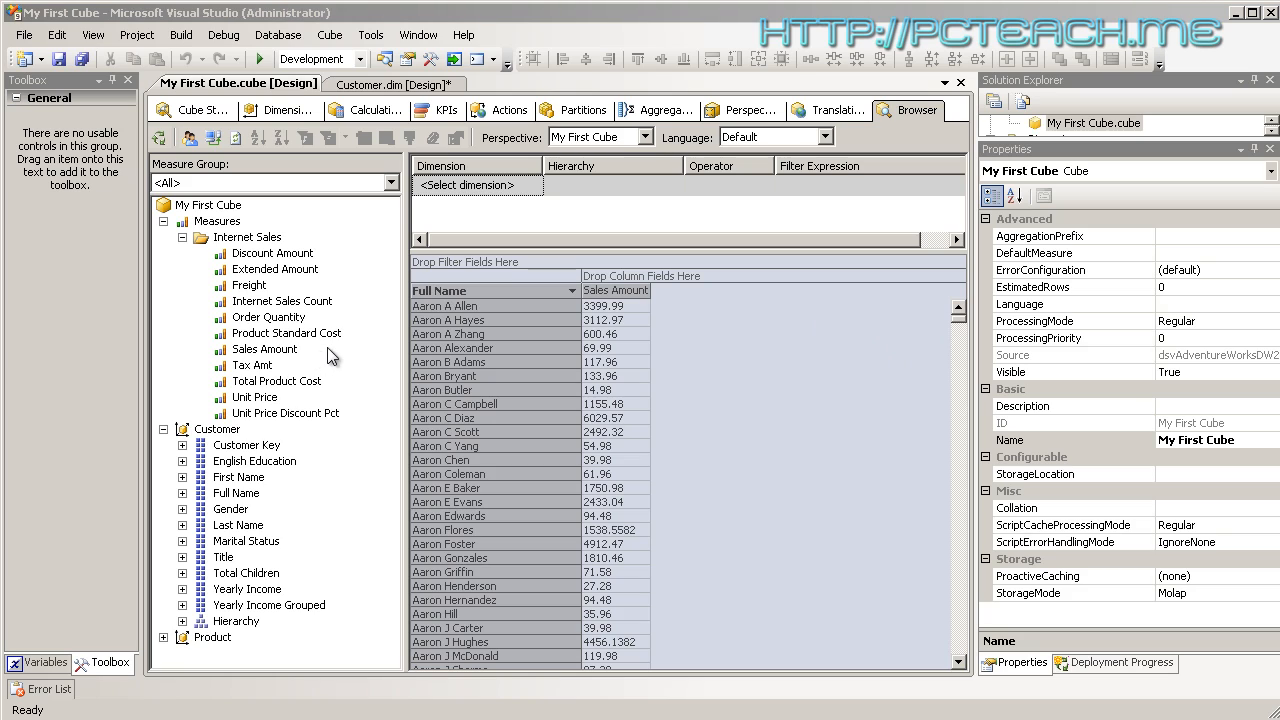
mouse_move(243, 543)
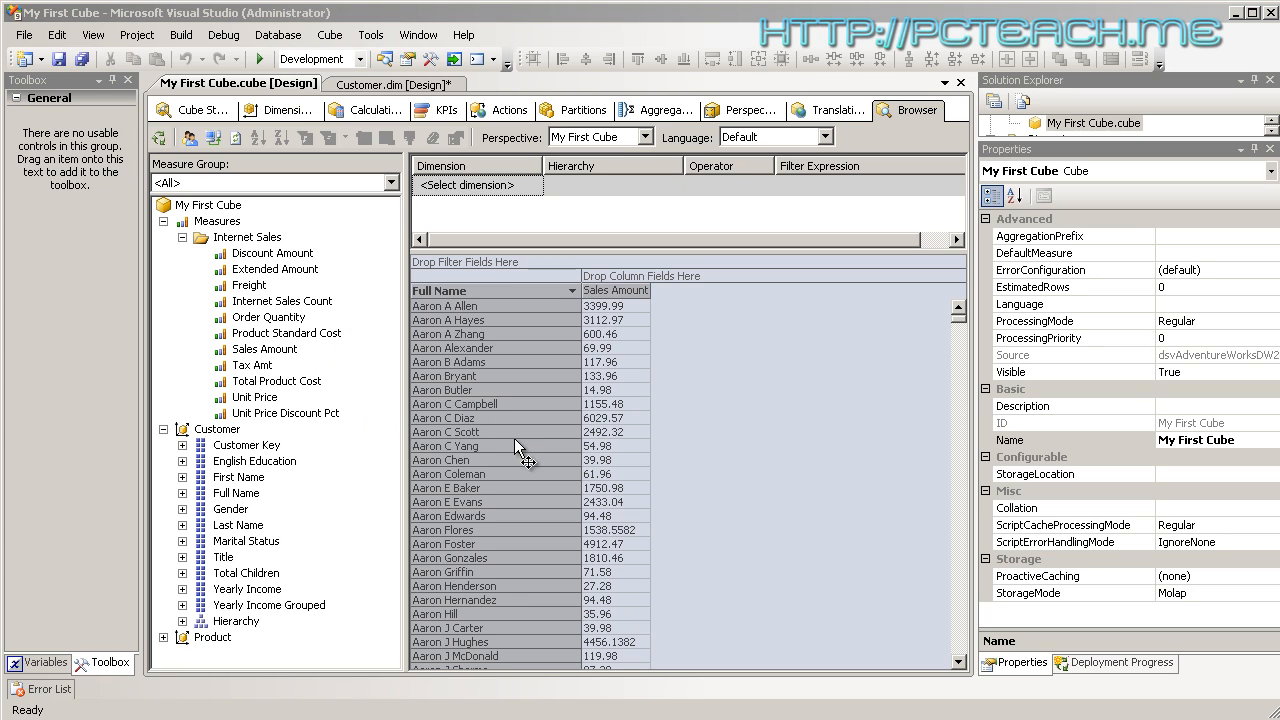
mouse_move(490, 432)
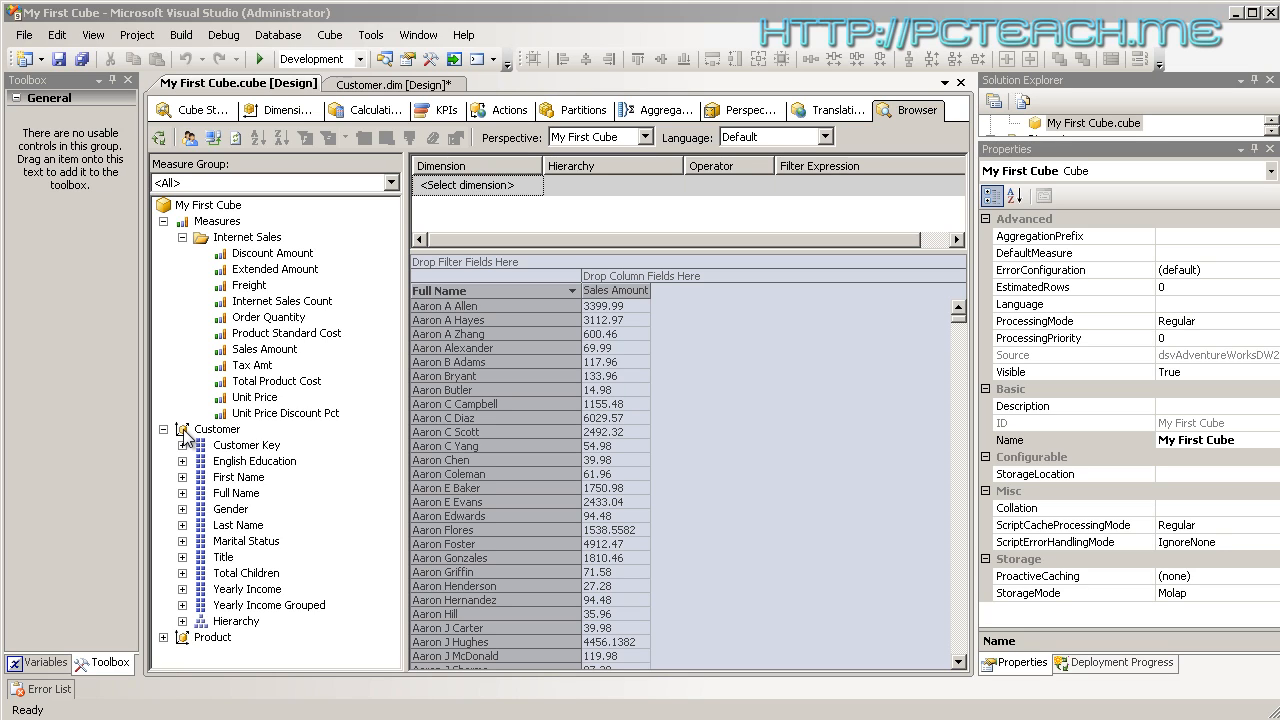
mouse_move(225, 588)
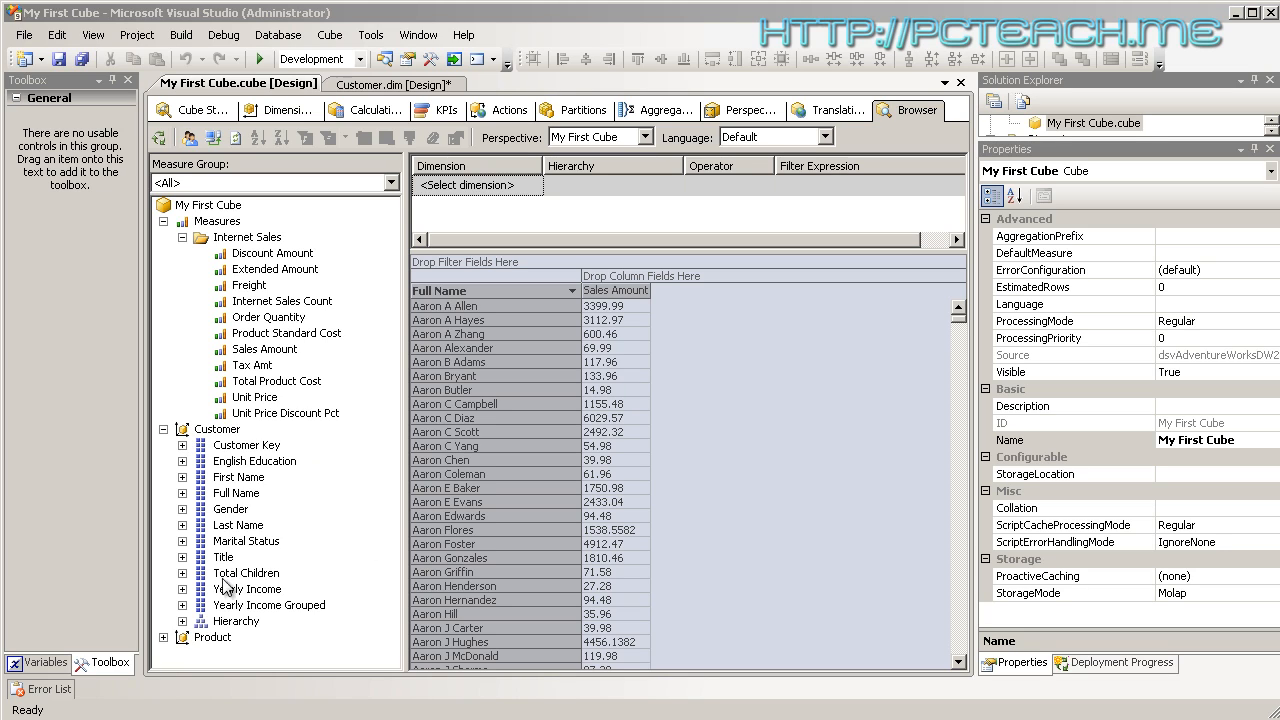
mouse_move(262, 508)
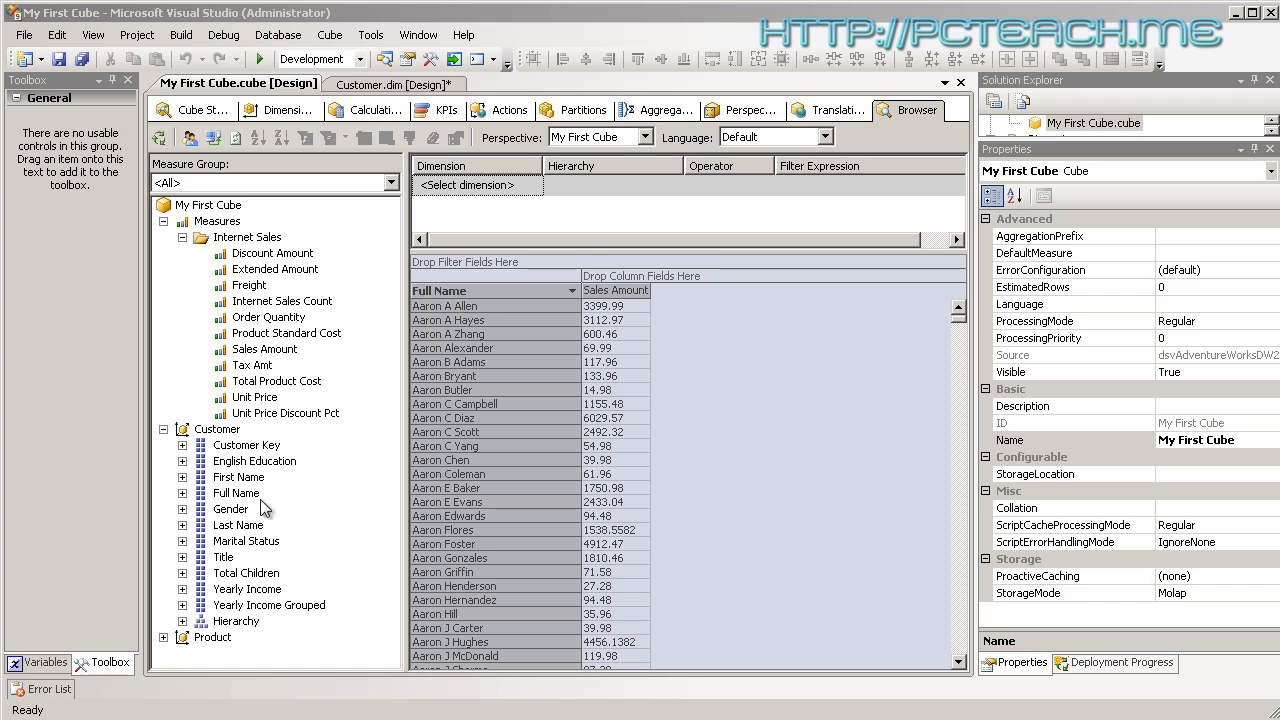
mouse_move(193, 487)
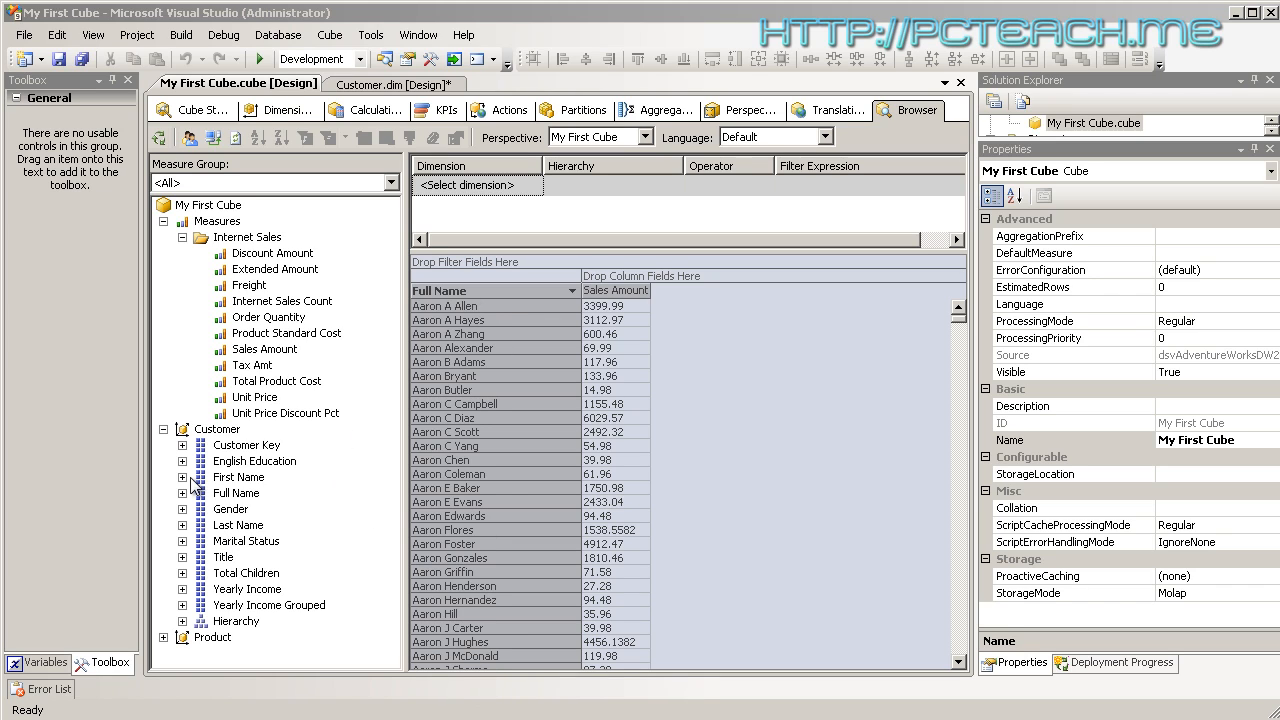
Step: Expand and collapse First Name's members, then expand Full Name to list its members
click(183, 477)
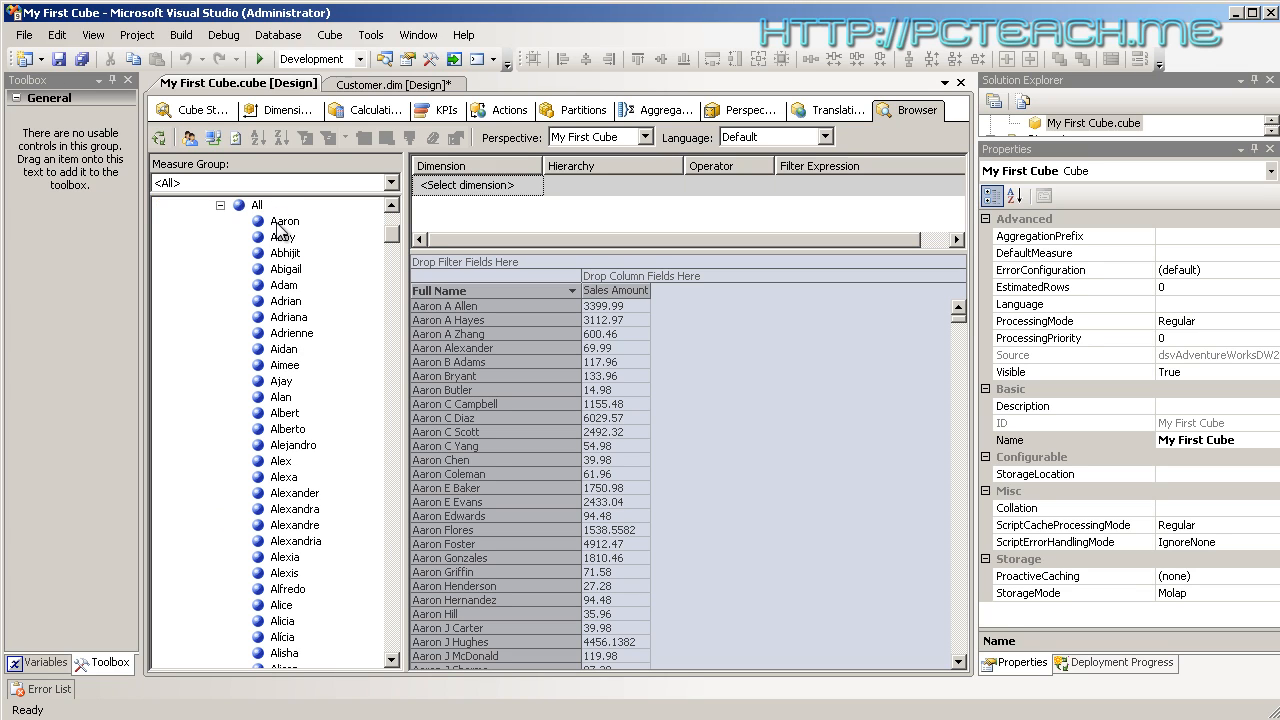
click(220, 205)
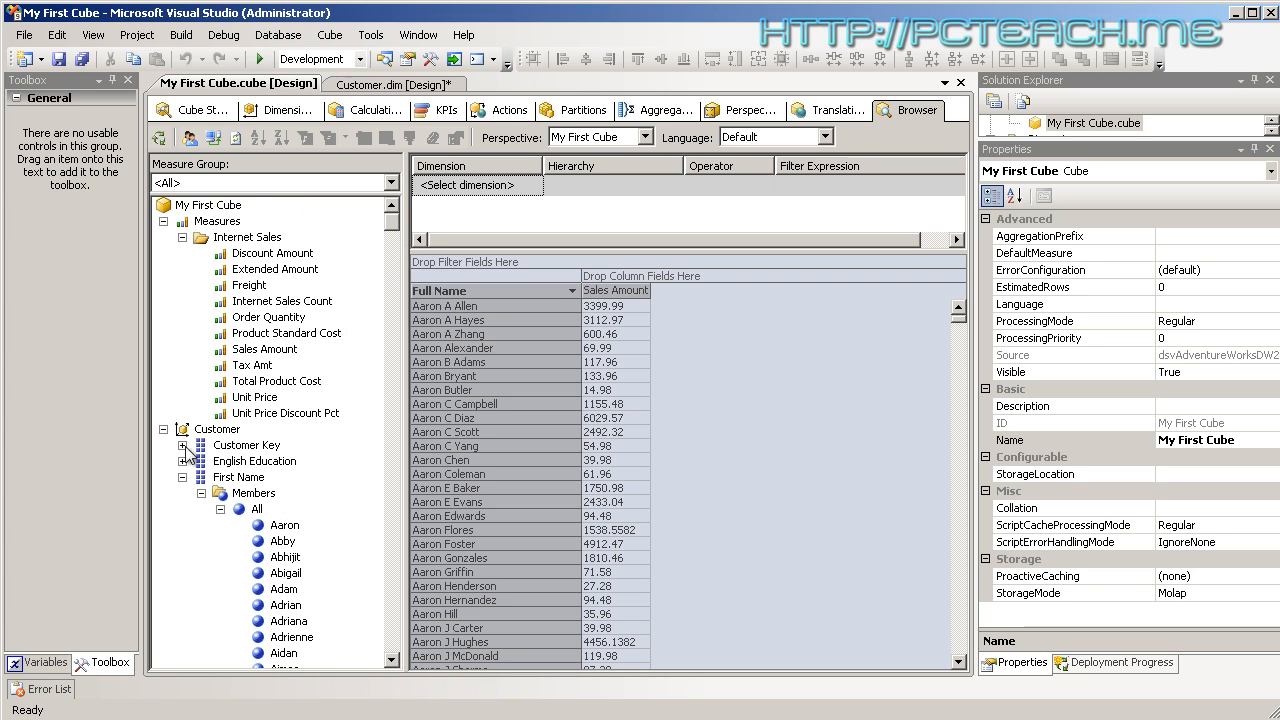
click(182, 477)
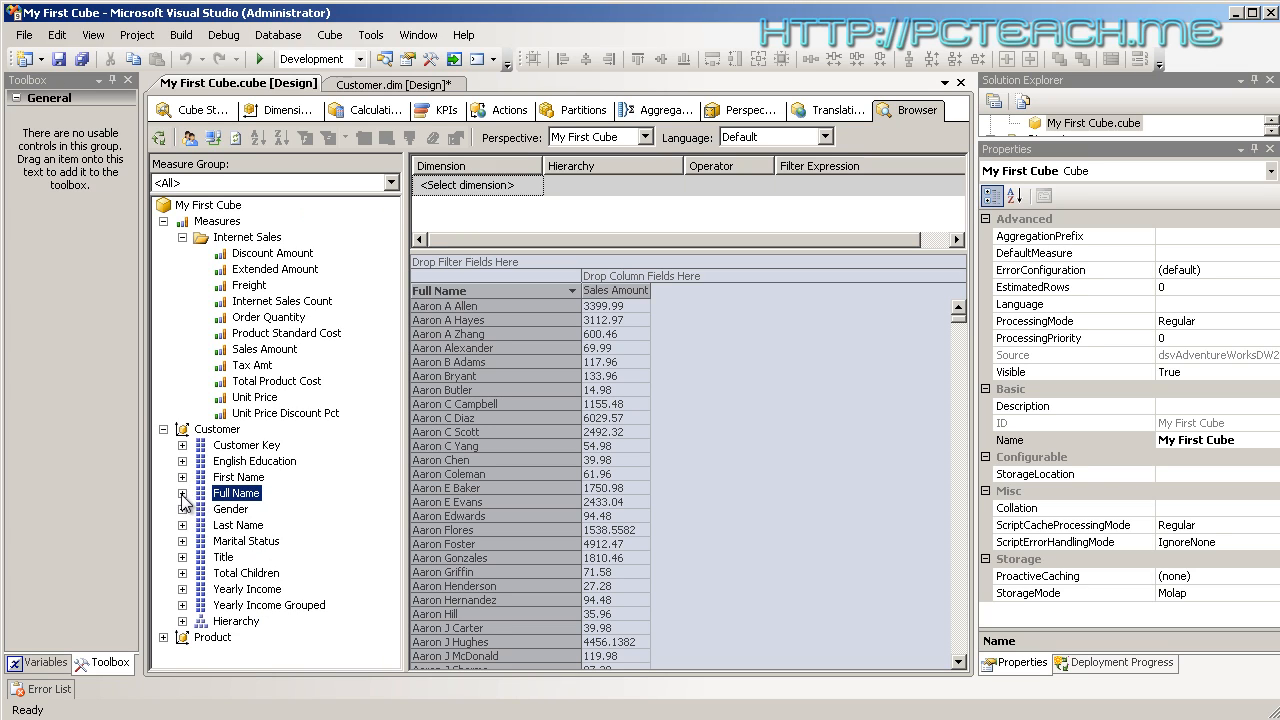
click(183, 493)
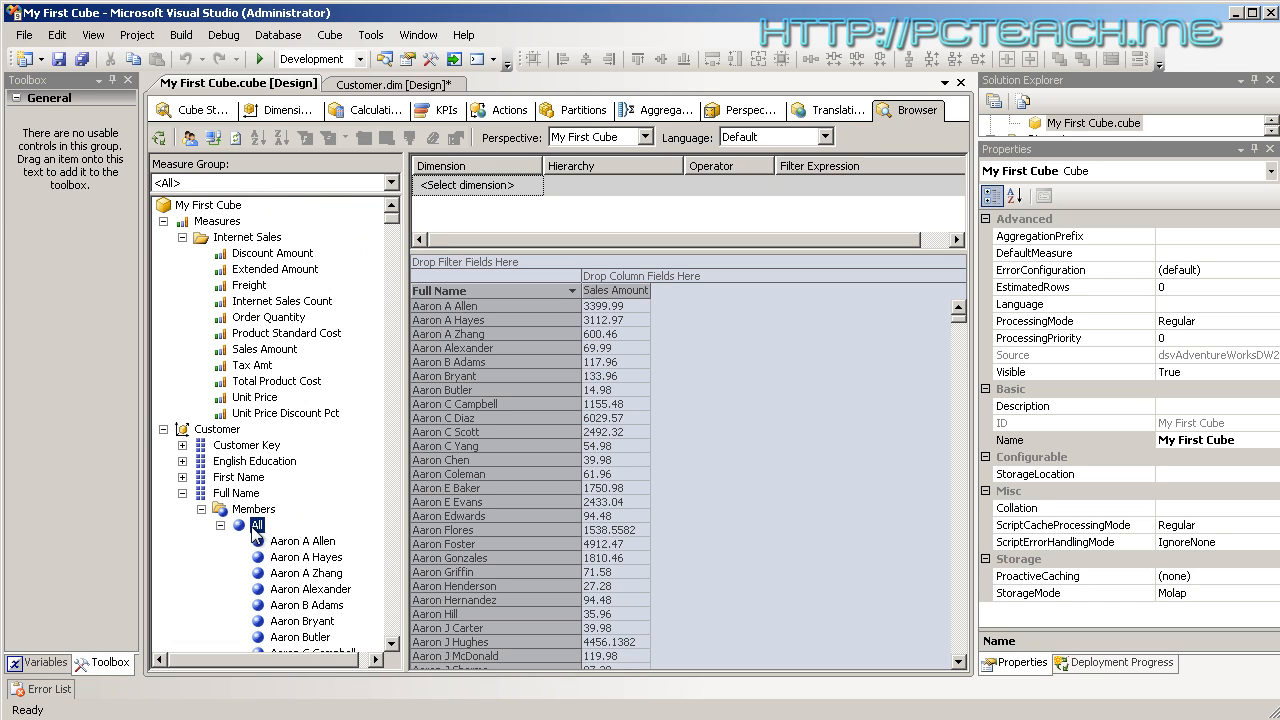
mouse_move(265, 567)
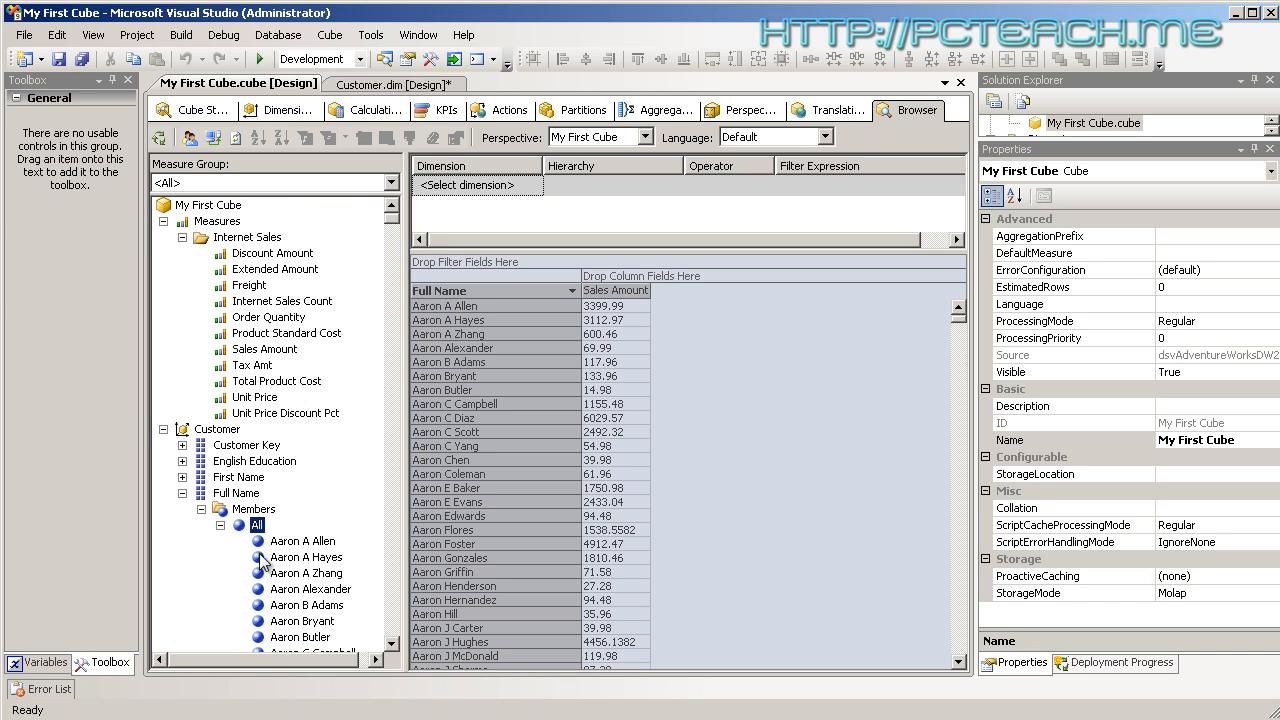
mouse_move(290, 585)
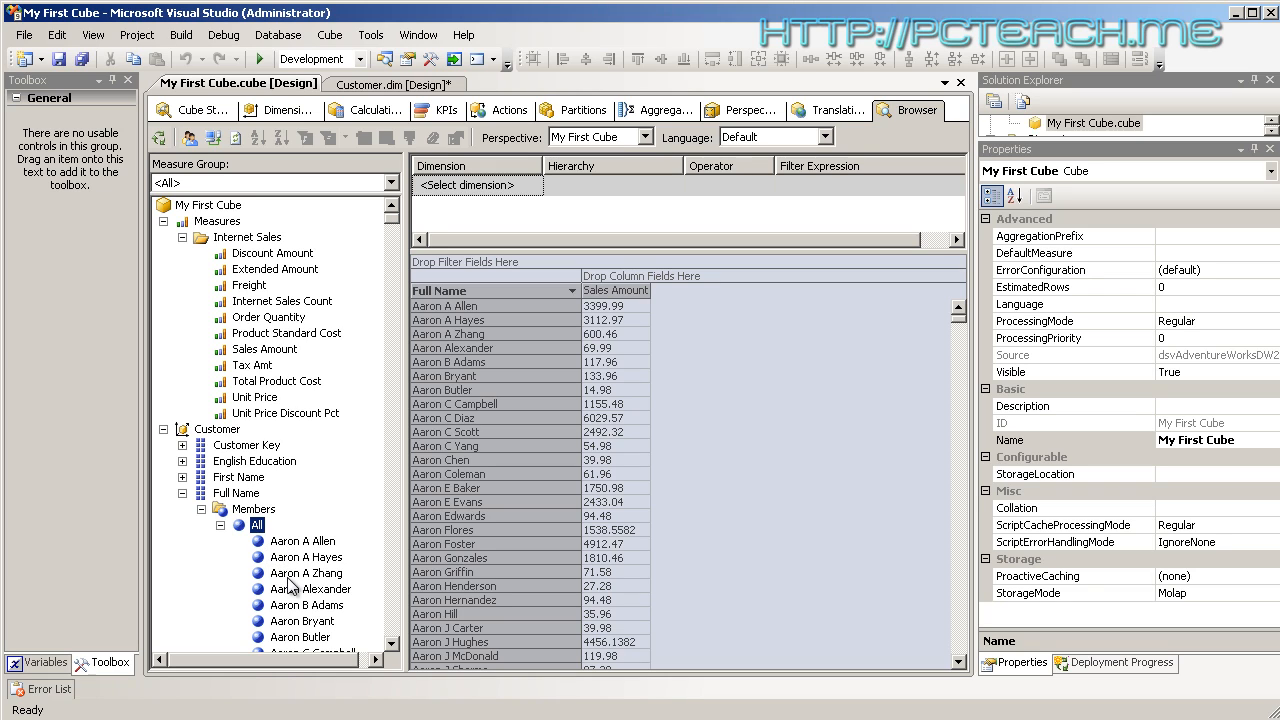
mouse_move(160, 485)
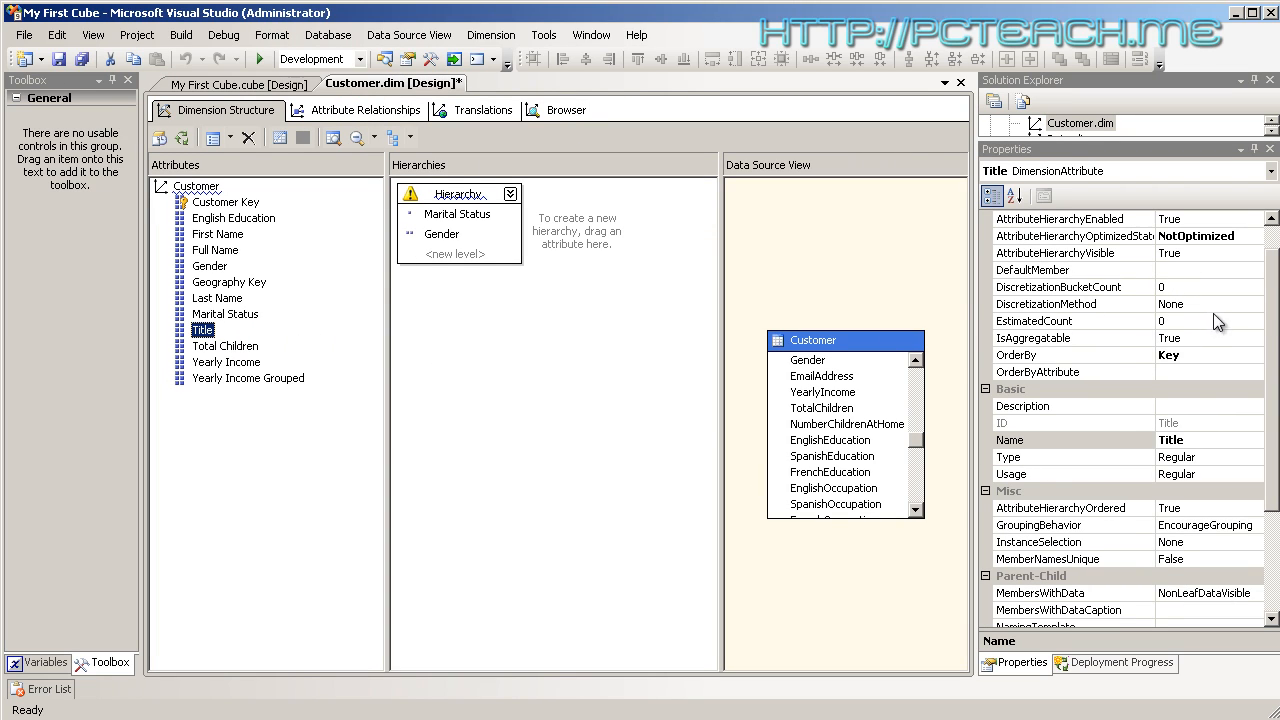
Step: Browse Title's DefaultMember options under All, then cancel without setting a default
click(1072, 252)
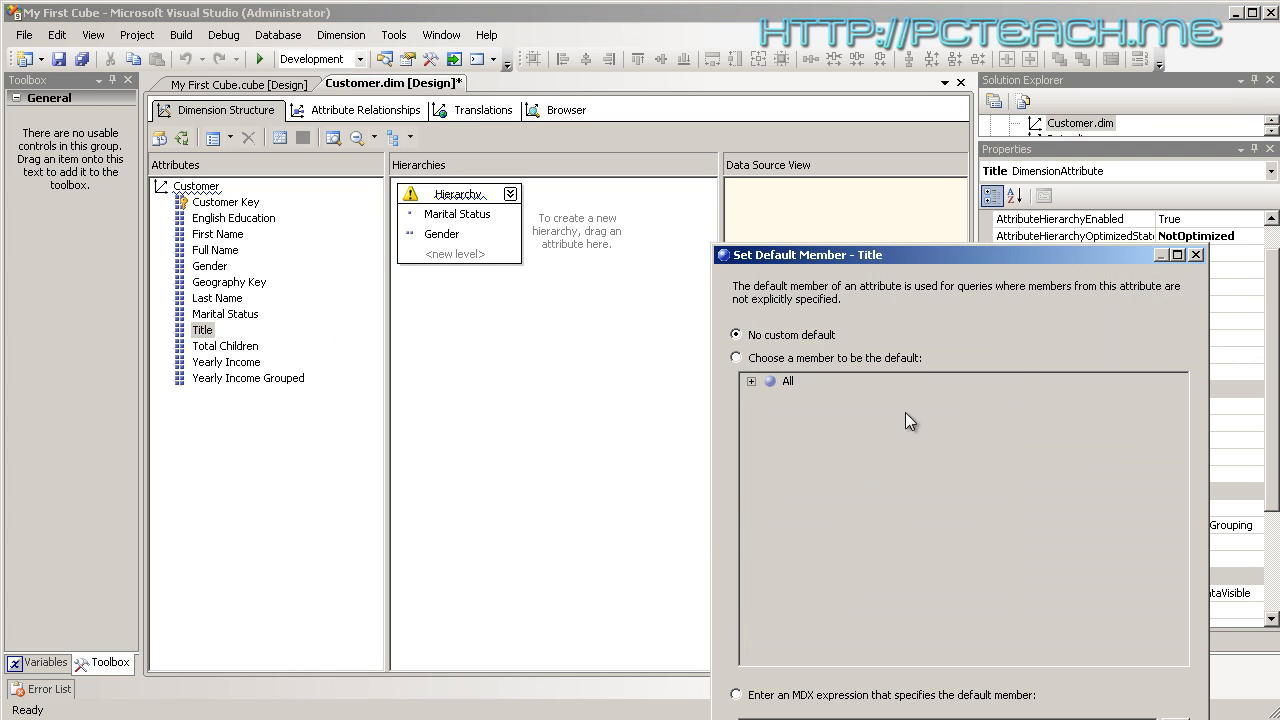
click(736, 358)
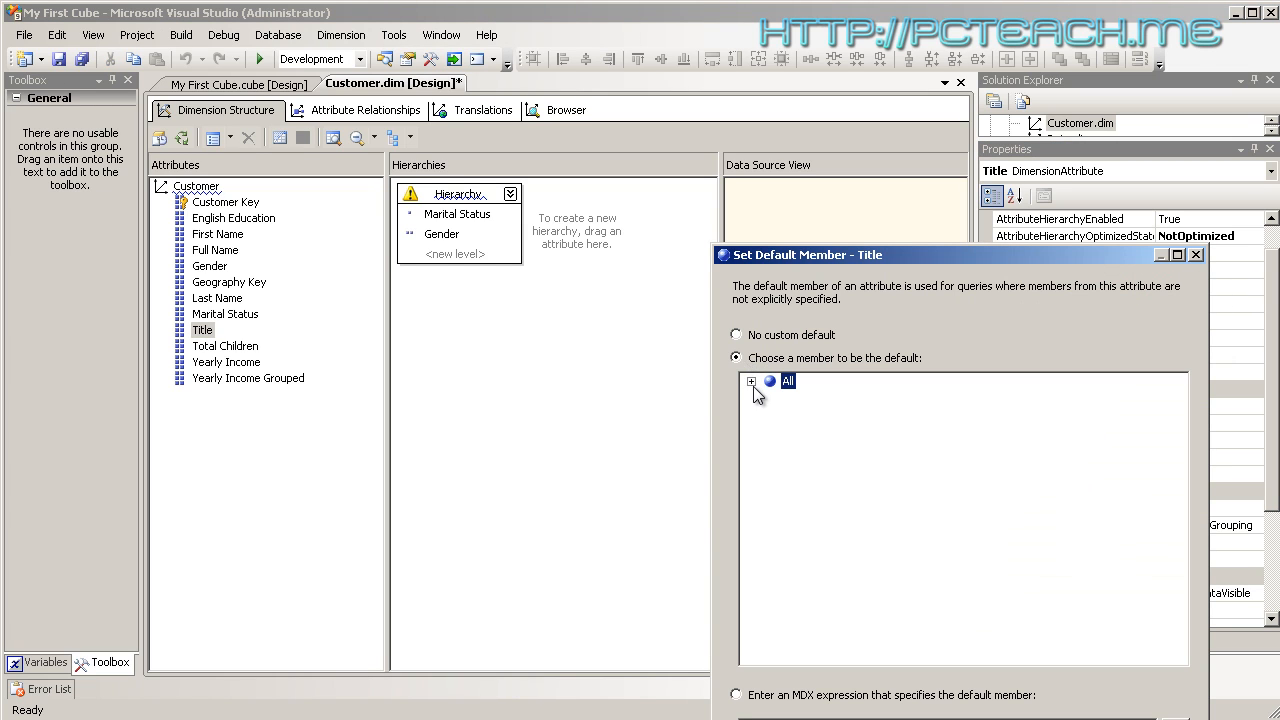
click(751, 381)
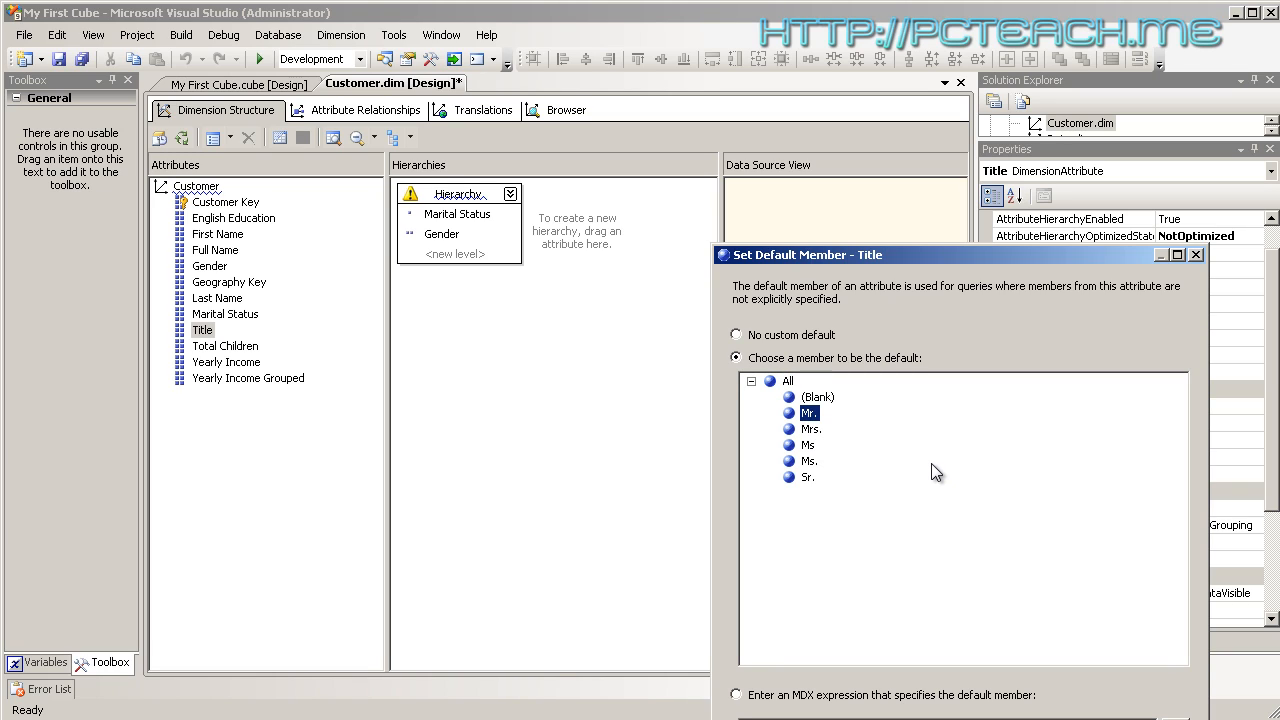
click(737, 335)
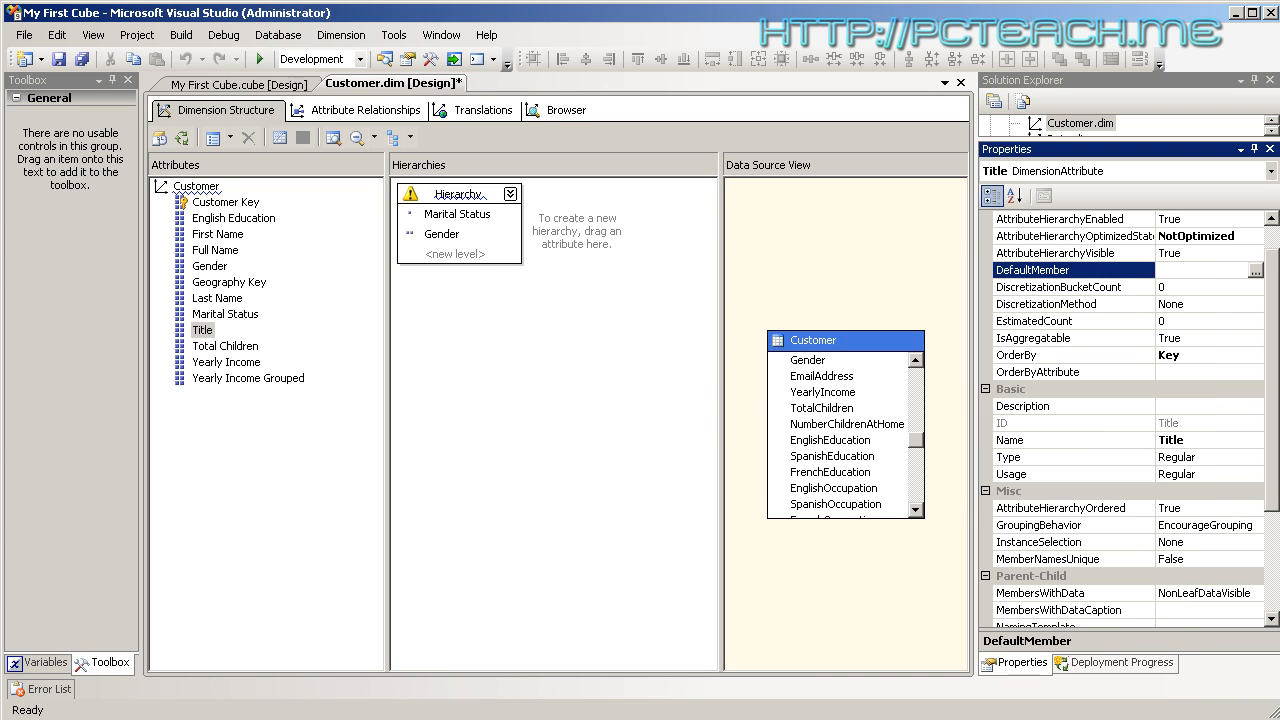
mouse_move(1080, 294)
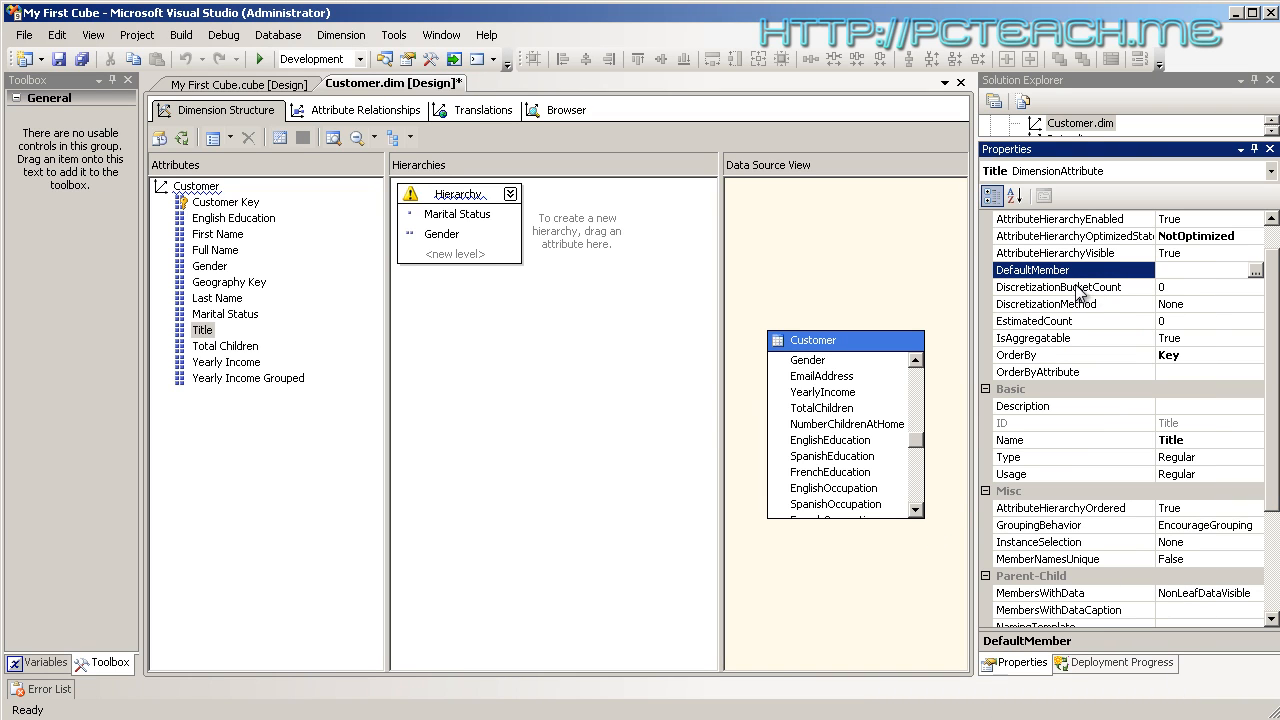
Step: Check IsAggregatable on Title, Total Children, then Geography Key, which is hidden and non-aggregatable
click(1070, 287)
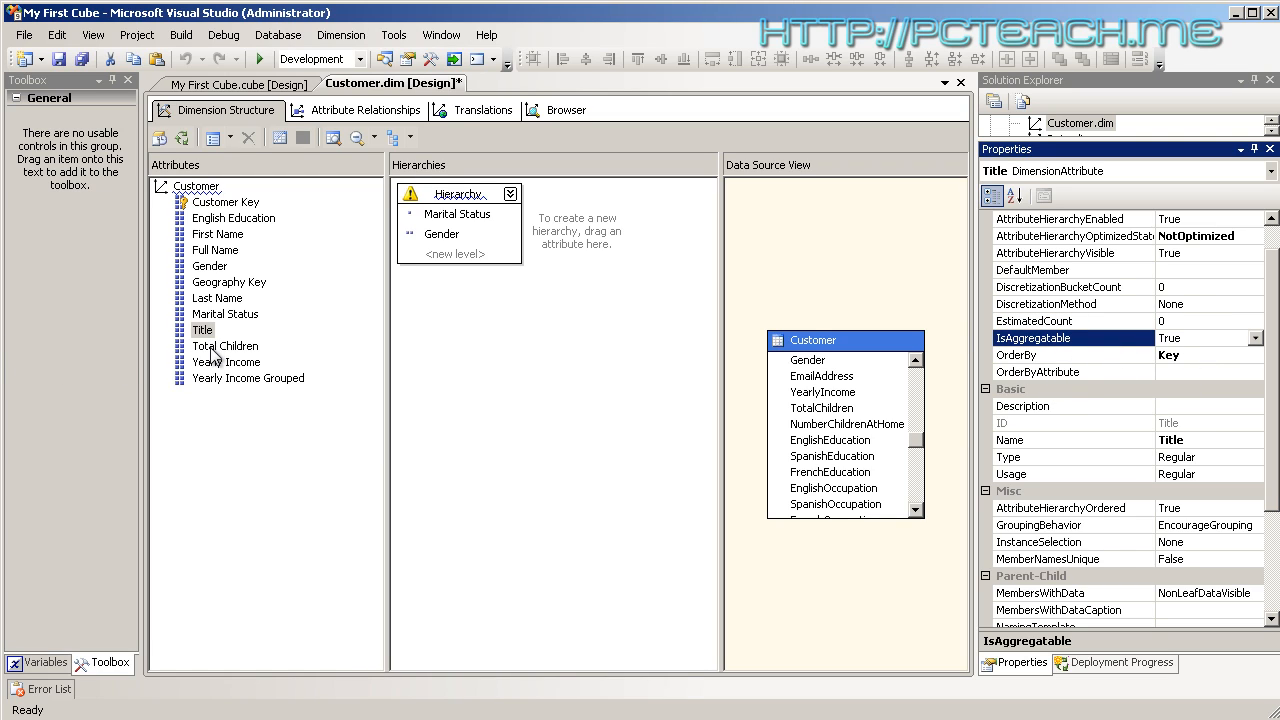
click(225, 345)
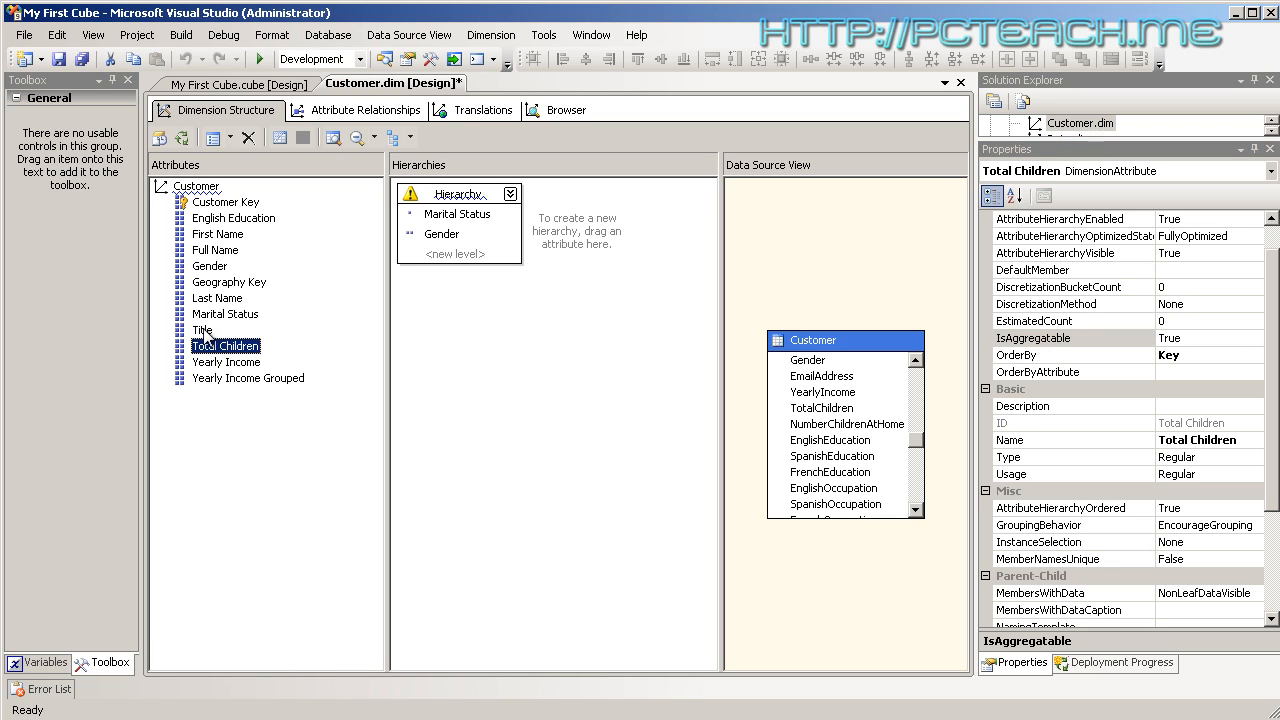
click(203, 330)
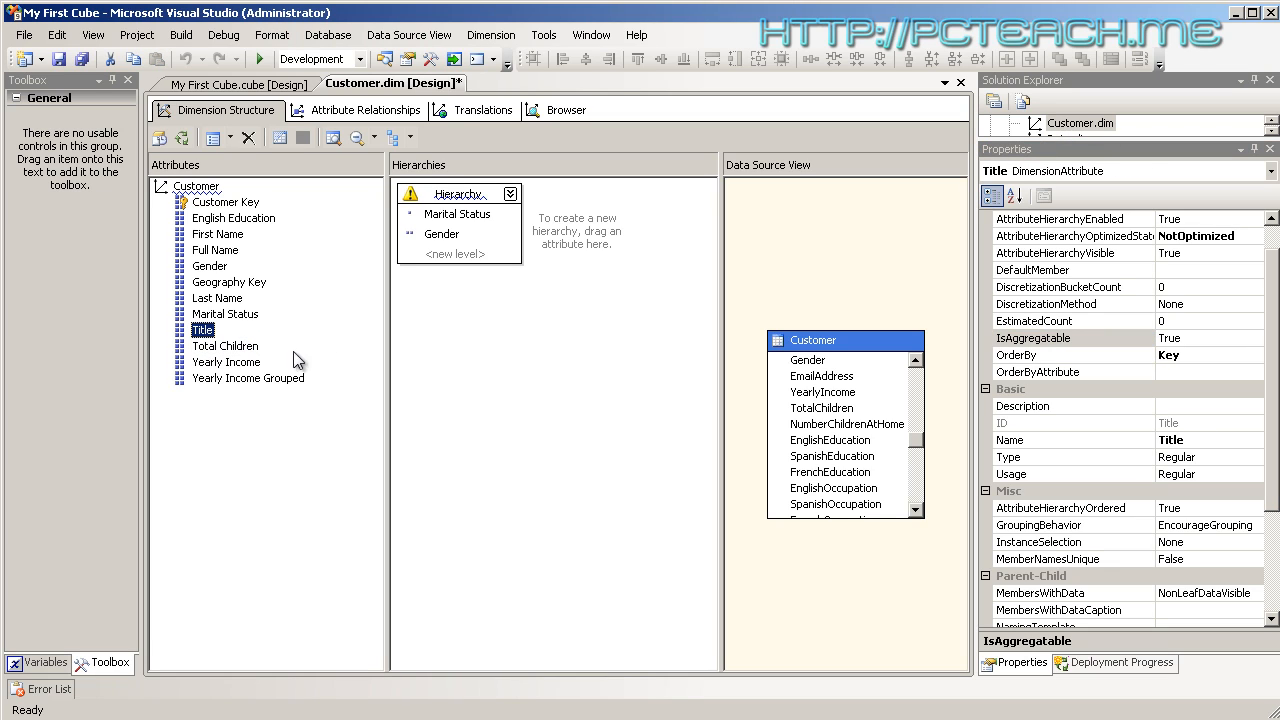
mouse_move(342, 354)
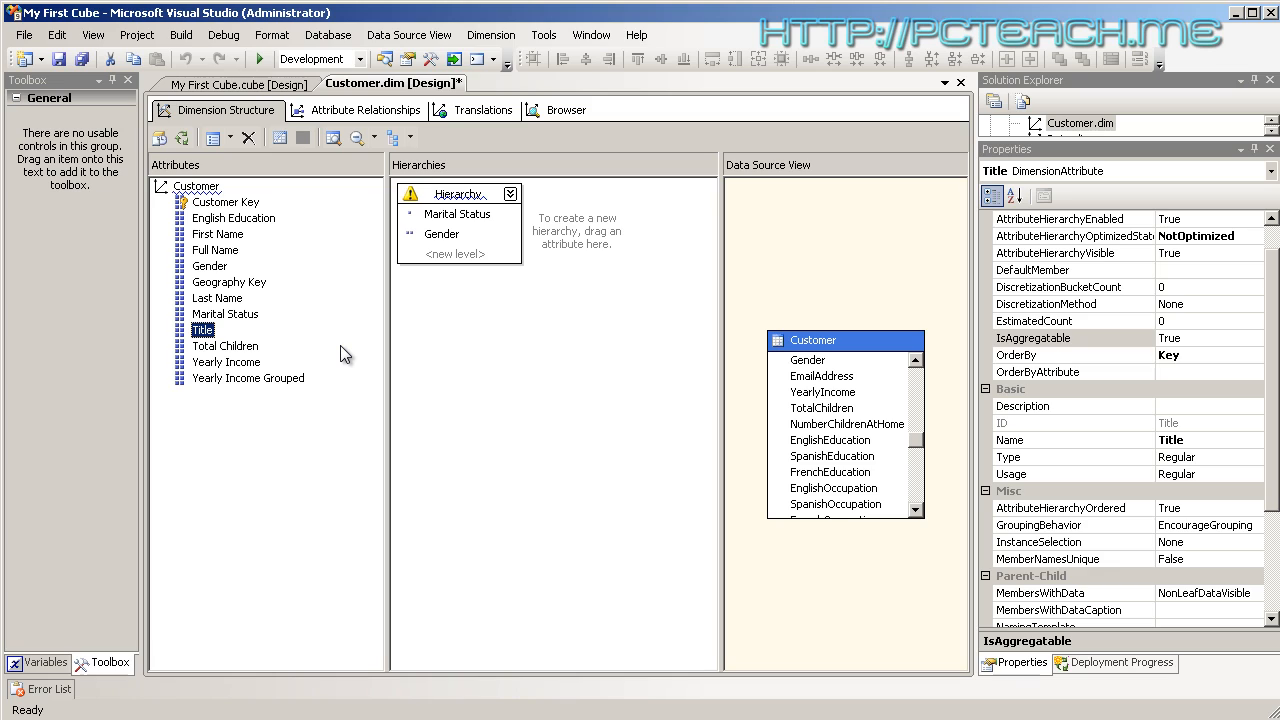
mouse_move(266, 303)
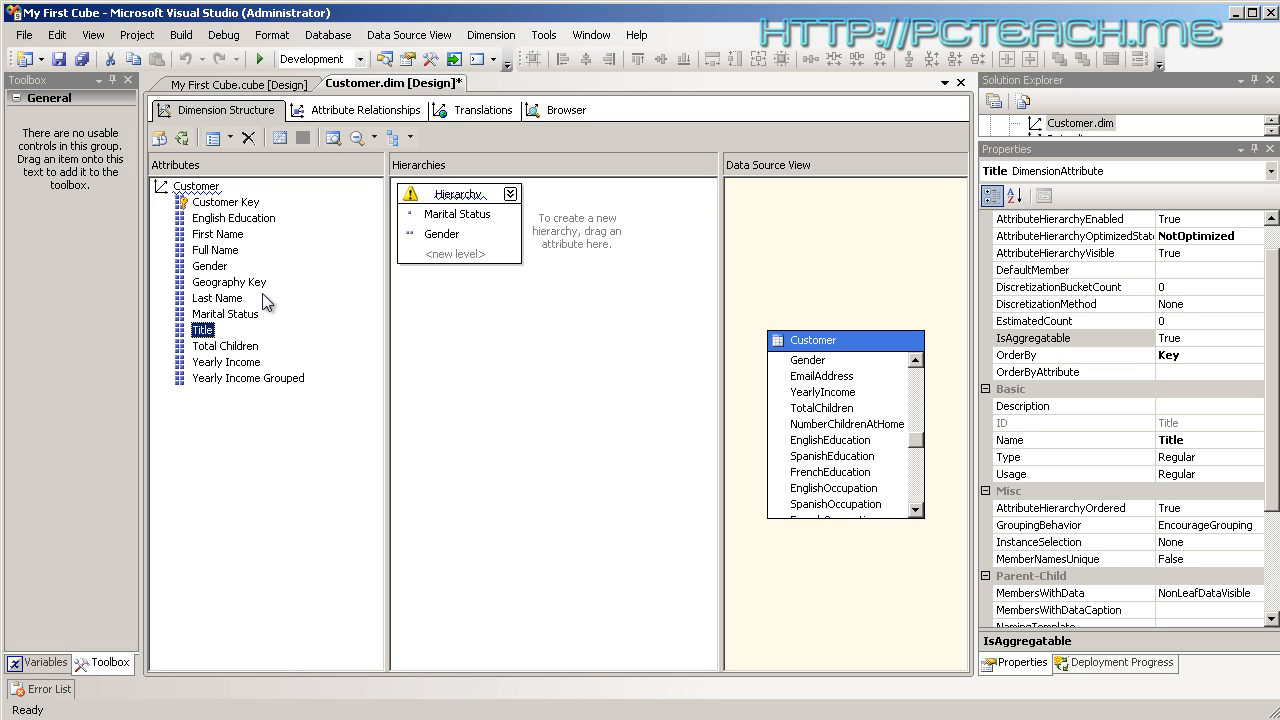
click(229, 281)
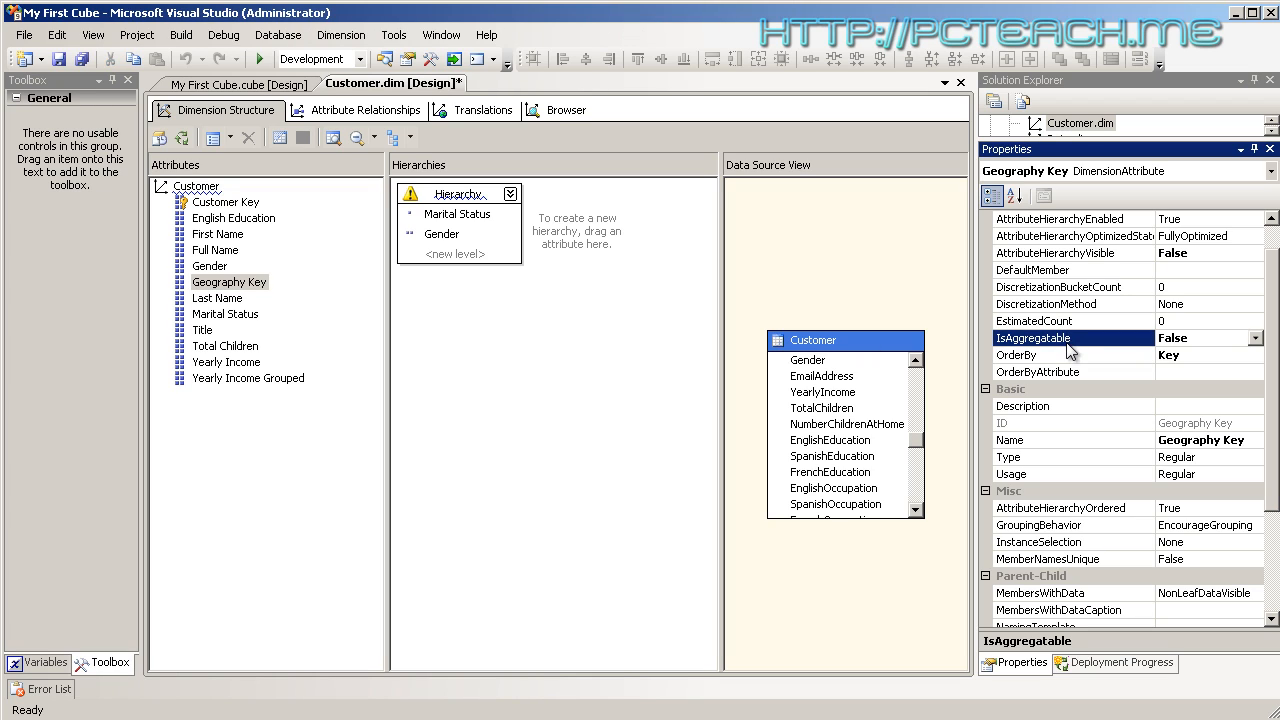
Step: Glance at Last Name, then set Geography Key's IsAggregatable to True, keeping its hierarchy hidden
click(216, 298)
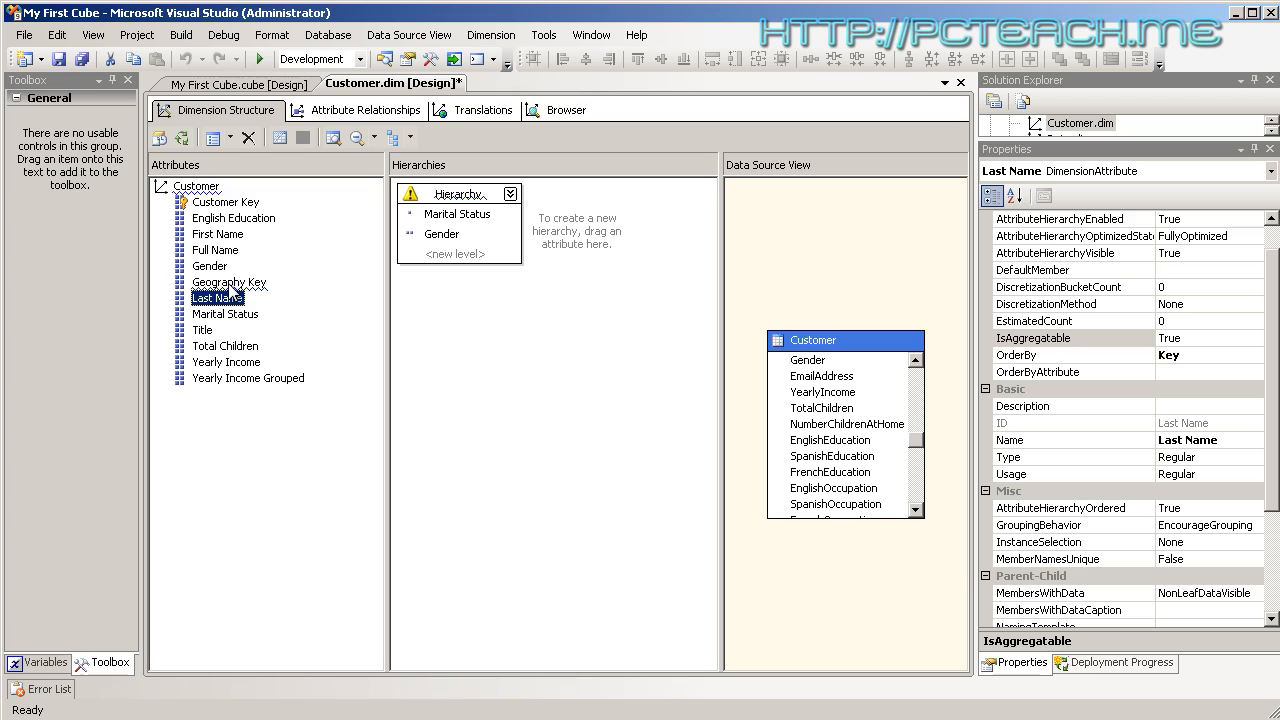
click(197, 186)
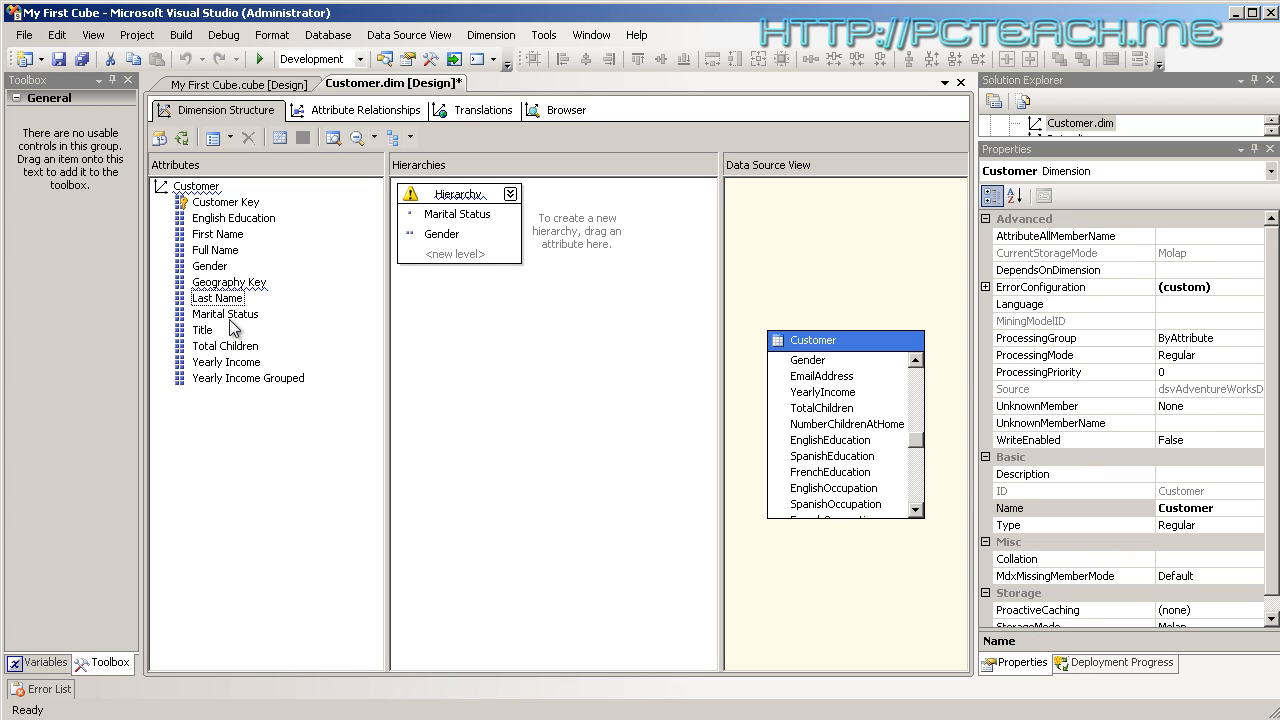
mouse_move(262, 296)
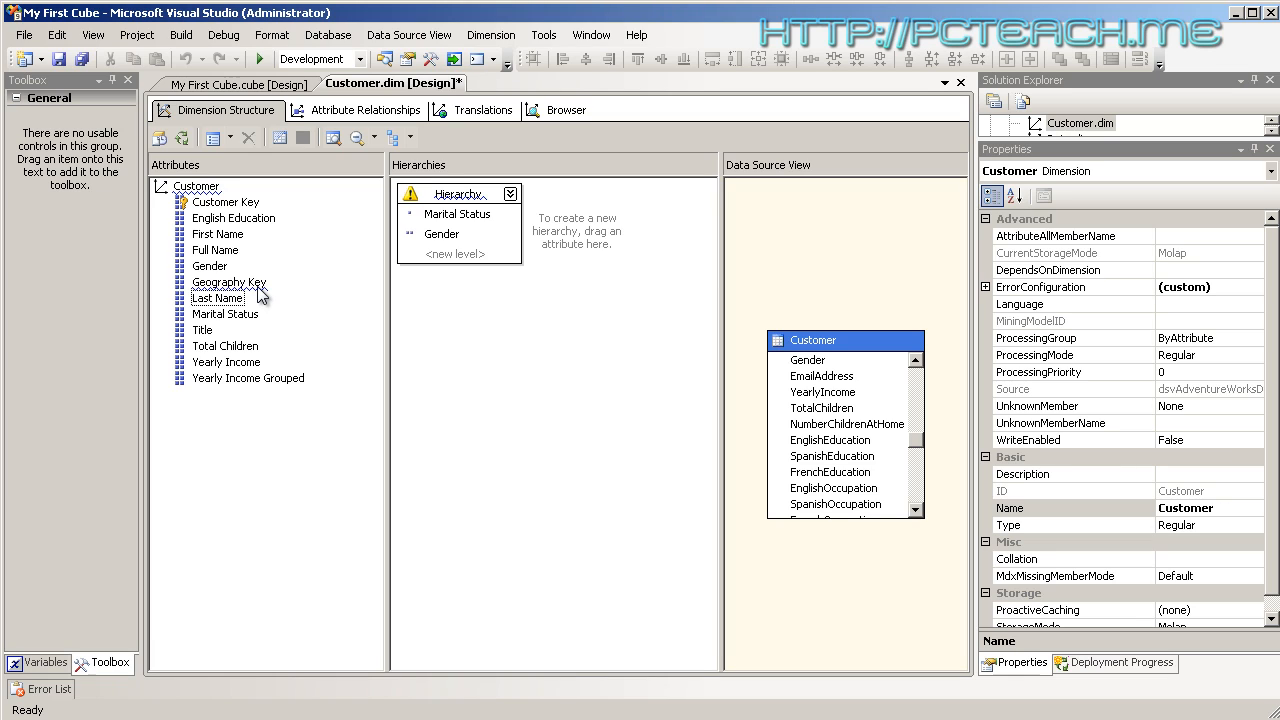
mouse_move(252, 298)
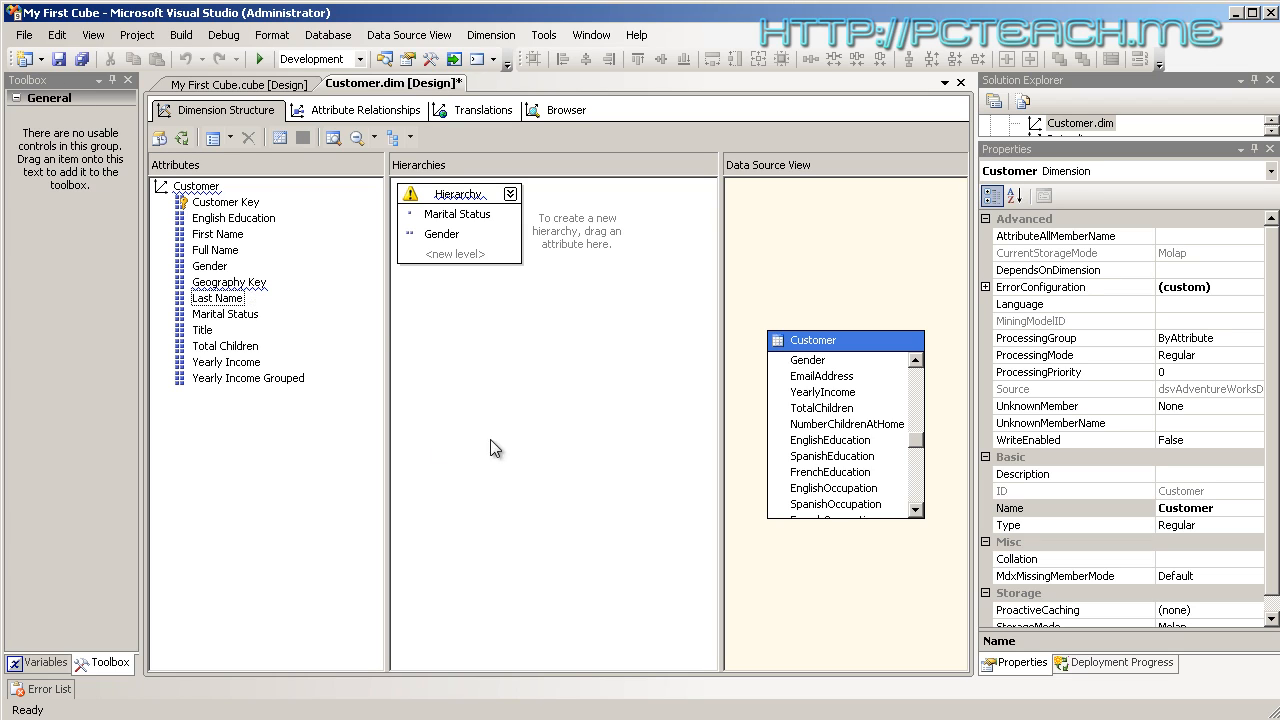
click(229, 282)
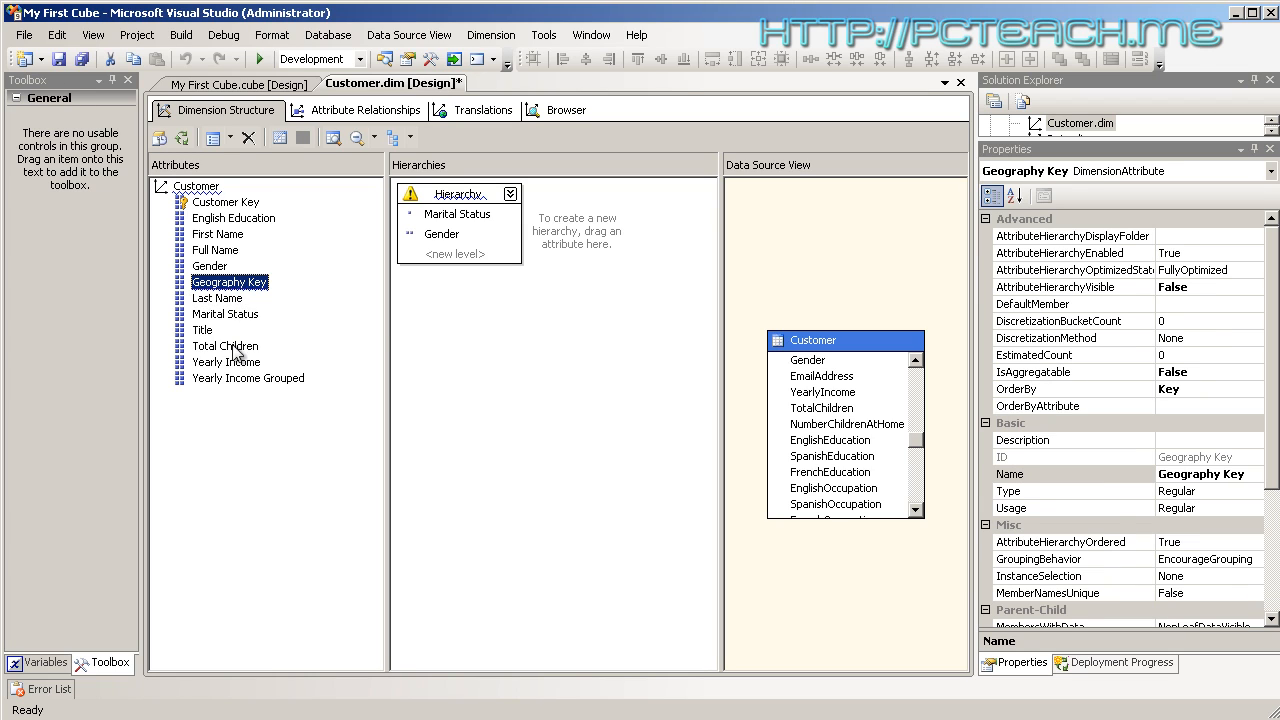
mouse_move(238, 304)
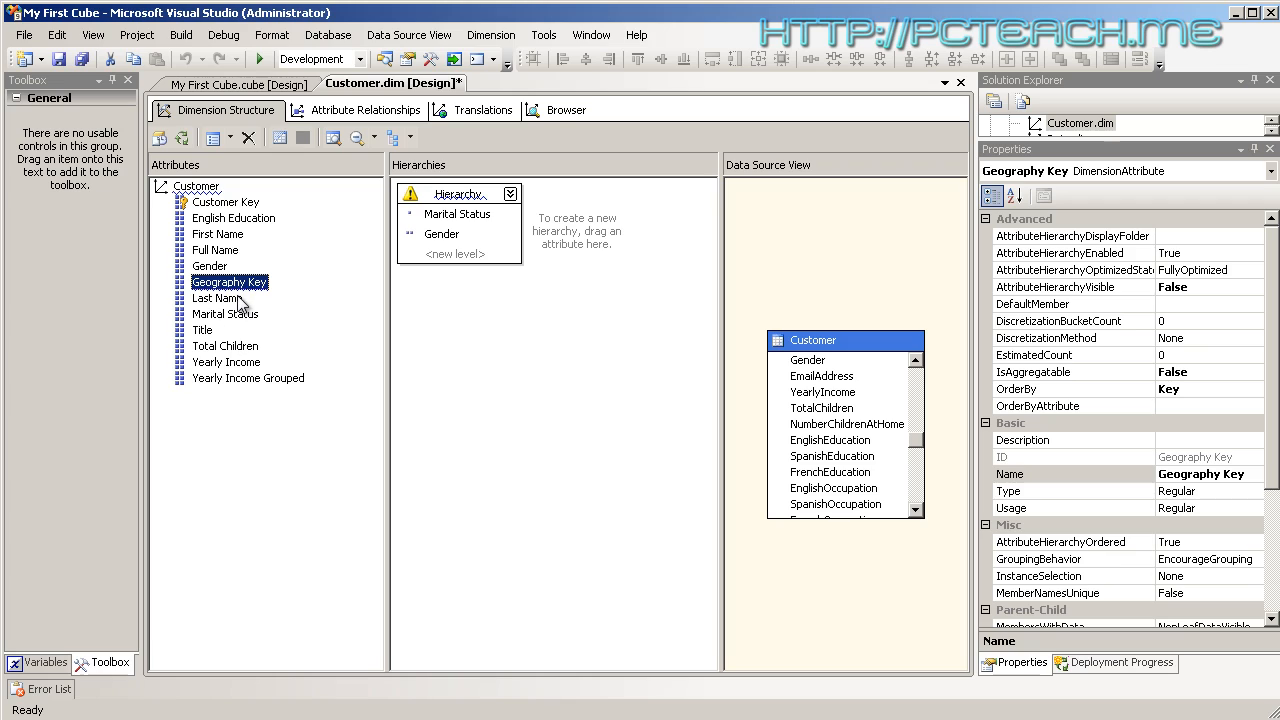
mouse_move(1135, 345)
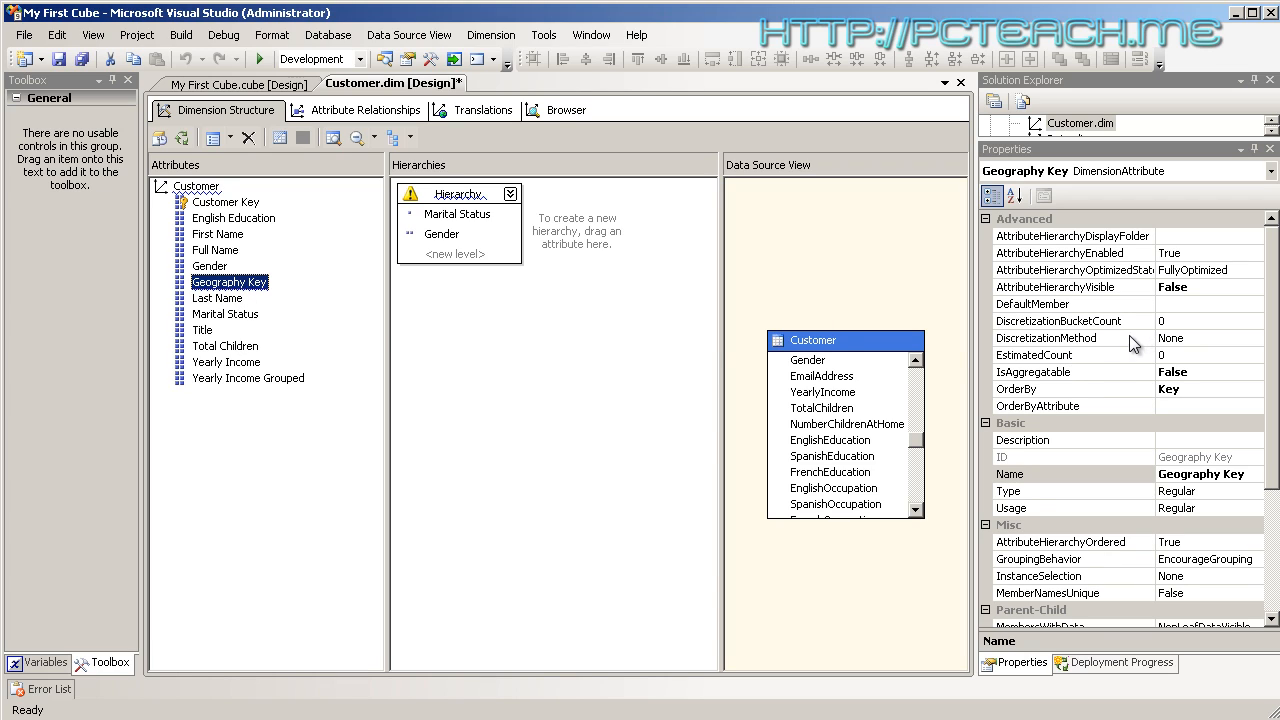
mouse_move(1093, 375)
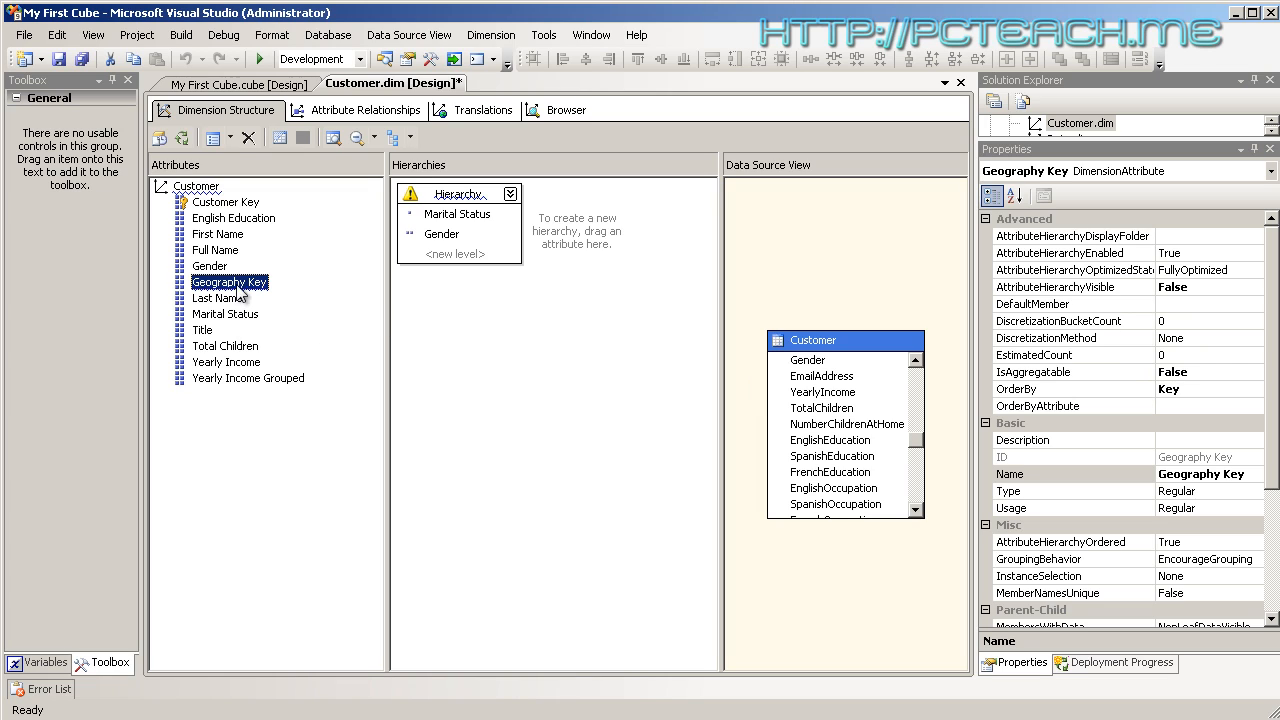
mouse_move(1079, 381)
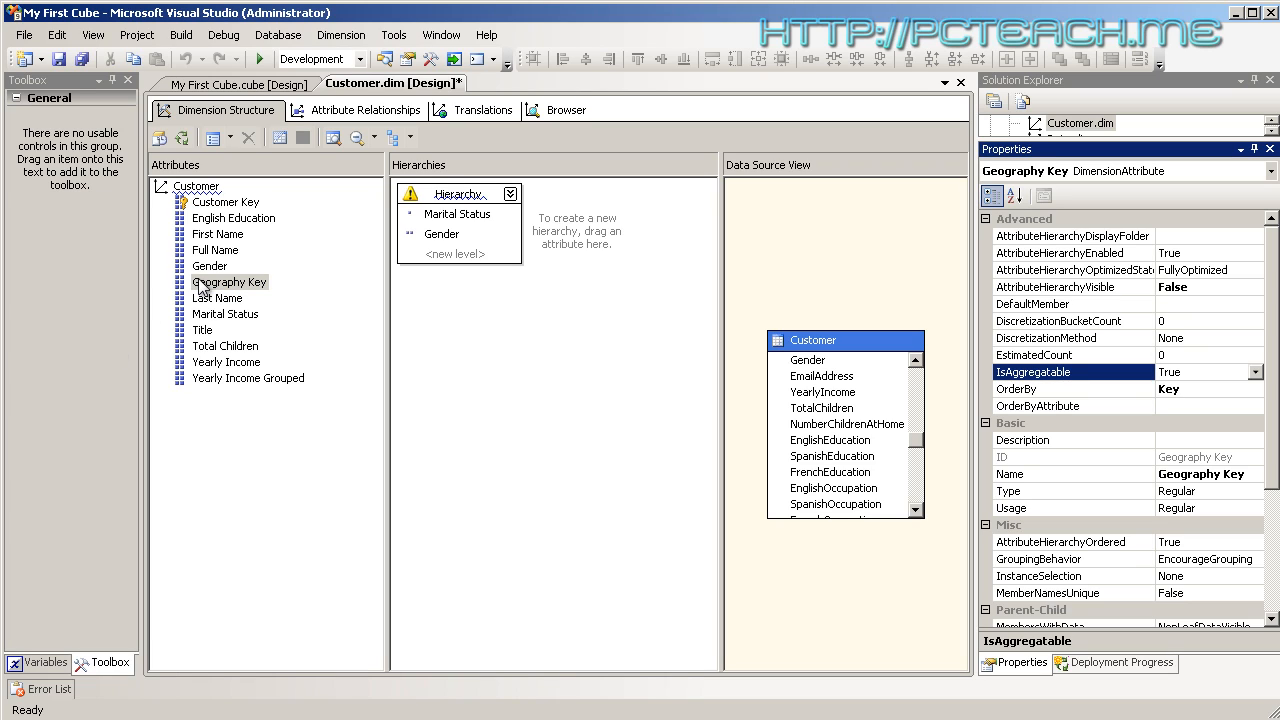
mouse_move(202, 288)
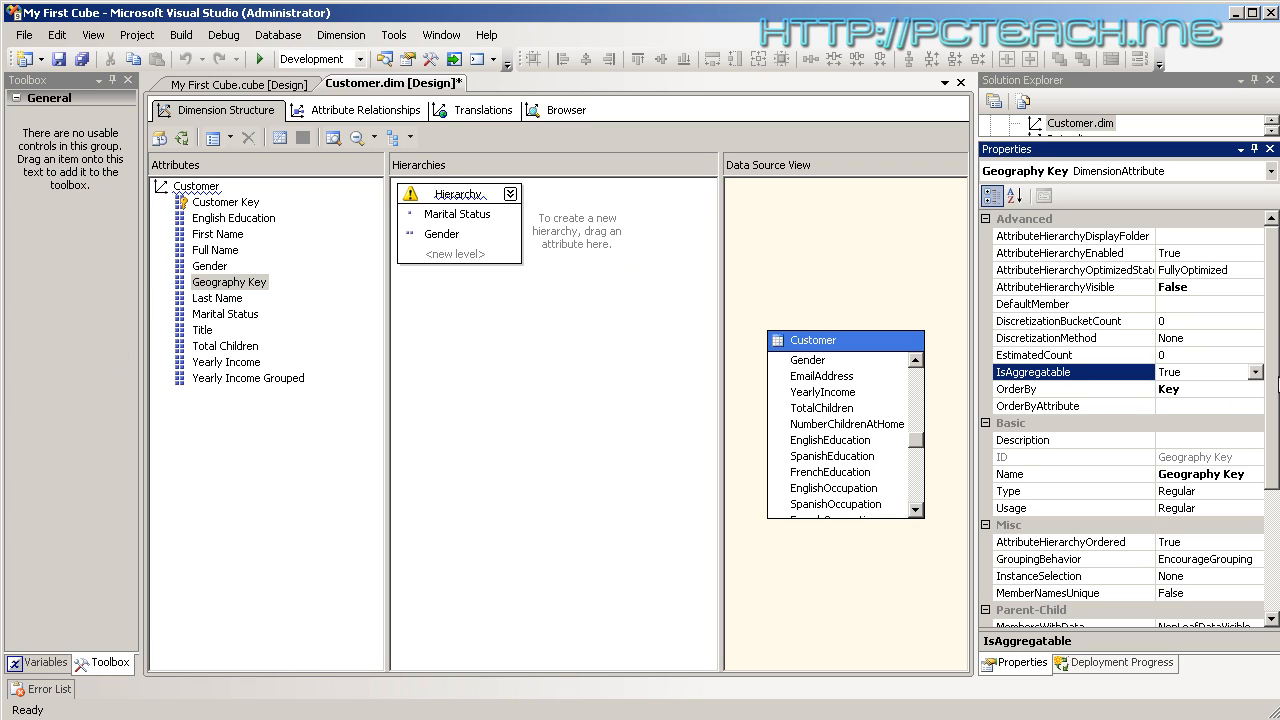
click(1073, 440)
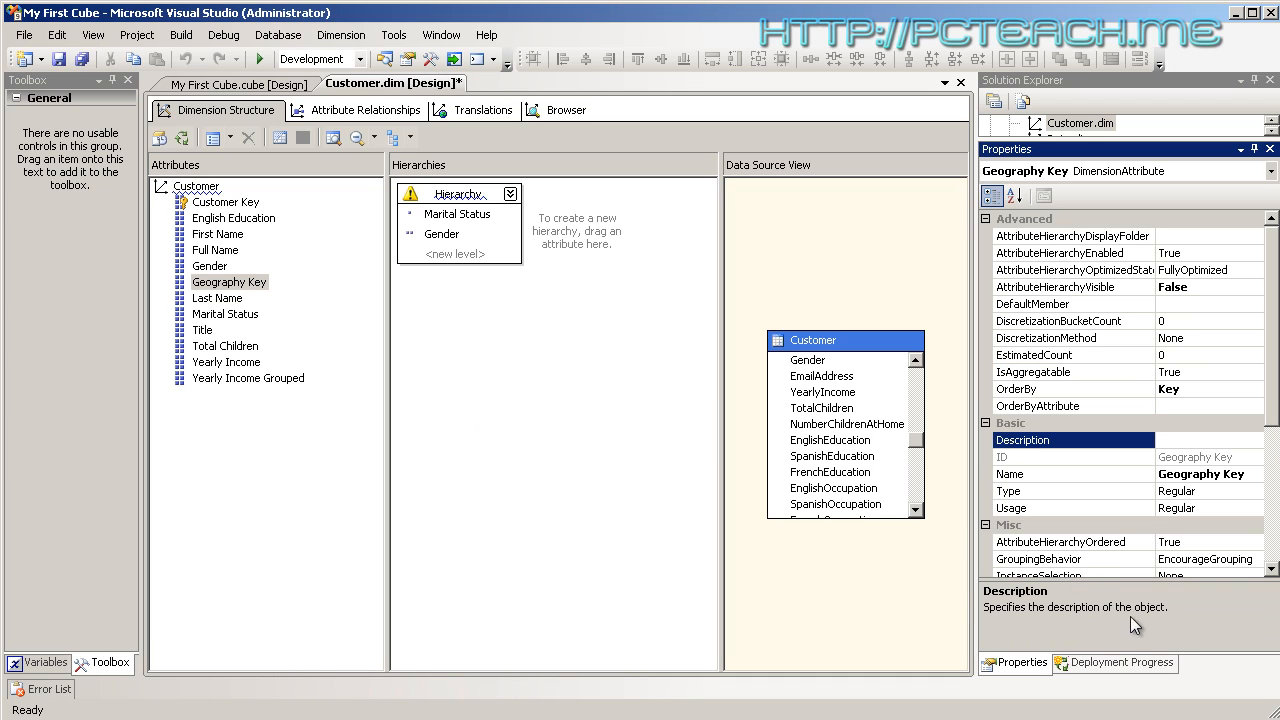
click(1188, 440)
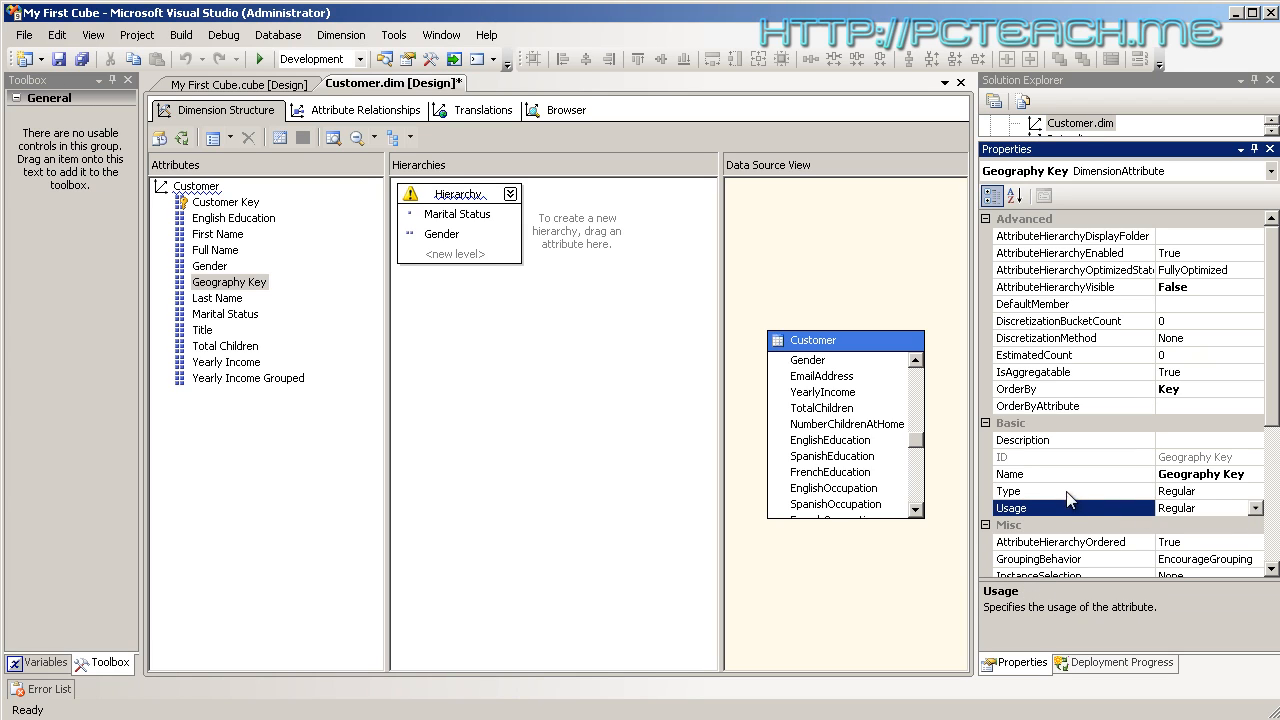
click(1254, 491)
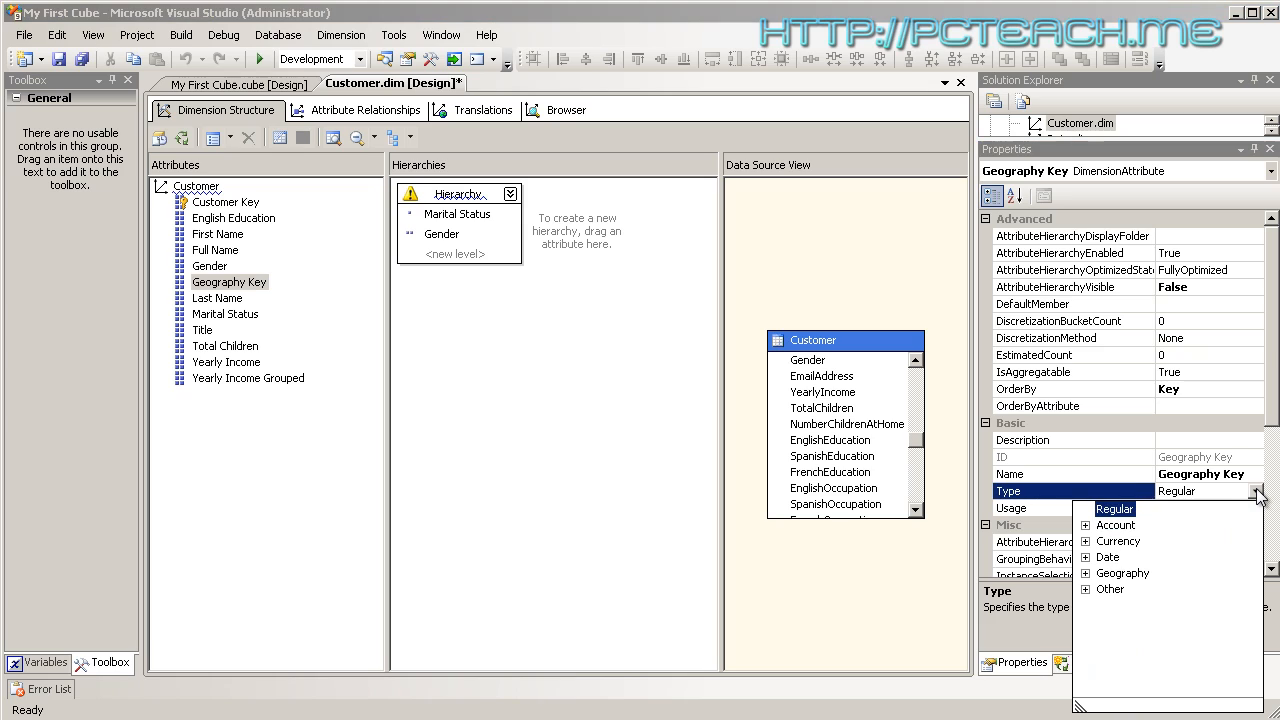
click(1085, 525)
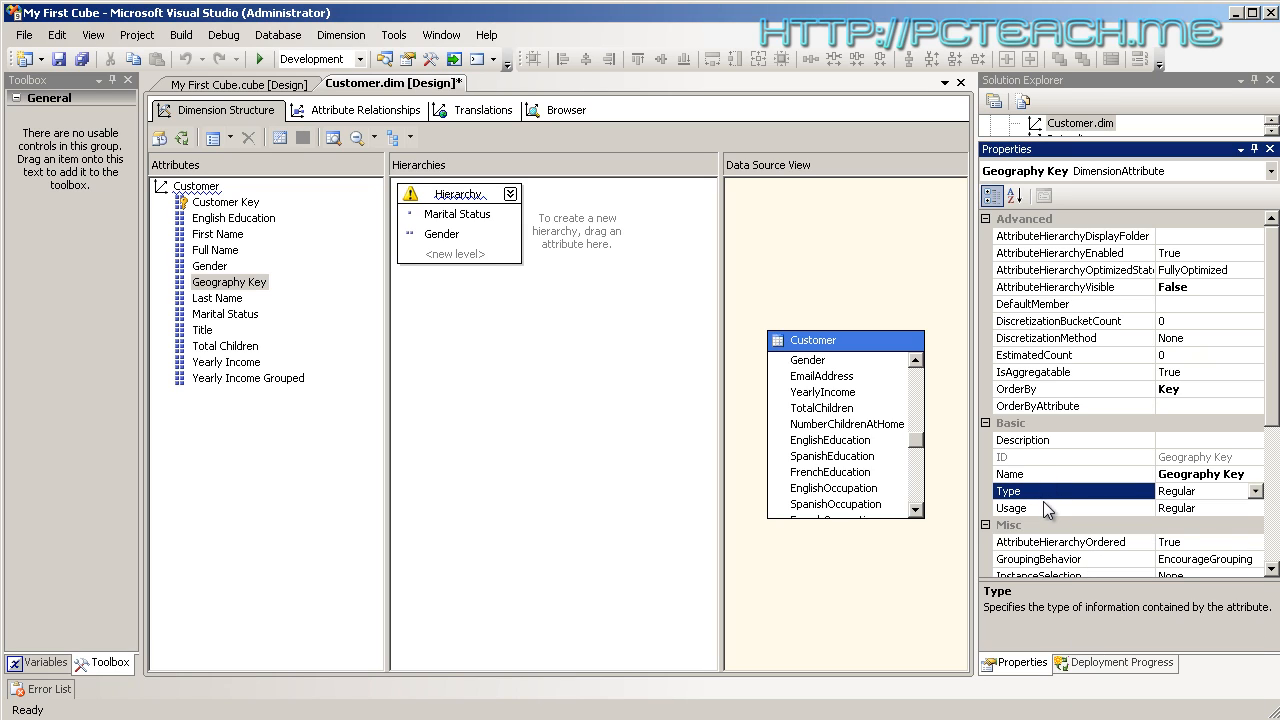
click(1259, 508)
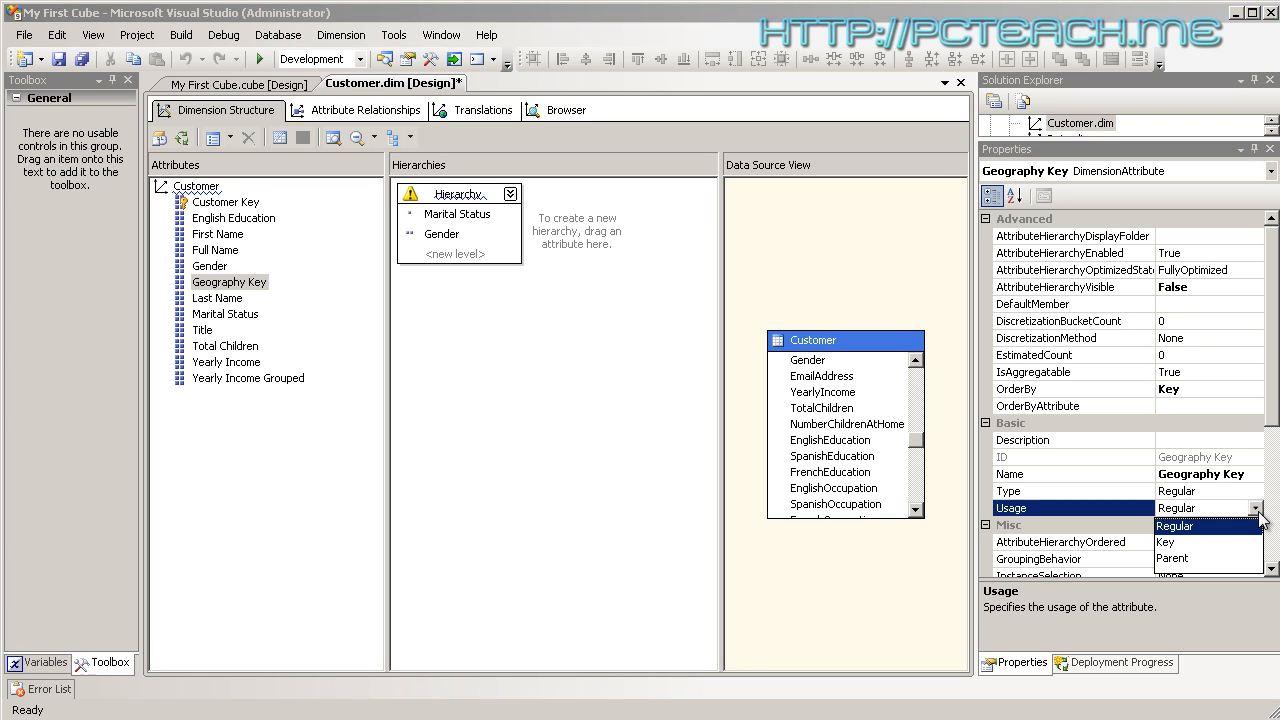
mouse_move(1165, 505)
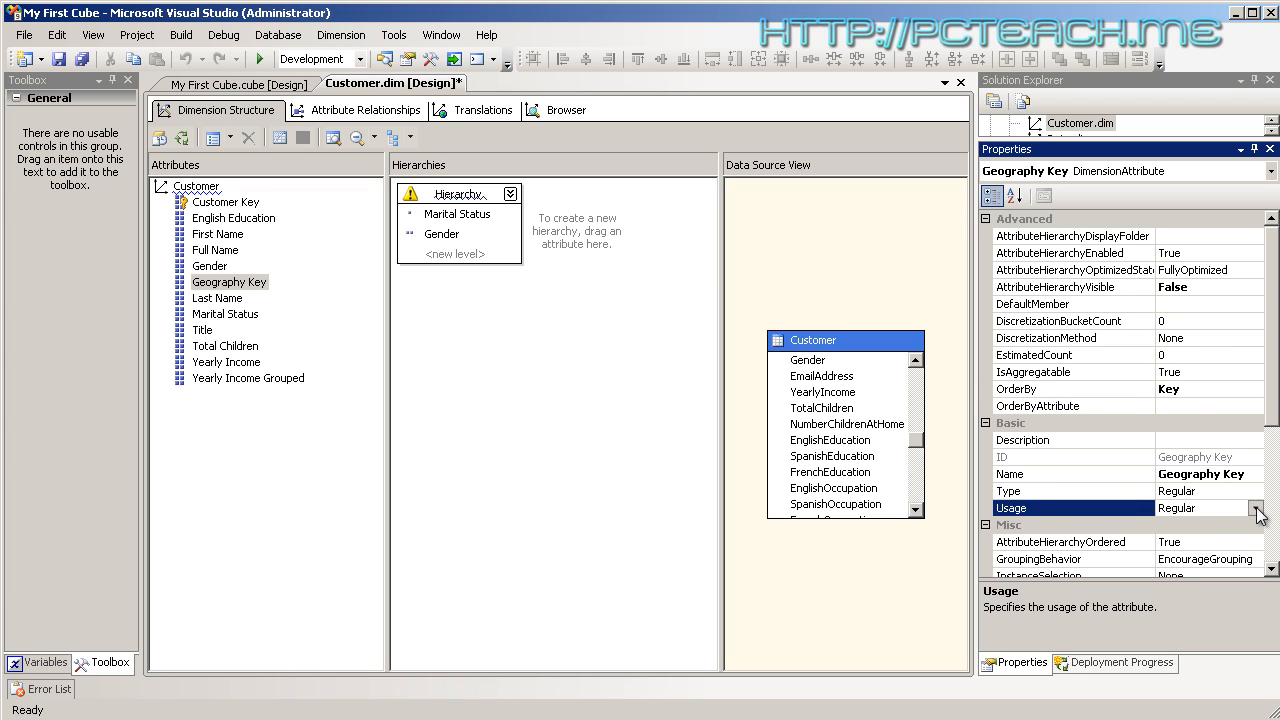
click(1256, 508)
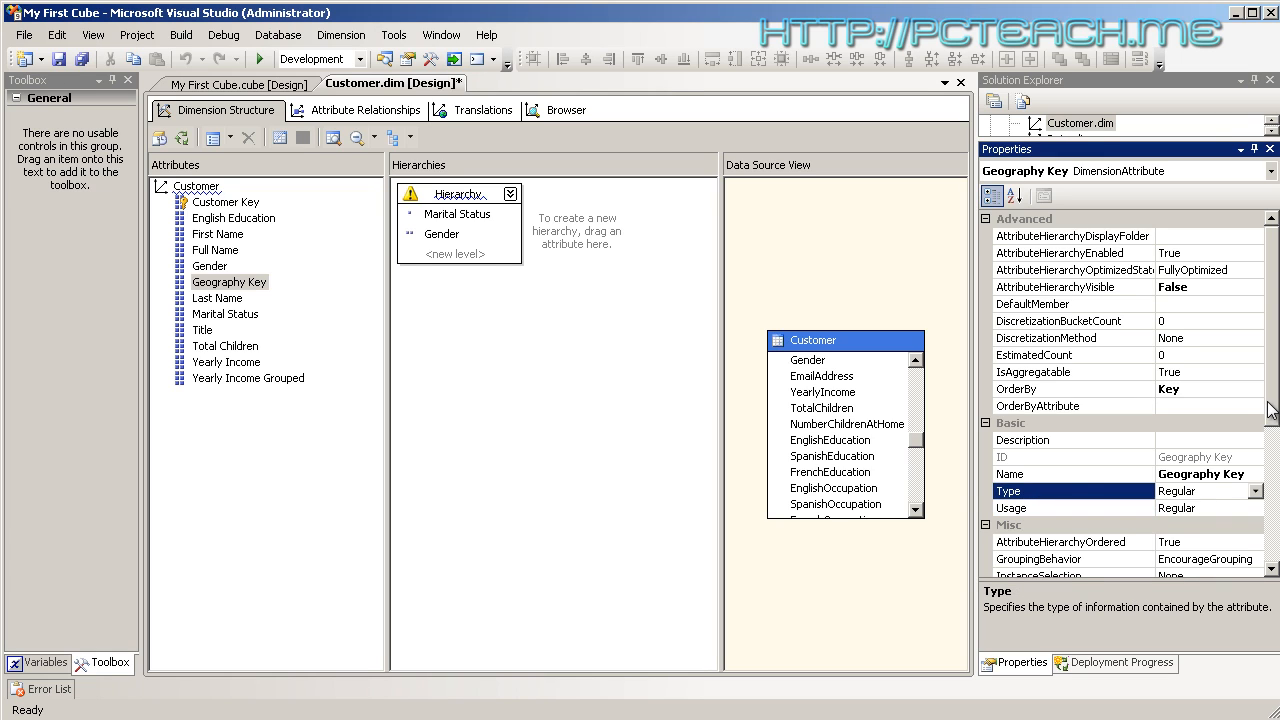
scroll(down, 3)
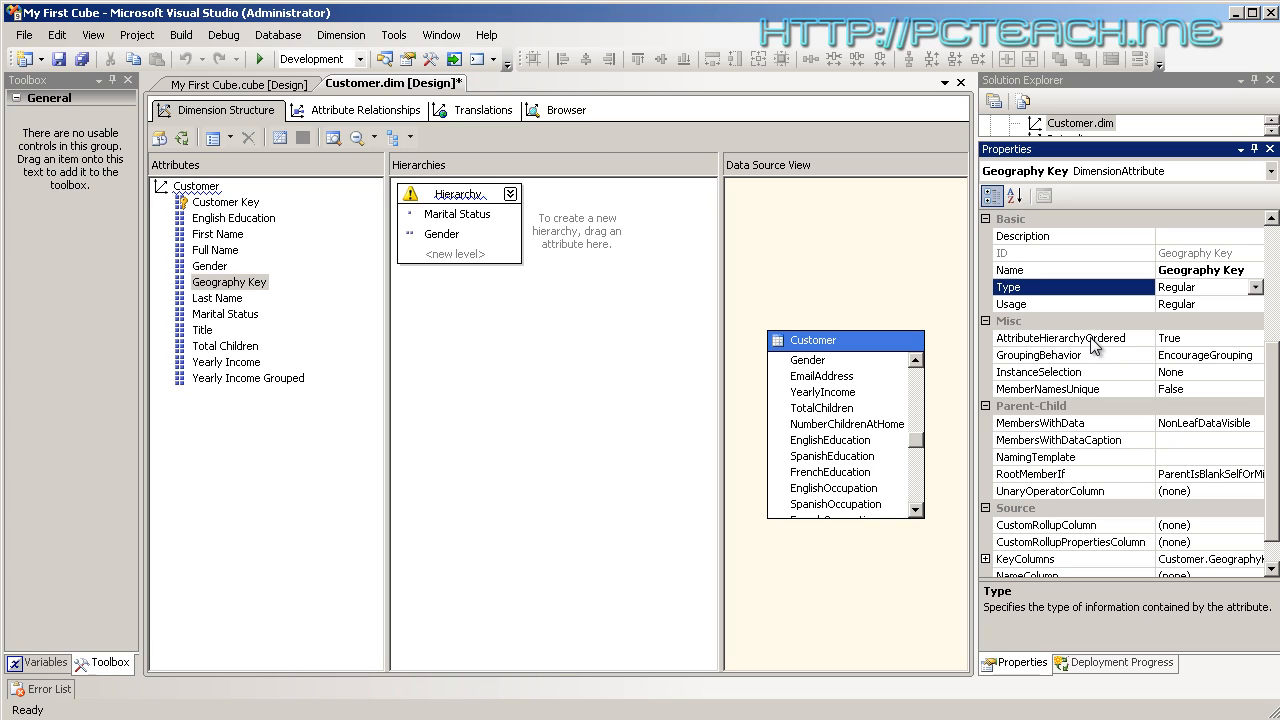
Step: Set Geography Key's GroupingBehavior to DiscourageGrouping, leaving InstanceSelection at None
click(1060, 338)
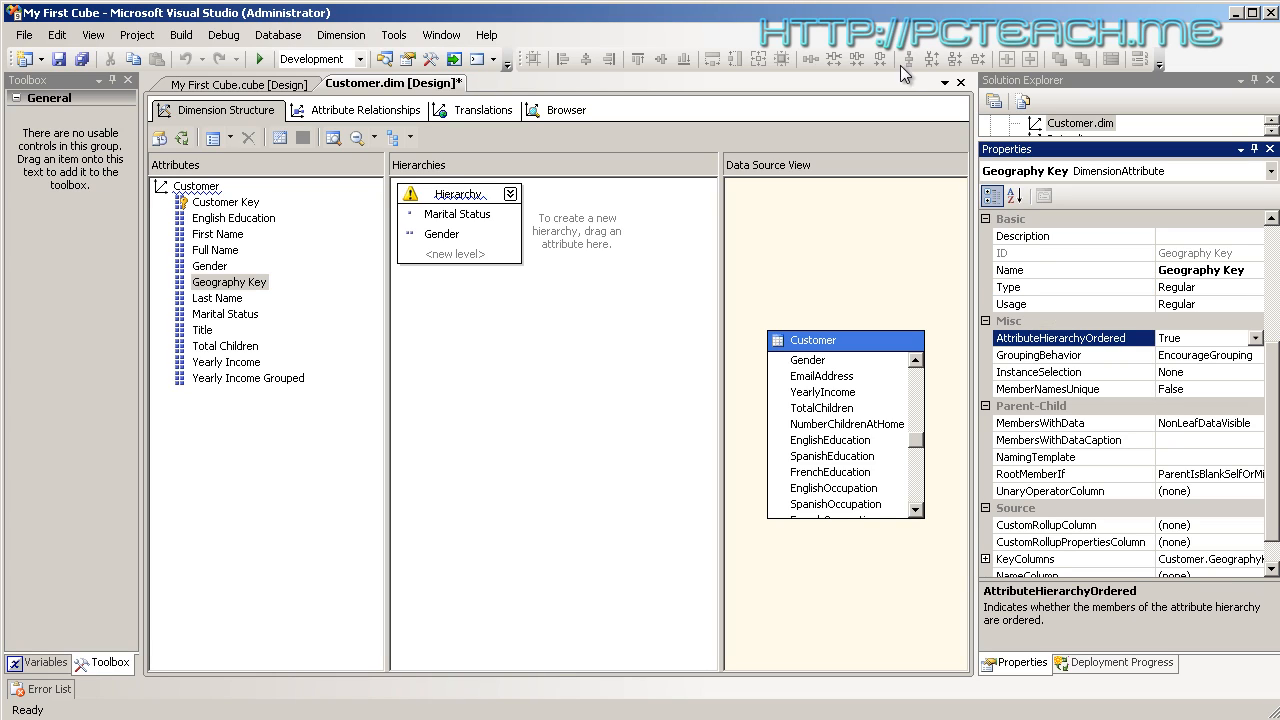
mouse_move(228, 291)
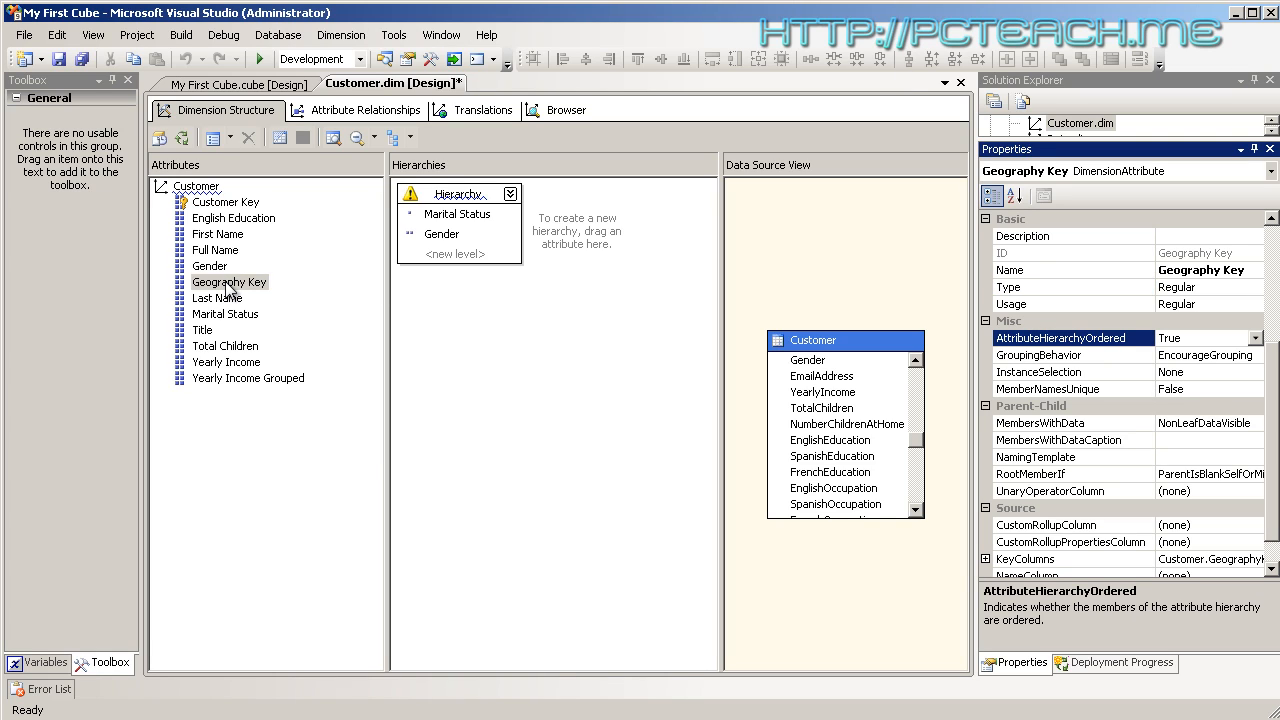
mouse_move(1122, 374)
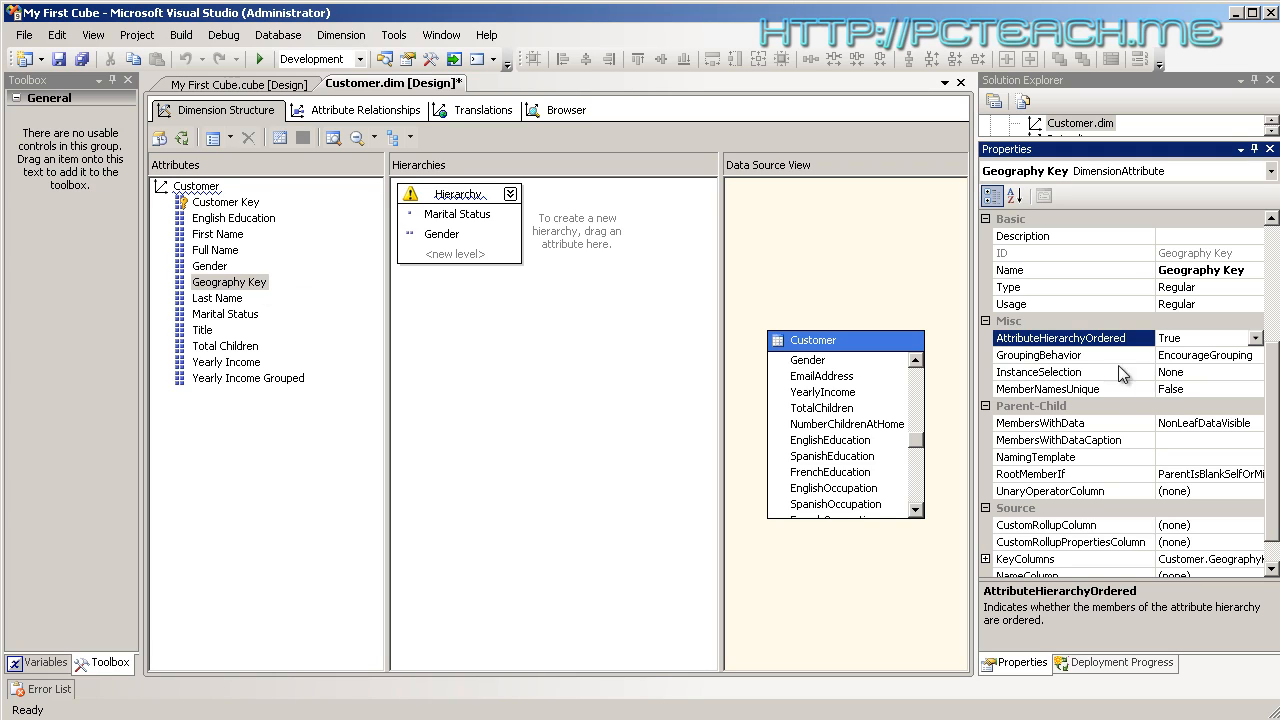
click(1037, 355)
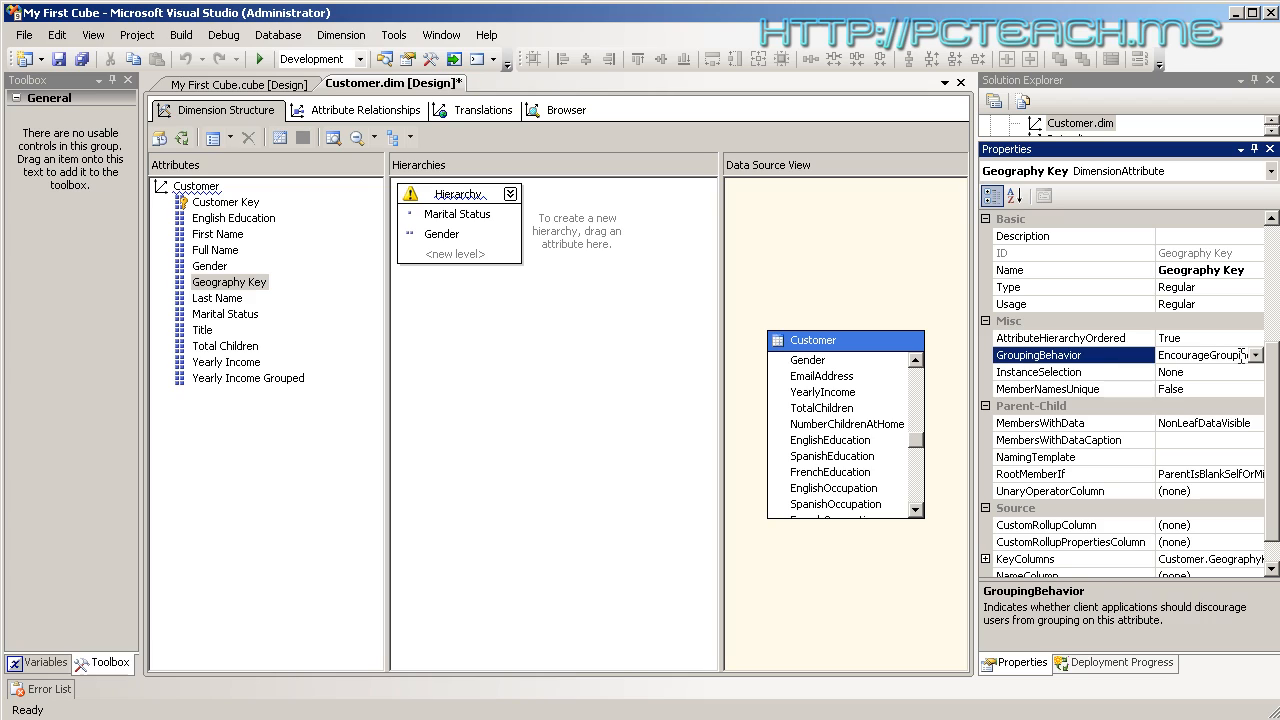
click(1257, 355)
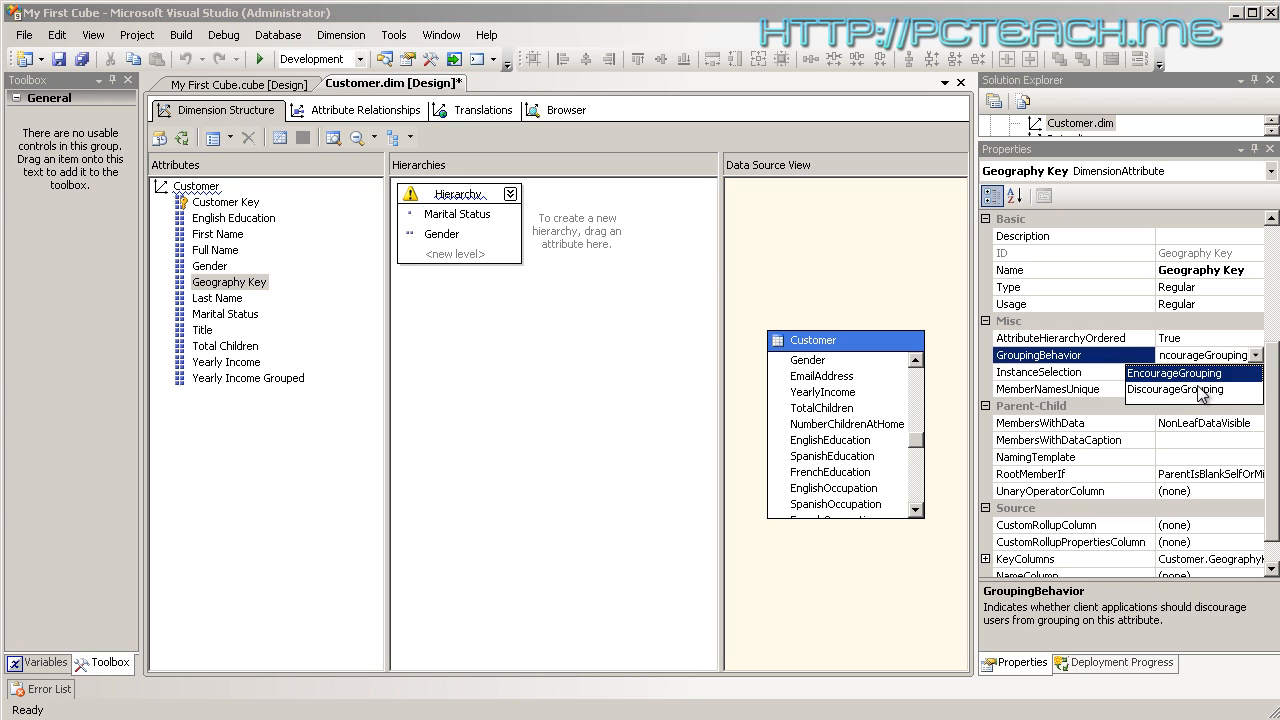
click(1173, 389)
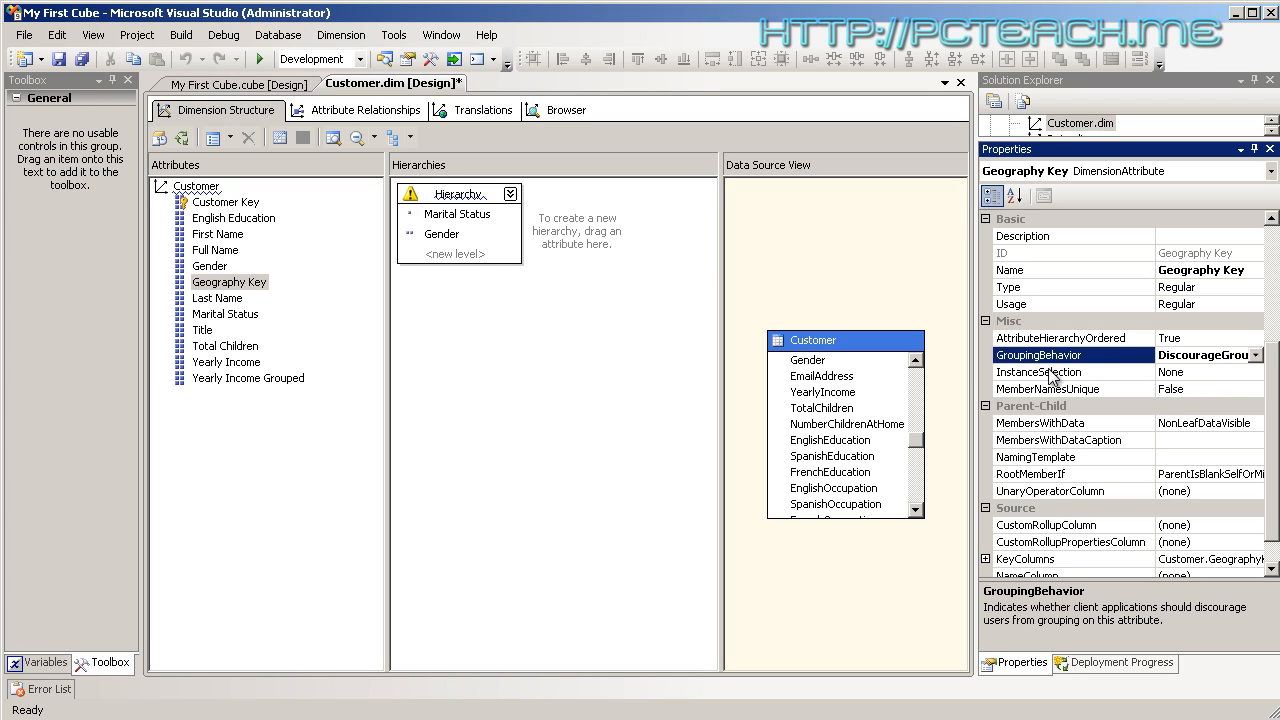
click(1050, 372)
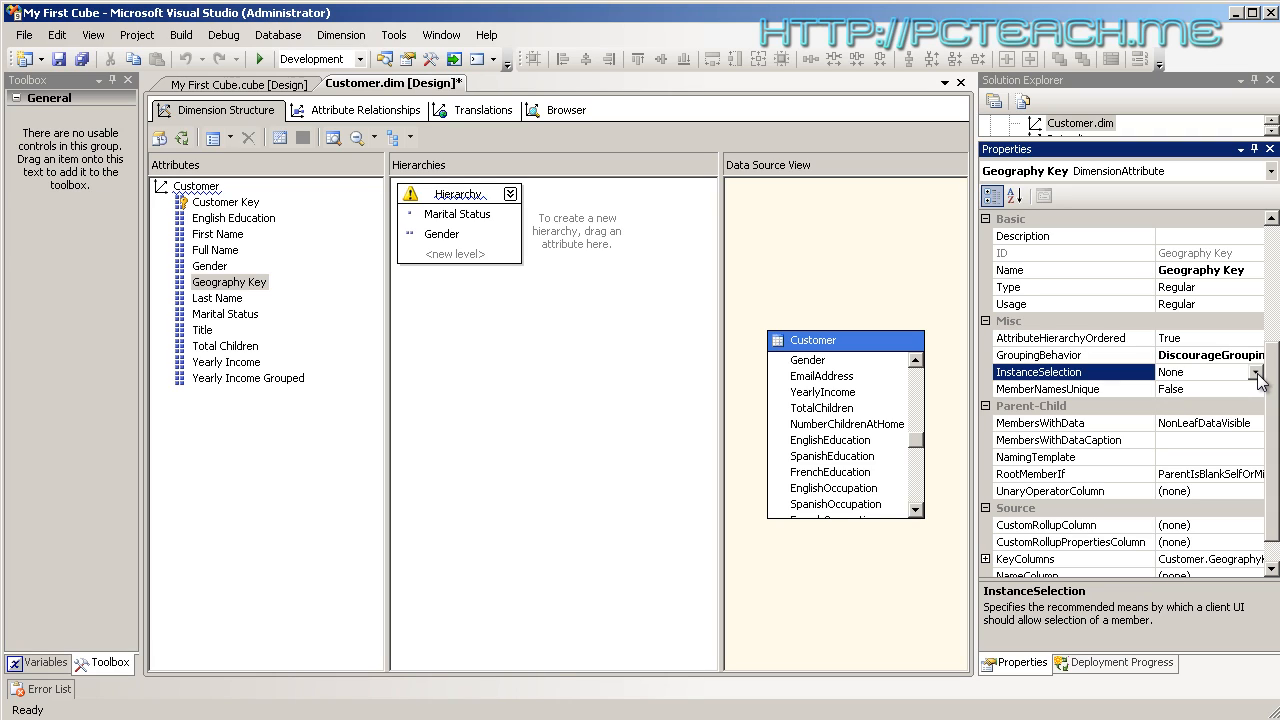
Step: Review Geography Key's InstanceSelection choices, keep None, and select the Customer Key attribute
click(1250, 371)
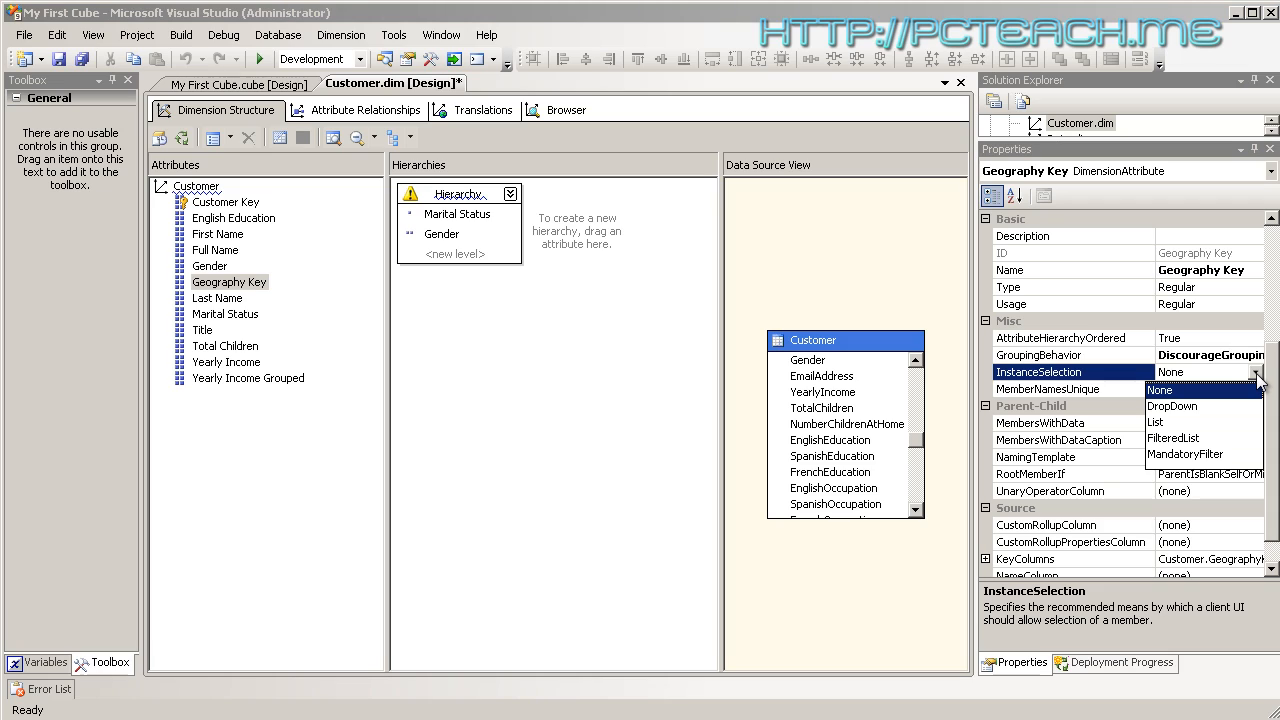
mouse_move(1205, 418)
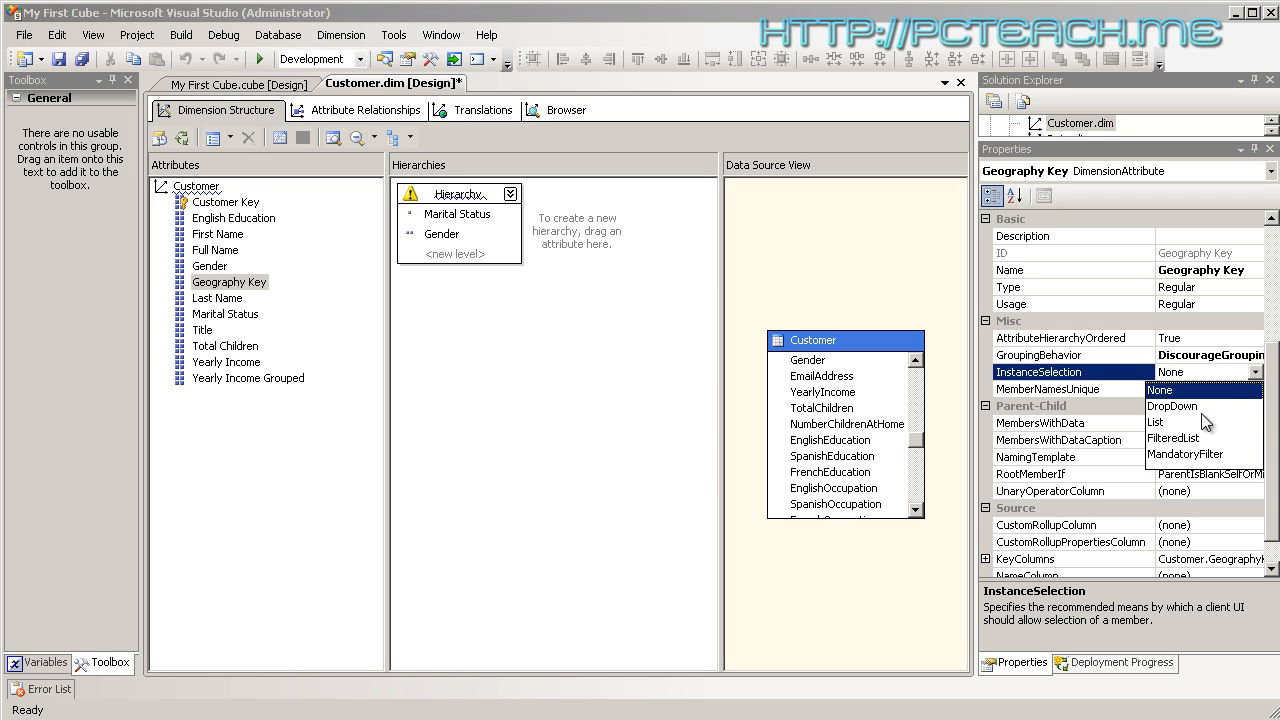
mouse_move(1200, 445)
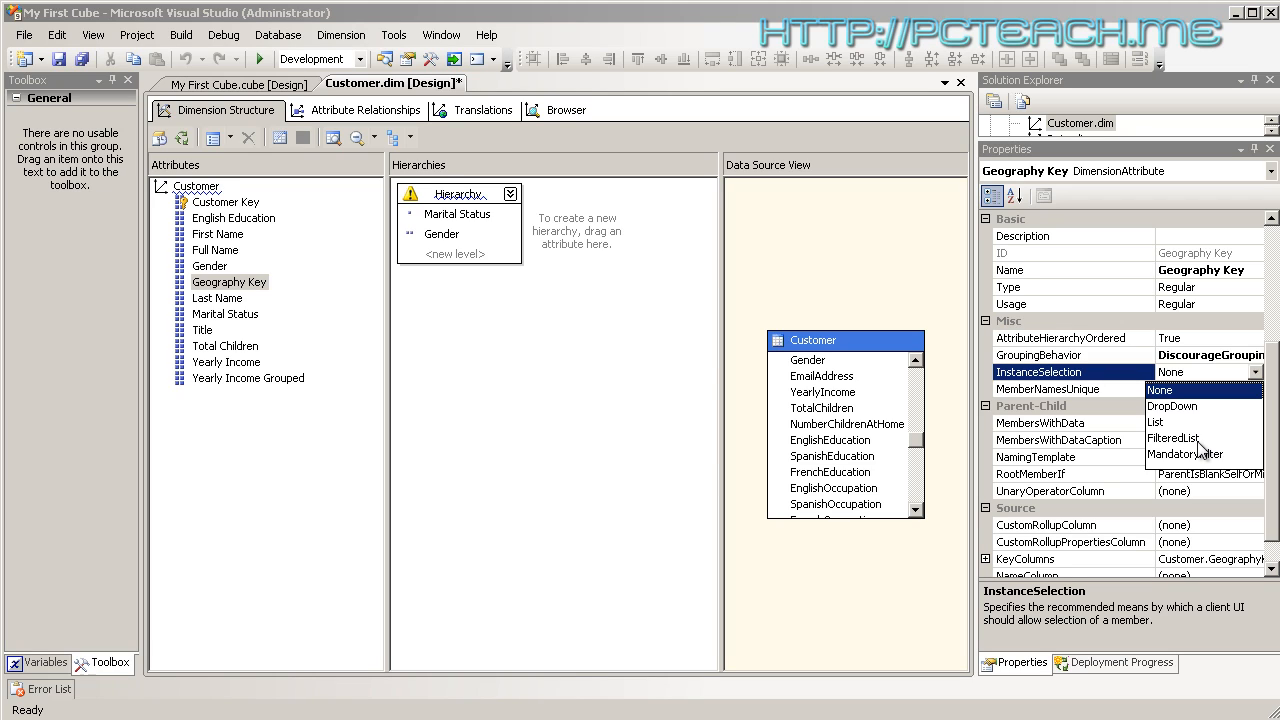
mouse_move(1199, 462)
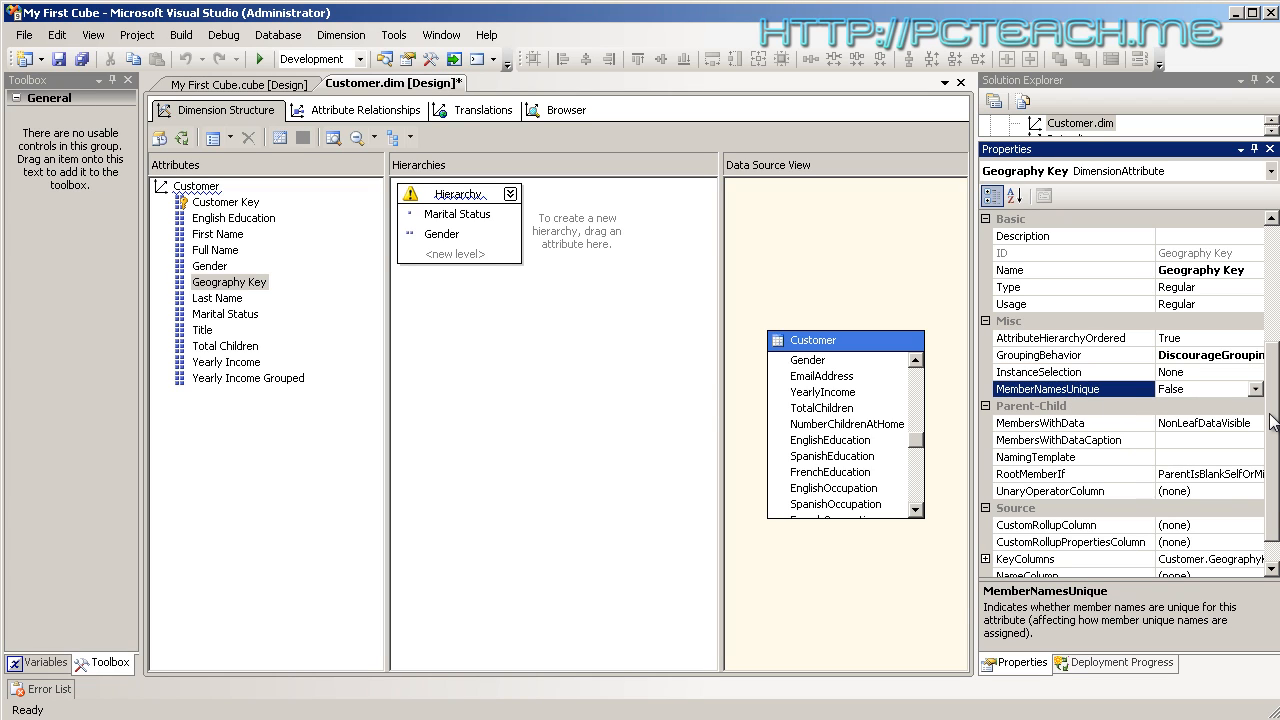
mouse_move(238, 290)
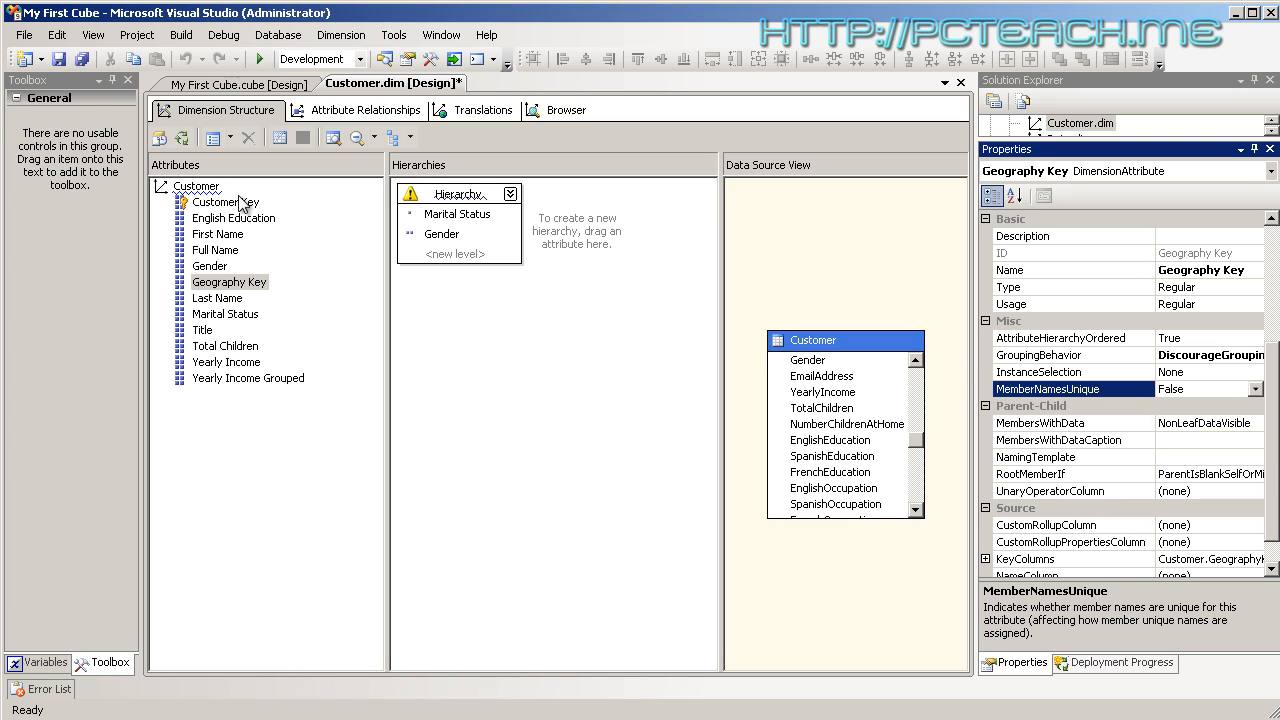
click(219, 202)
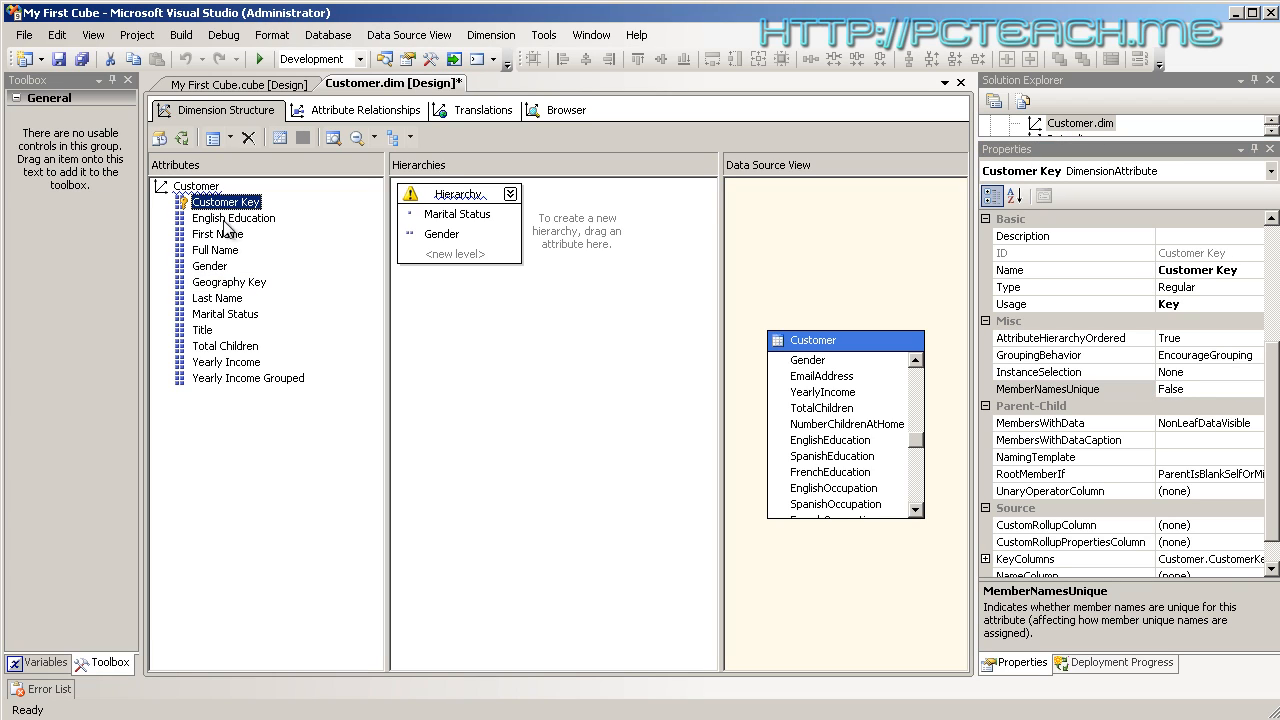
mouse_move(224, 266)
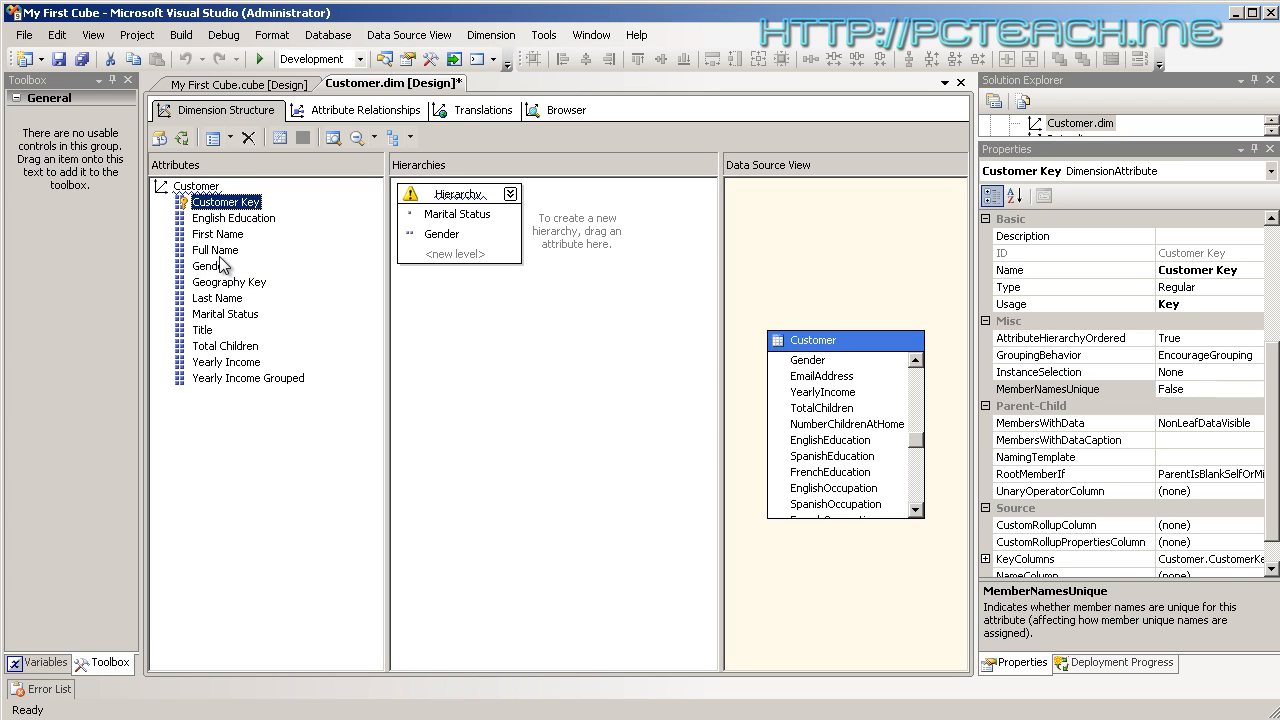
mouse_move(260, 348)
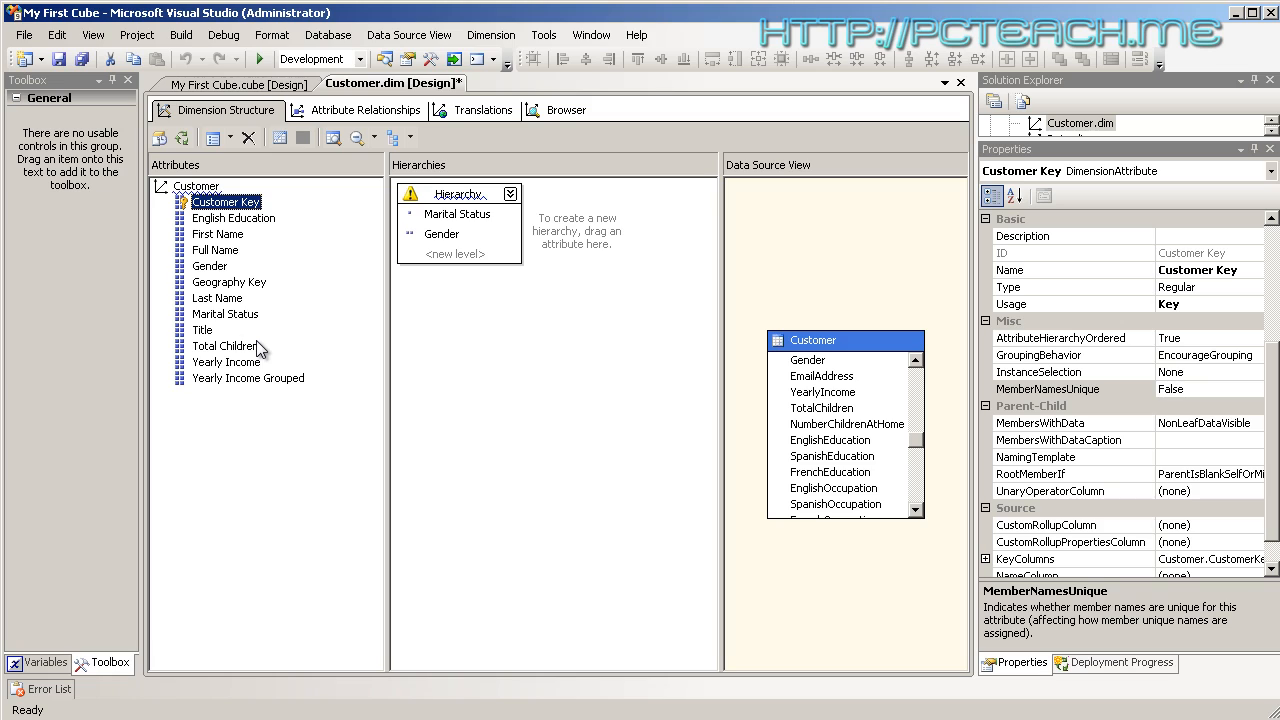
mouse_move(602, 362)
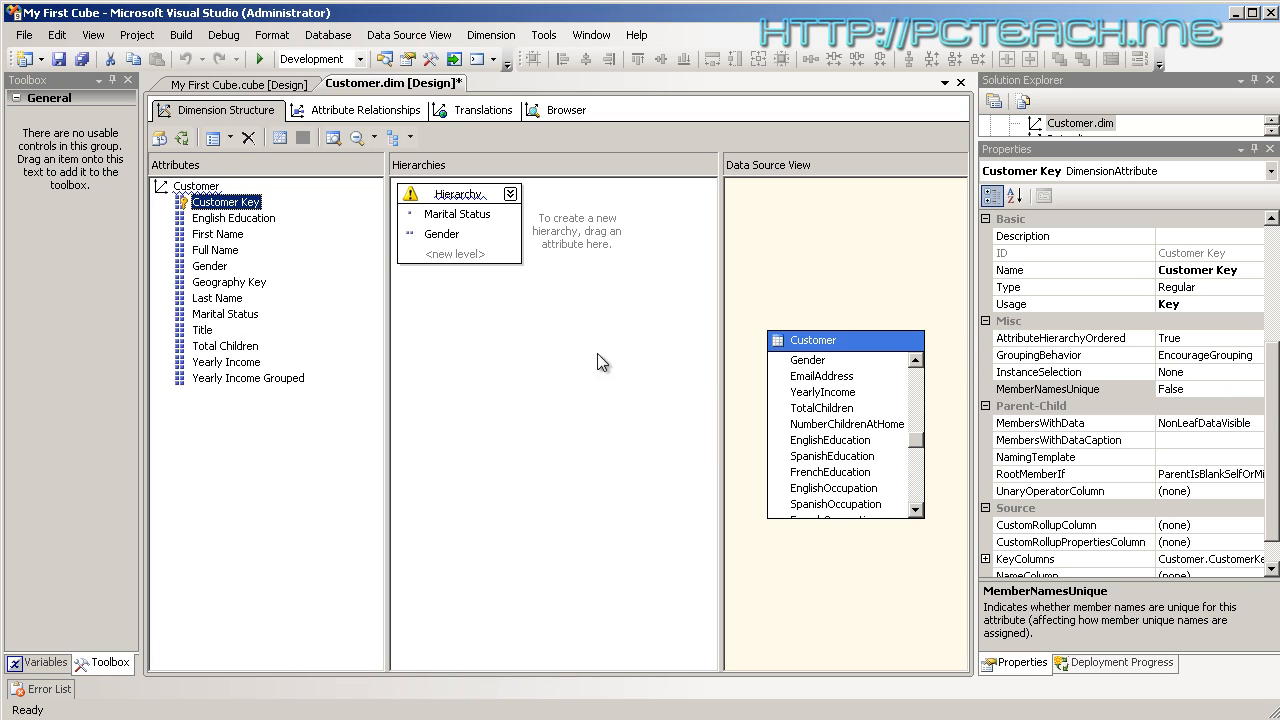
mouse_move(235, 343)
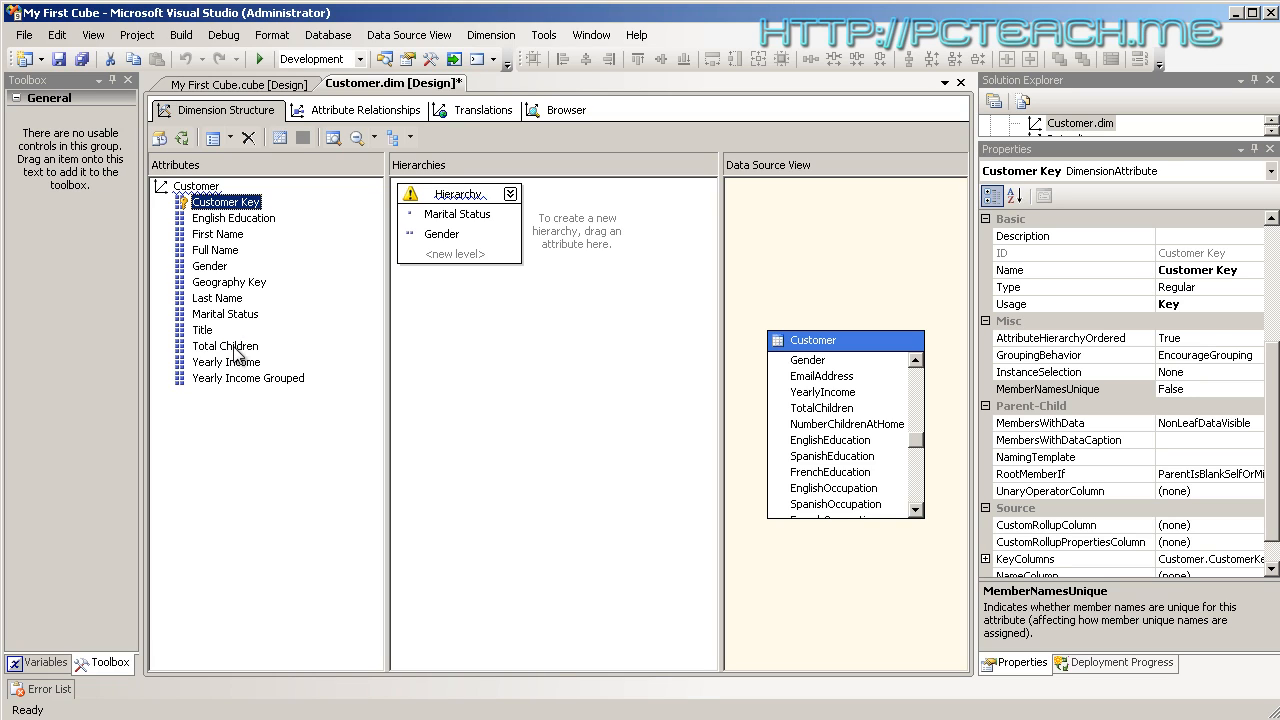
click(225, 345)
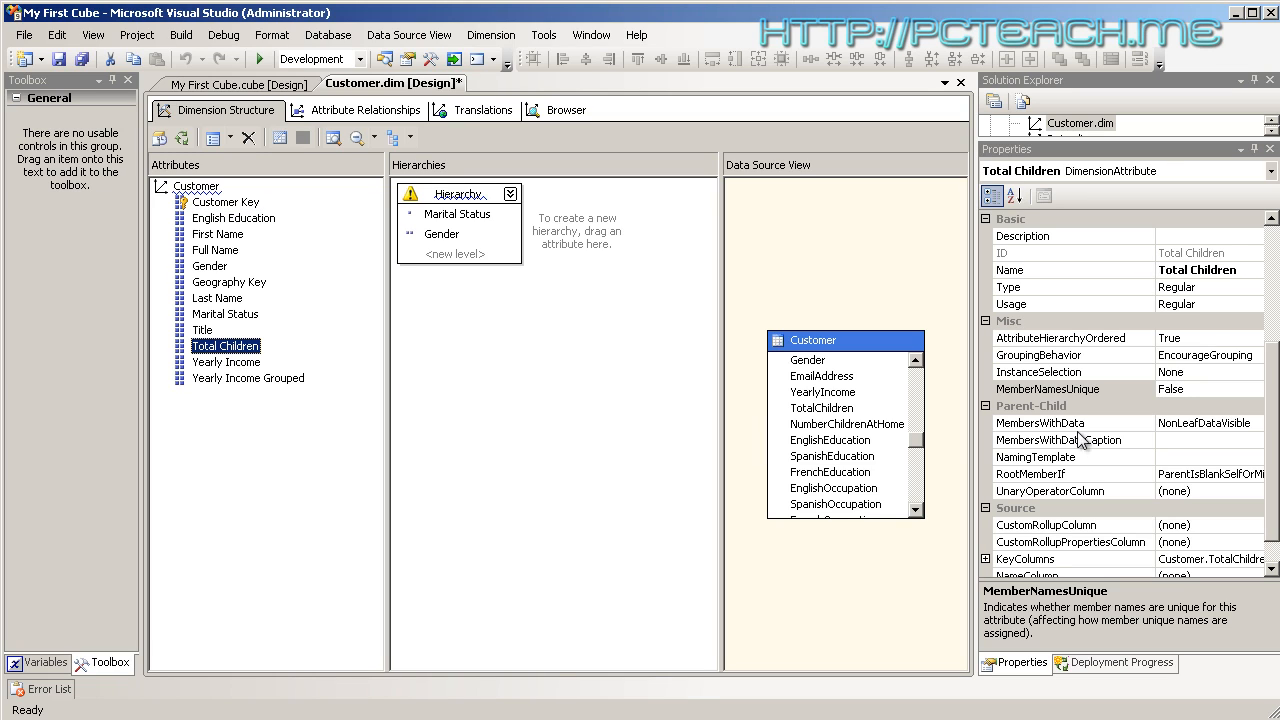
mouse_move(1060, 435)
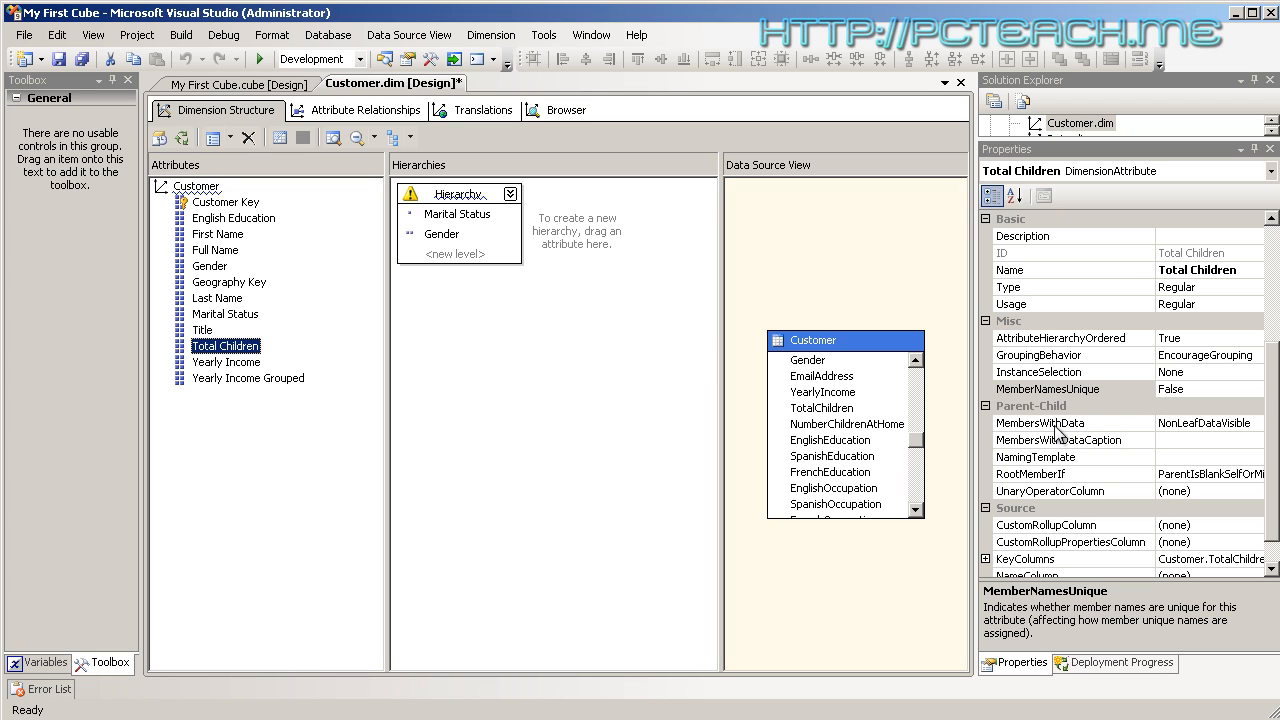
click(1040, 423)
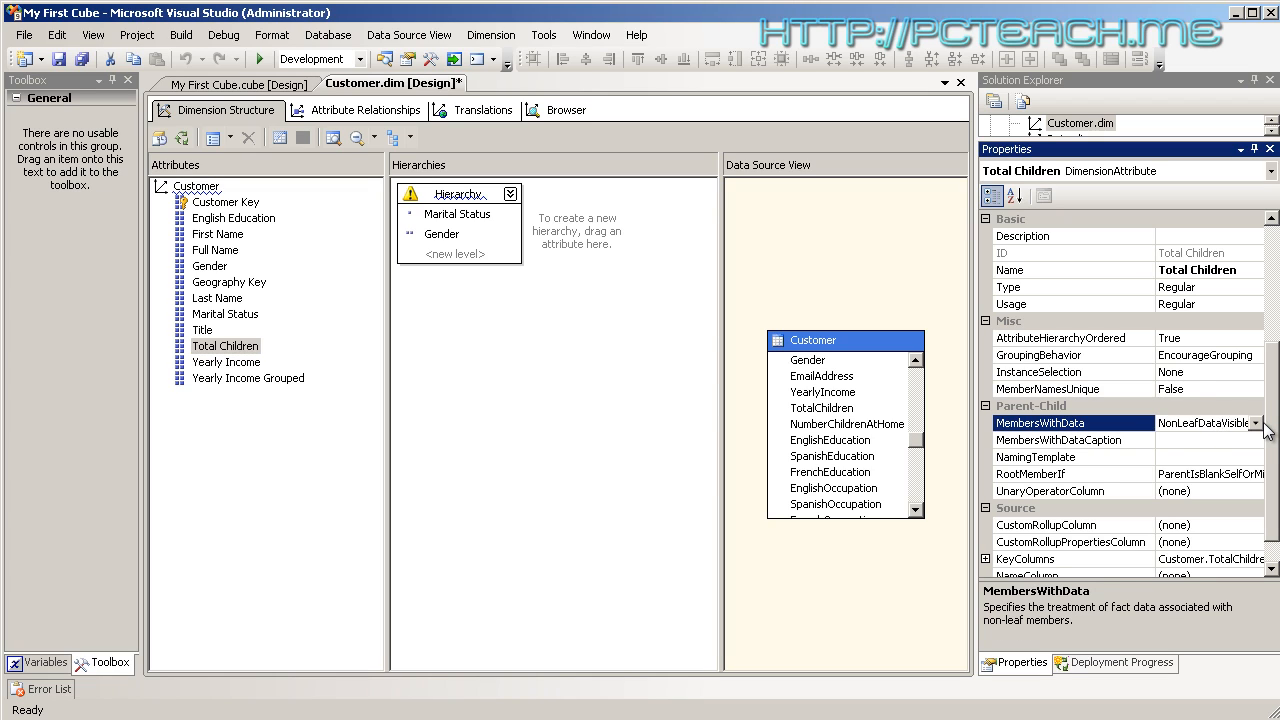
click(1256, 422)
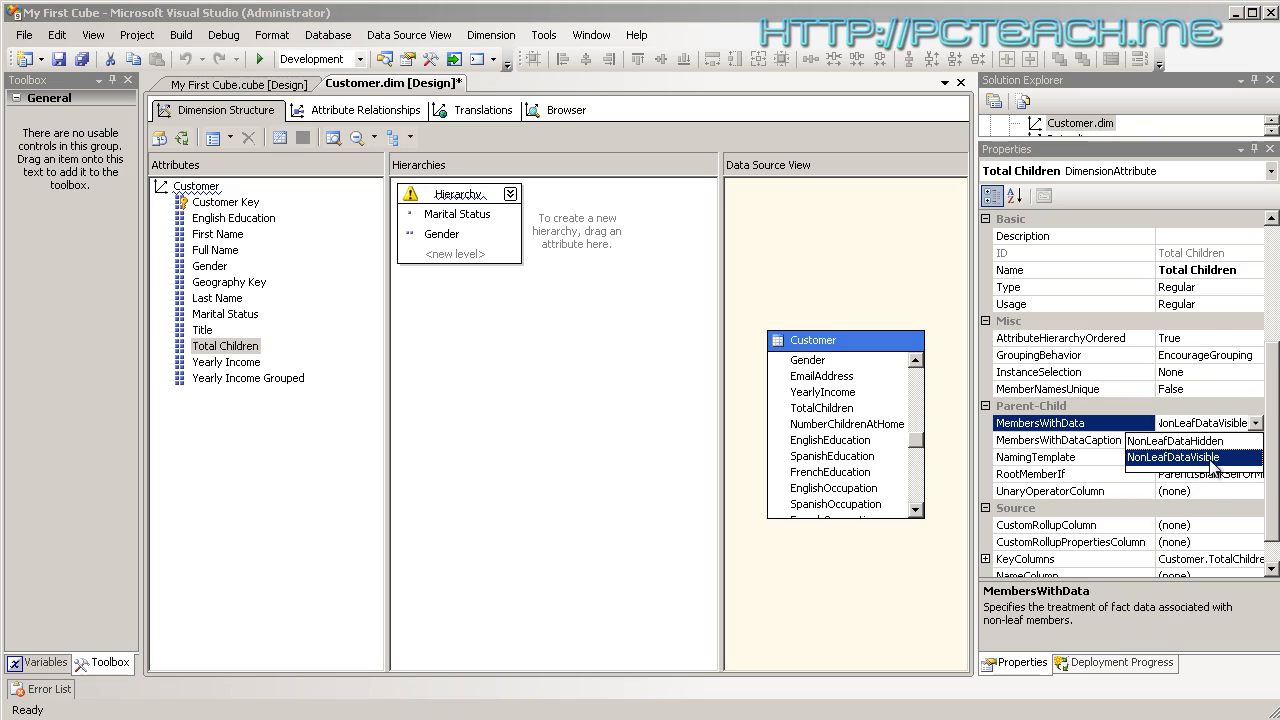
mouse_move(1045, 448)
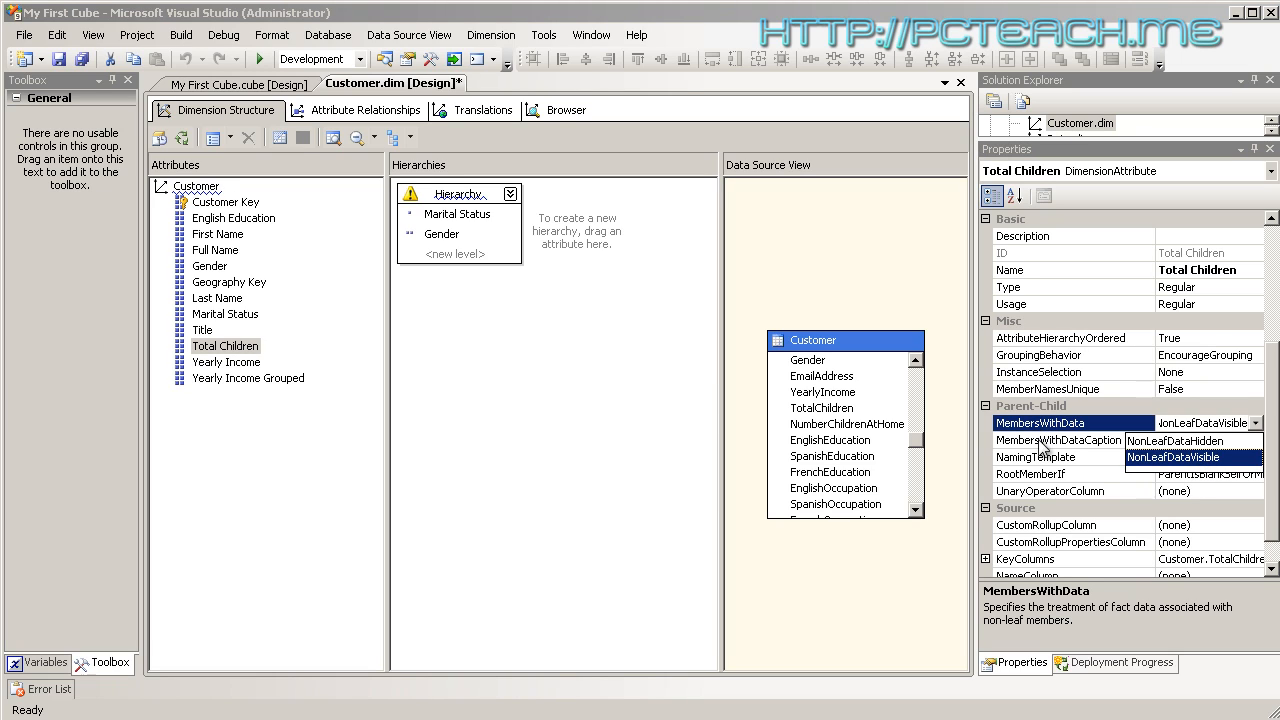
mouse_move(1044, 448)
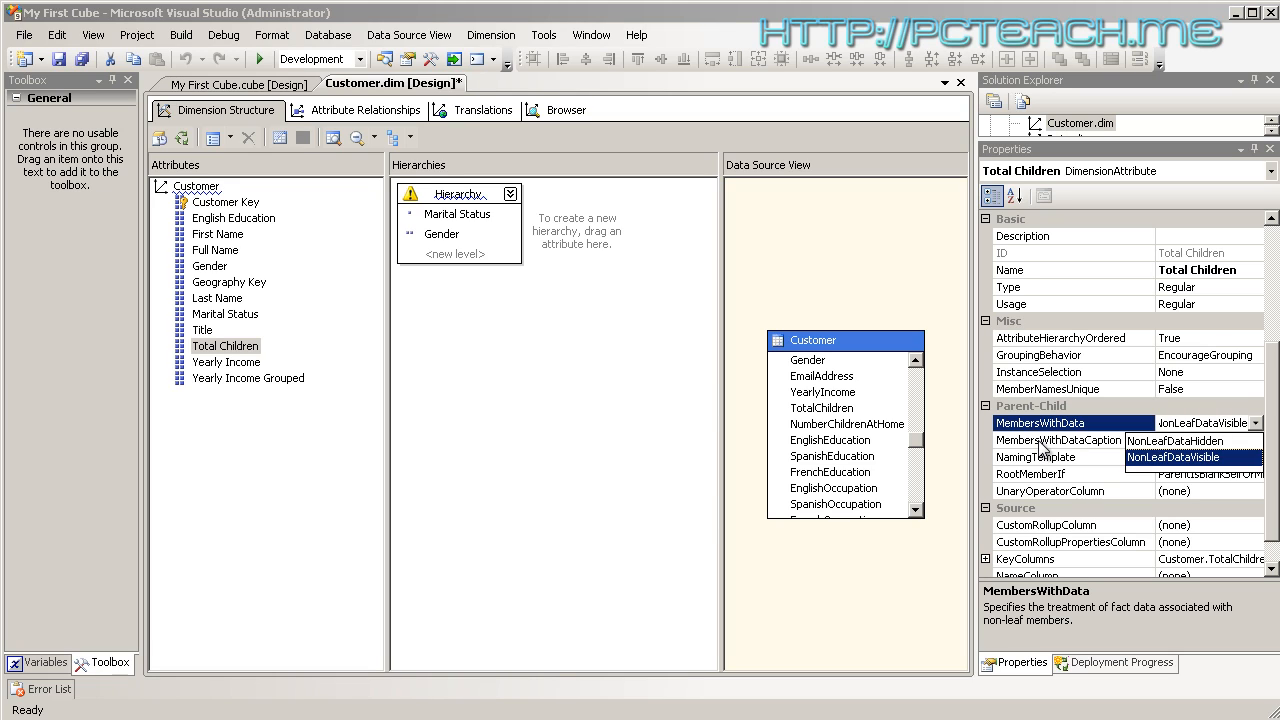
mouse_move(215, 328)
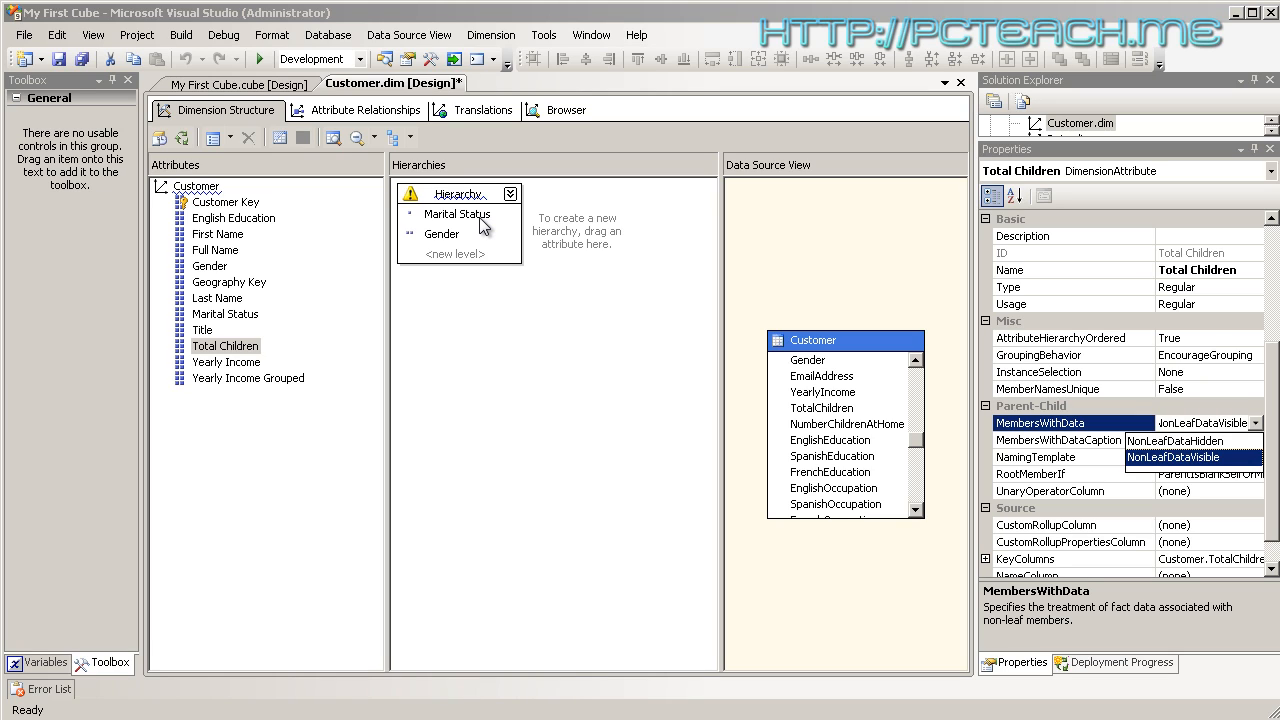
mouse_move(407, 230)
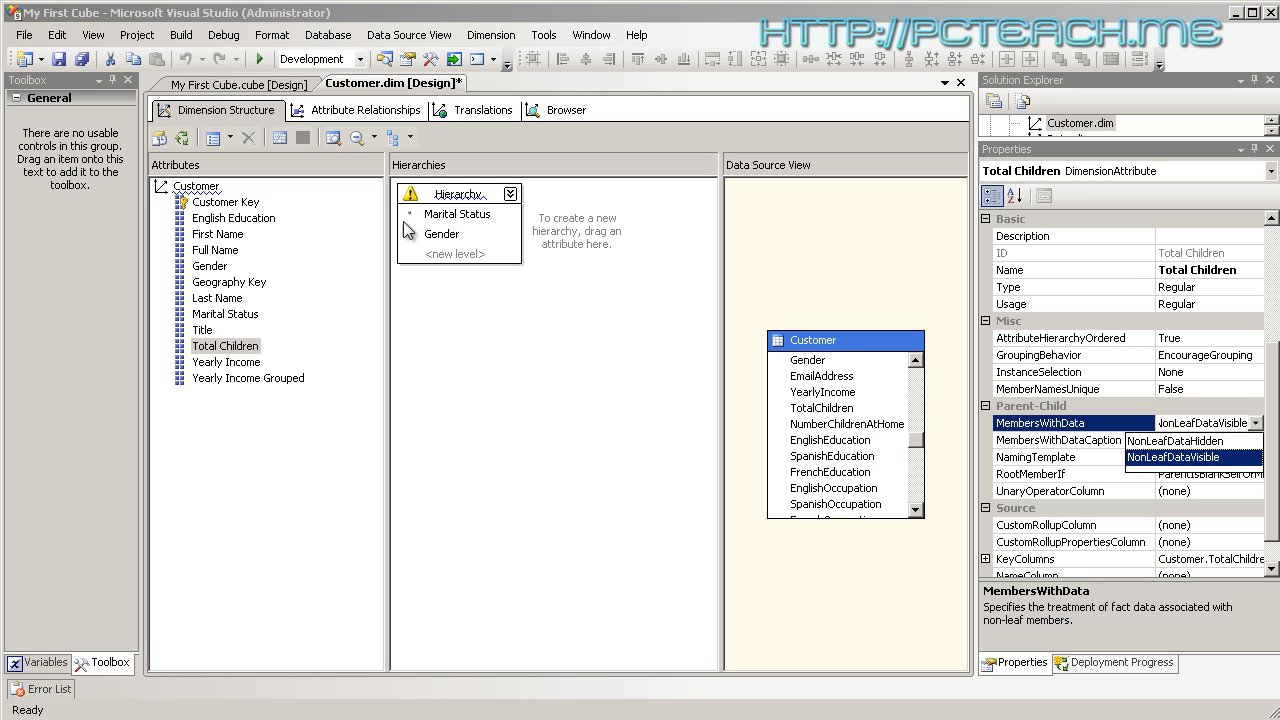
click(1170, 457)
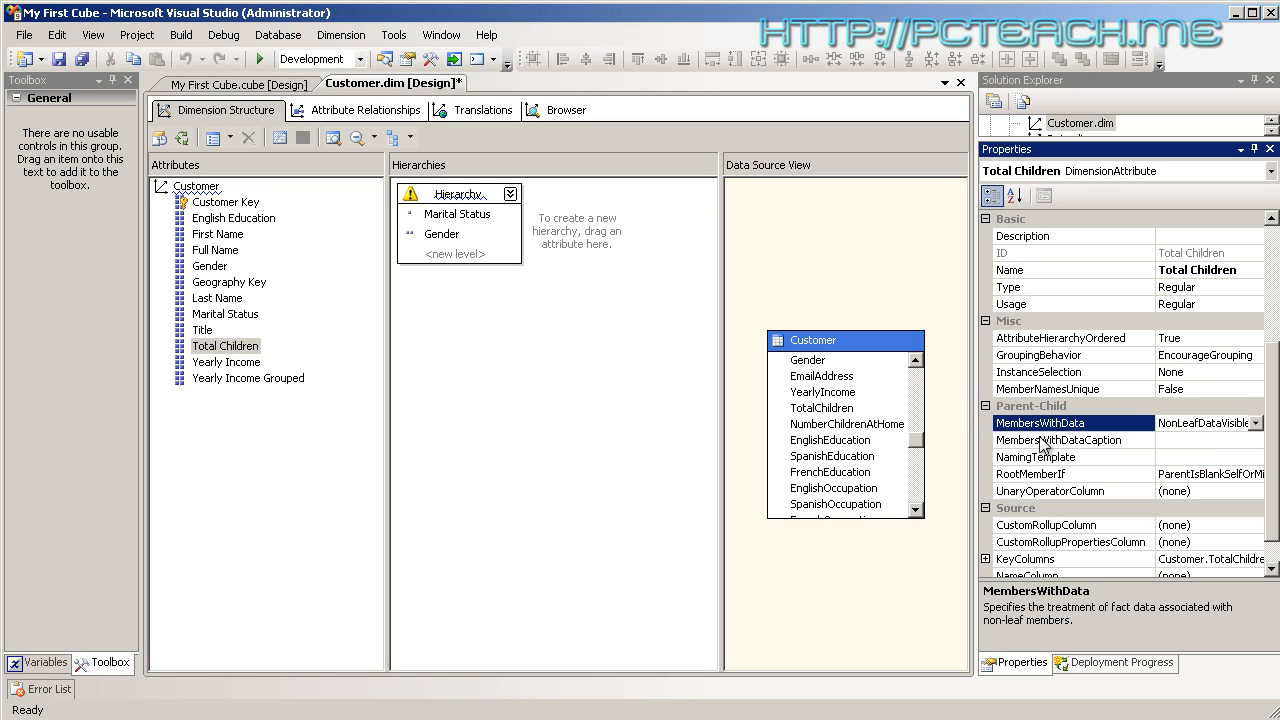
click(1060, 440)
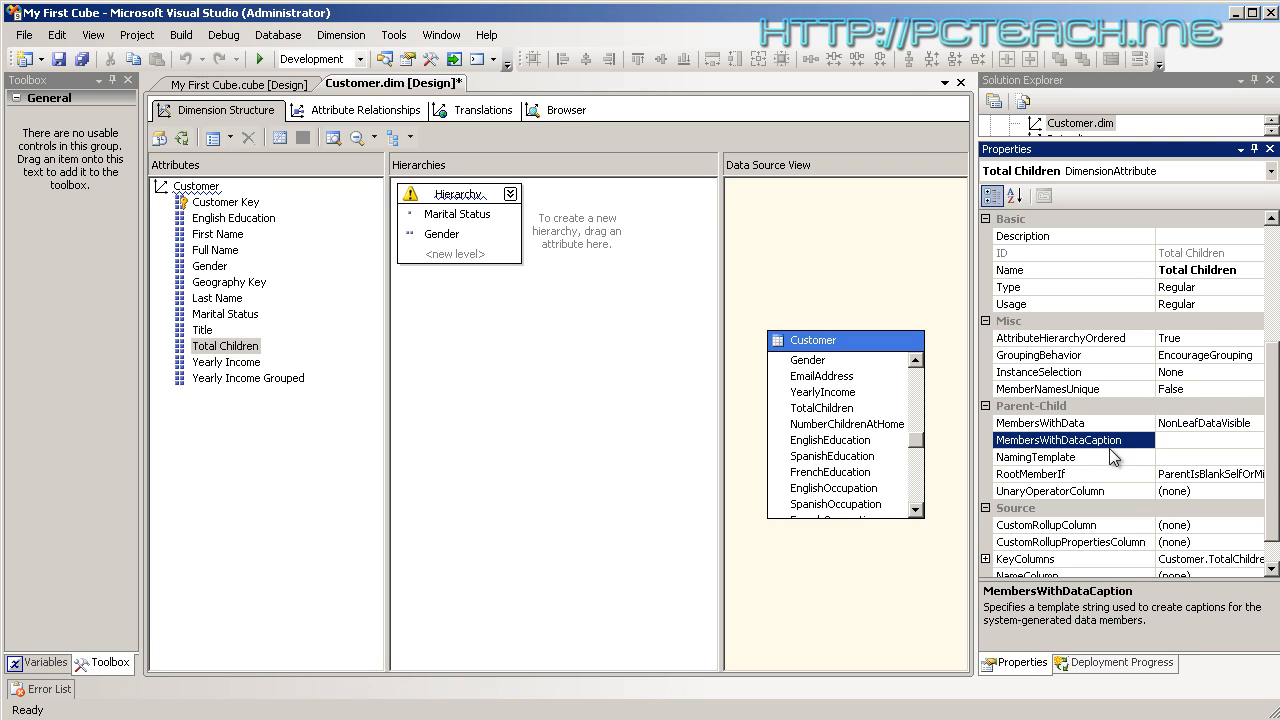
mouse_move(1168, 615)
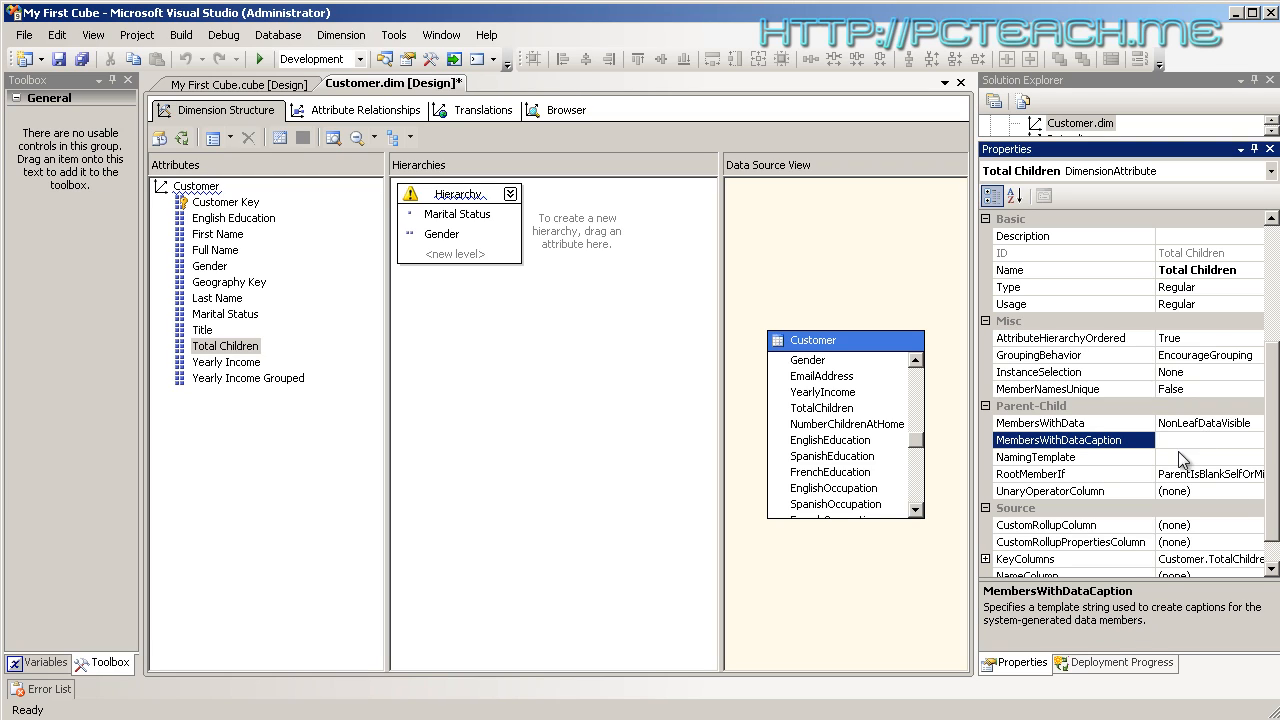
mouse_move(287, 373)
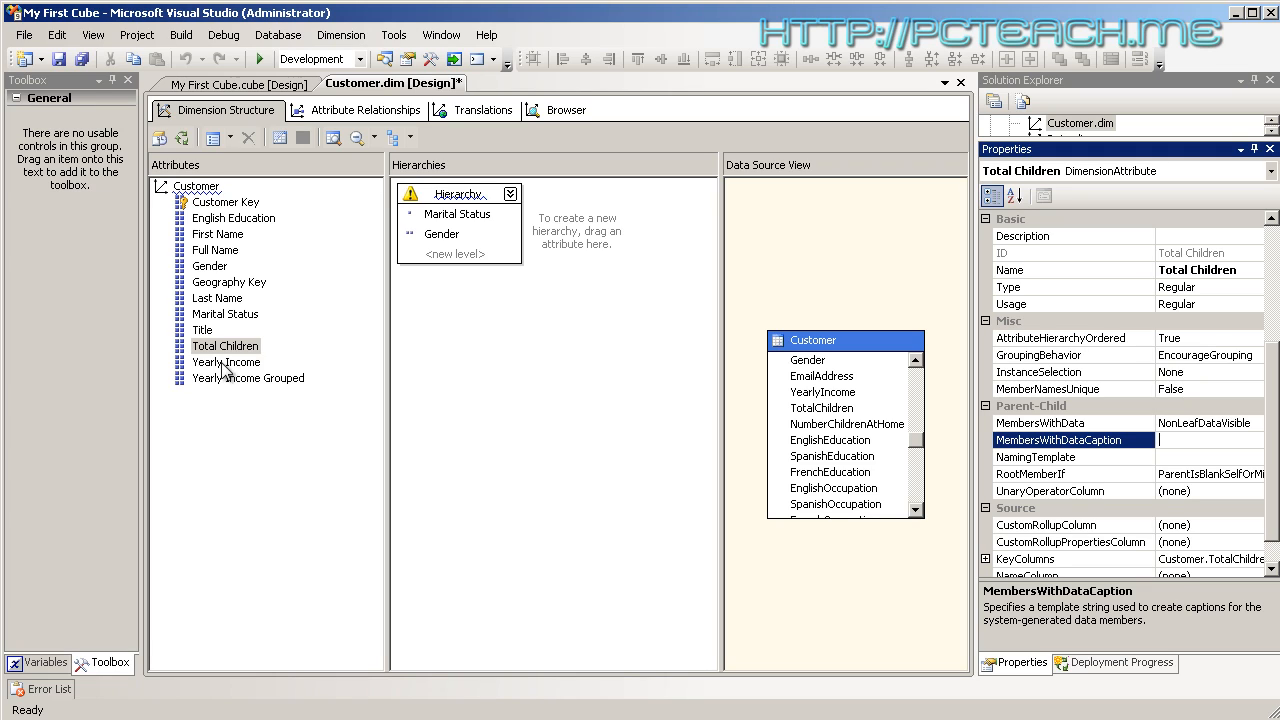
mouse_move(843, 527)
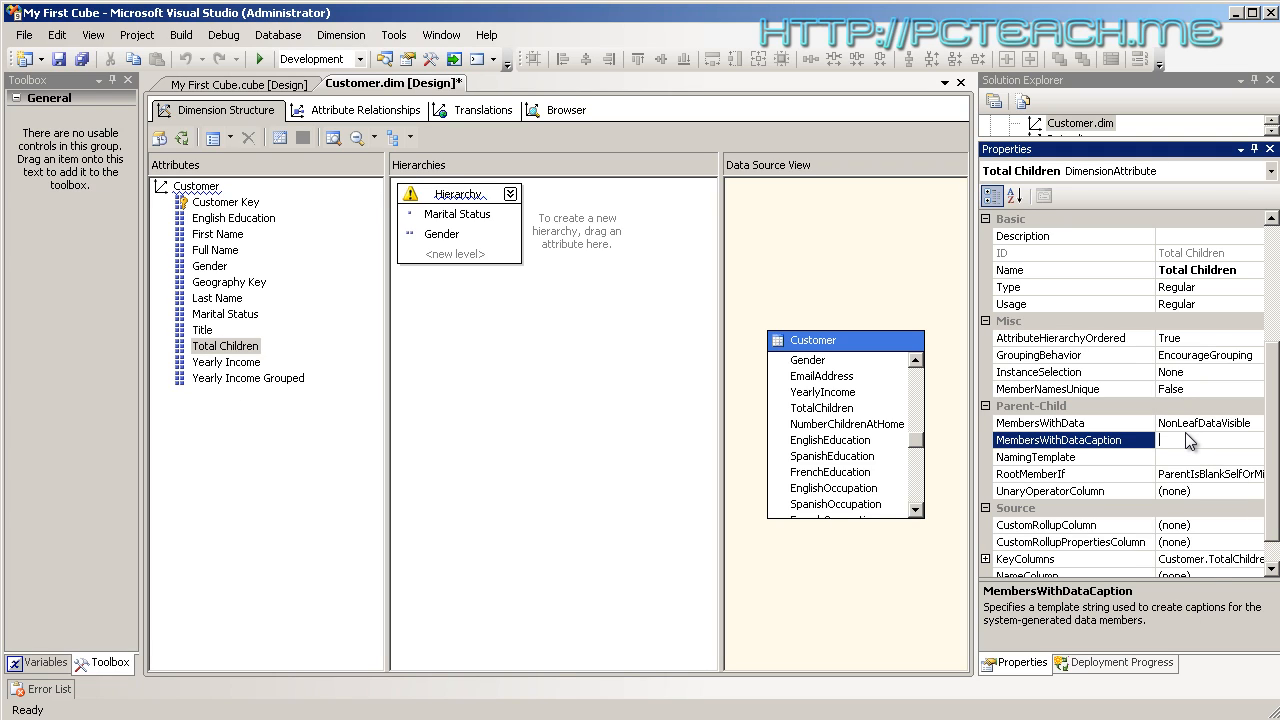
mouse_move(1097, 467)
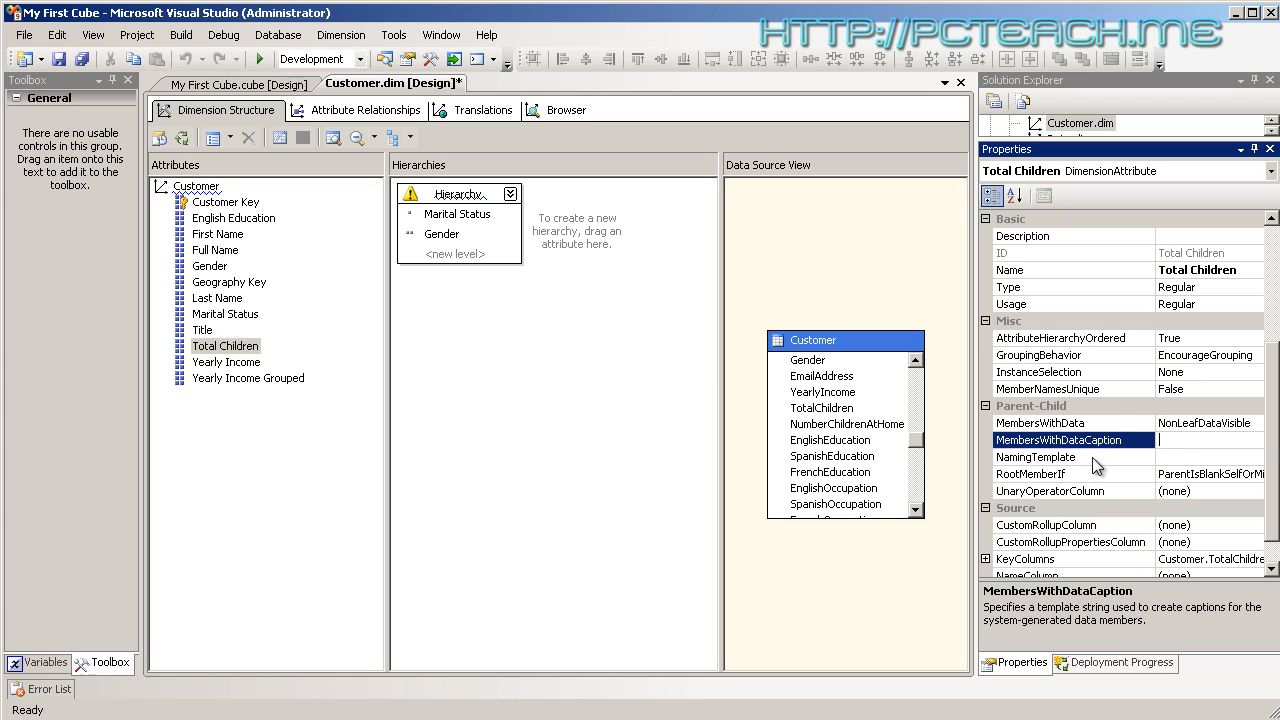
click(1072, 457)
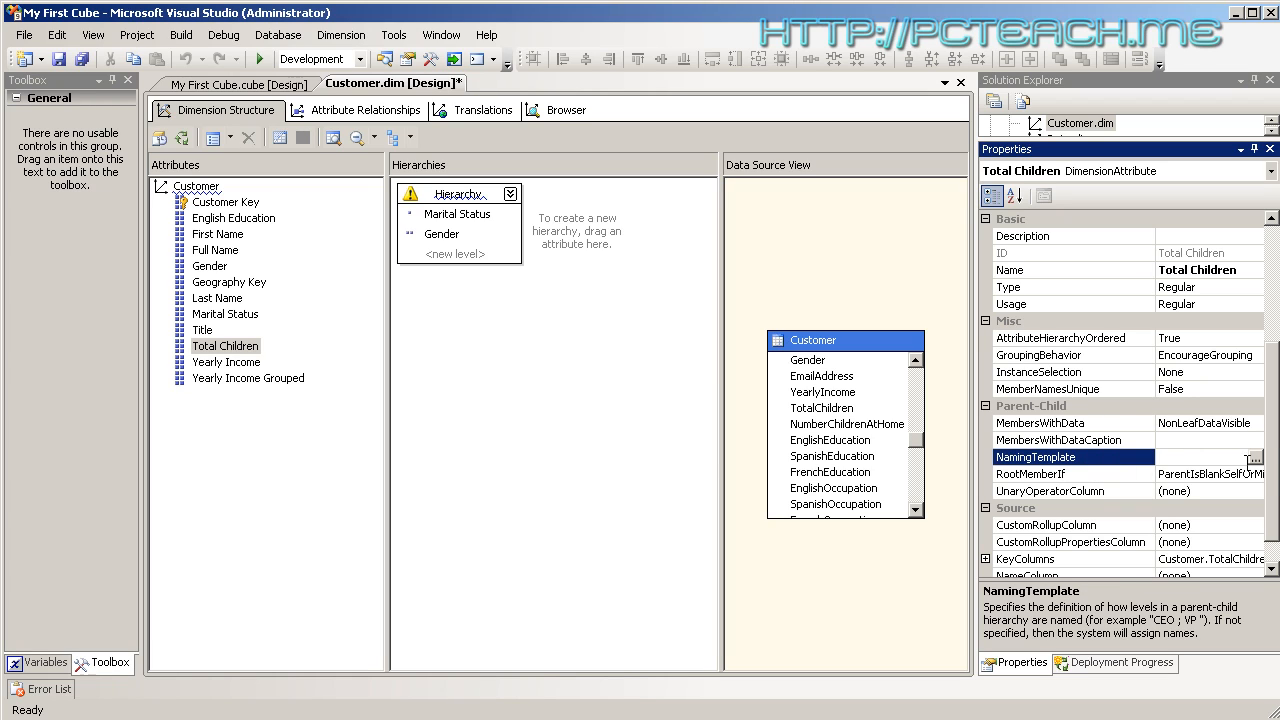
click(1251, 457)
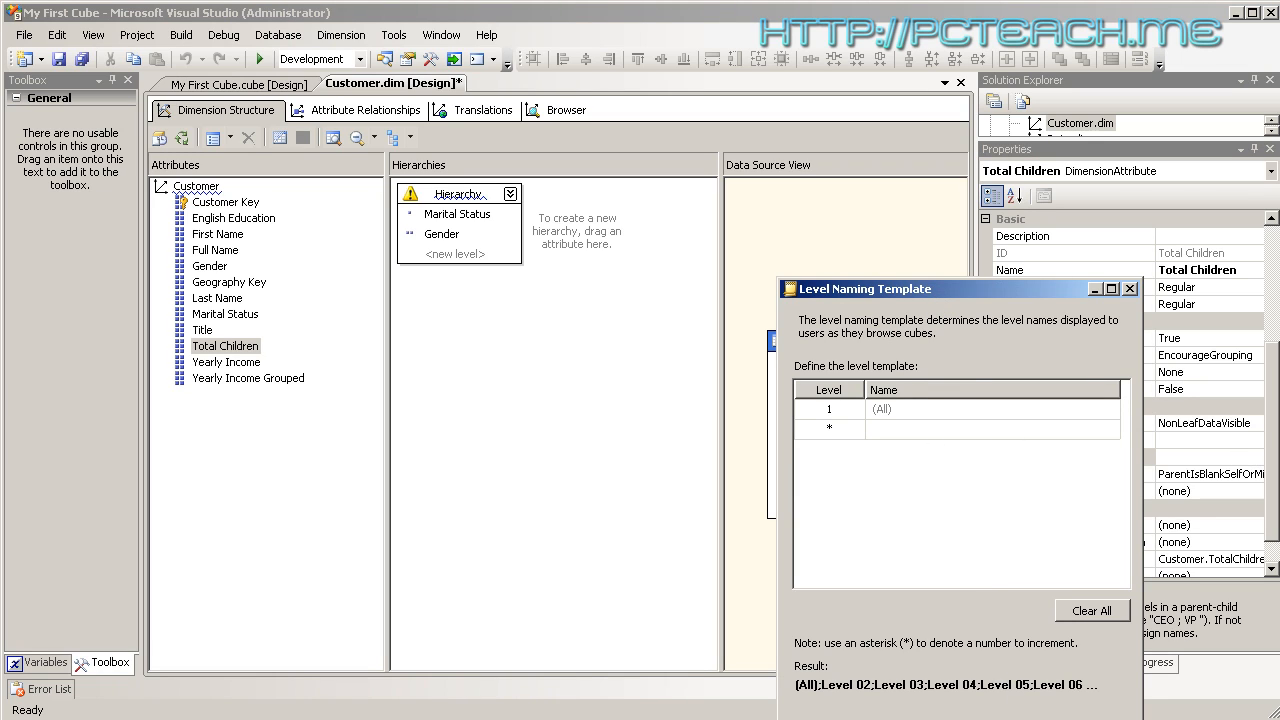
mouse_move(853, 390)
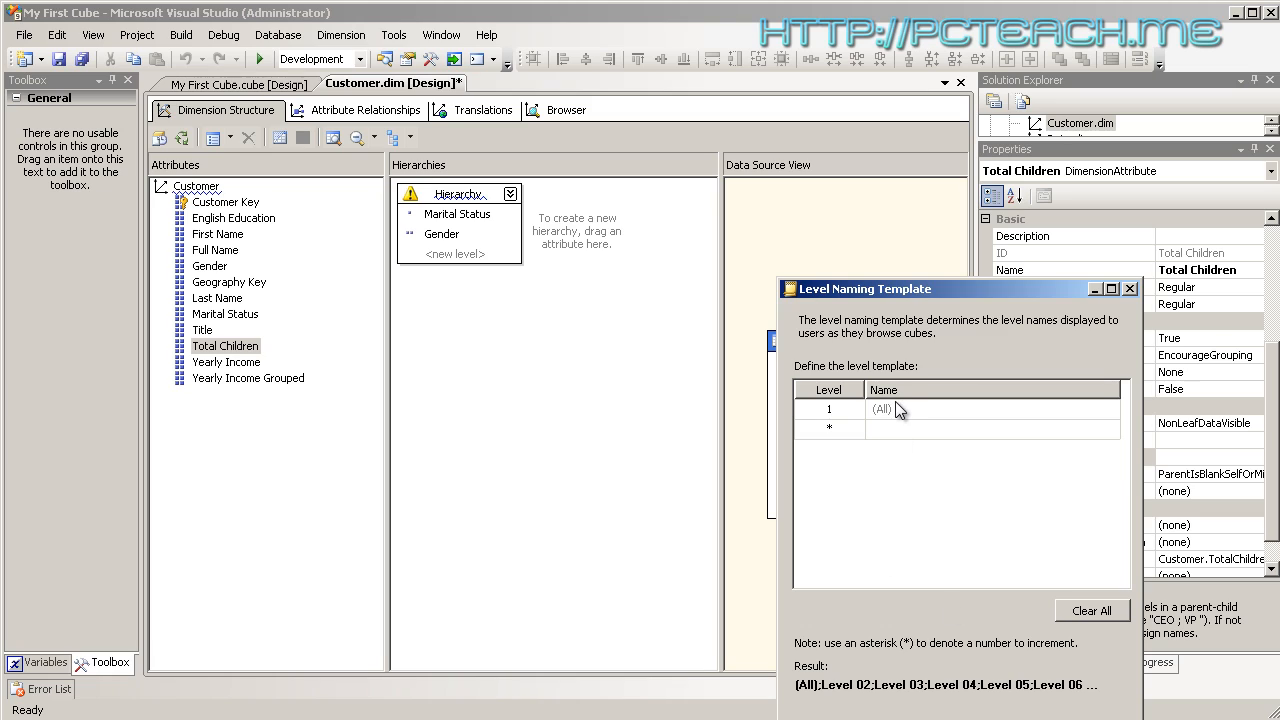
click(990, 429)
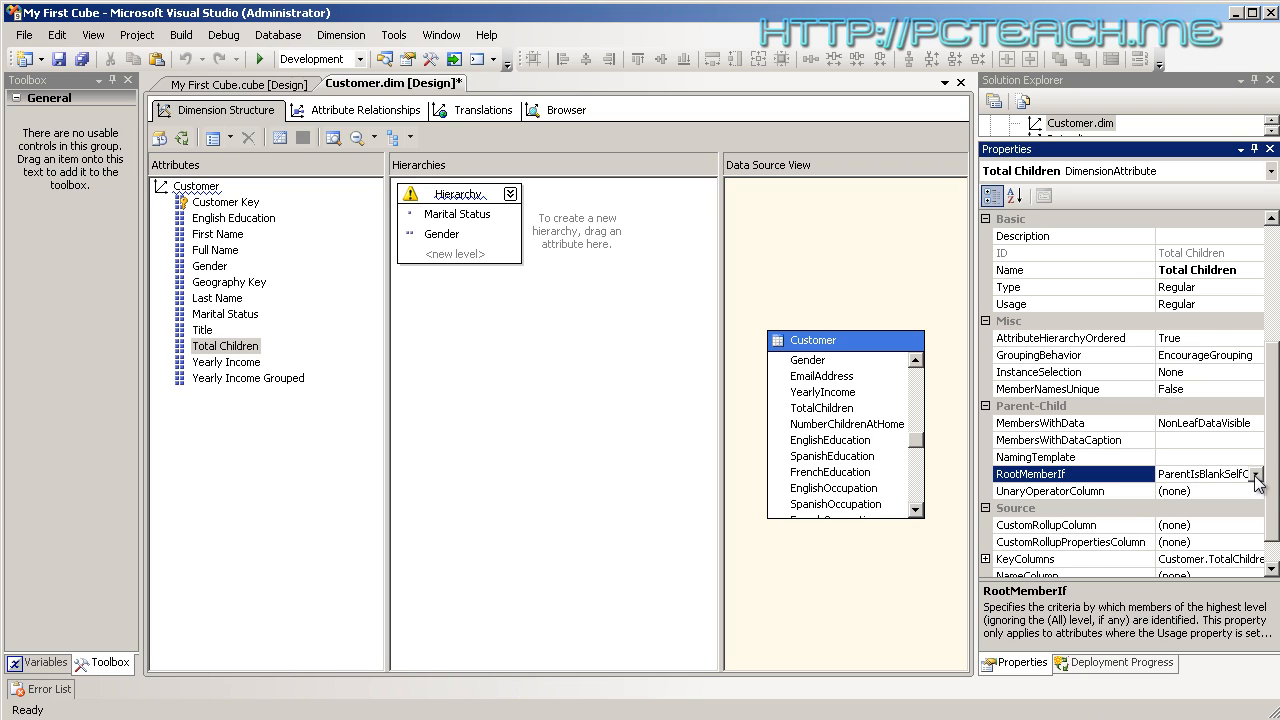
click(1256, 473)
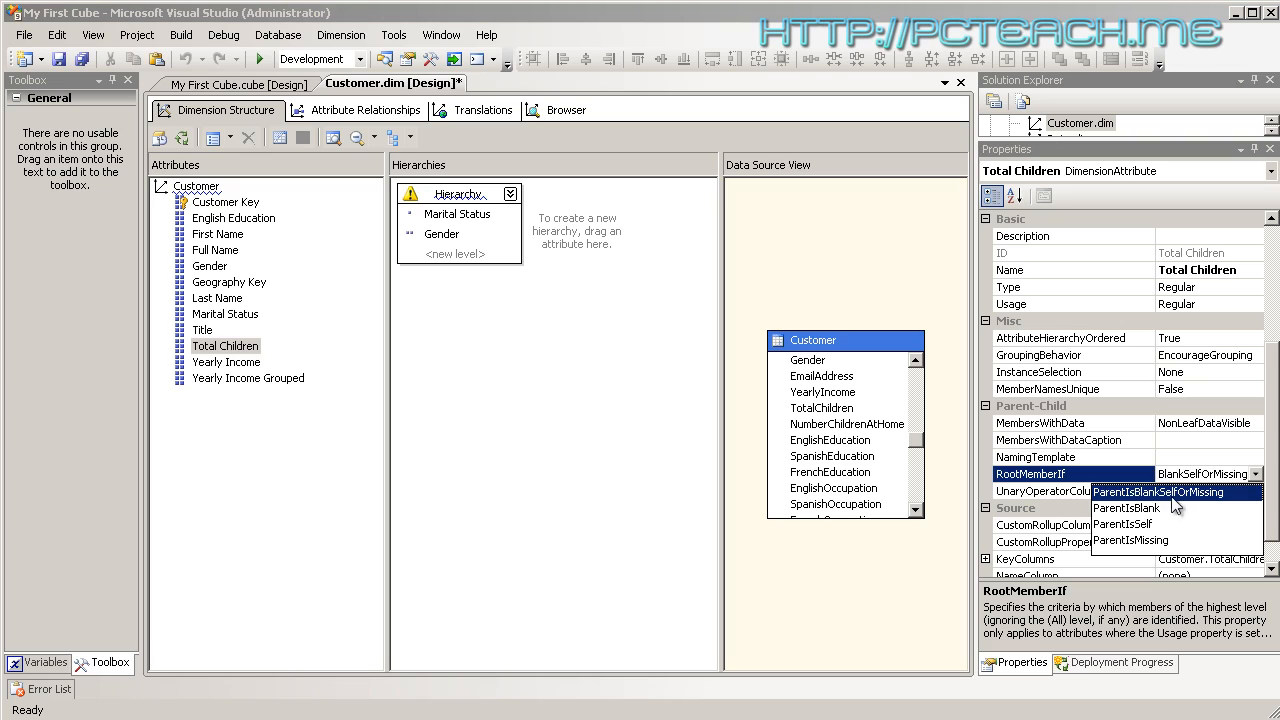
mouse_move(1160, 507)
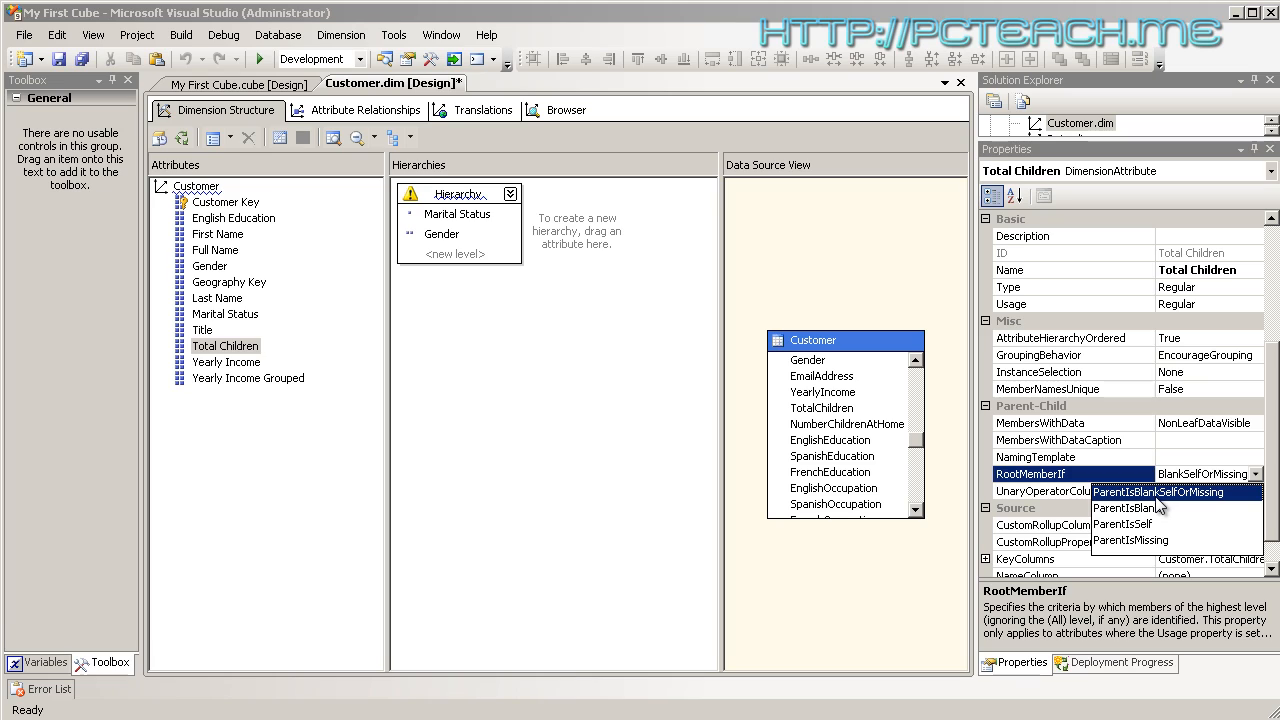
mouse_move(1157, 510)
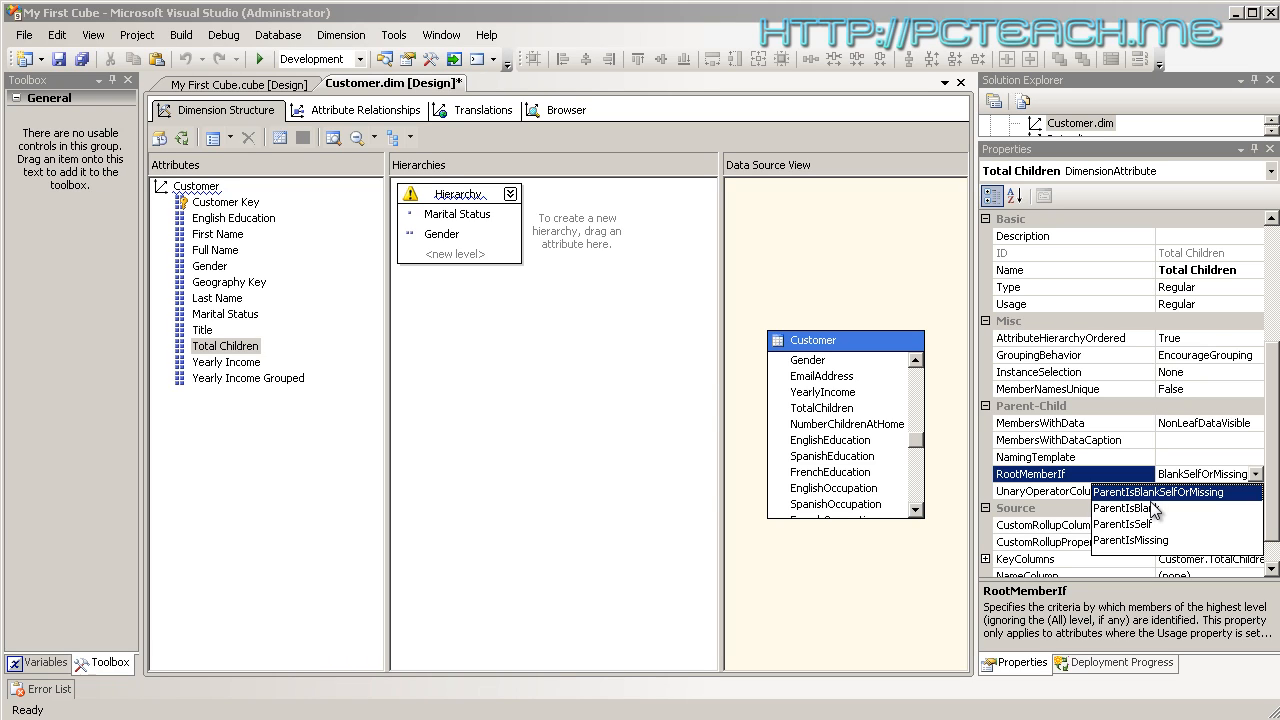
mouse_move(1015, 490)
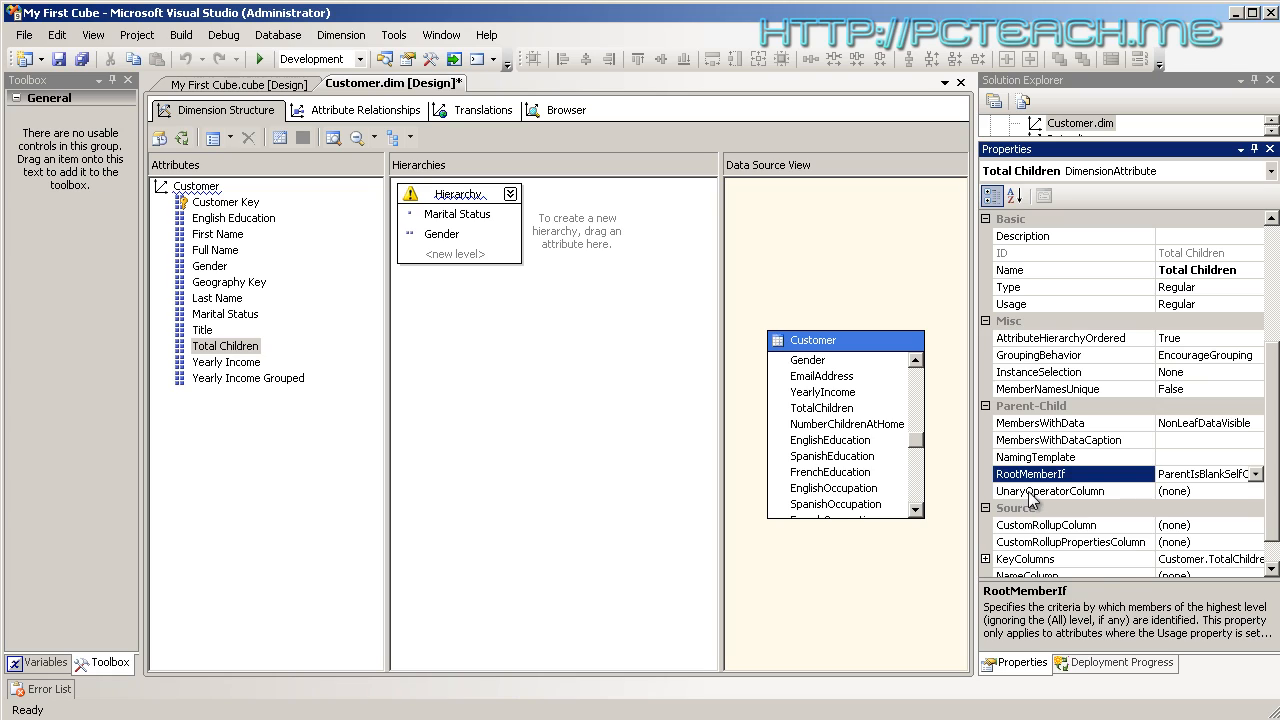
click(1050, 491)
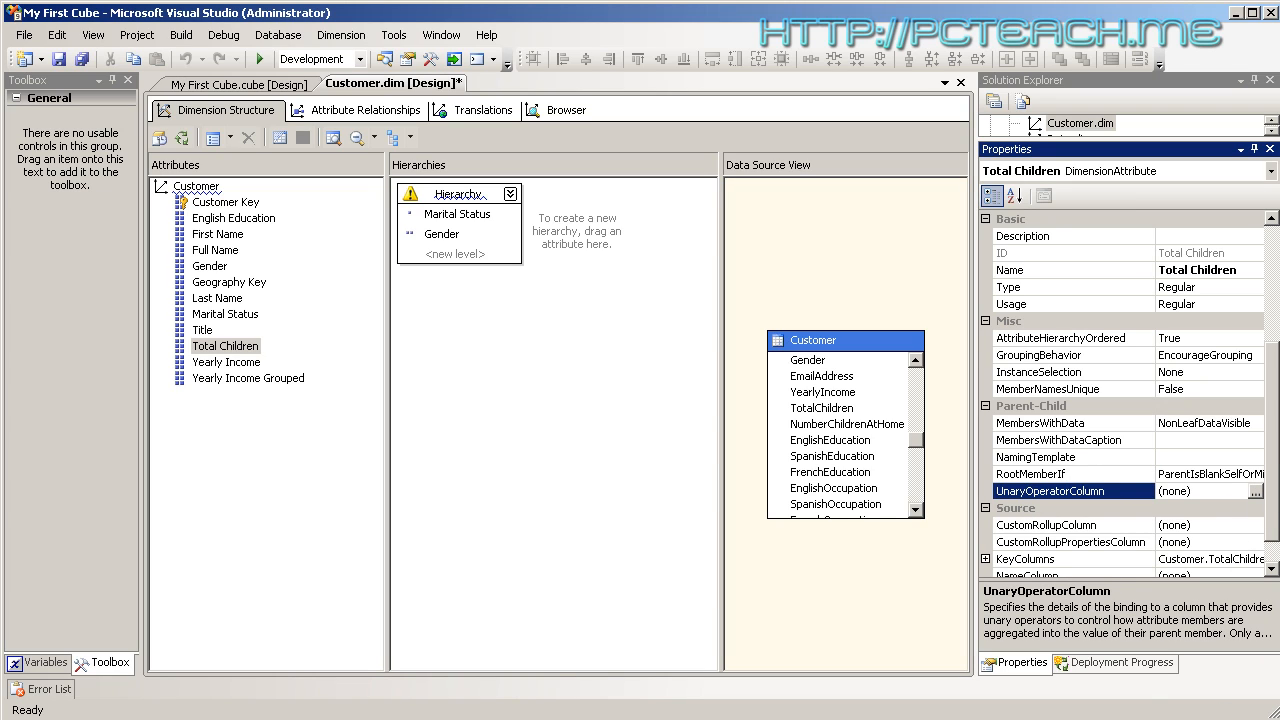
click(1262, 491)
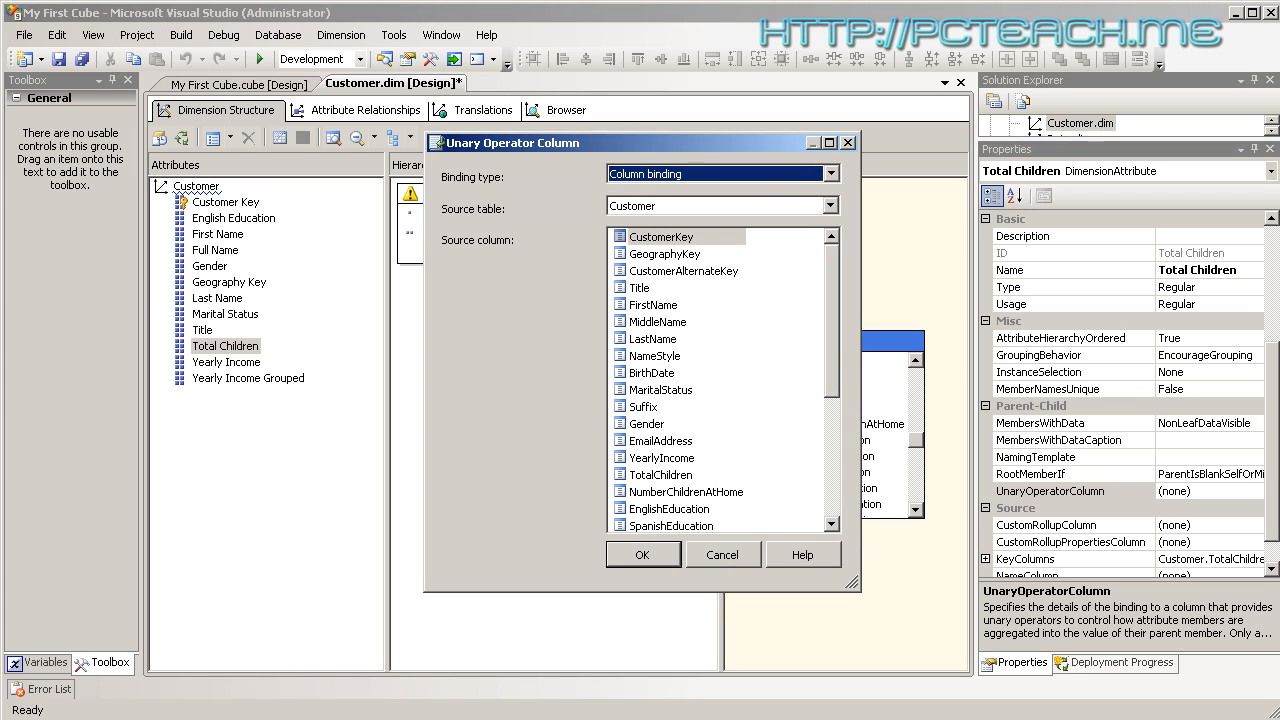
click(722, 554)
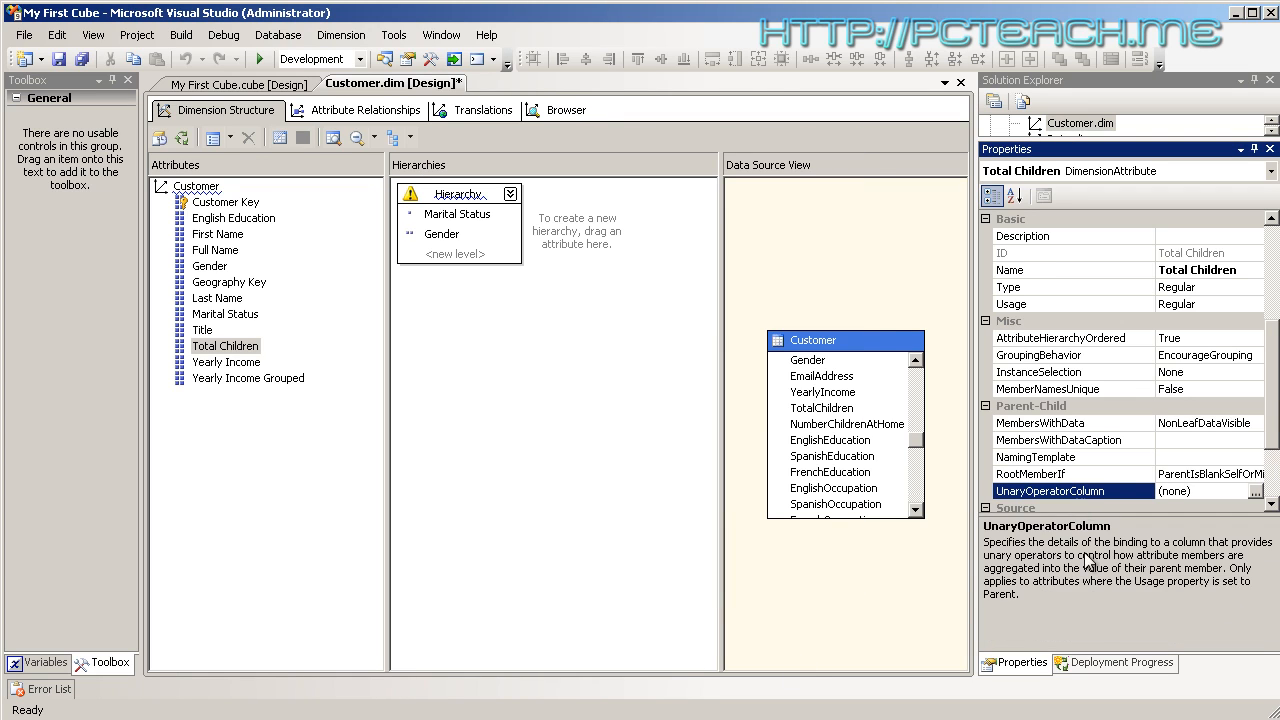
mouse_move(1078, 565)
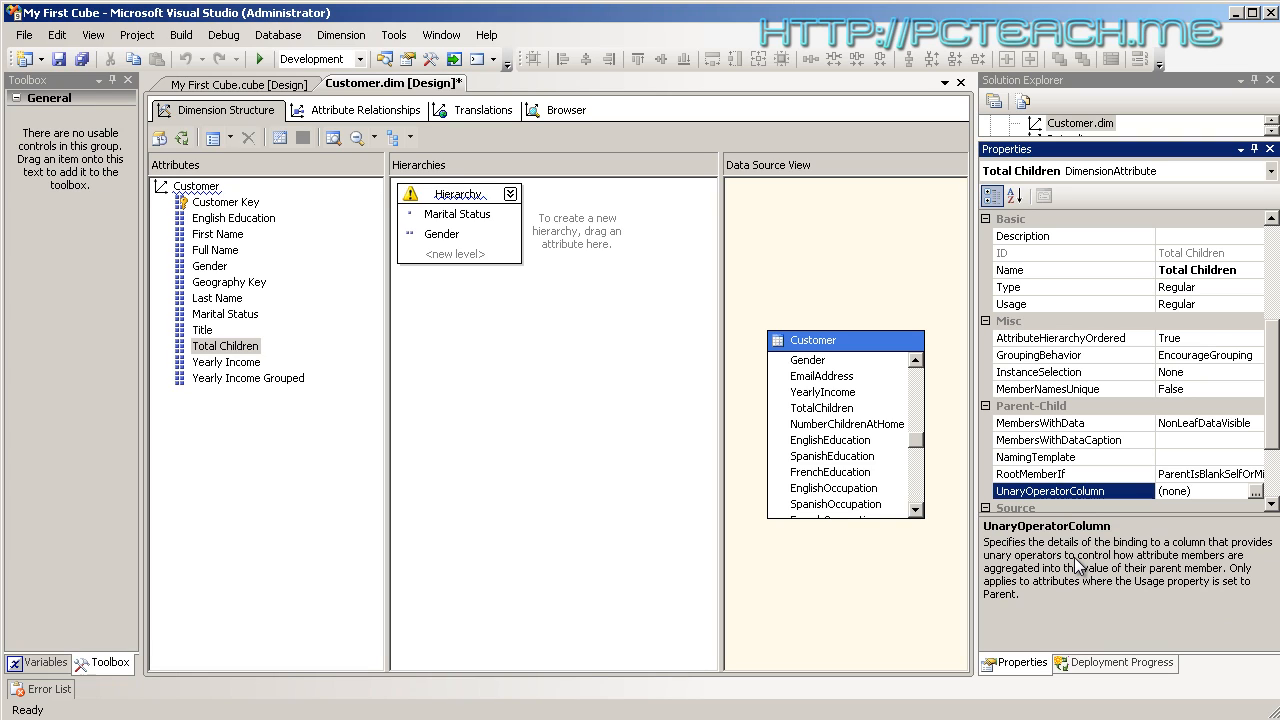
mouse_move(1227, 593)
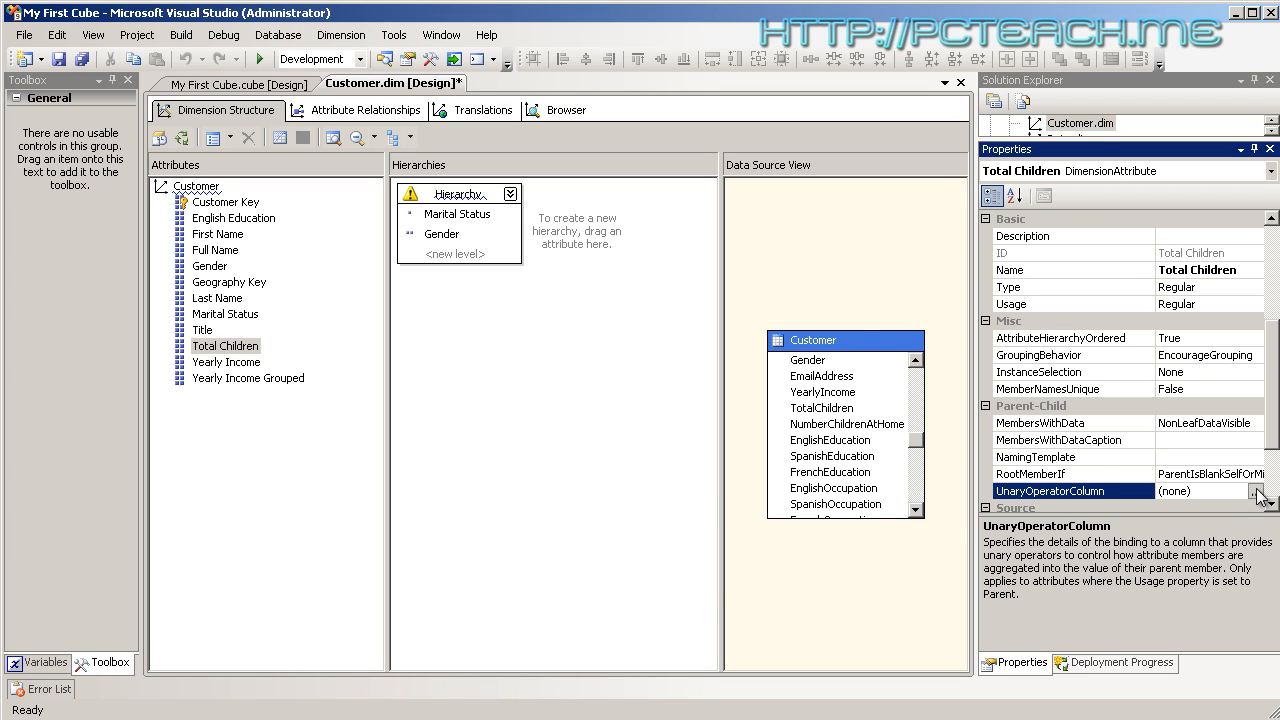
click(1259, 491)
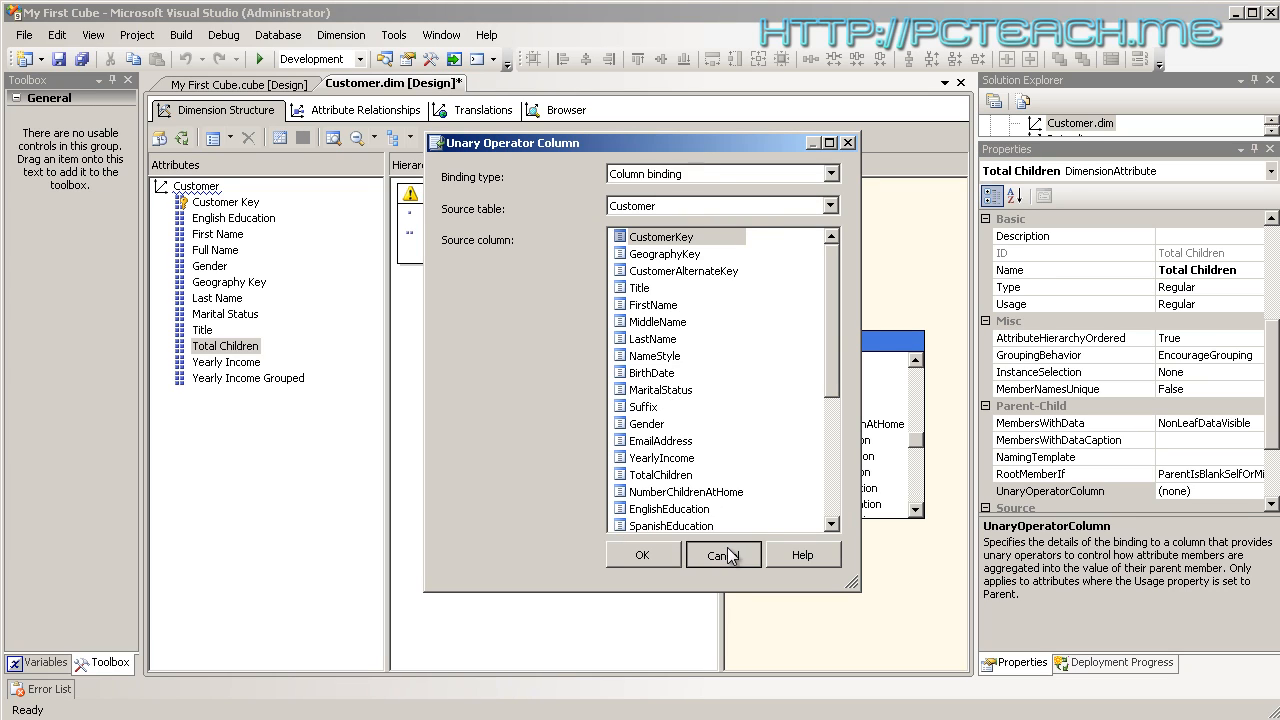
click(722, 554)
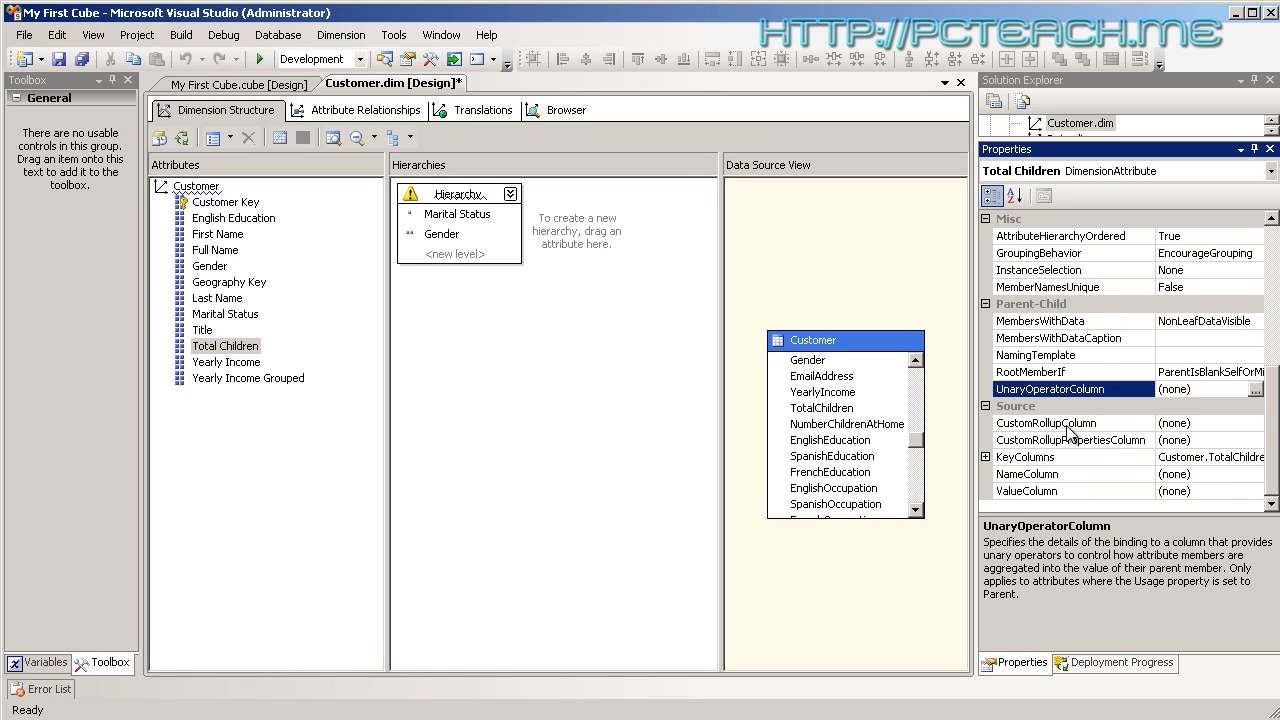
click(1047, 423)
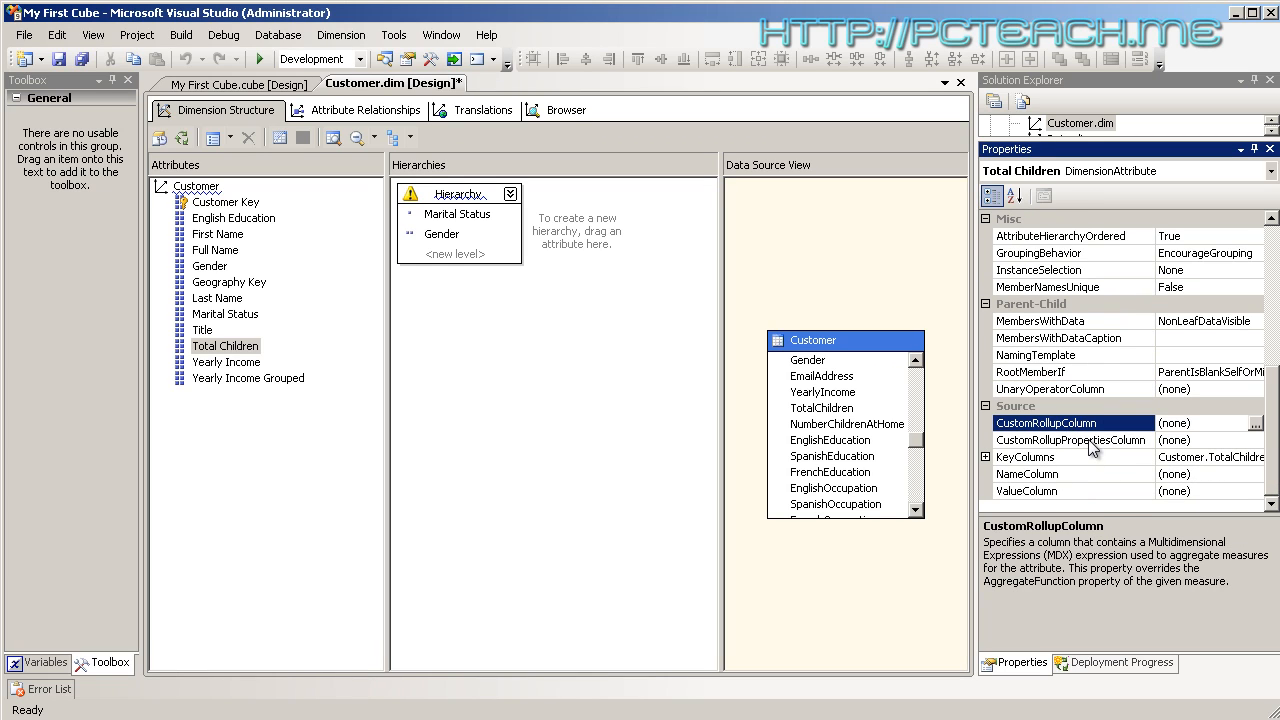
mouse_move(1075, 463)
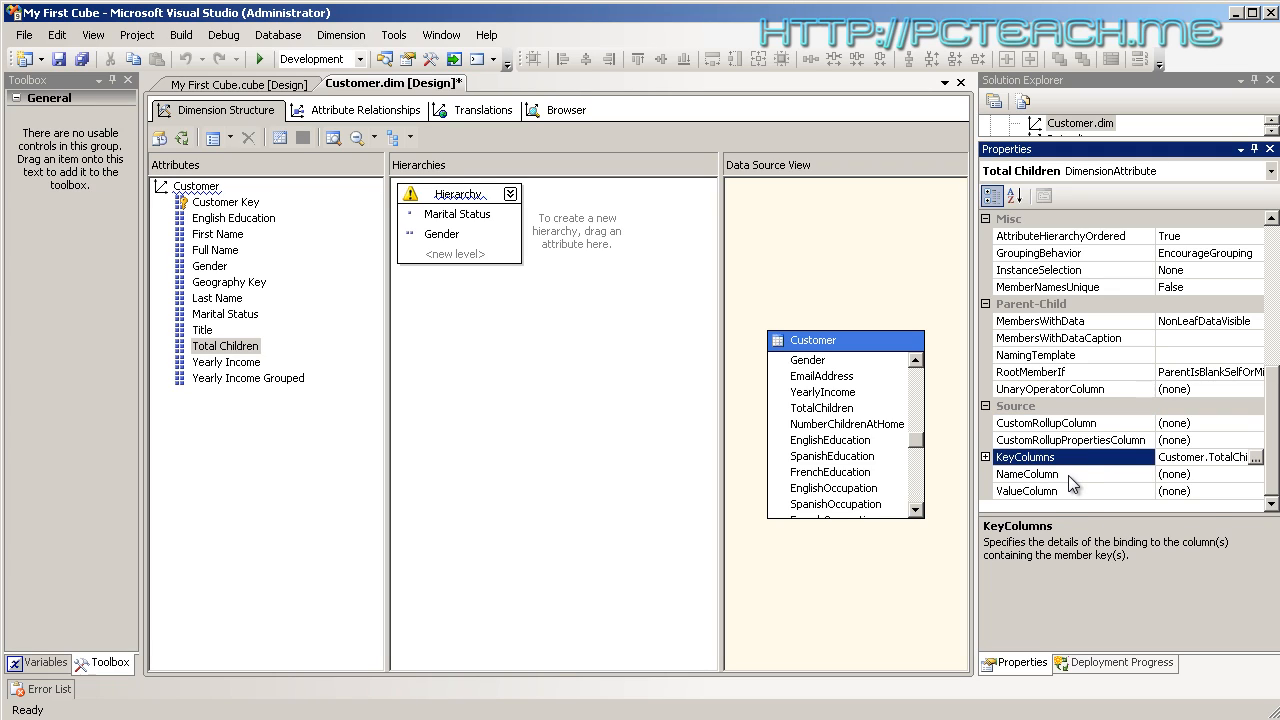
click(1026, 473)
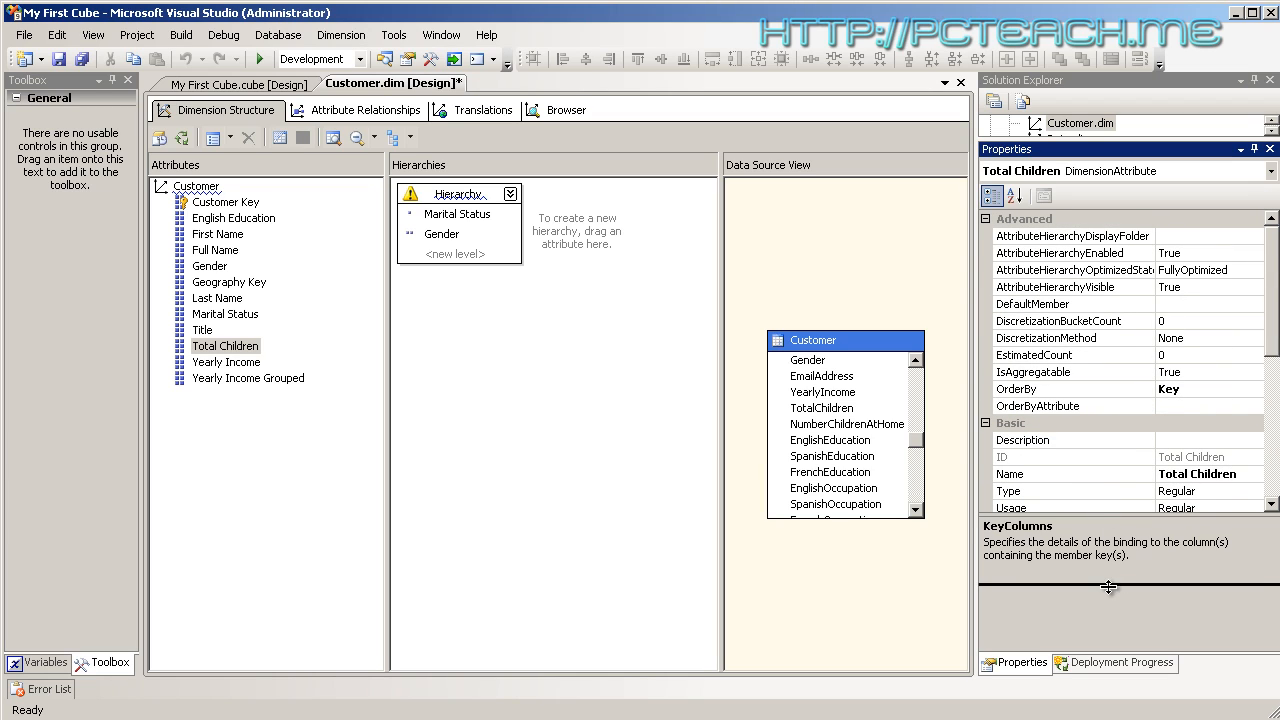
scroll(down, 3)
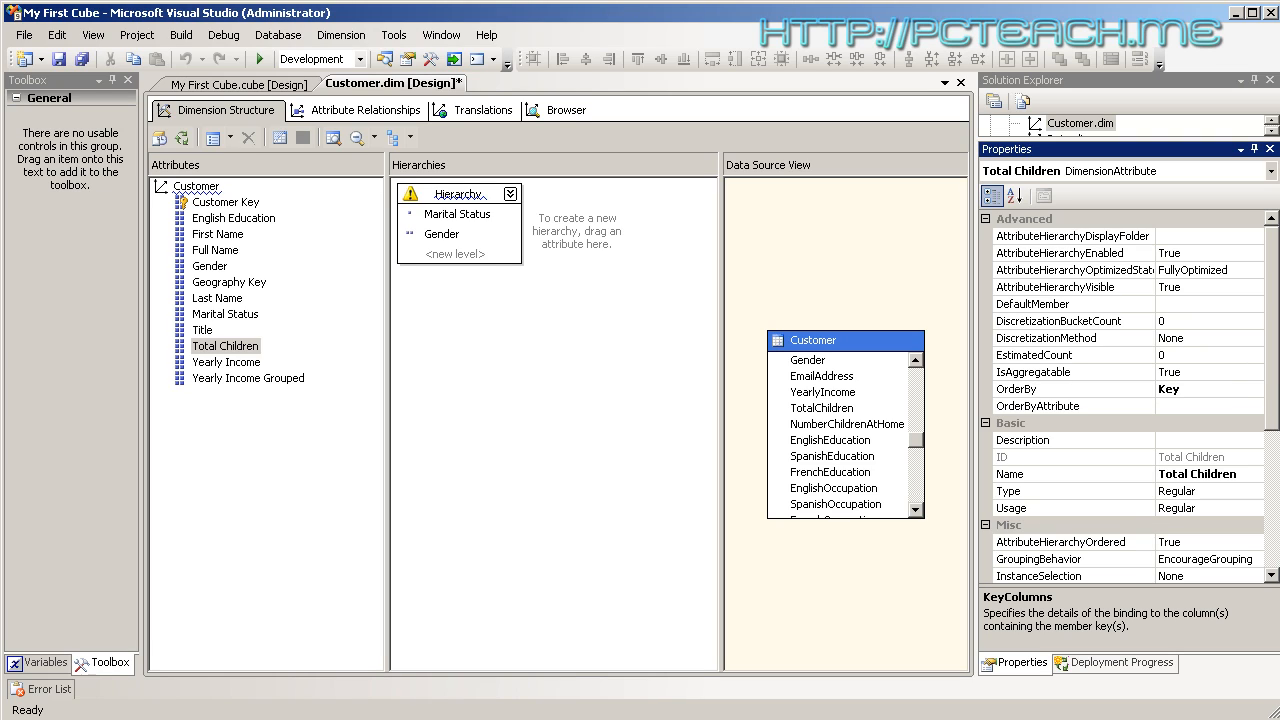
mouse_move(1267, 476)
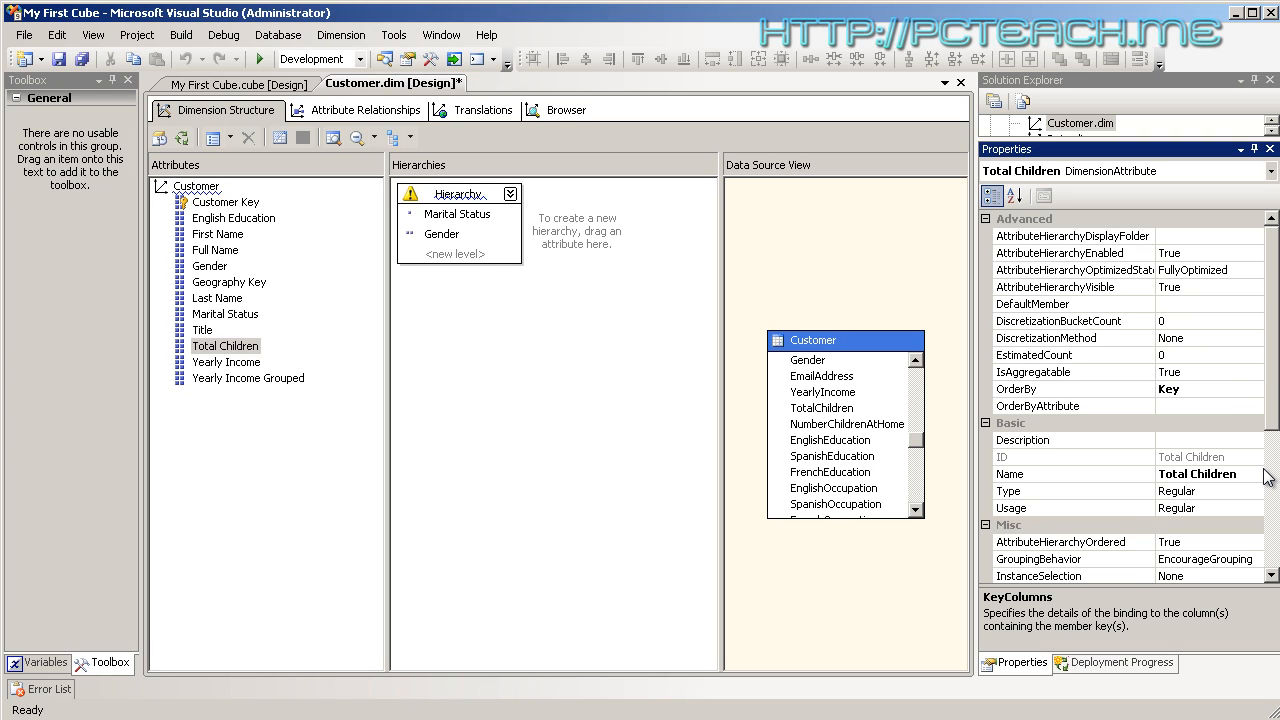